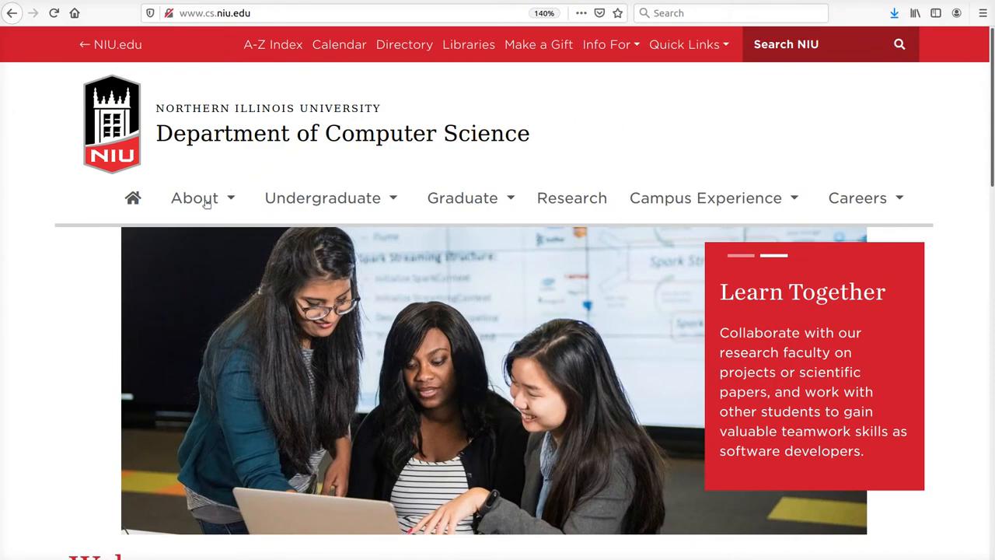
# - Reach the department's Faculty and Staff listing from the About menu
pyautogui.click(195, 197)
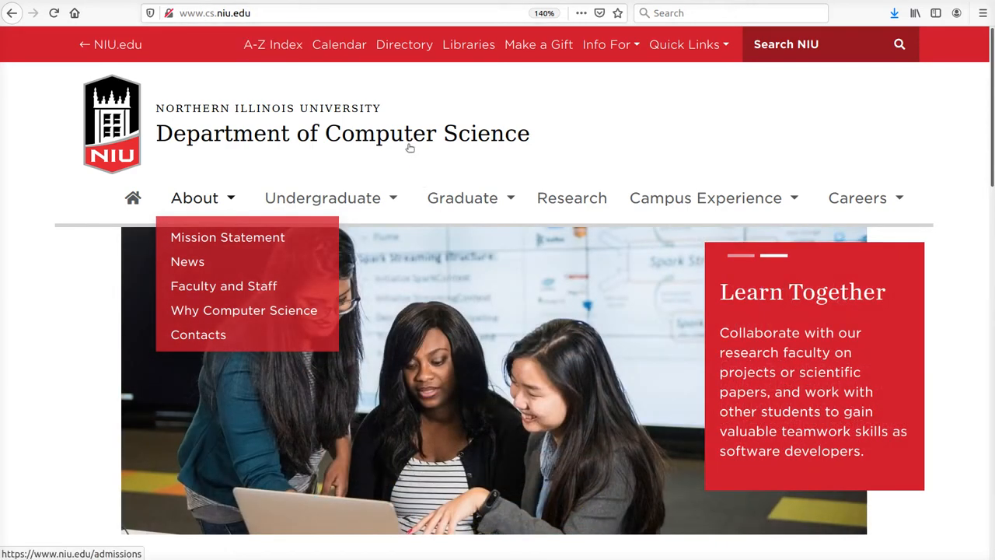
pyautogui.click(224, 286)
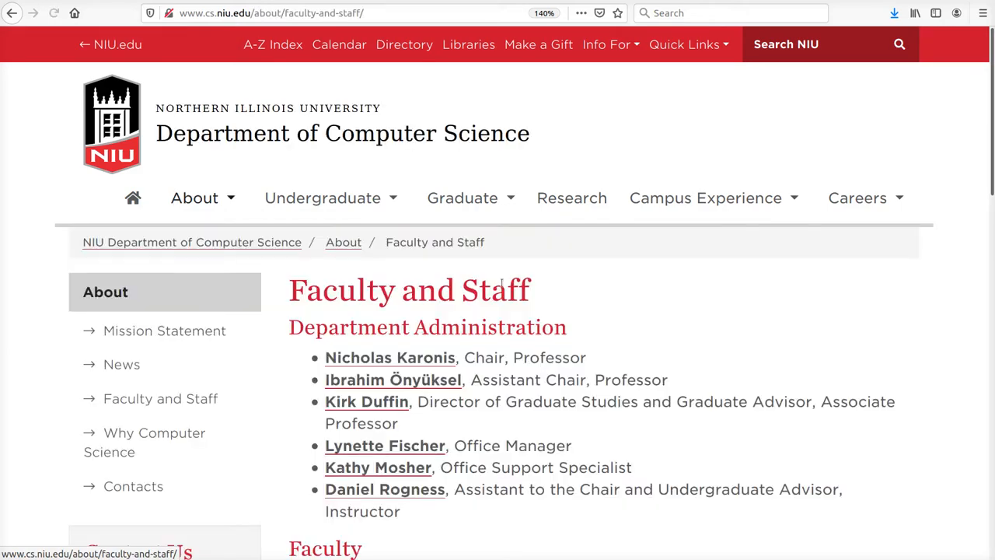
pyautogui.scroll(-3)
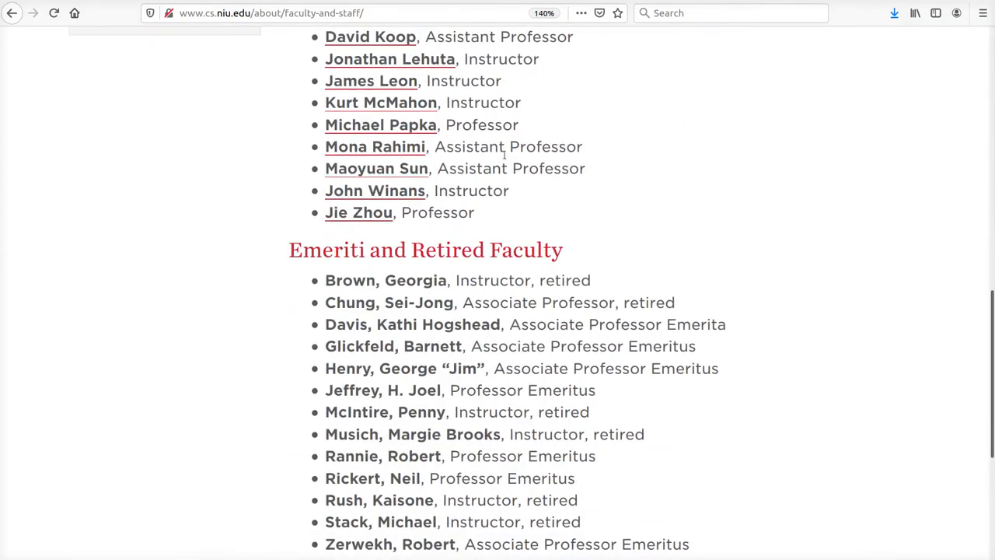
pyautogui.scroll(3)
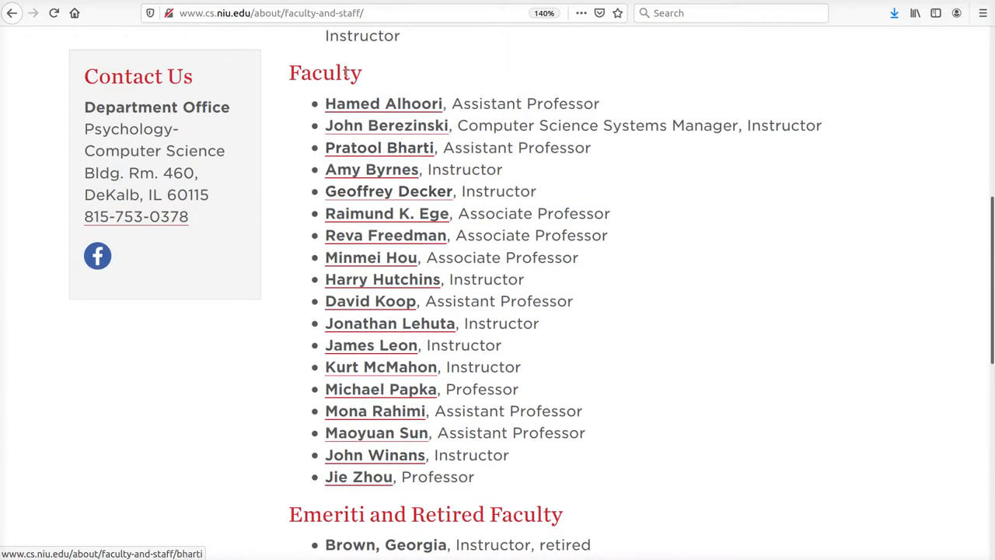
# - Go from the instructor's department profile to his personal faculty website
pyautogui.click(374, 454)
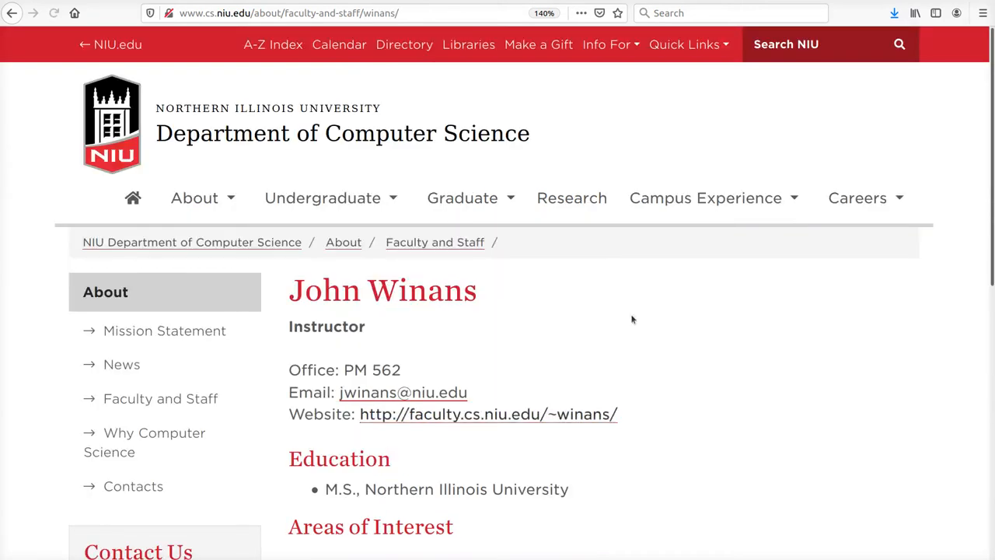
pyautogui.scroll(-3)
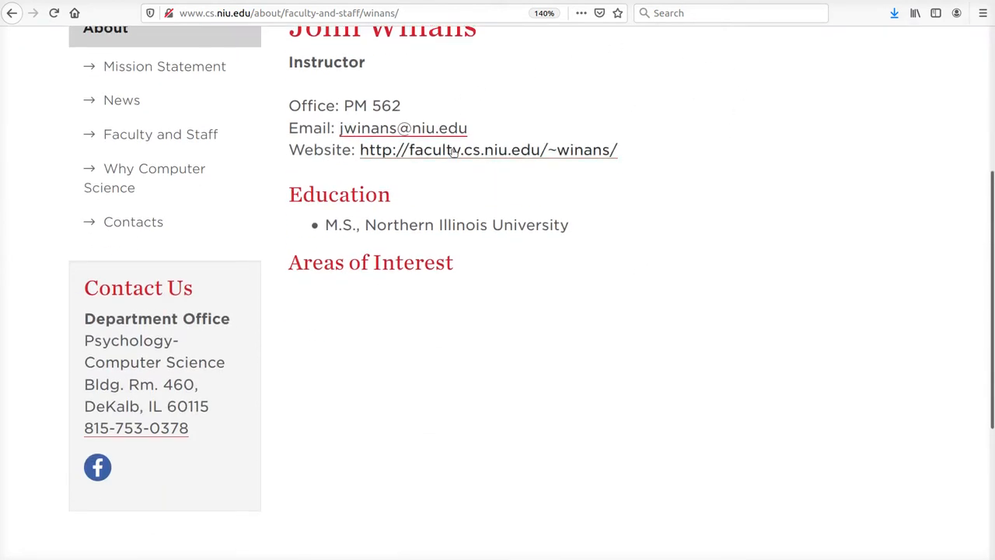
pyautogui.click(488, 149)
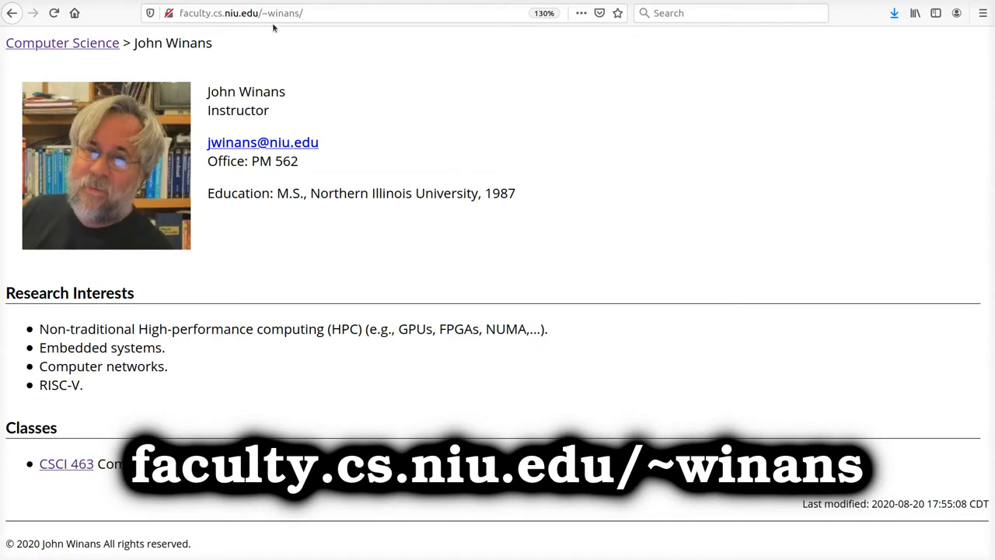
pyautogui.moveTo(435, 379)
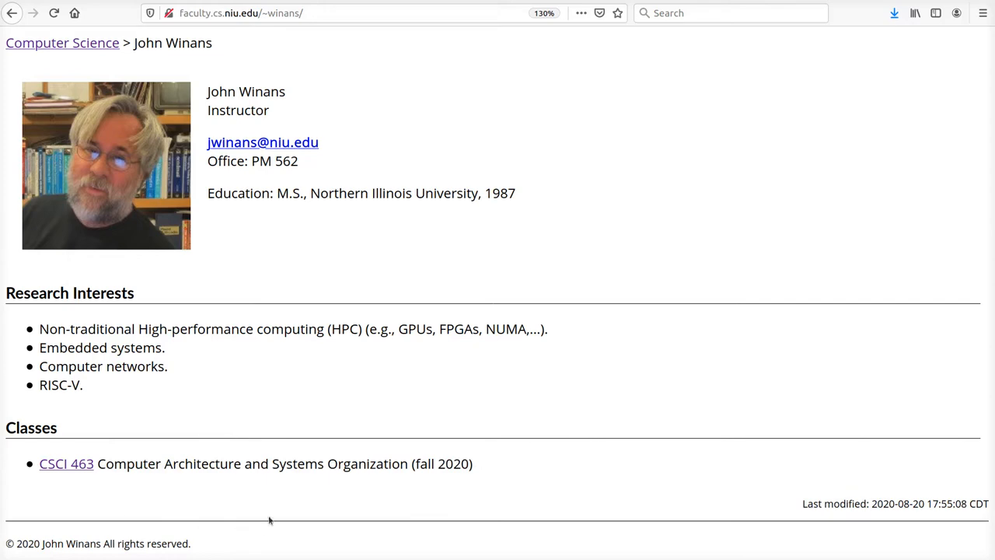
pyautogui.moveTo(65, 463)
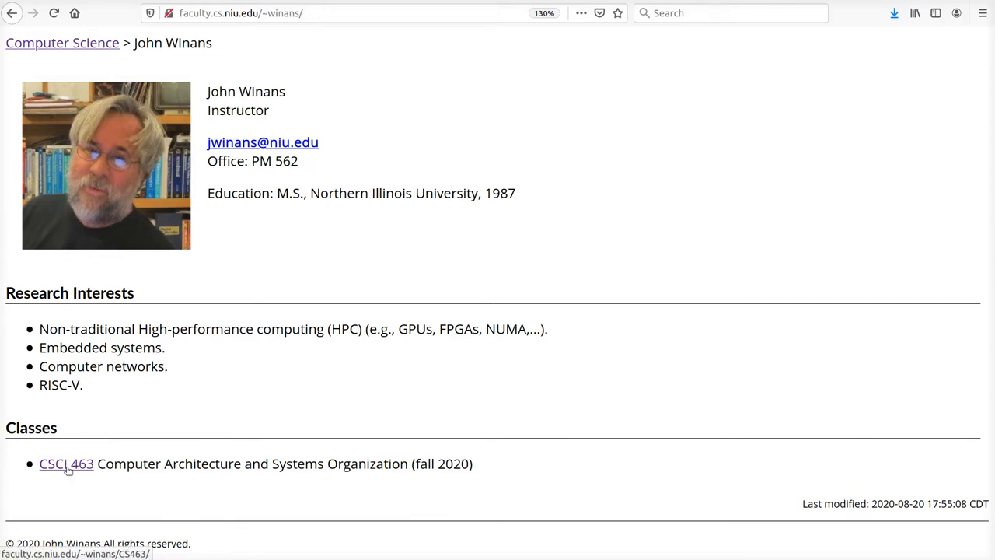
# - Load the CSCI 463 Fall 2020 page and review announcements, noting all exams are comprehensive
pyautogui.click(65, 463)
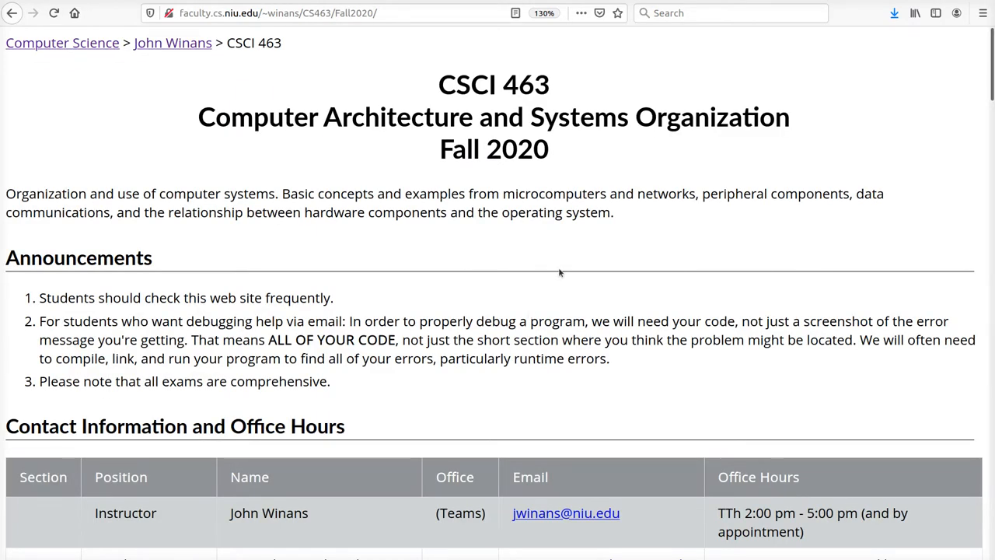
pyautogui.moveTo(550, 291)
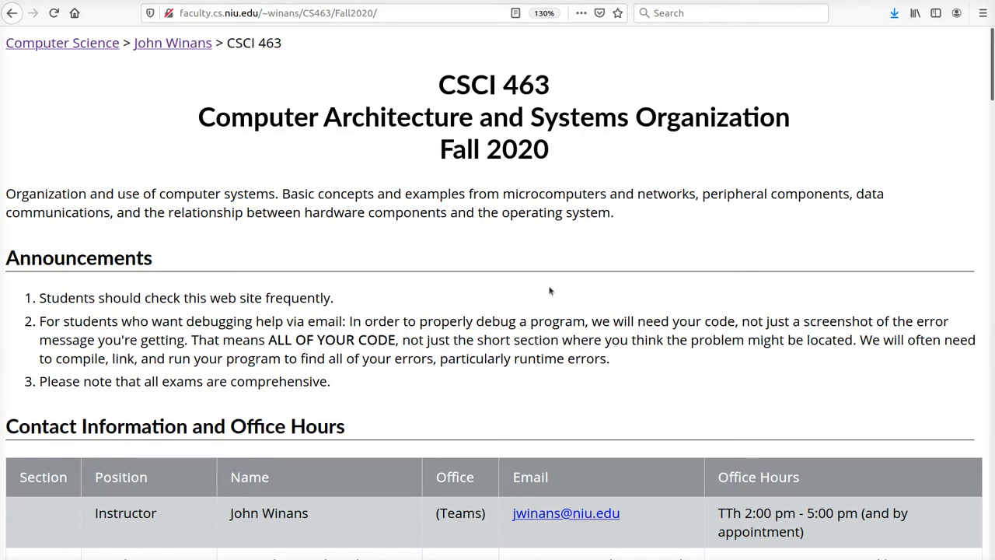
pyautogui.scroll(-3)
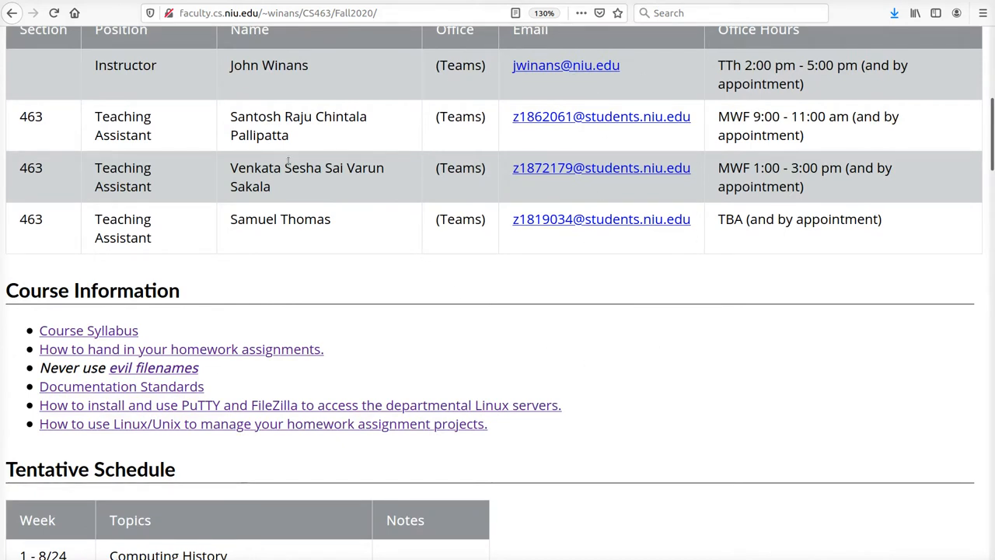
pyautogui.moveTo(298, 268)
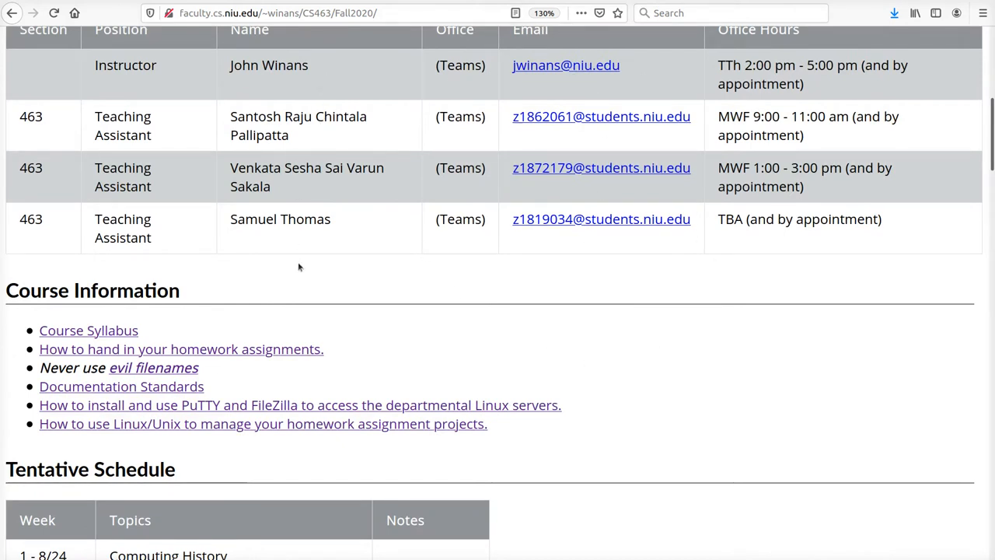
pyautogui.moveTo(534, 330)
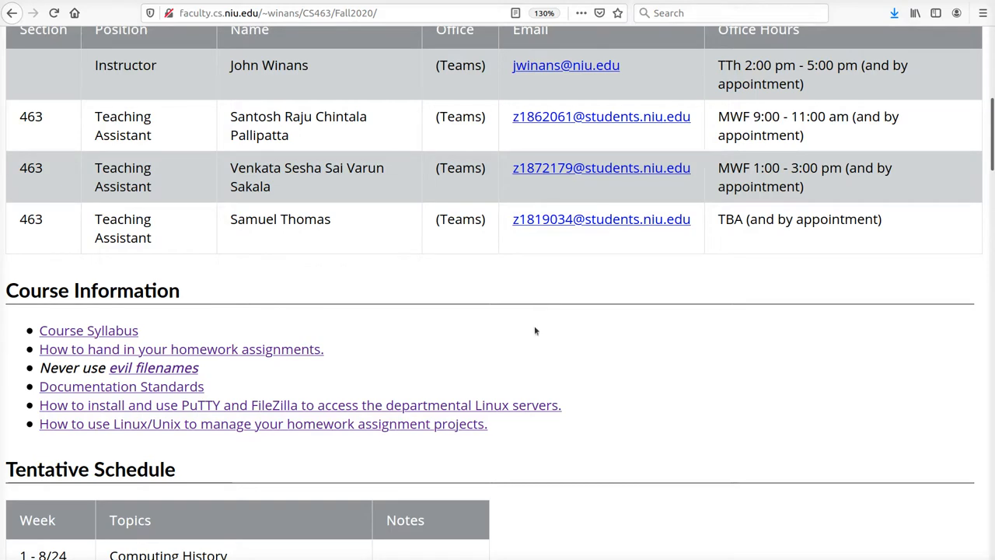
pyautogui.scroll(3)
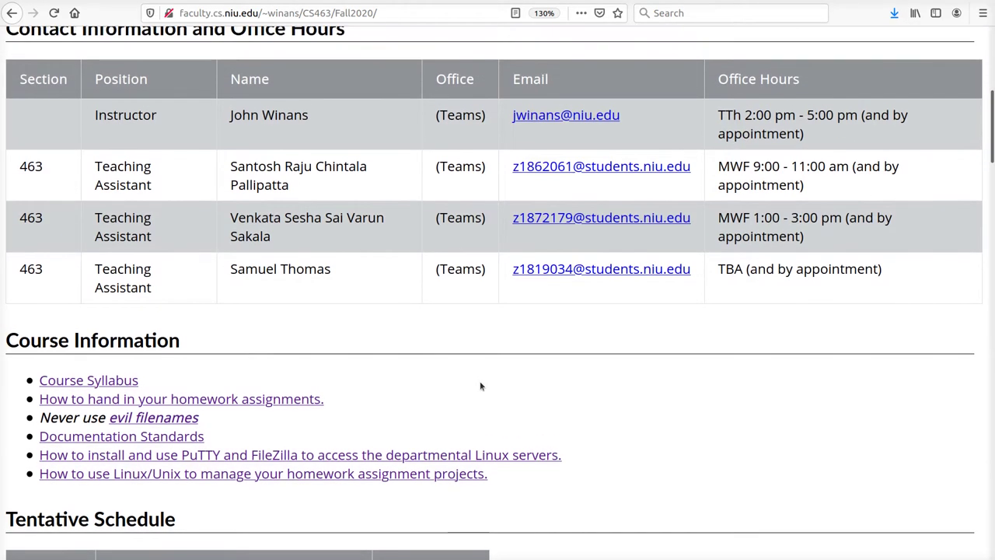
pyautogui.scroll(3)
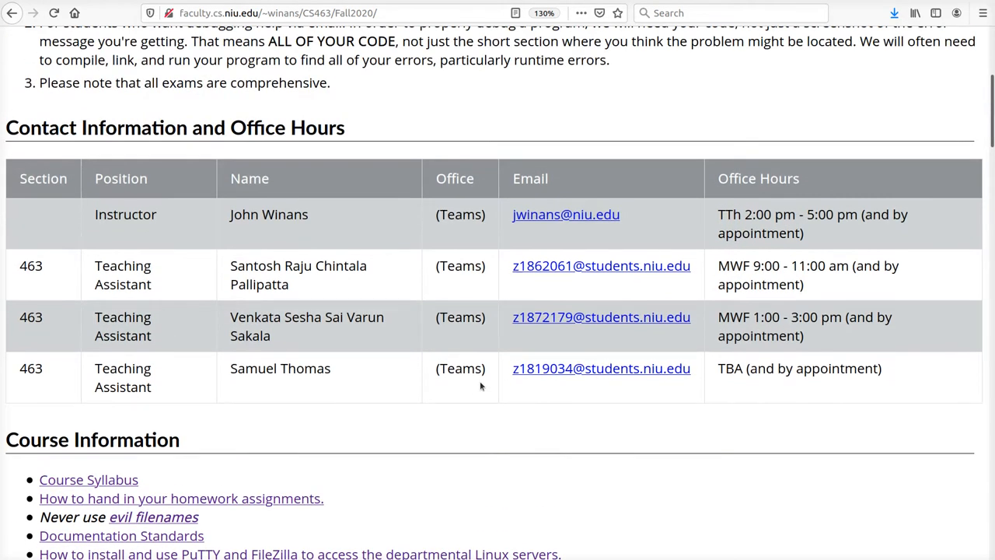
pyautogui.scroll(3)
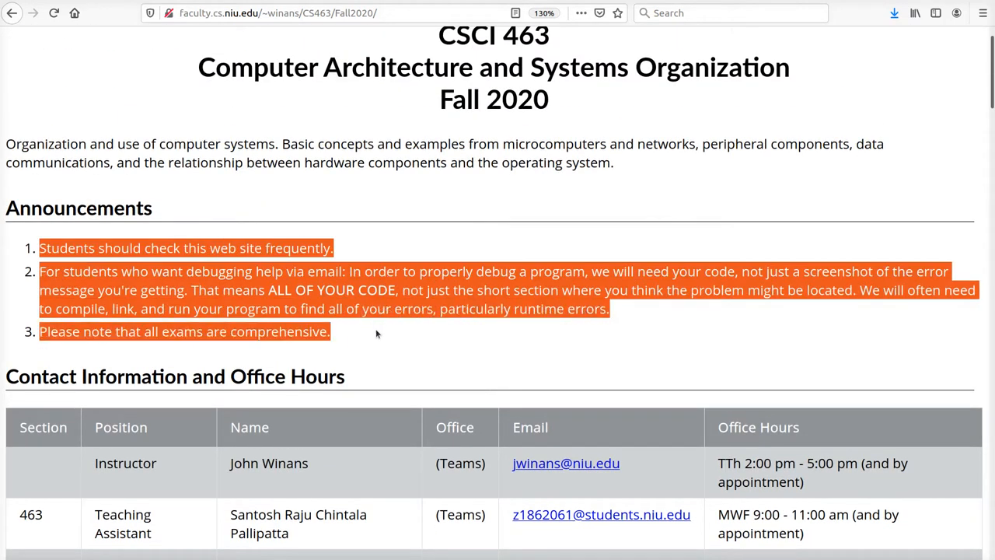
pyautogui.click(379, 334)
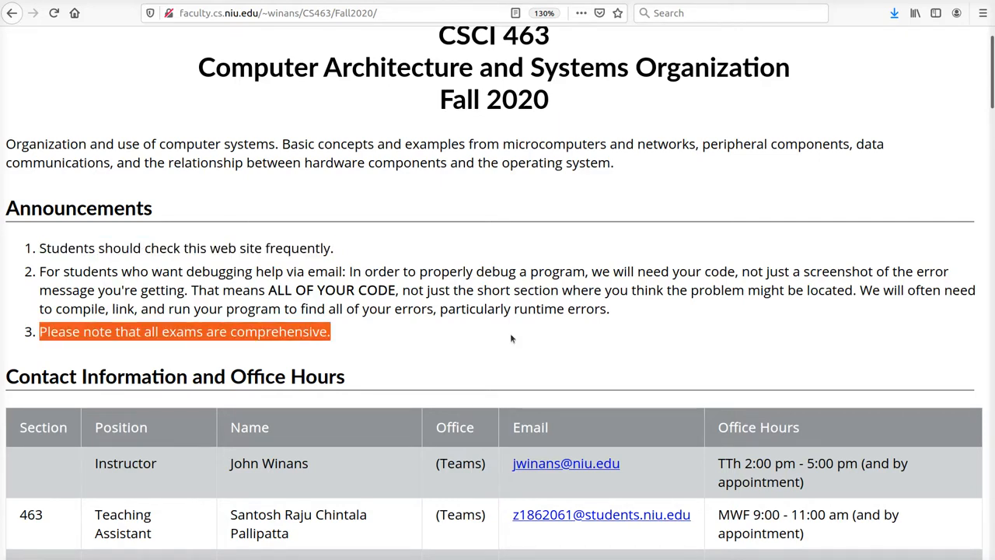
# - Review contact information and the tentative schedule, highlighting the midterm week's date
pyautogui.scroll(-3)
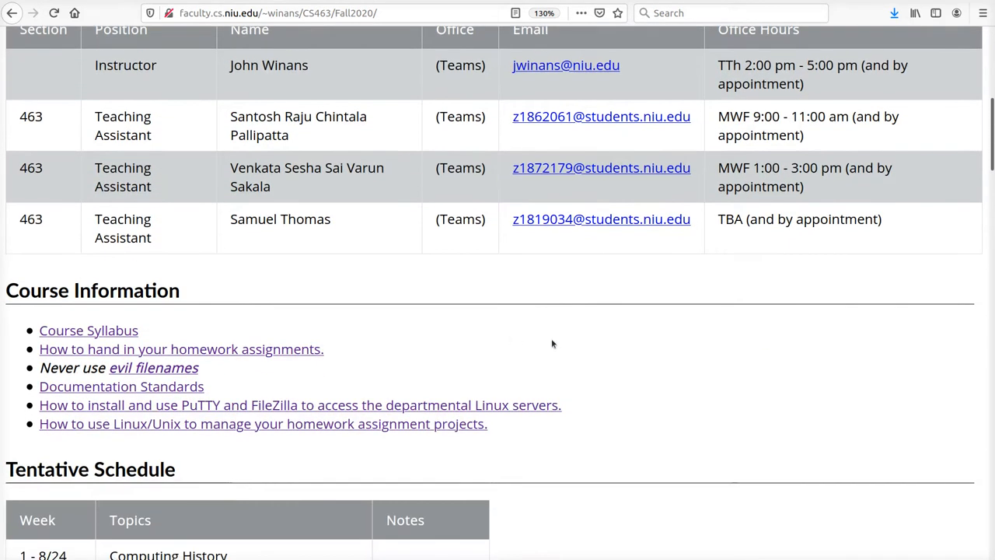
pyautogui.scroll(-3)
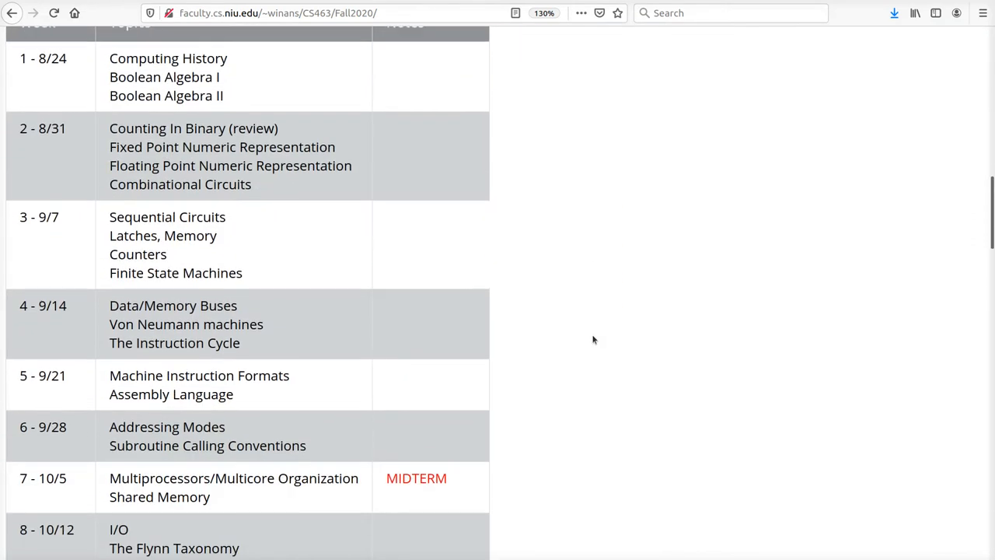
pyautogui.moveTo(610, 345)
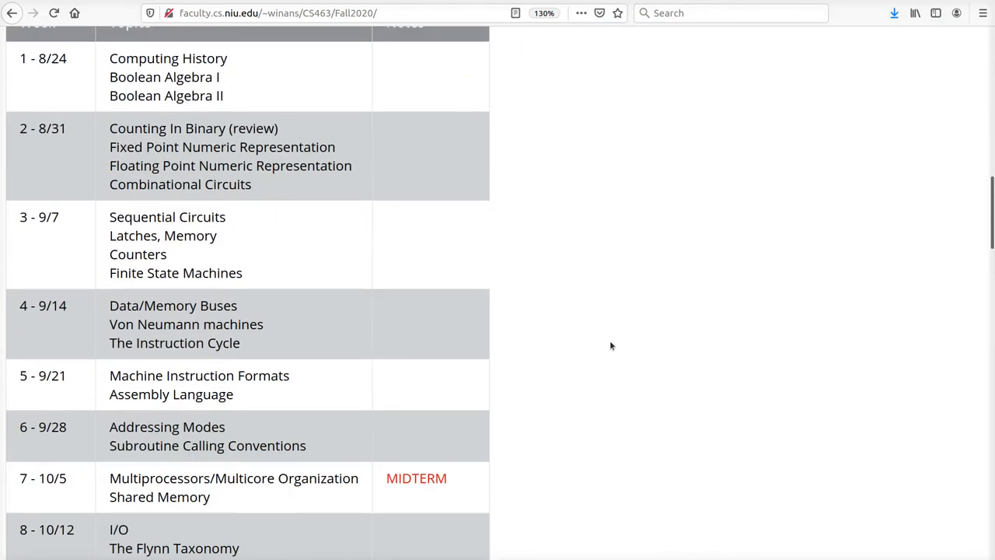
pyautogui.scroll(-3)
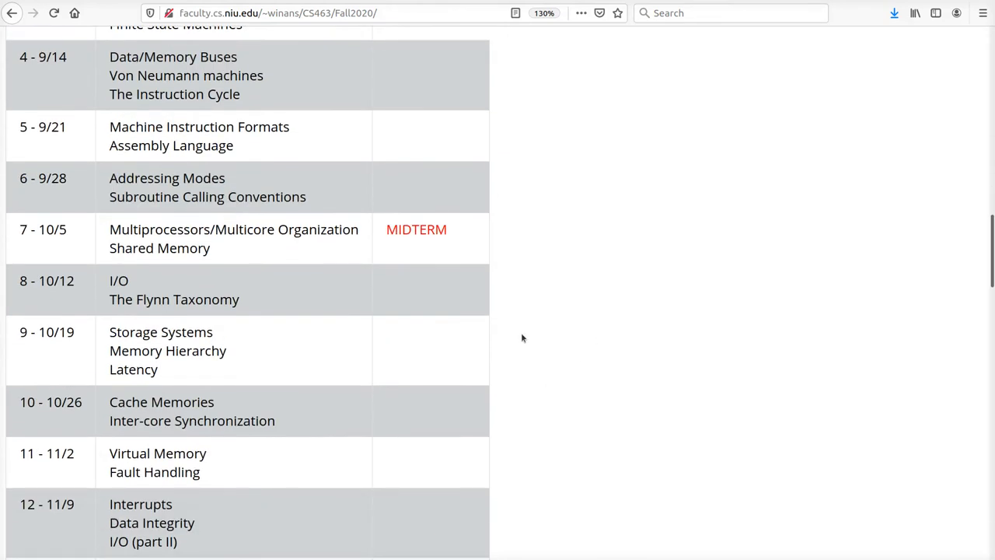
pyautogui.doubleClick(55, 230)
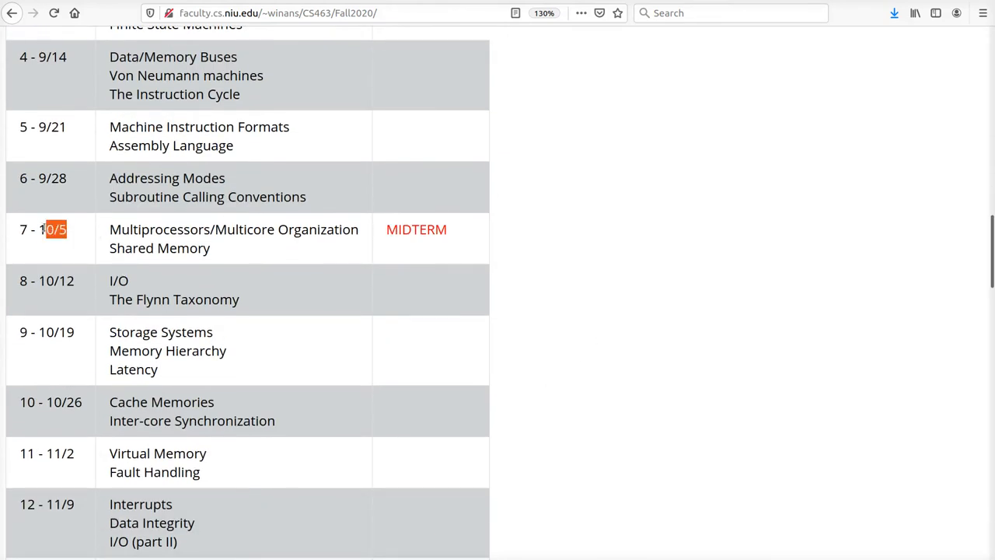
pyautogui.scroll(-3)
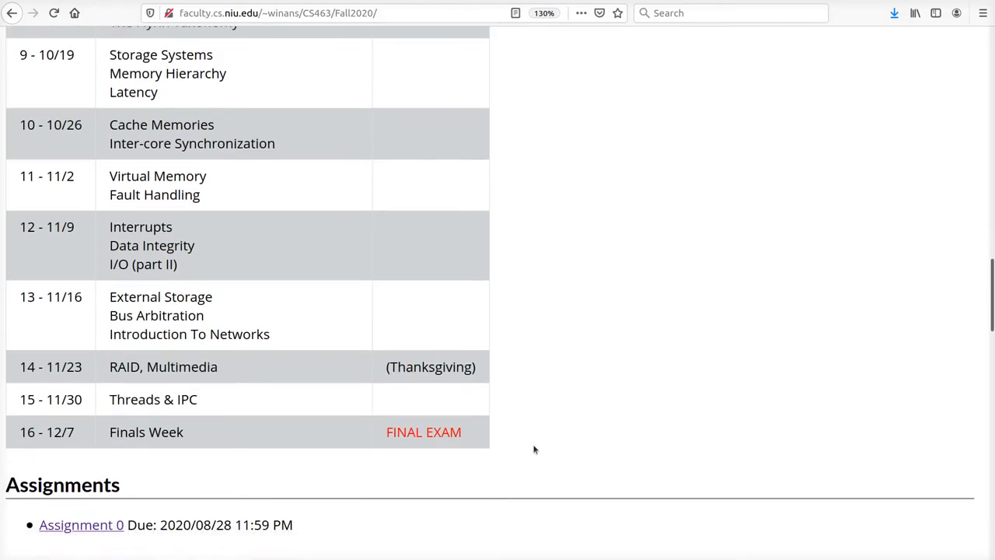
pyautogui.scroll(3)
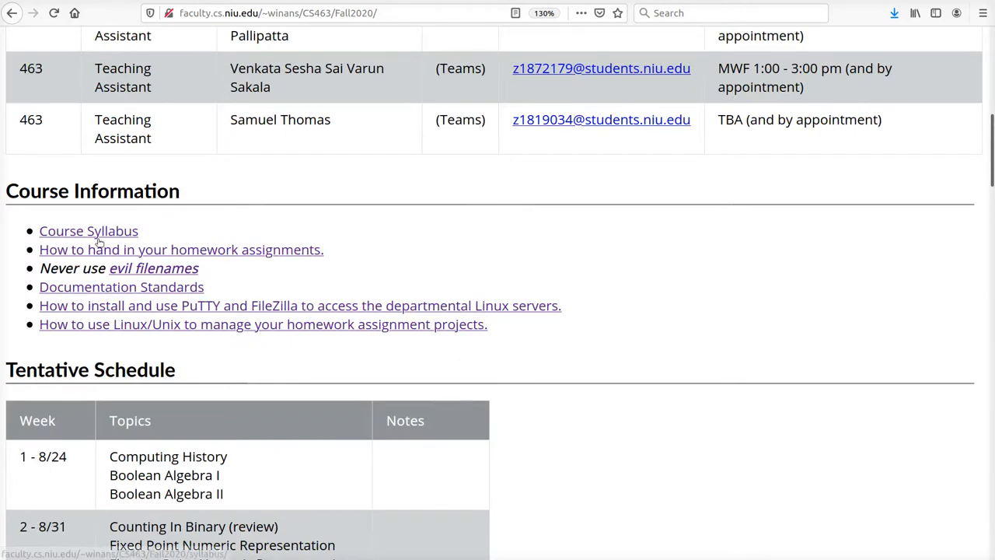
# - Read the course syllabus through grading, attendance and computing account sections
pyautogui.click(87, 230)
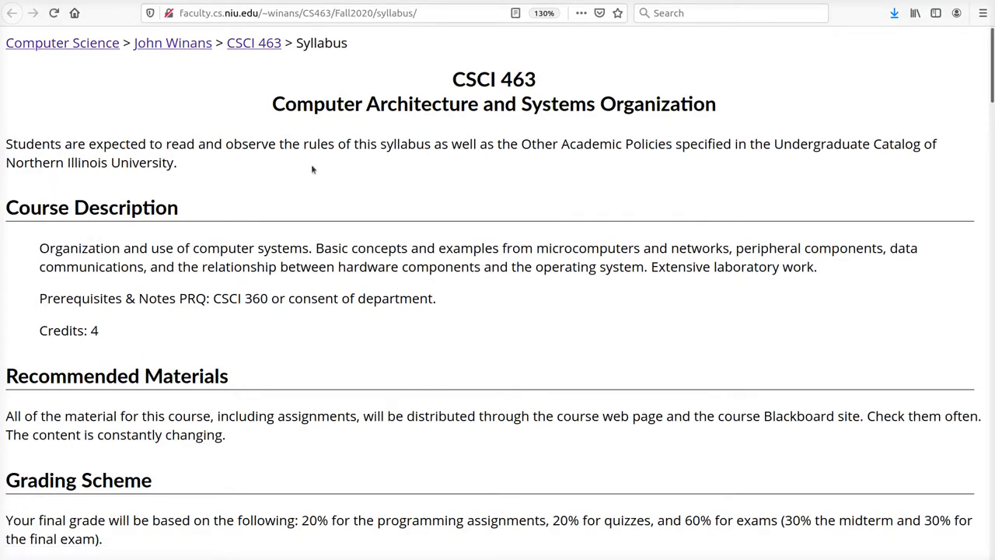
pyautogui.scroll(-3)
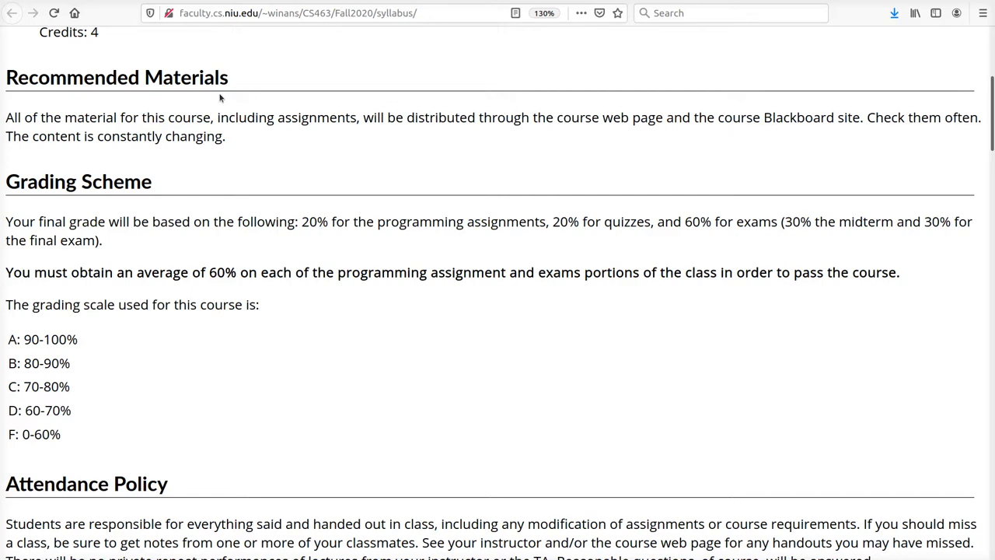
pyautogui.doubleClick(577, 118)
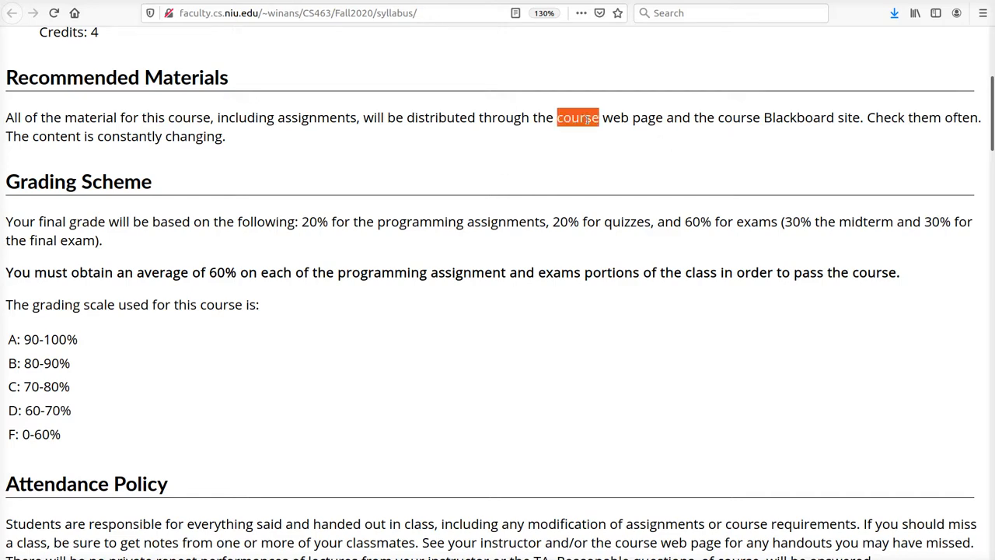
pyautogui.scroll(-3)
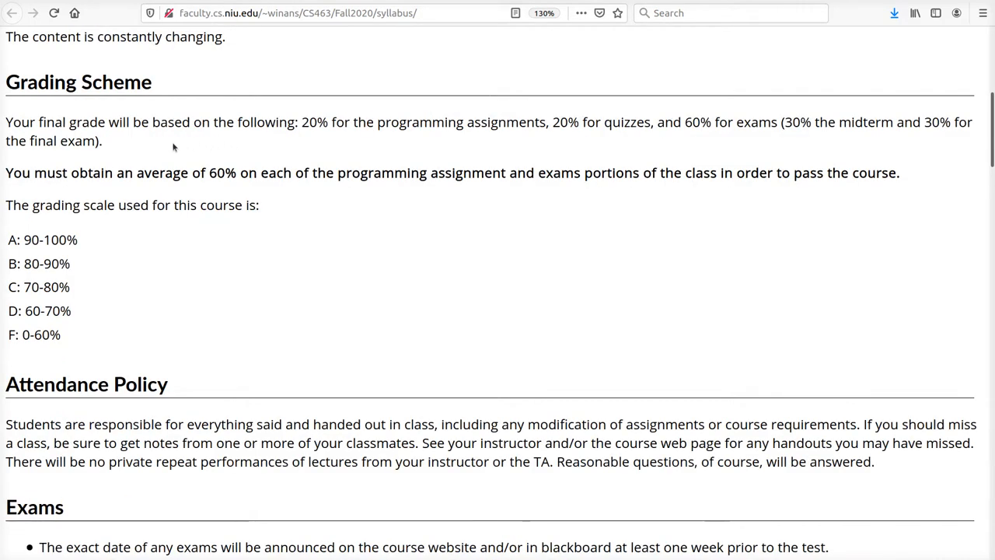
pyautogui.moveTo(333, 146)
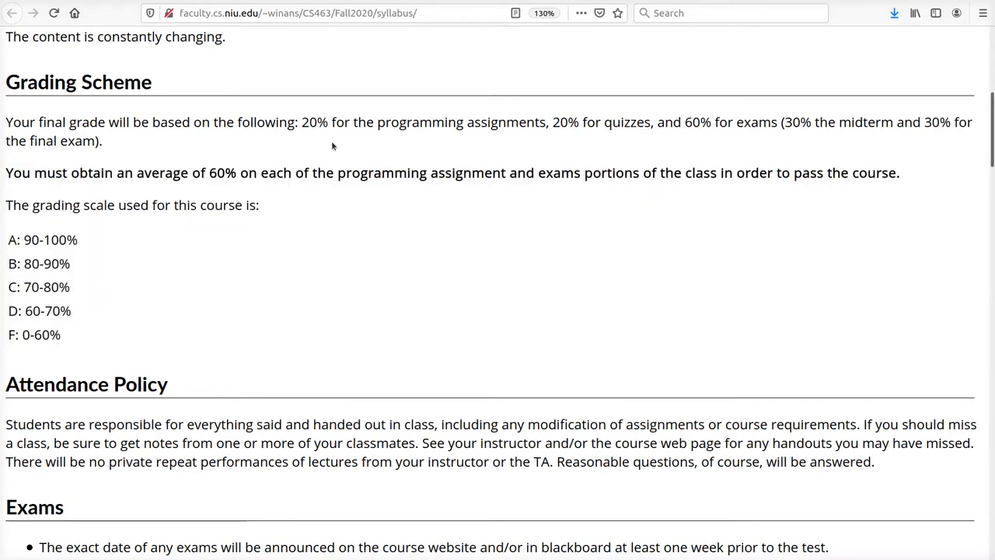
pyautogui.scroll(-3)
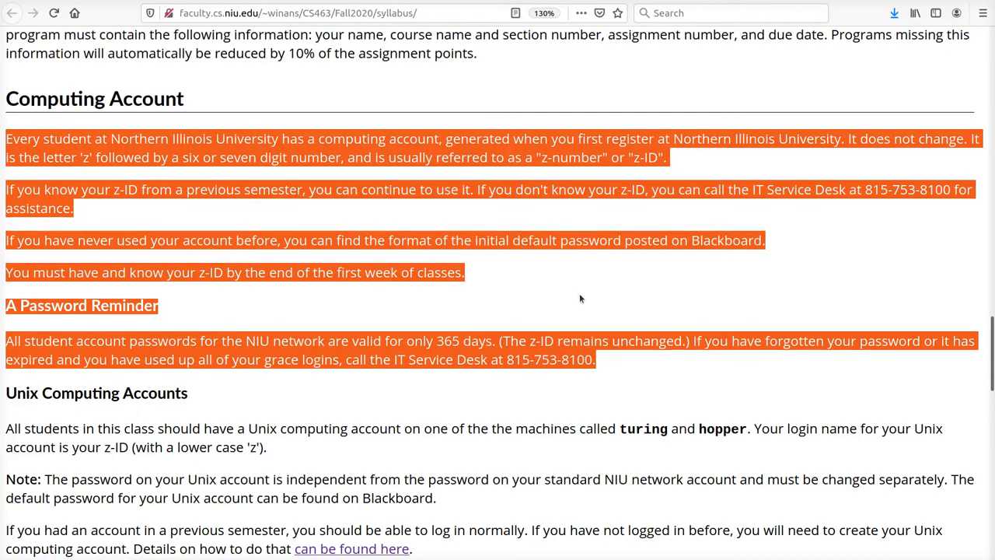
# - Highlight hopper, the separate Unix password and the account-creation paragraph in Unix Computing Accounts
pyautogui.scroll(-3)
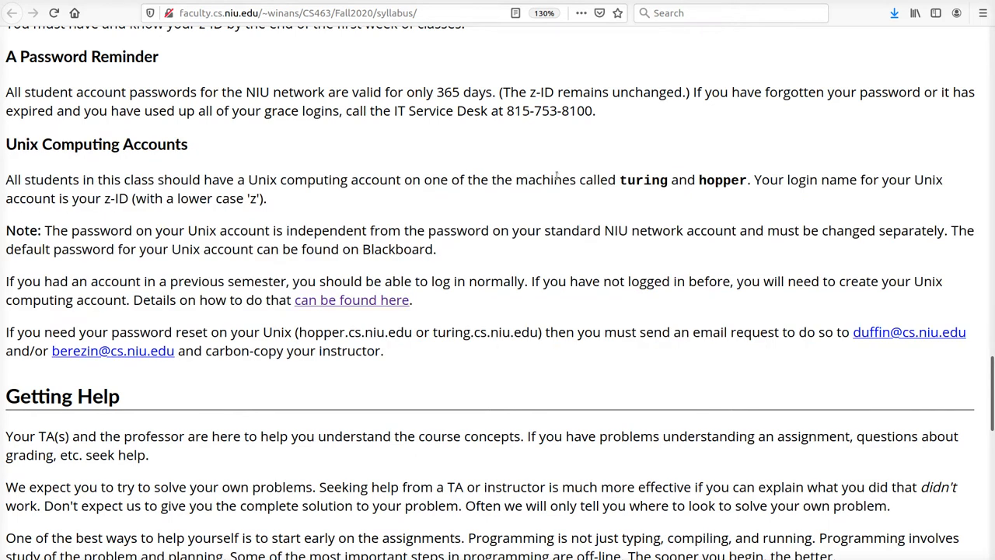
pyautogui.doubleClick(643, 181)
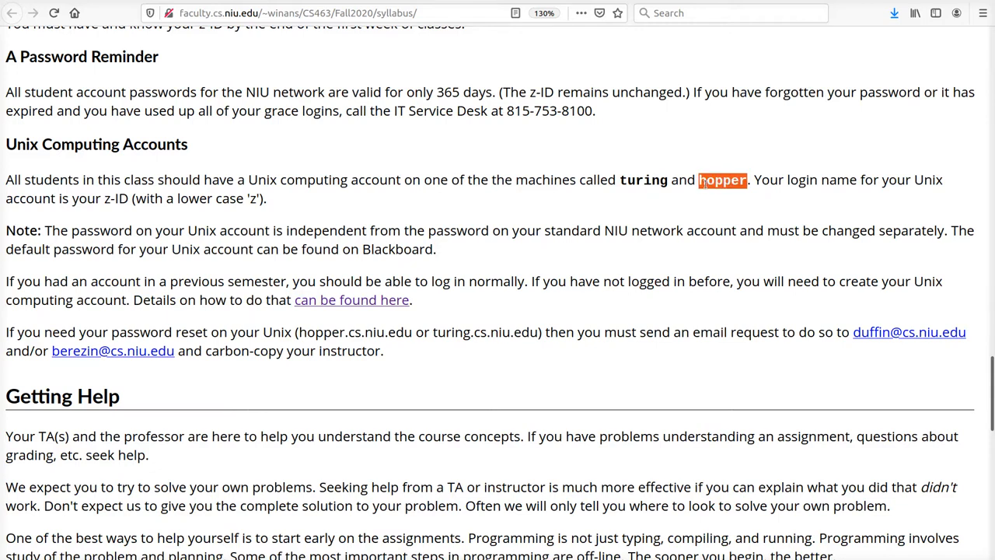
pyautogui.moveTo(623, 206)
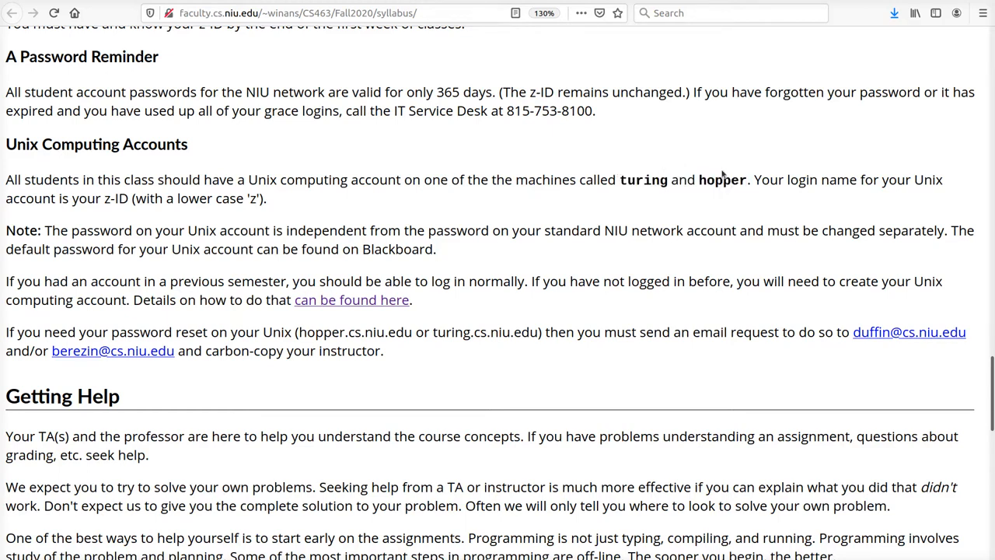
pyautogui.moveTo(305, 196)
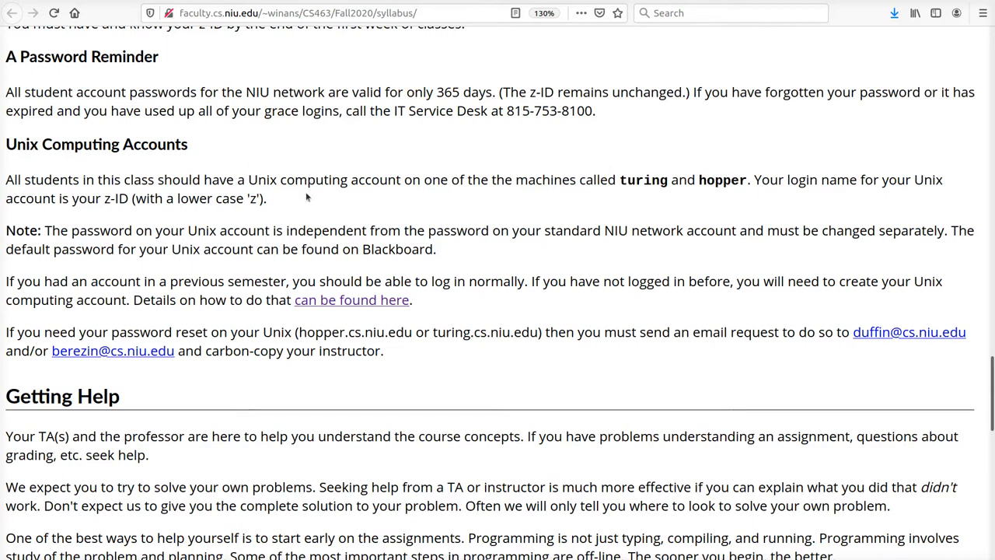
pyautogui.moveTo(93, 204)
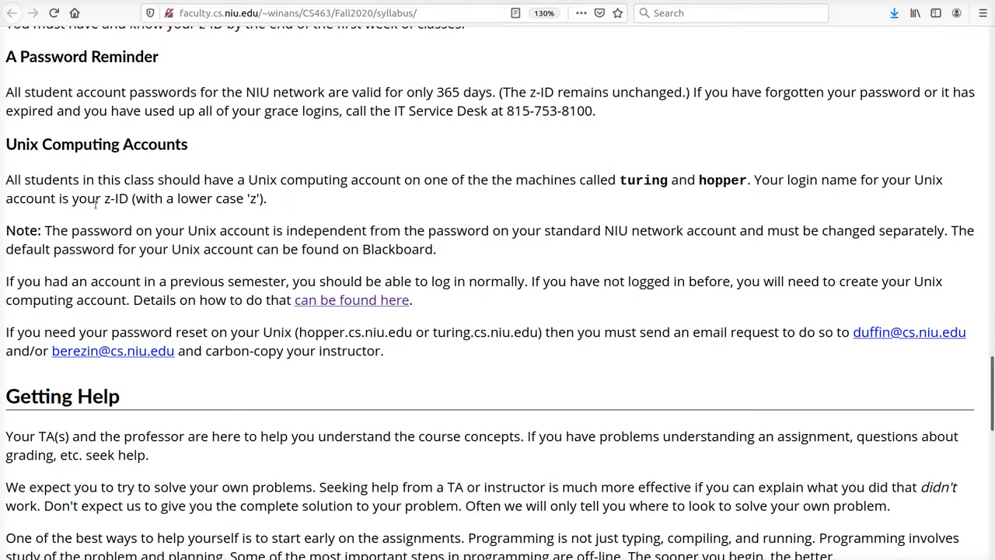
pyautogui.moveTo(96, 199); pyautogui.dragTo(268, 199)
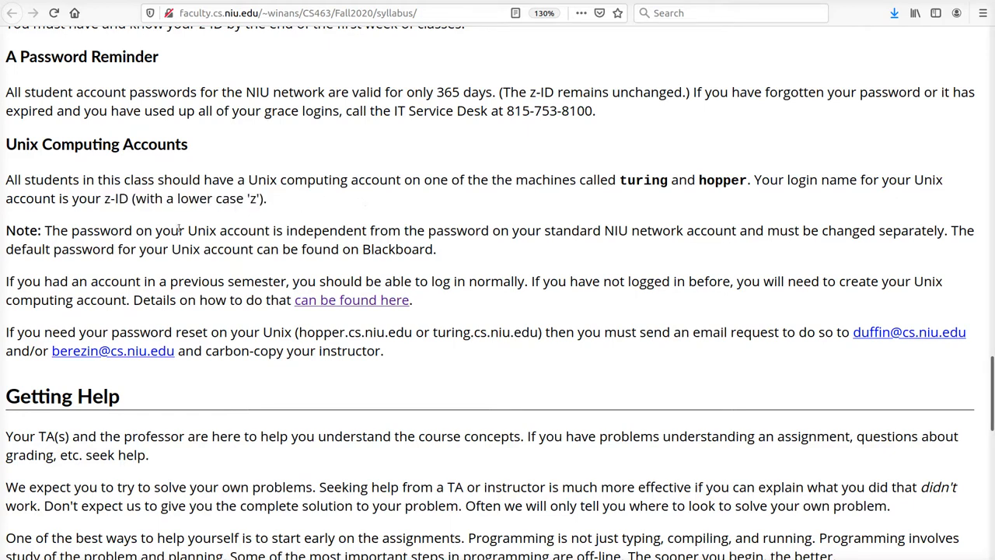
pyautogui.moveTo(72, 230); pyautogui.dragTo(488, 230)
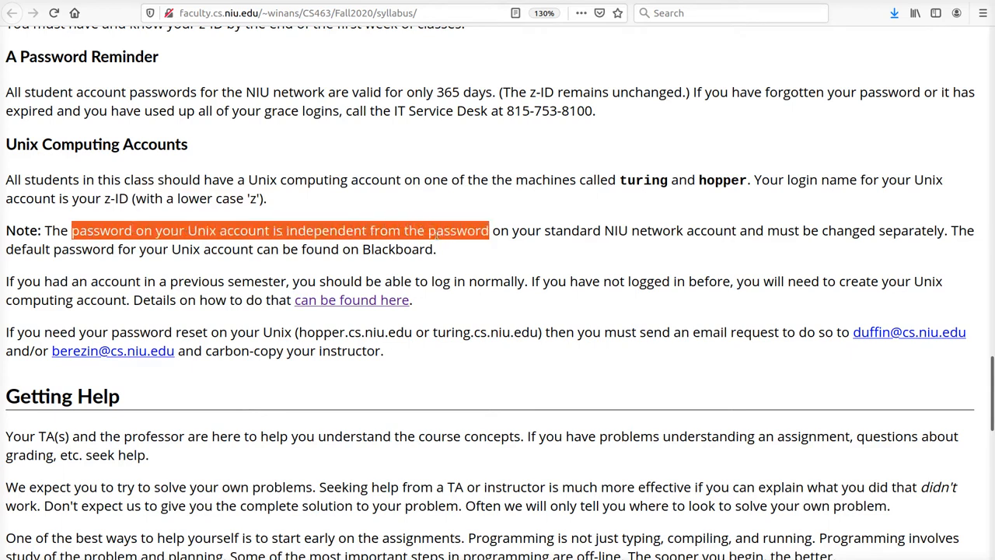
pyautogui.moveTo(565, 205)
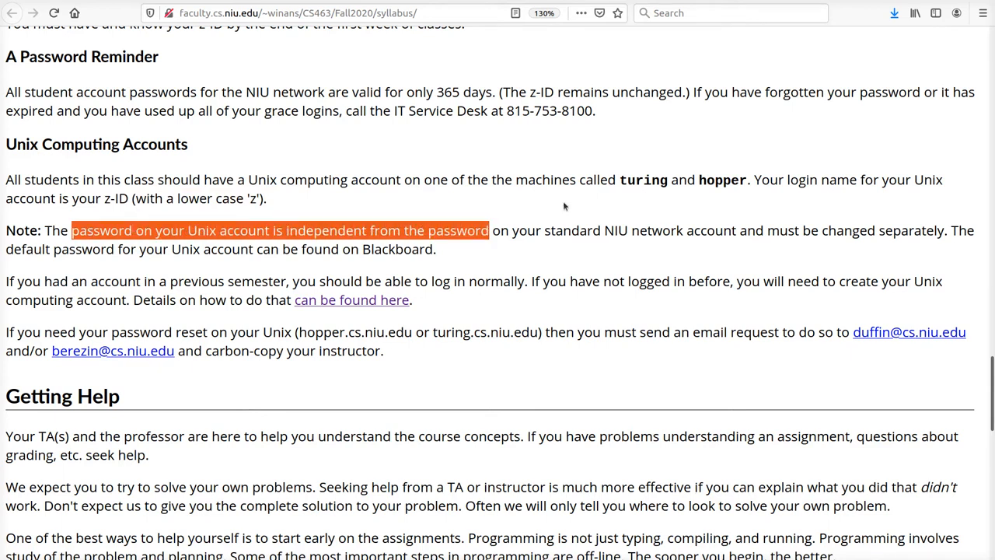
pyautogui.moveTo(615, 203)
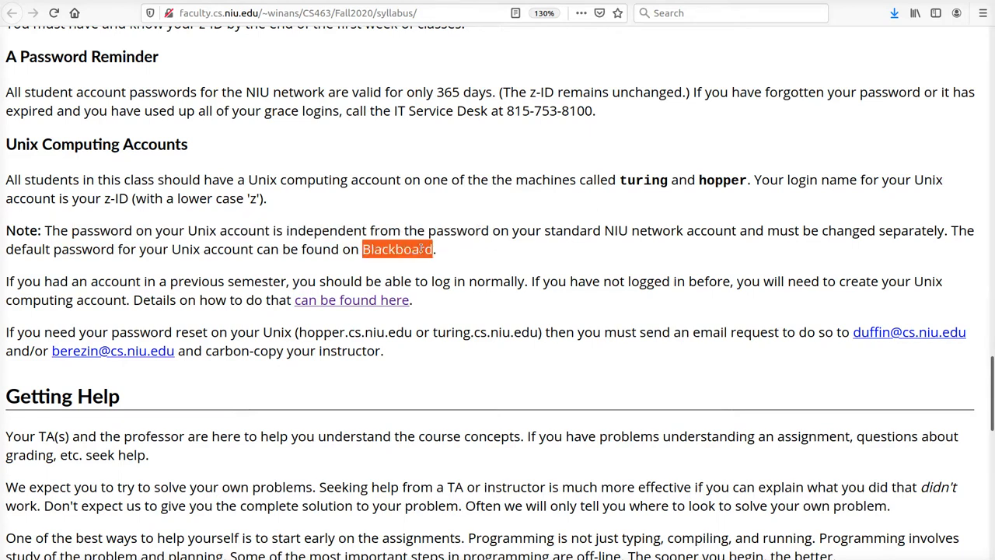
pyautogui.moveTo(448, 252)
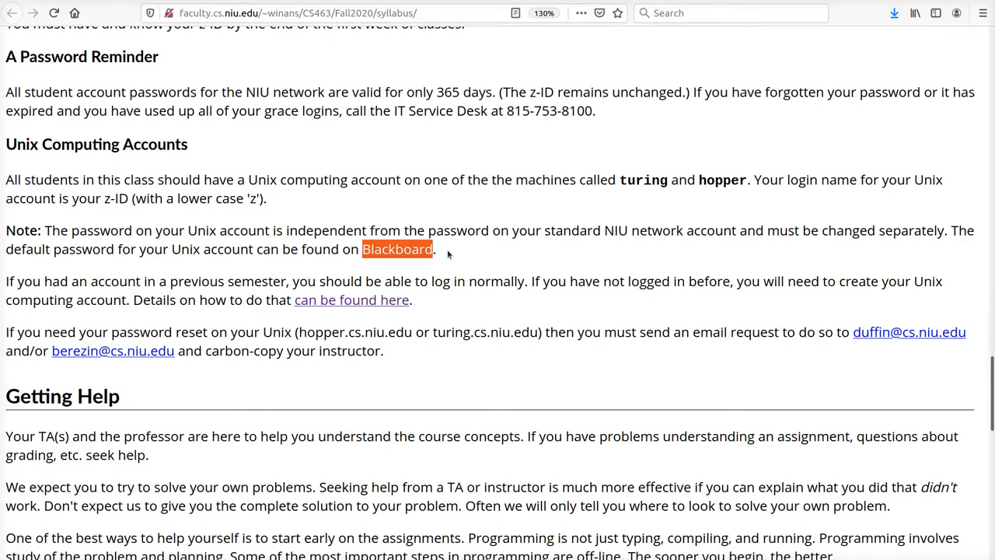
pyautogui.moveTo(257, 280)
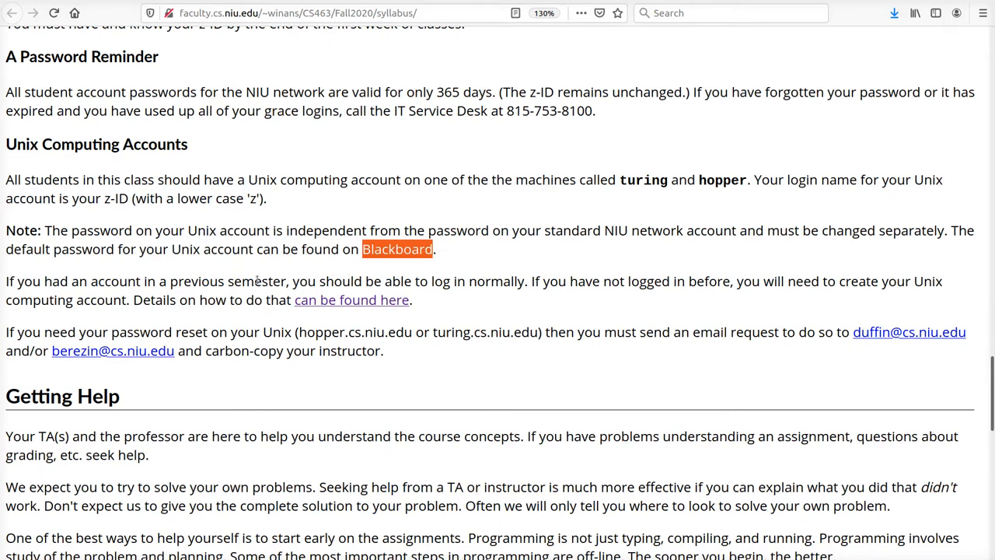
pyautogui.moveTo(6, 279); pyautogui.dragTo(412, 300)
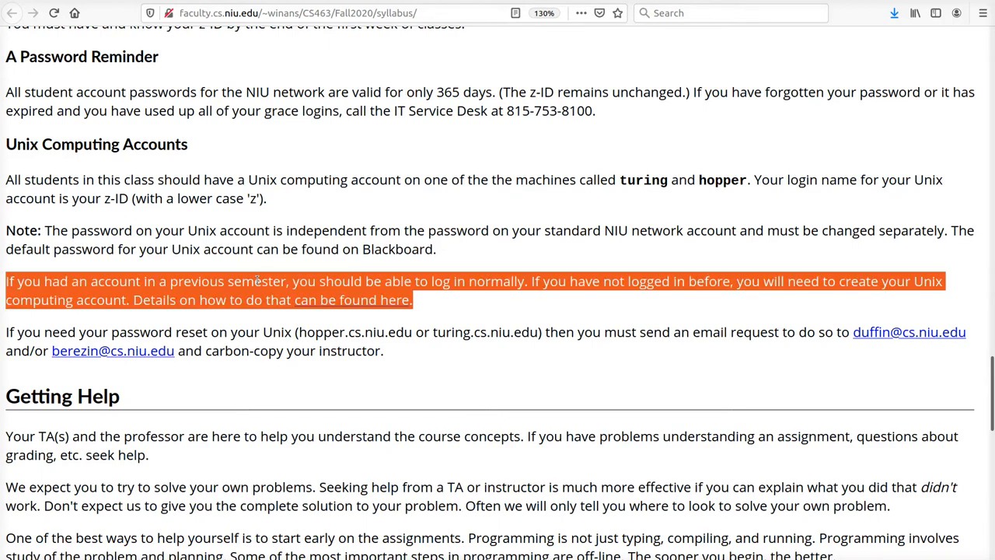
pyautogui.moveTo(578, 303)
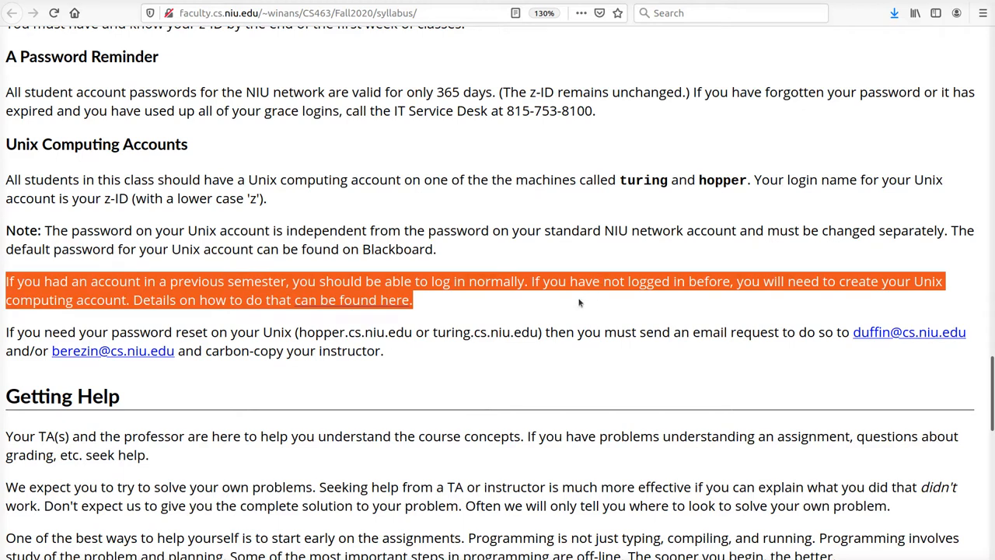
pyautogui.moveTo(304, 328)
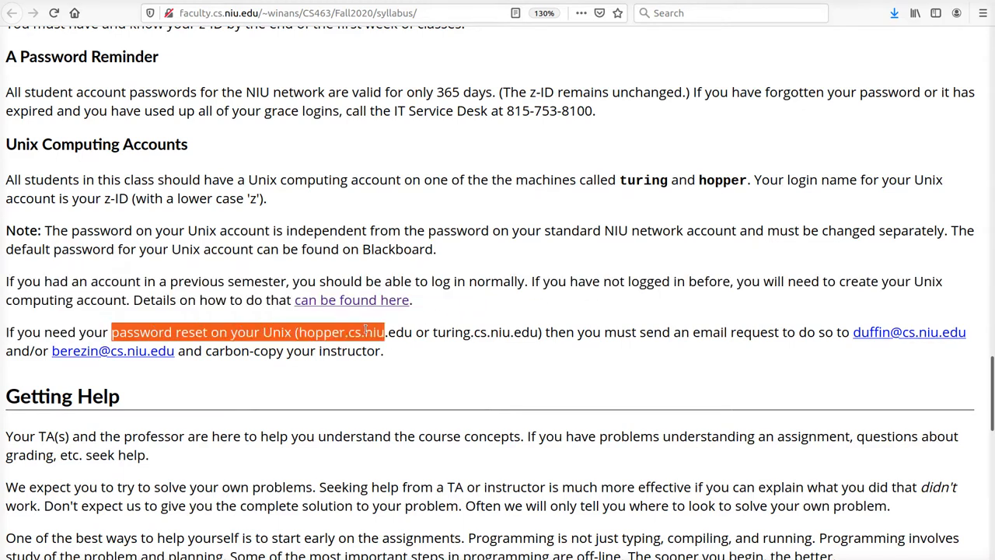
pyautogui.moveTo(429, 115)
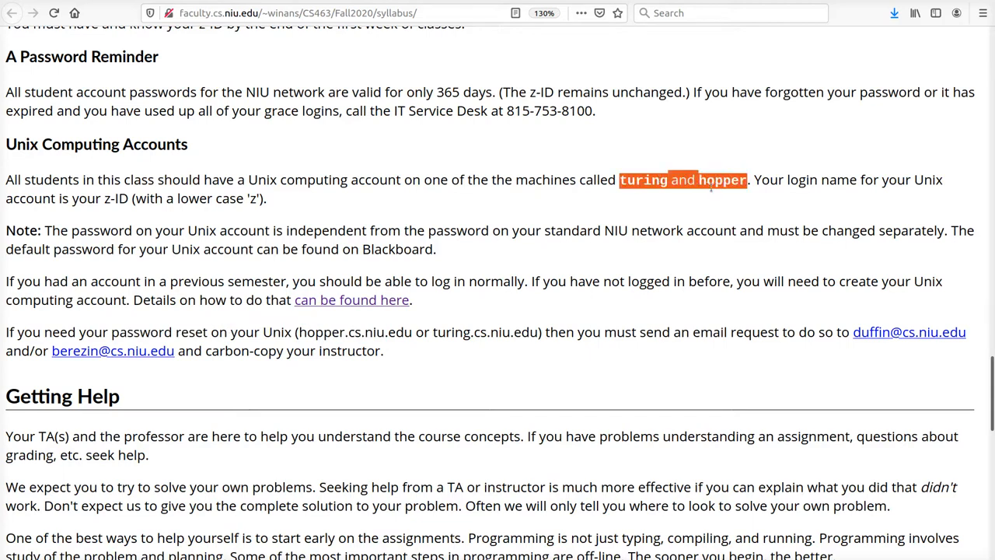
pyautogui.moveTo(908, 333)
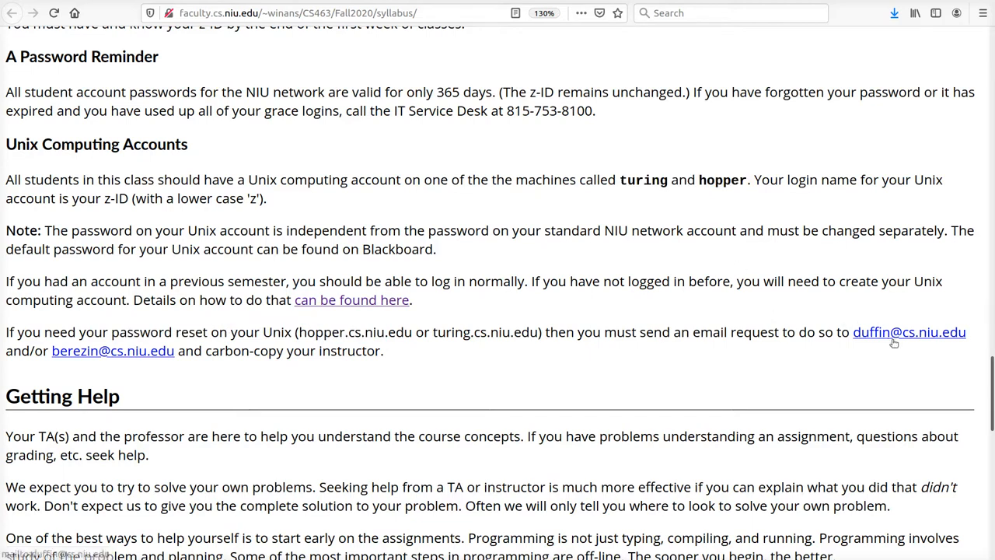
pyautogui.moveTo(125, 278)
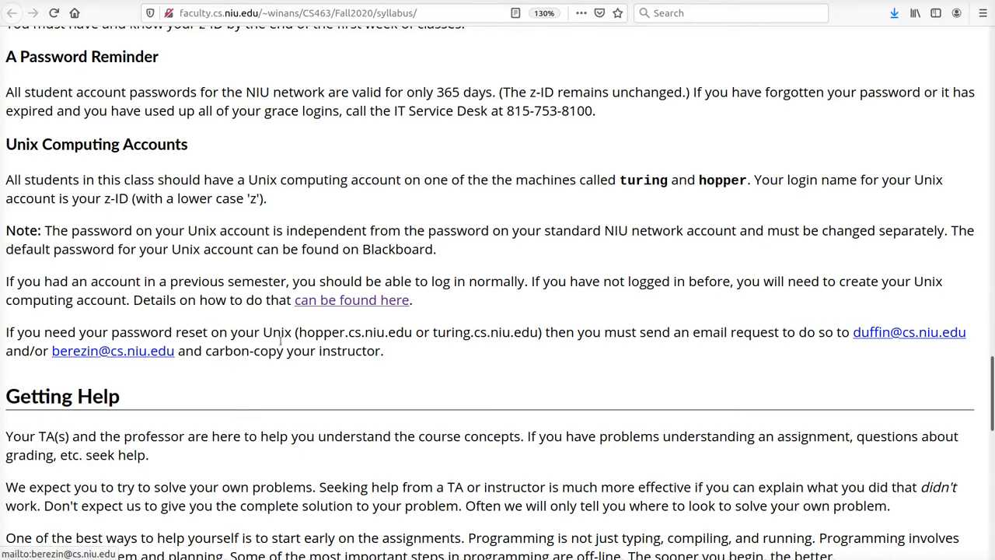
# - Read on through getting help and accessibility to the cheating policy
pyautogui.scroll(-3)
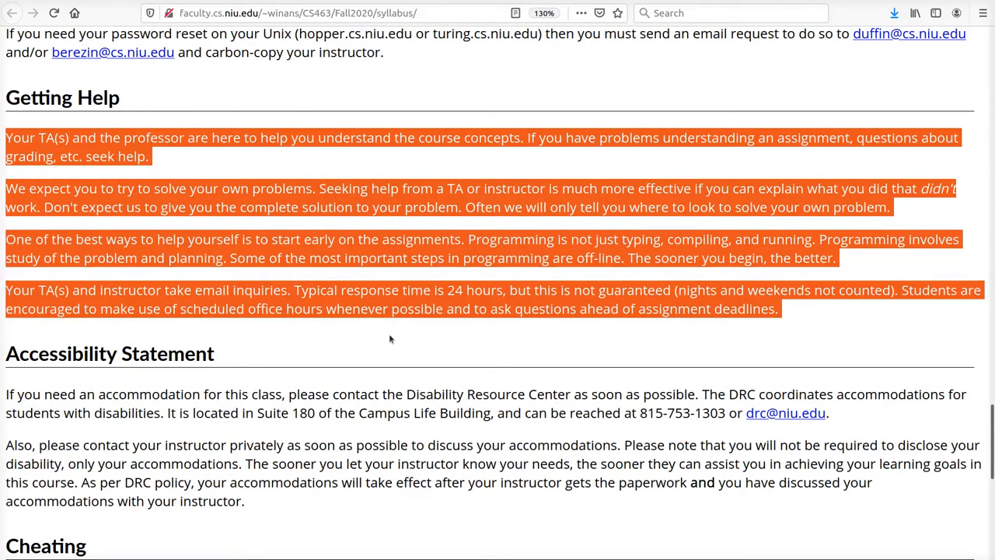
pyautogui.scroll(-3)
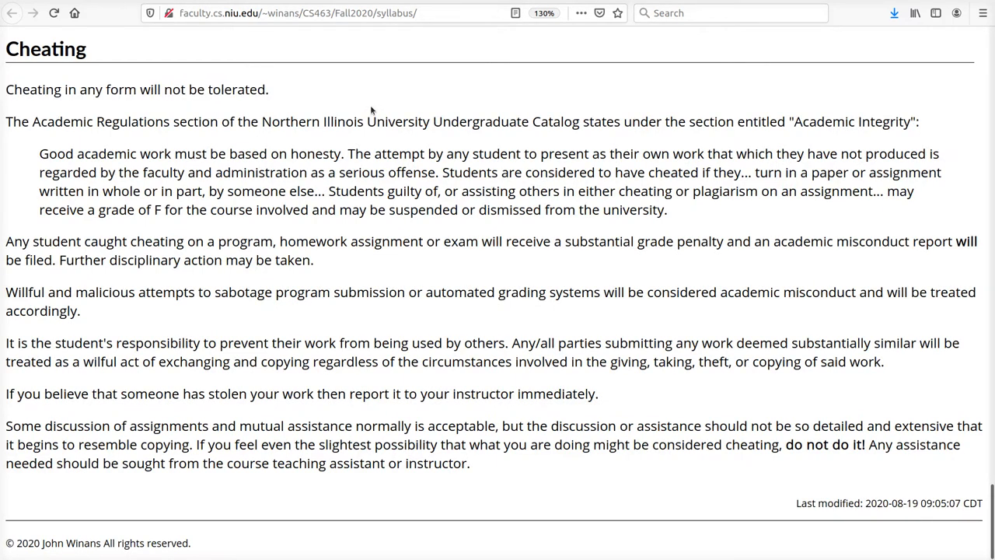
# - Read the homework hand-in instructions from the course page down to Multiple Submissions
pyautogui.click(13, 12)
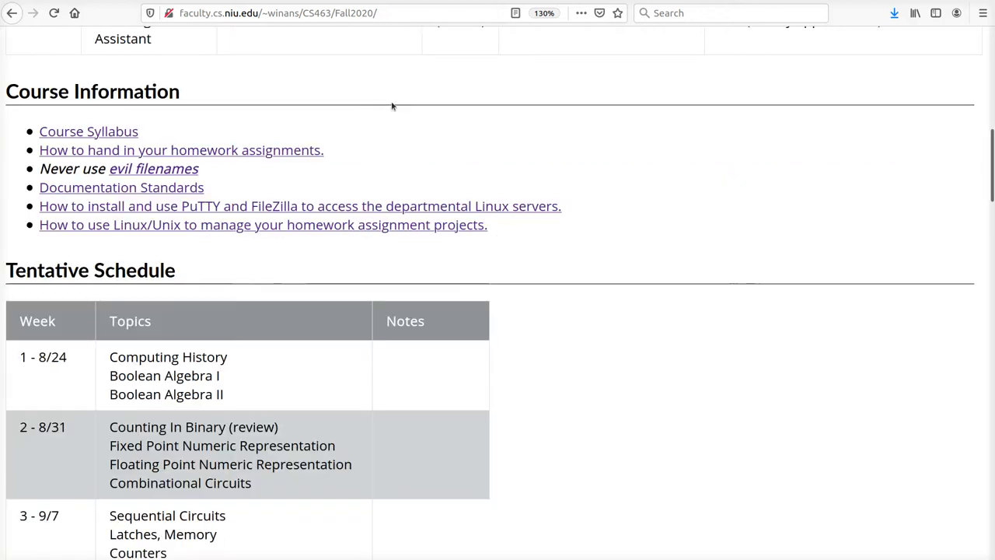
pyautogui.moveTo(118, 149)
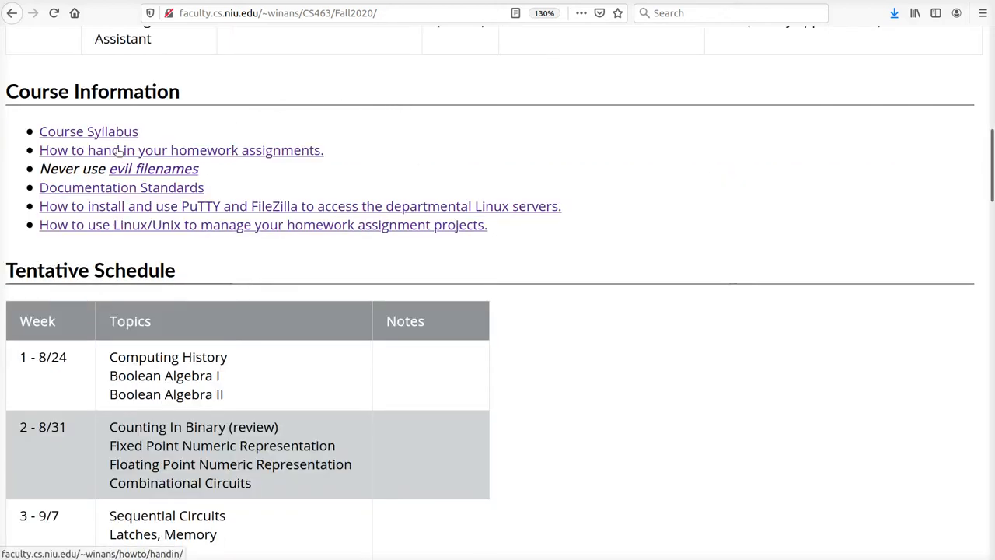
pyautogui.click(180, 149)
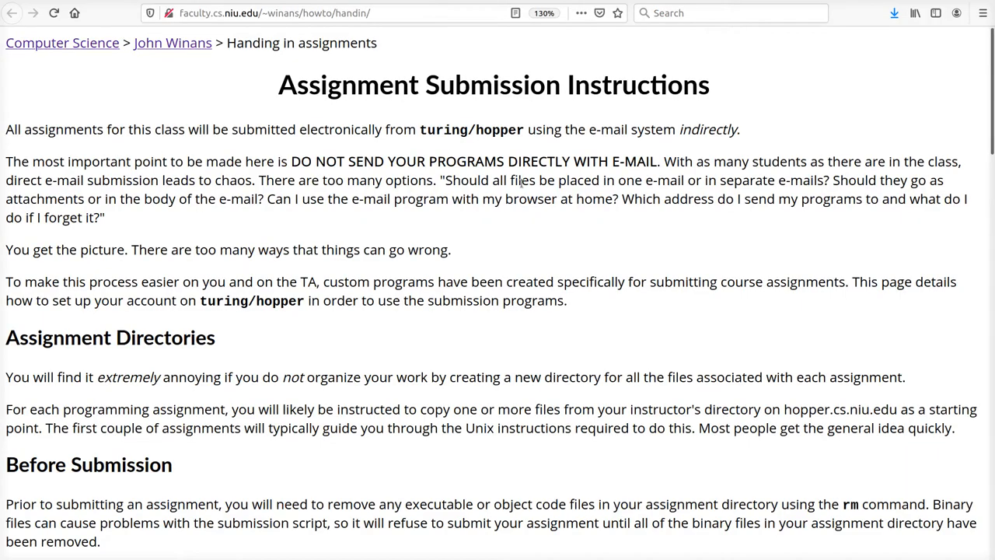
pyautogui.scroll(-3)
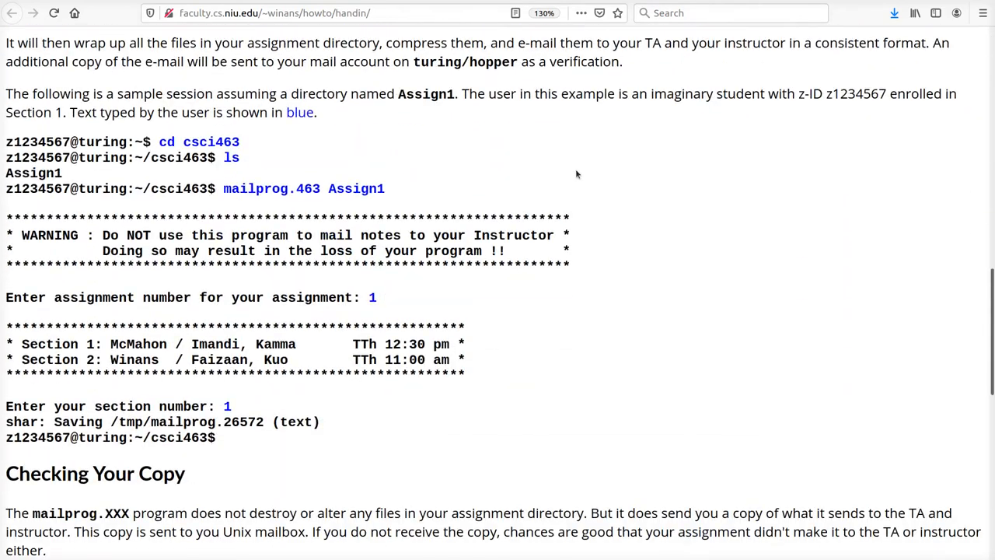
pyautogui.moveTo(562, 121)
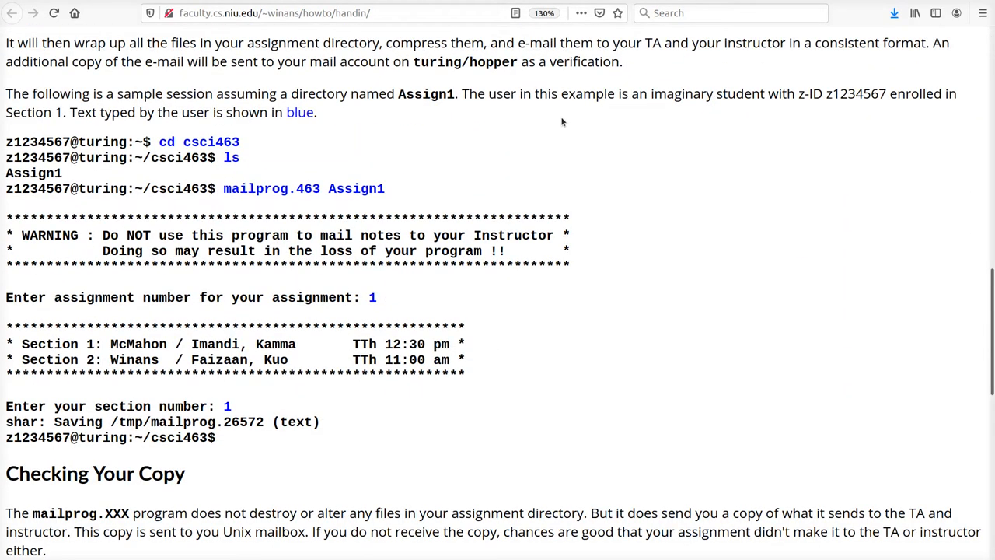
pyautogui.moveTo(578, 126)
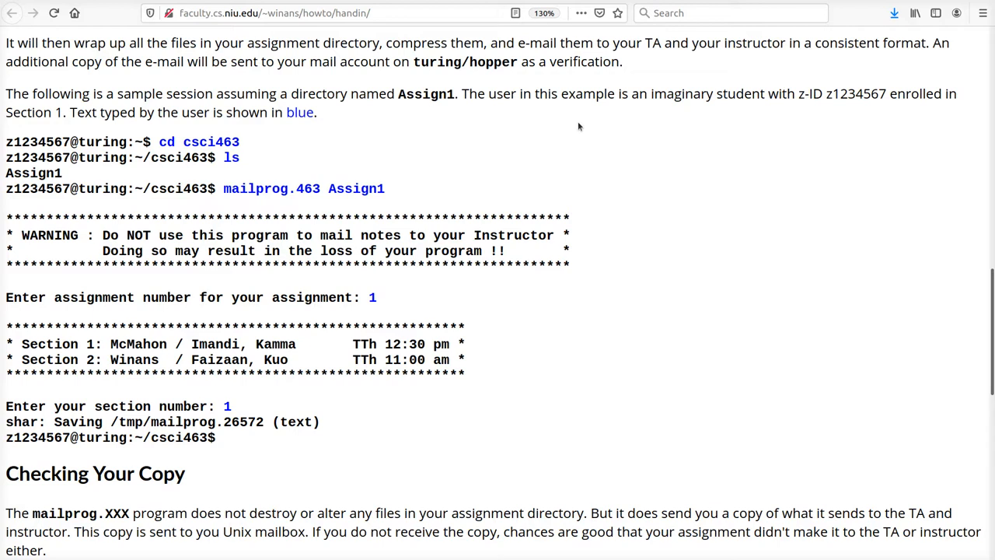
pyautogui.moveTo(544, 129)
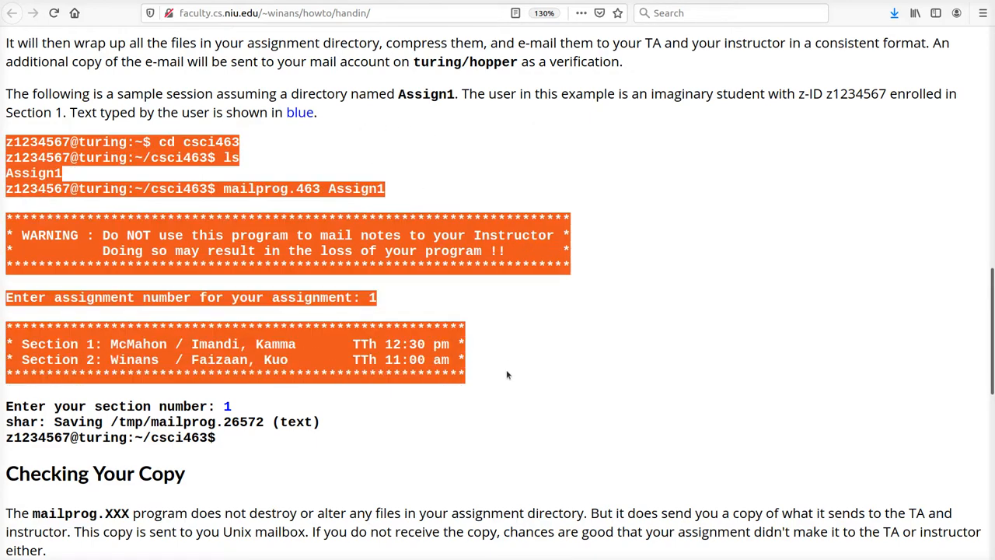
pyautogui.scroll(-3)
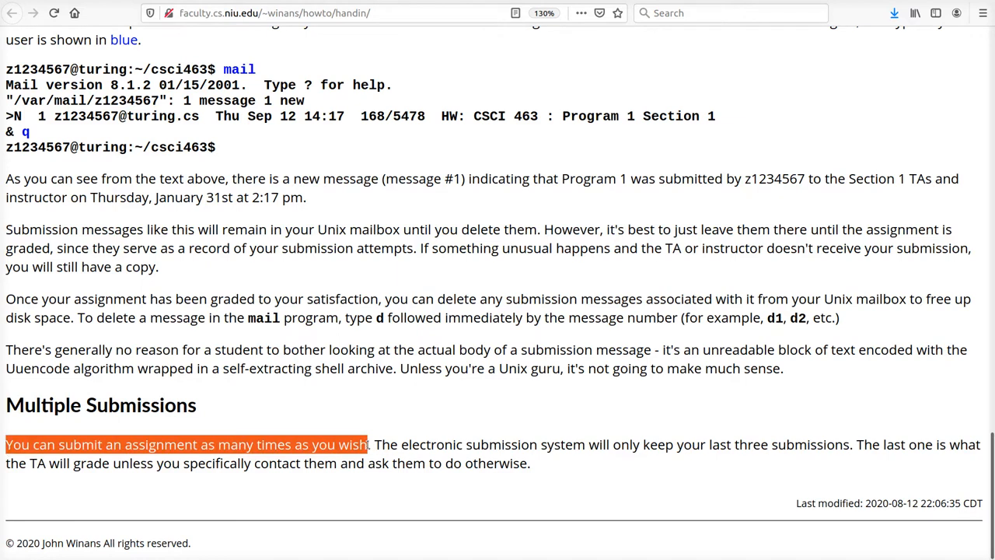
pyautogui.moveTo(454, 401)
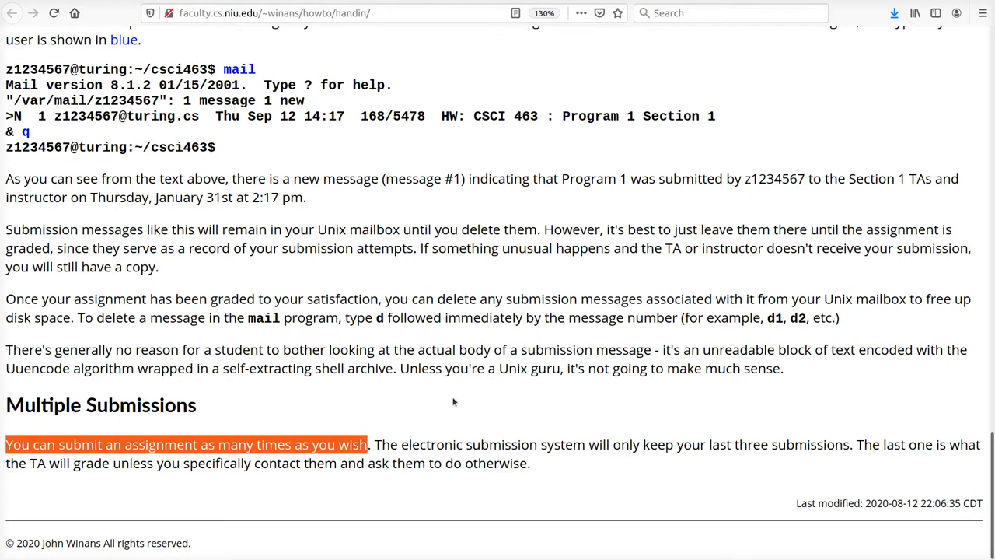
# - Highlight that three submissions are allowed and only the last one is graded
pyautogui.click(457, 403)
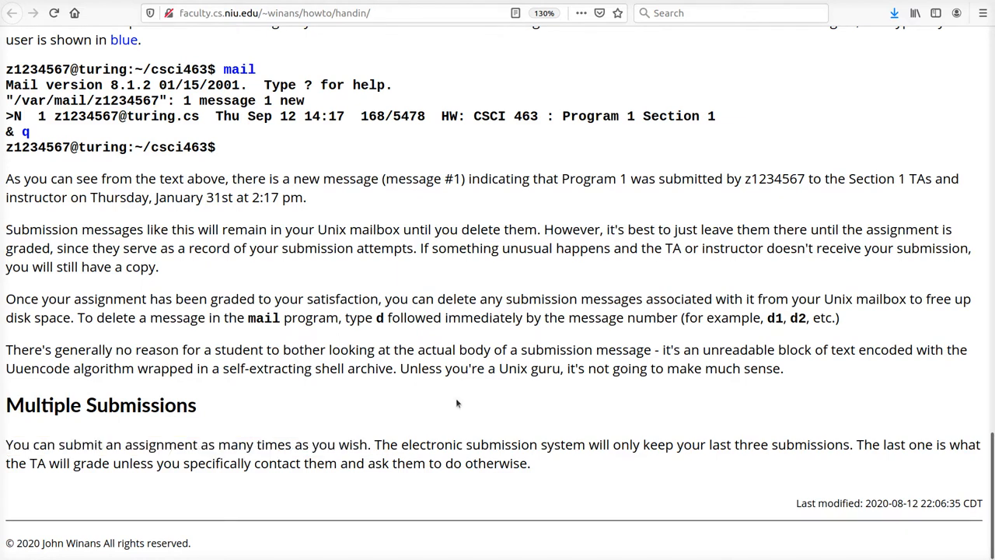
pyautogui.doubleClick(790, 445)
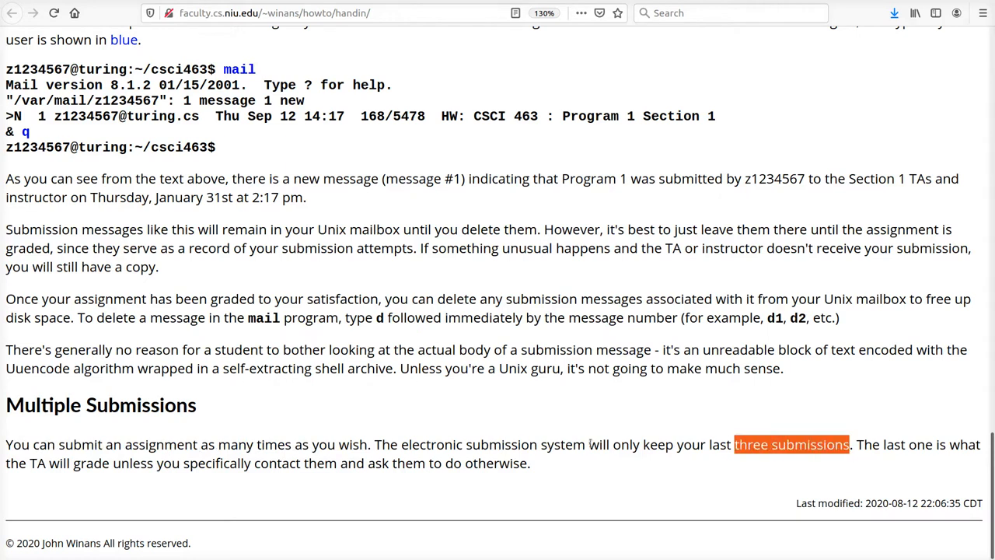
pyautogui.moveTo(733, 444); pyautogui.dragTo(401, 444)
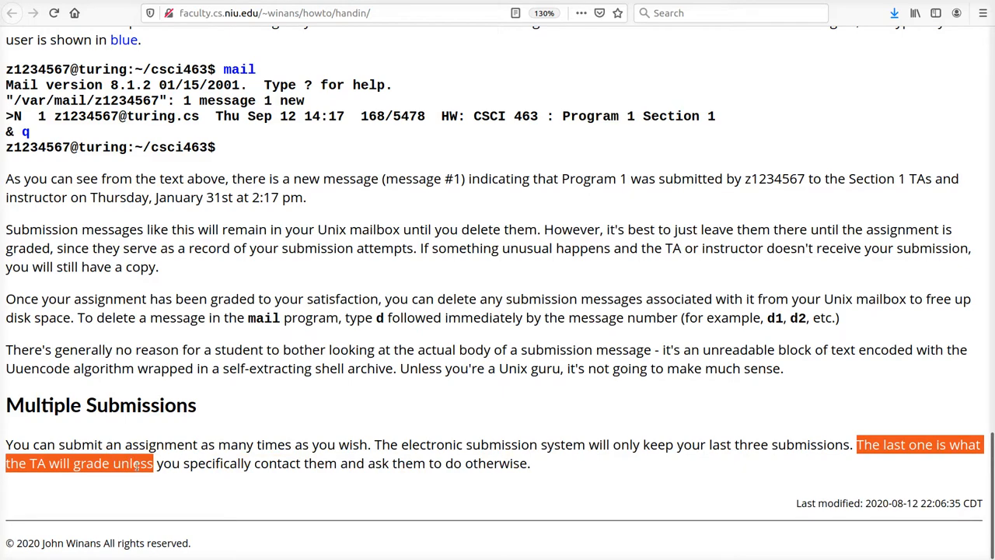
# - View the Evil Filenames article from the course links, then return to the course page
pyautogui.click(12, 12)
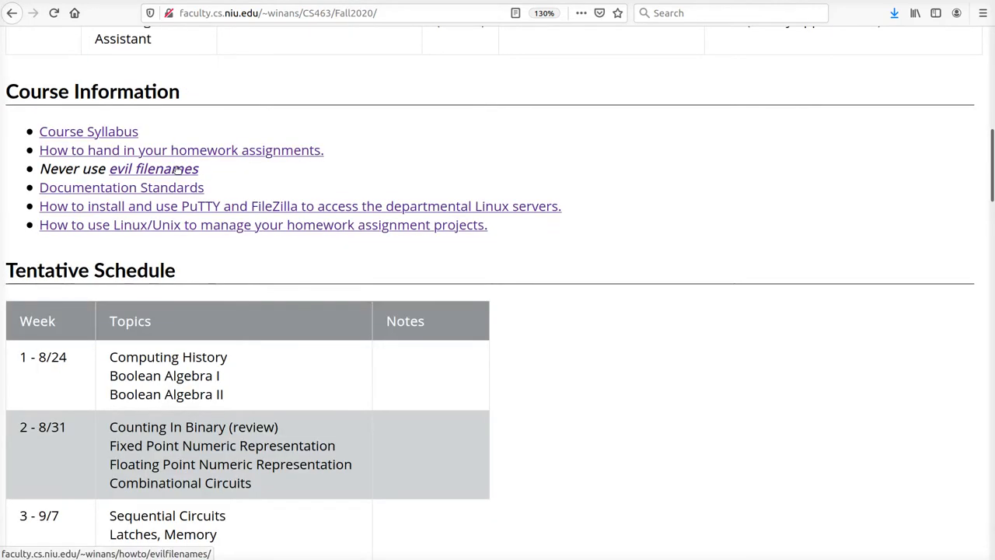
pyautogui.click(152, 167)
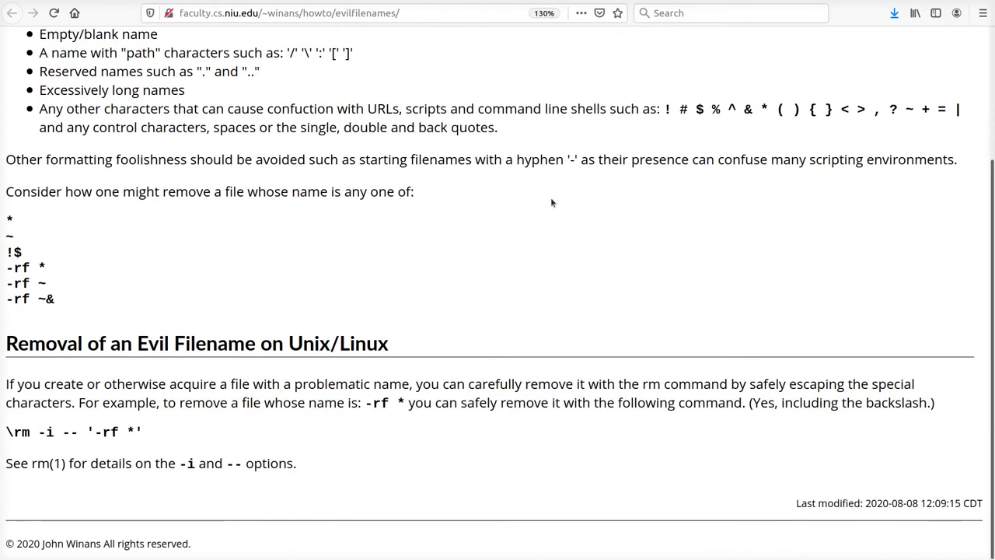
pyautogui.scroll(3)
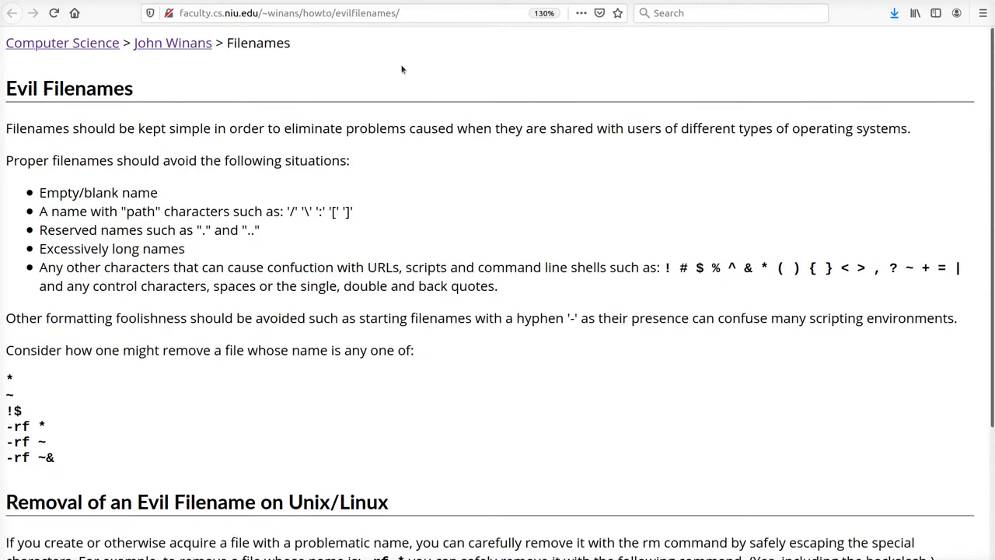
pyautogui.moveTo(718, 337)
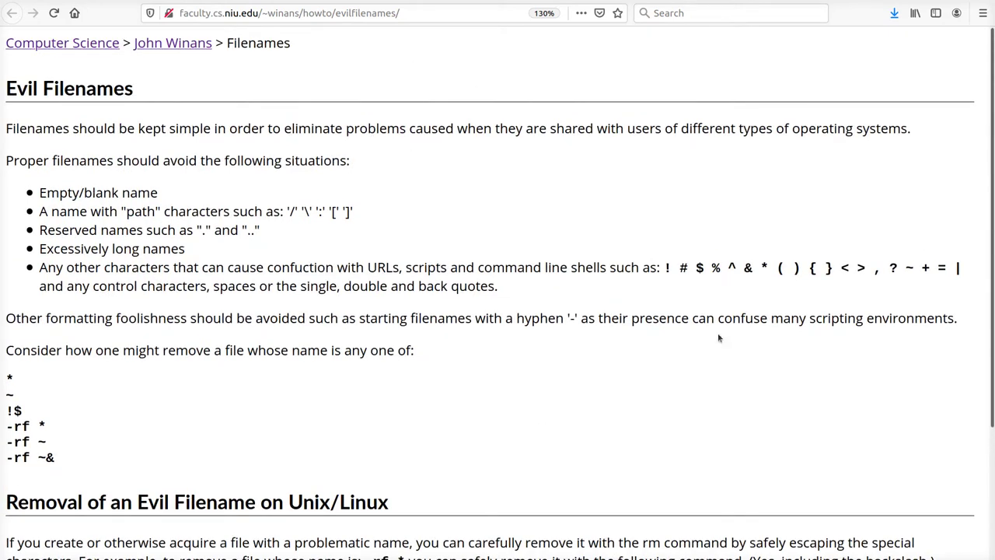
pyautogui.moveTo(559, 318)
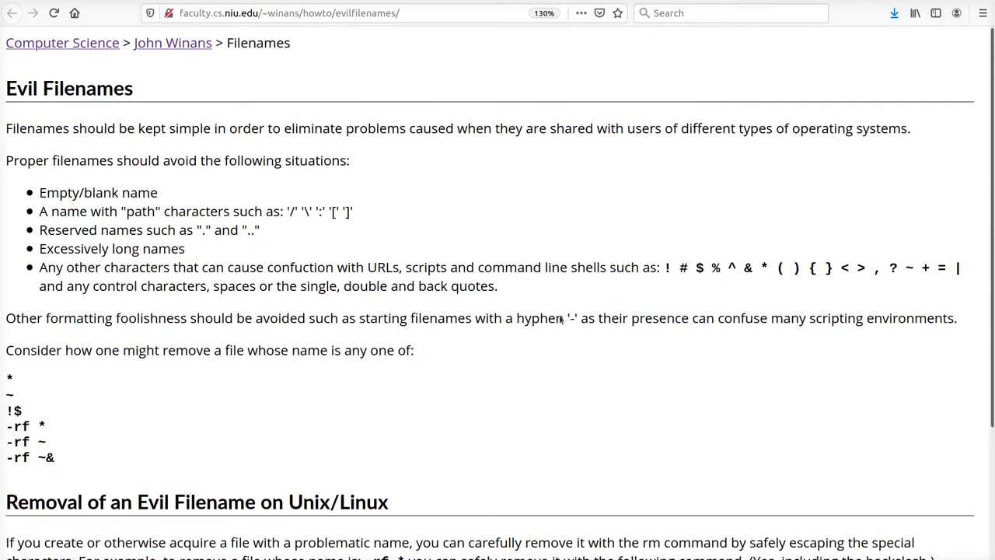
pyautogui.click(12, 13)
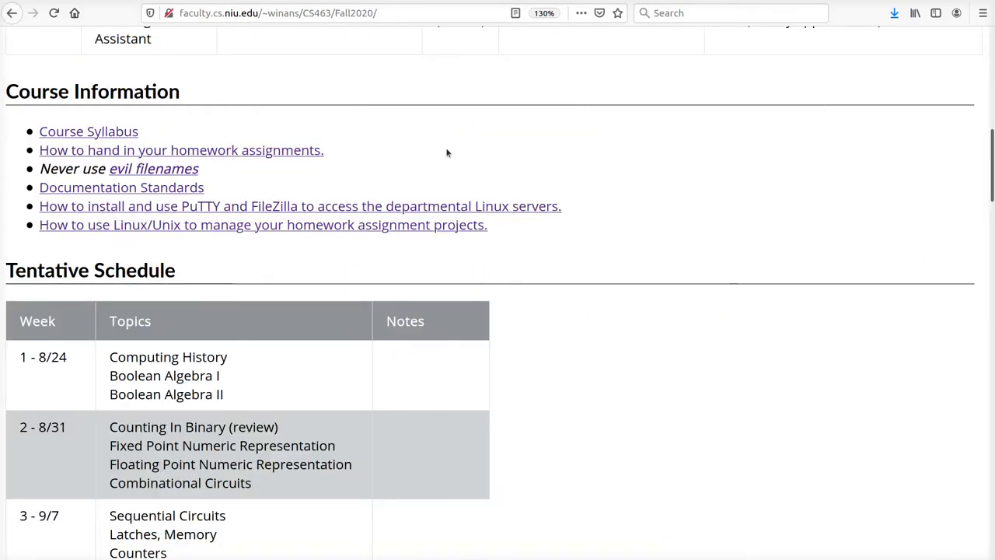
pyautogui.moveTo(196, 189)
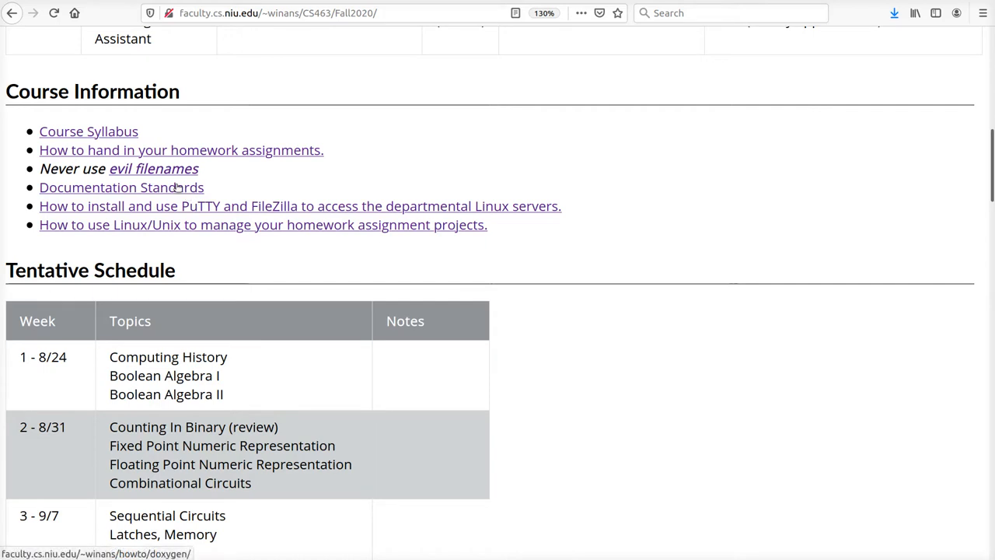
# - Read the Documentation Standards Doxygen guide through naming styles to function documentation boxes
pyautogui.click(121, 187)
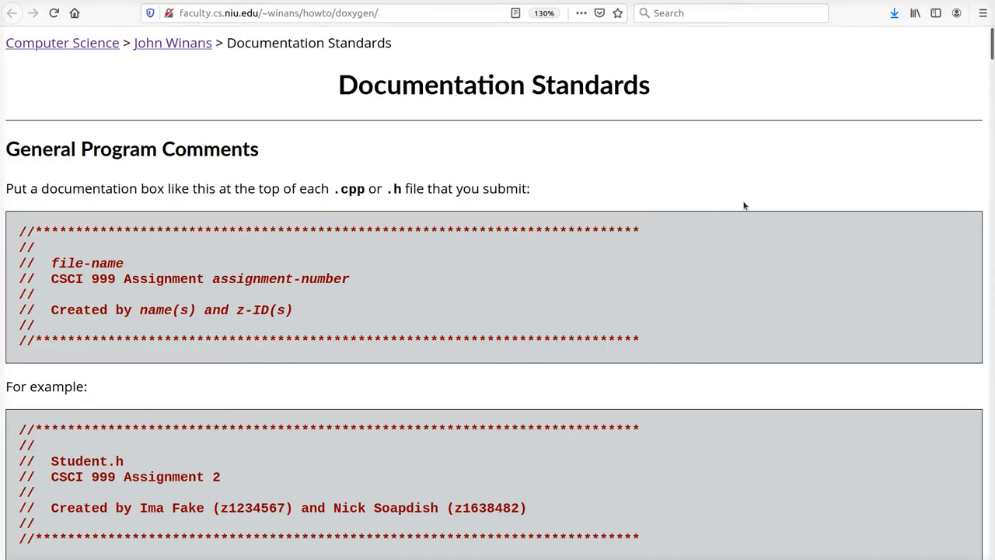
pyautogui.scroll(-3)
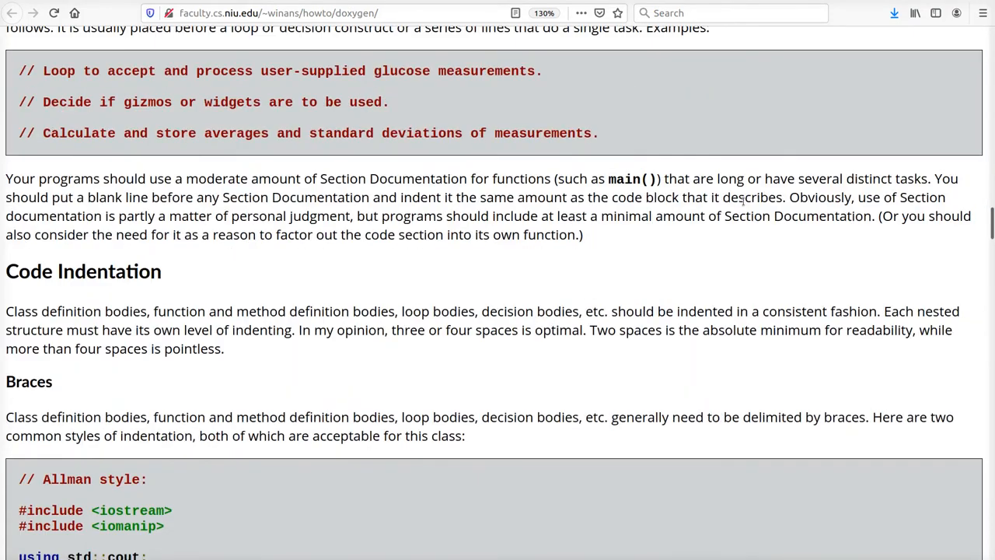
pyautogui.scroll(-3)
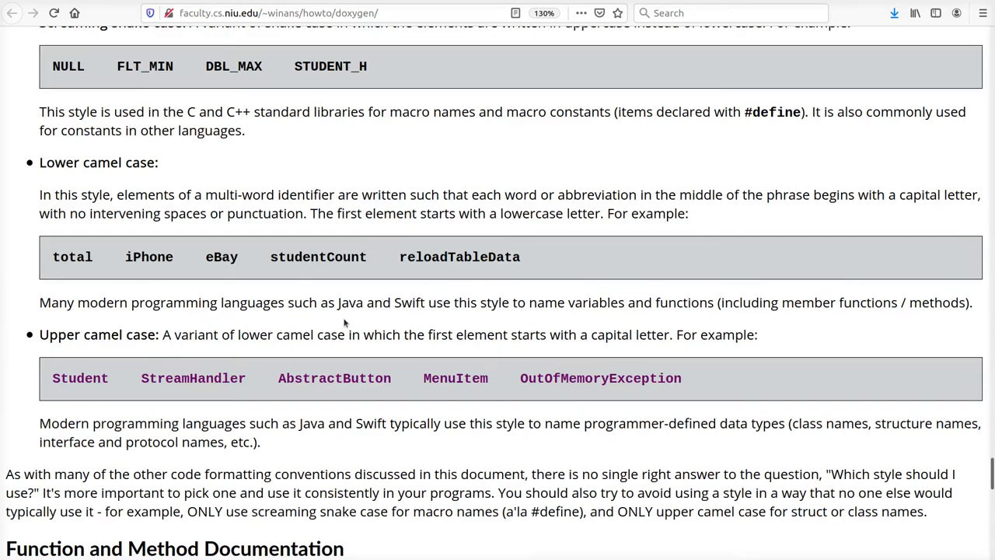
pyautogui.moveTo(505, 326)
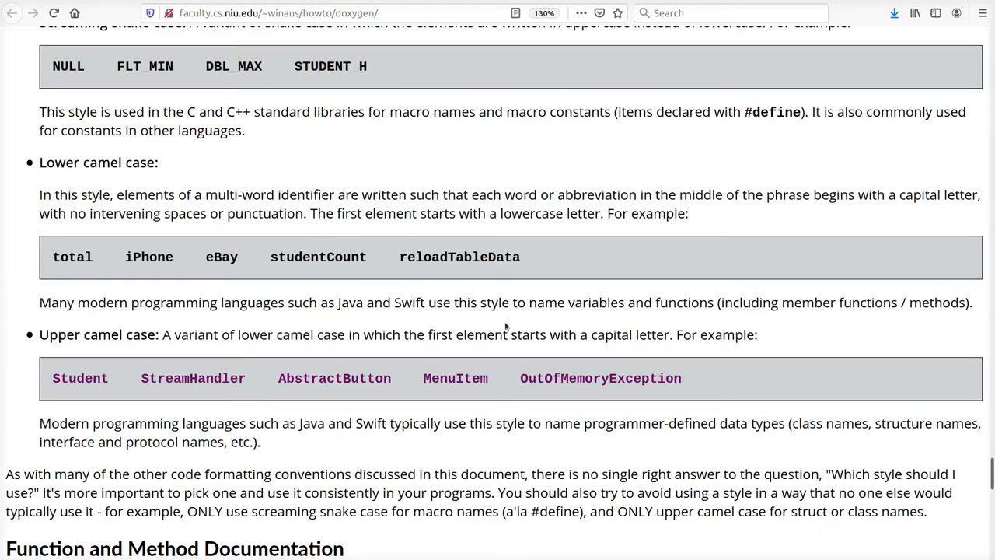
pyautogui.scroll(3)
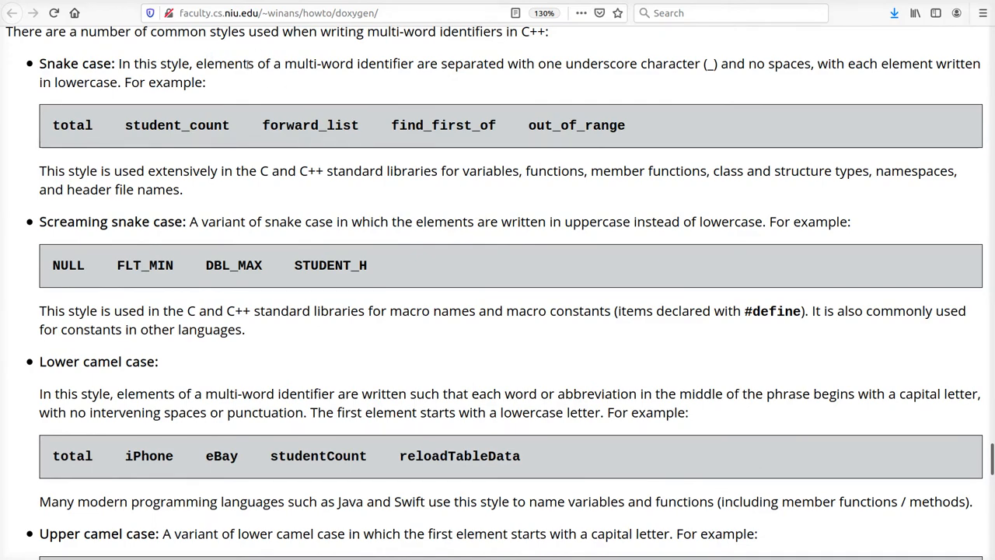
pyautogui.scroll(-3)
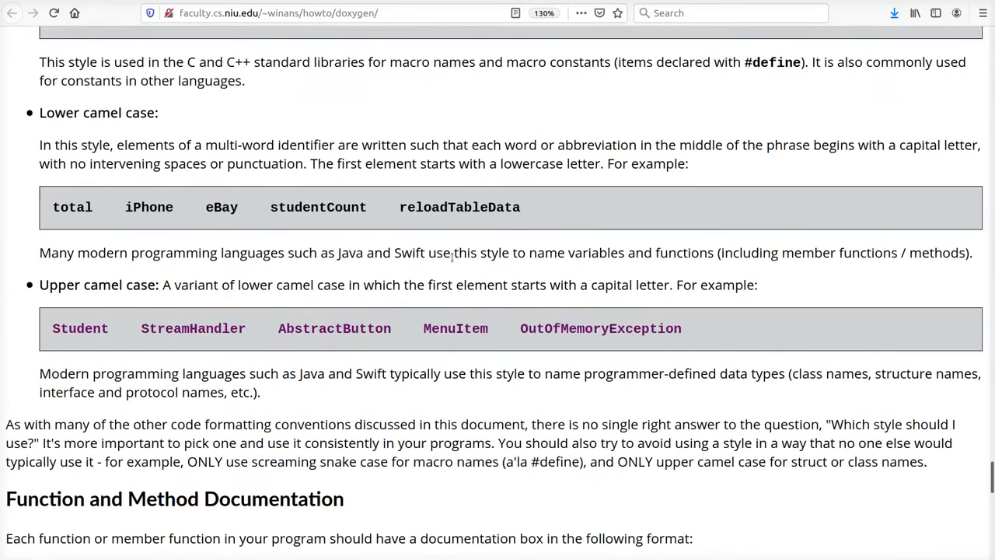
pyautogui.scroll(-3)
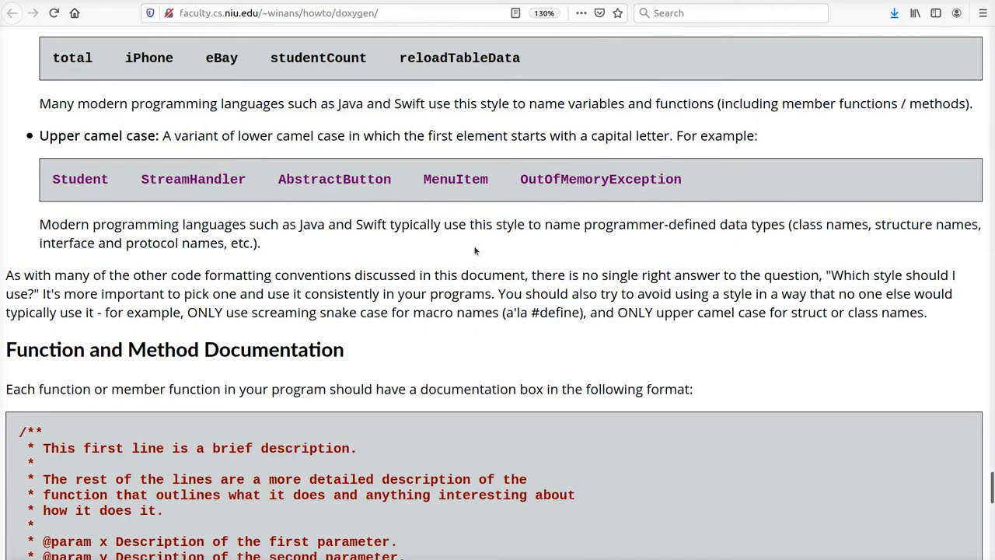
pyautogui.moveTo(491, 240)
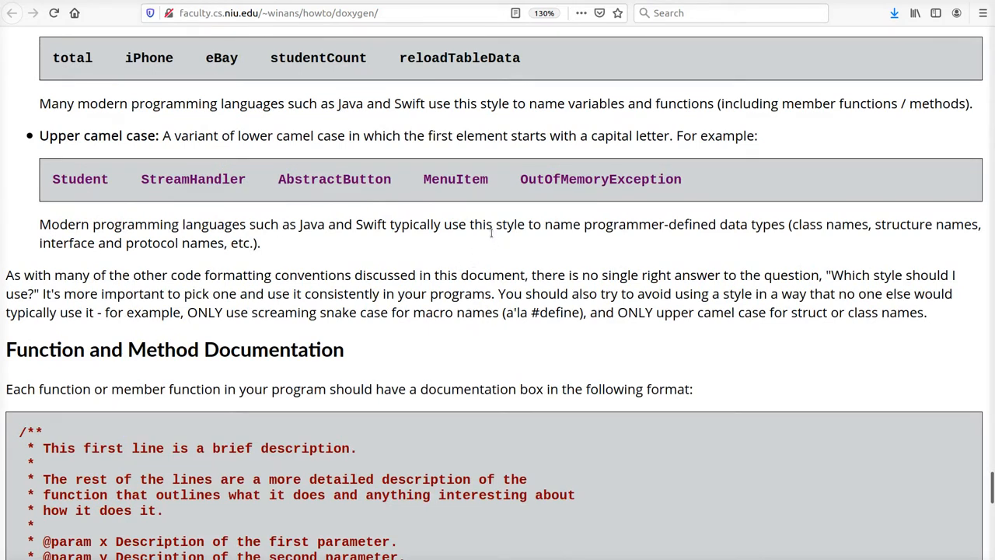
pyautogui.moveTo(488, 252)
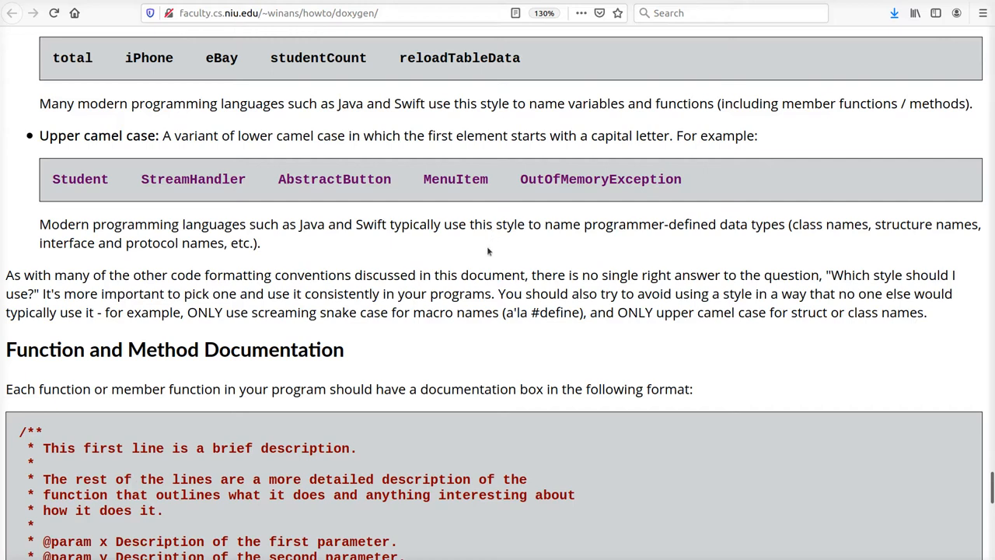
pyautogui.scroll(-3)
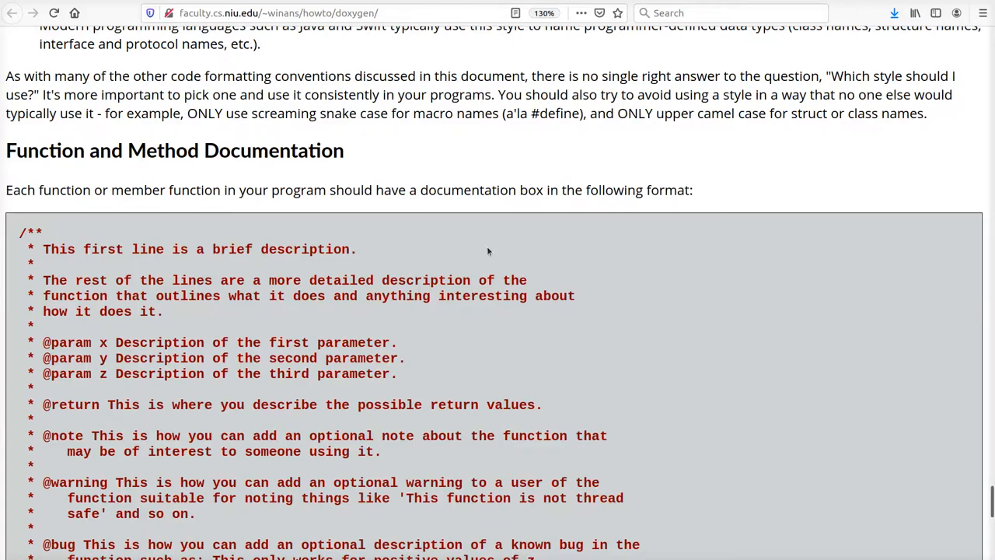
pyautogui.scroll(-3)
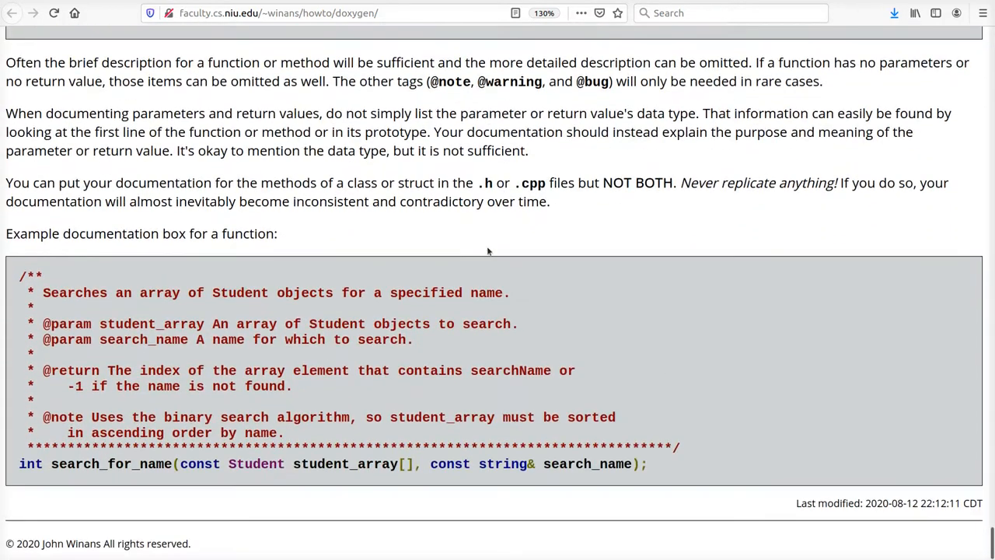
pyautogui.scroll(3)
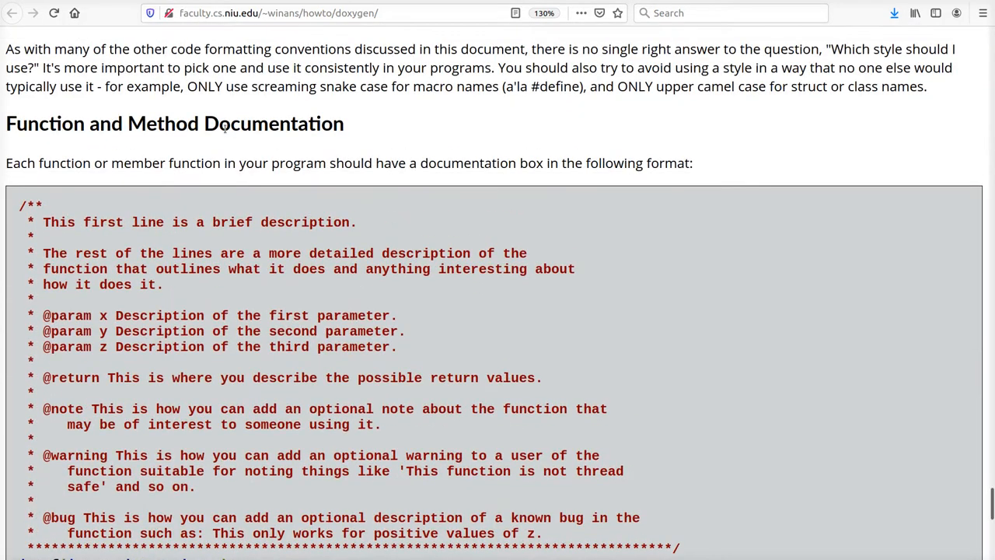
pyautogui.scroll(-3)
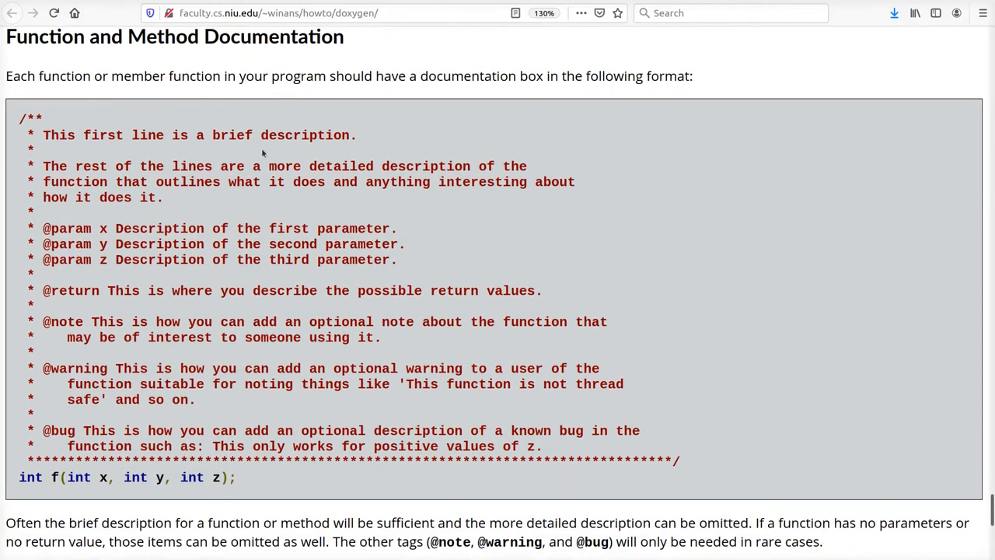
pyautogui.moveTo(22, 116); pyautogui.dragTo(221, 356)
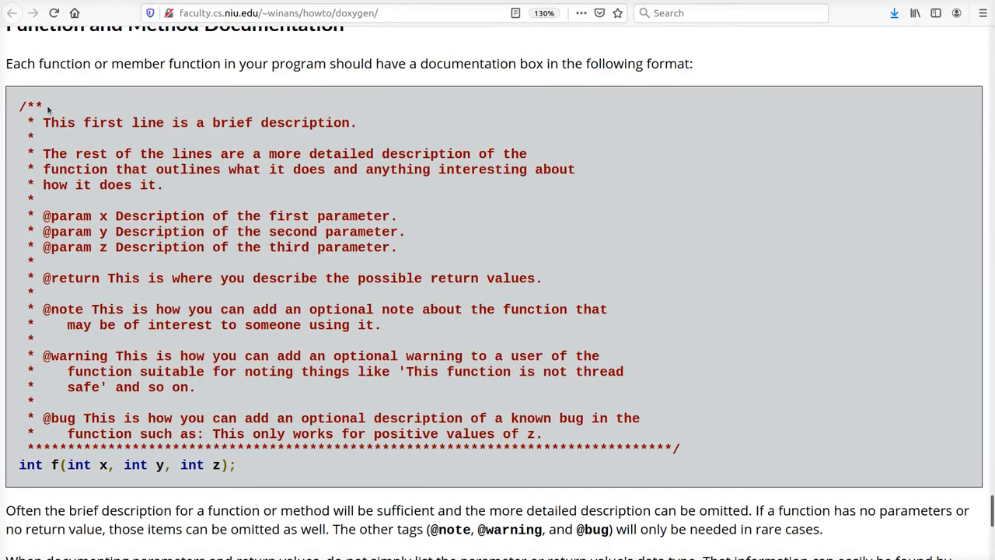
pyautogui.moveTo(70, 112)
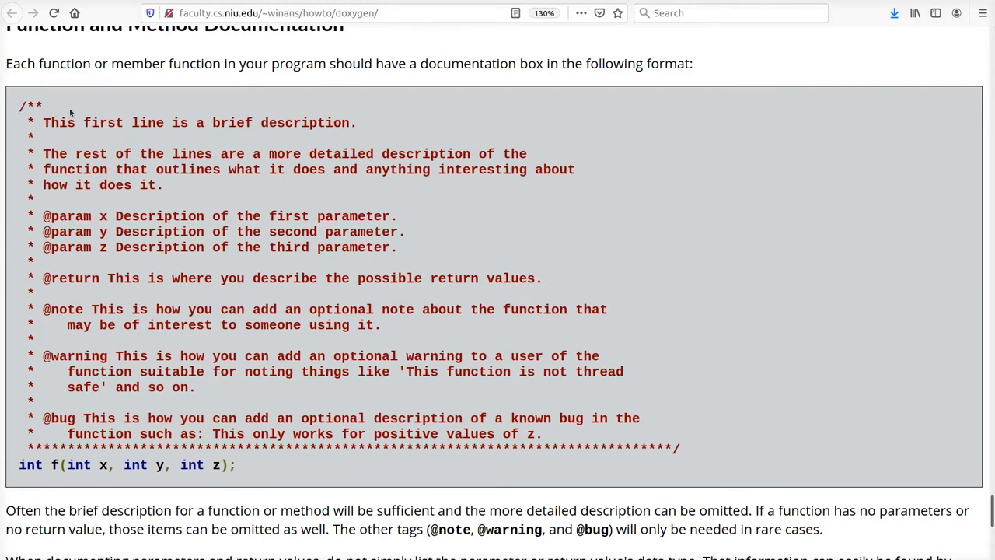
pyautogui.moveTo(44, 121); pyautogui.dragTo(161, 185)
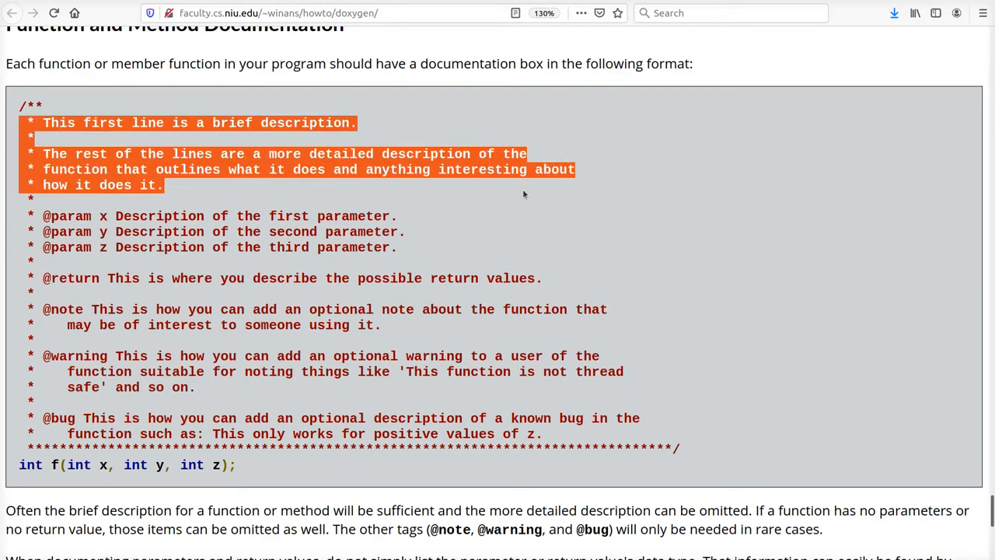
pyautogui.click(524, 194)
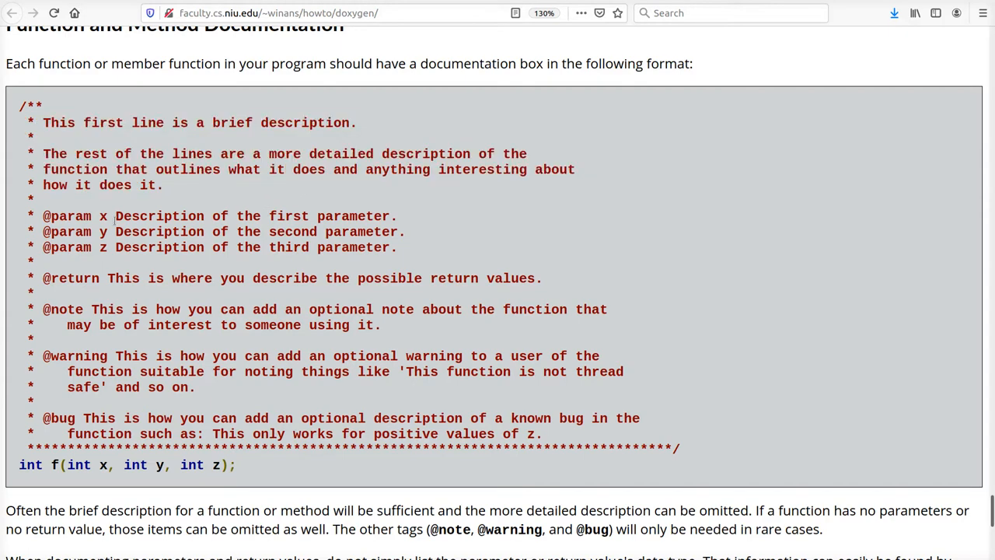
pyautogui.doubleClick(65, 216)
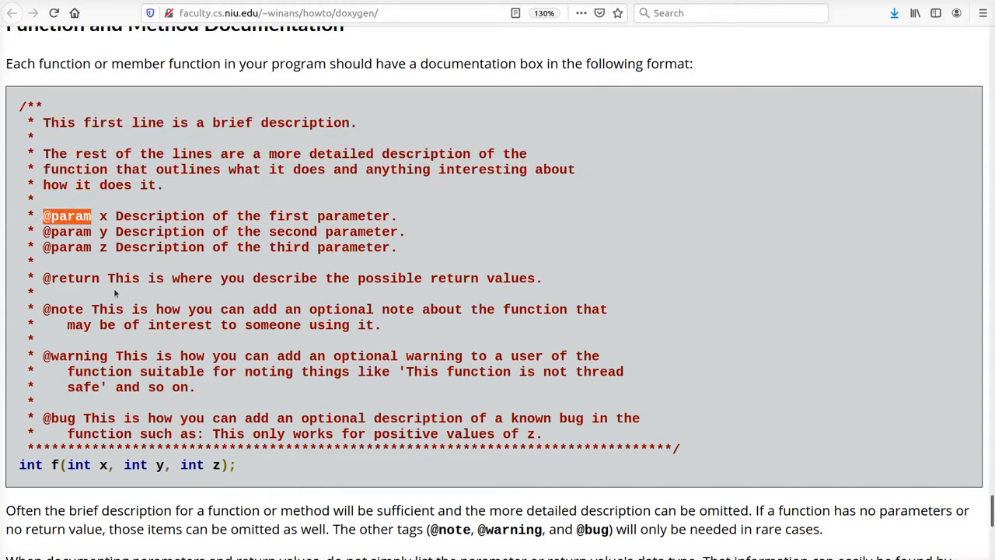
pyautogui.moveTo(193, 461)
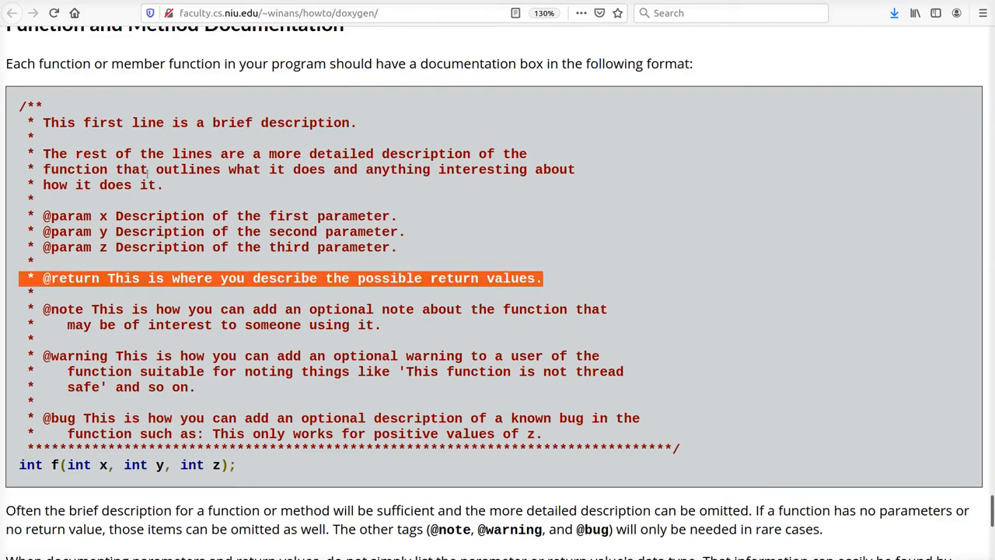
pyautogui.scroll(-3)
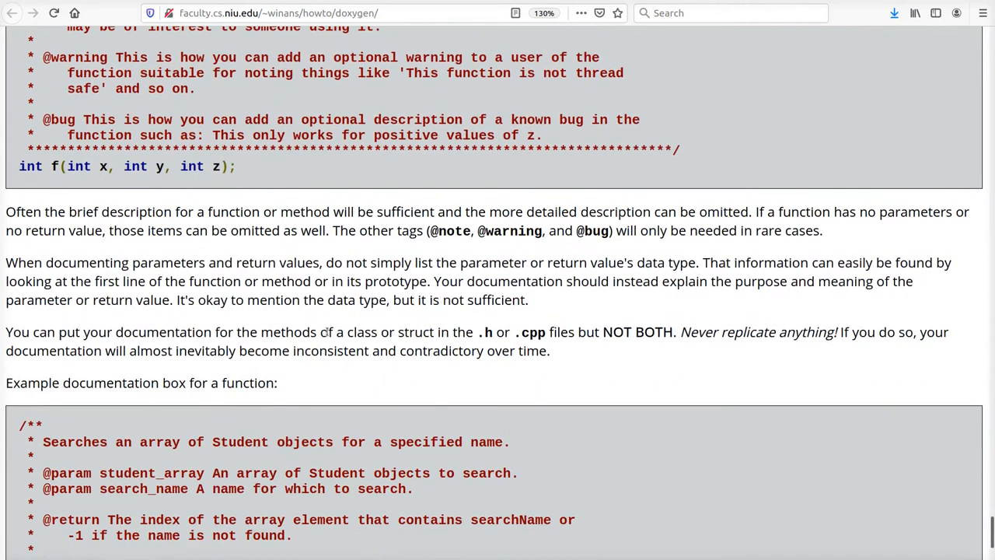
pyautogui.scroll(-3)
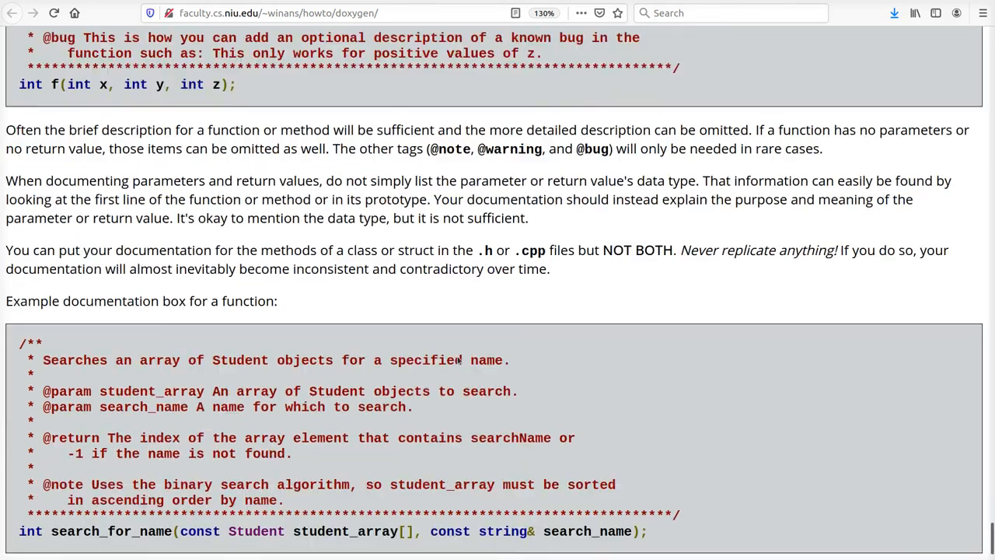
pyautogui.scroll(3)
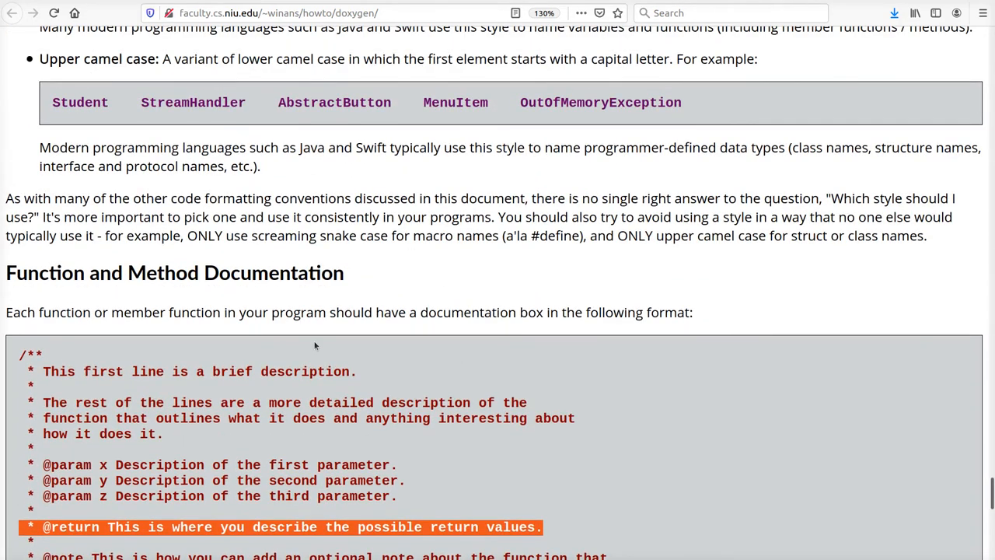
pyautogui.moveTo(426, 397)
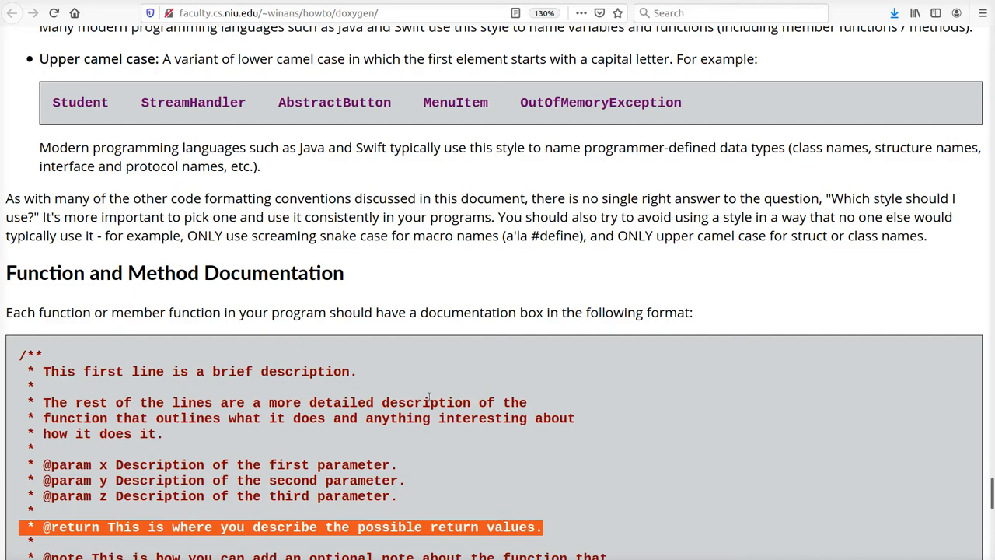
pyautogui.scroll(3)
pyautogui.write('doxy')
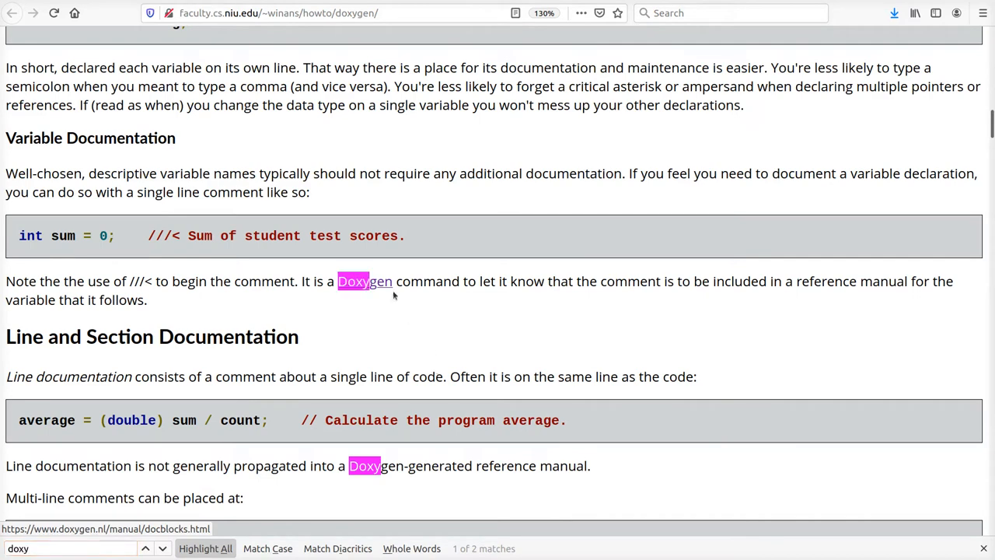
# - Finish the Doxygen examples through search_for_name and return to the CS463 course page
pyautogui.scroll(-3)
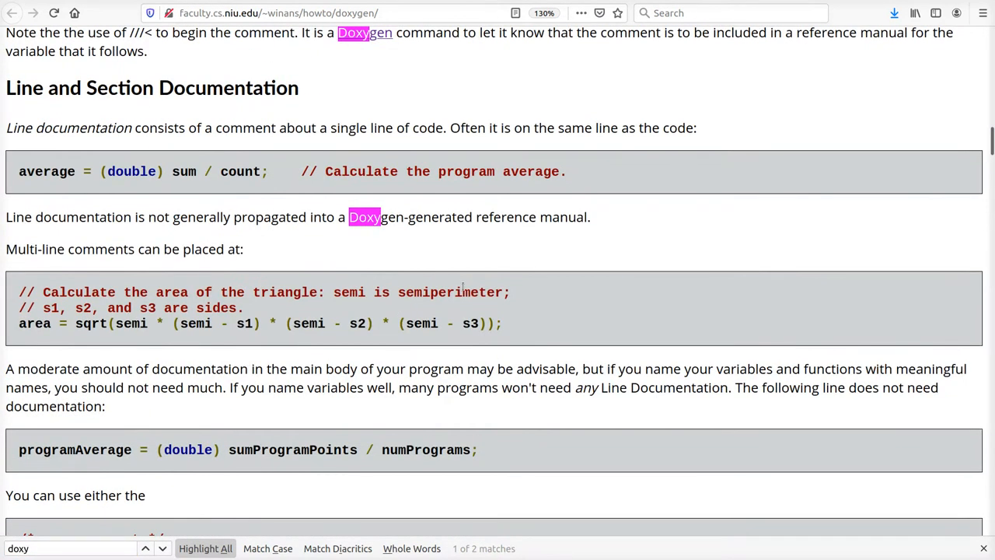
pyautogui.scroll(3)
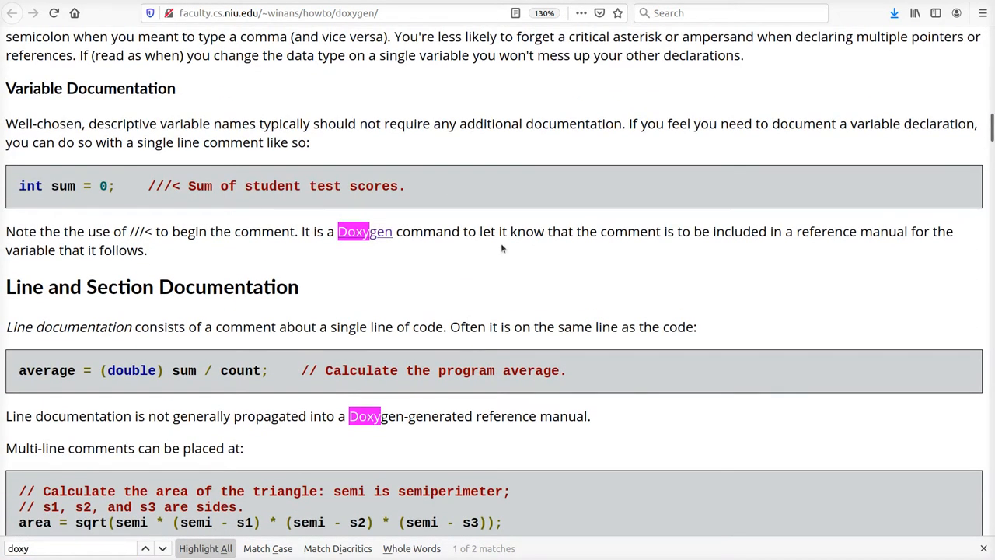
pyautogui.scroll(-3)
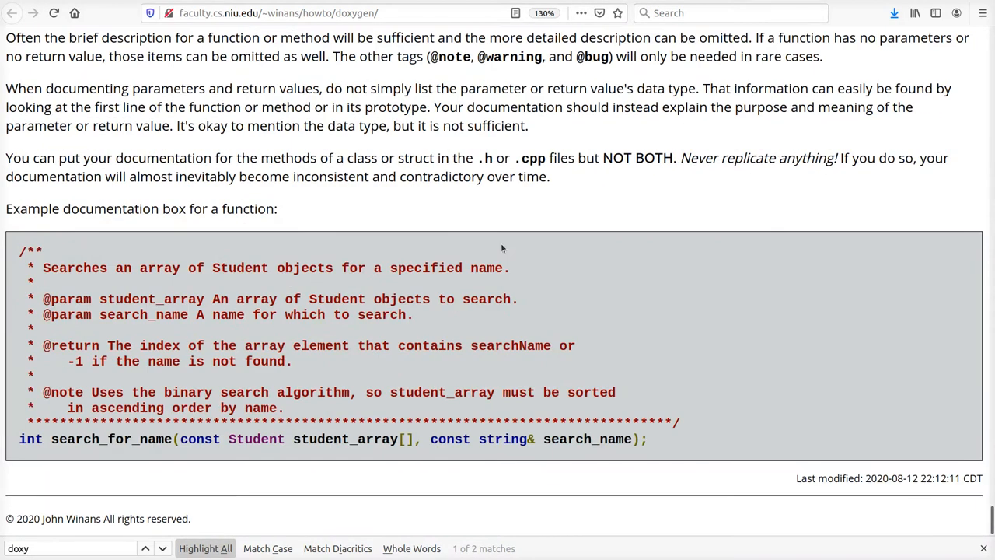
pyautogui.scroll(3)
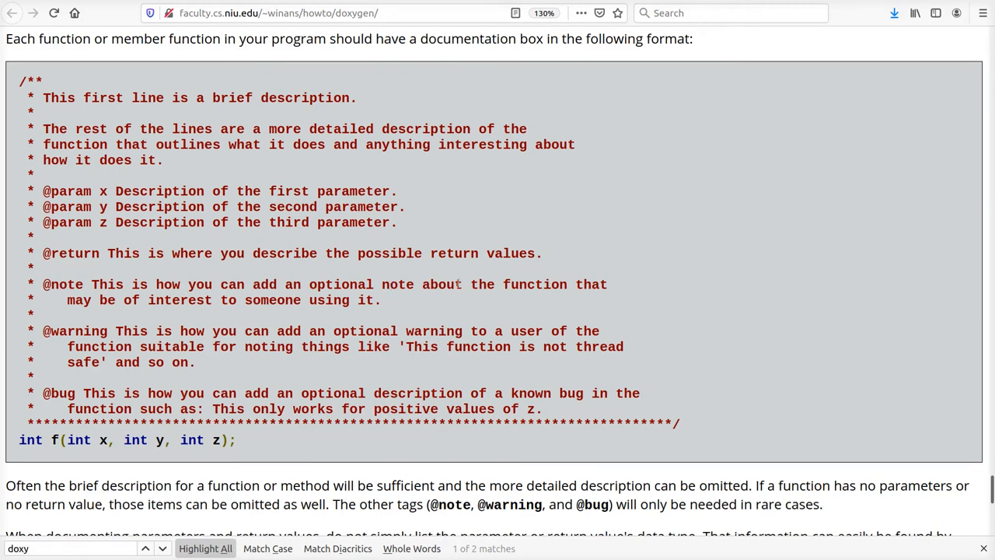
pyautogui.moveTo(531, 273)
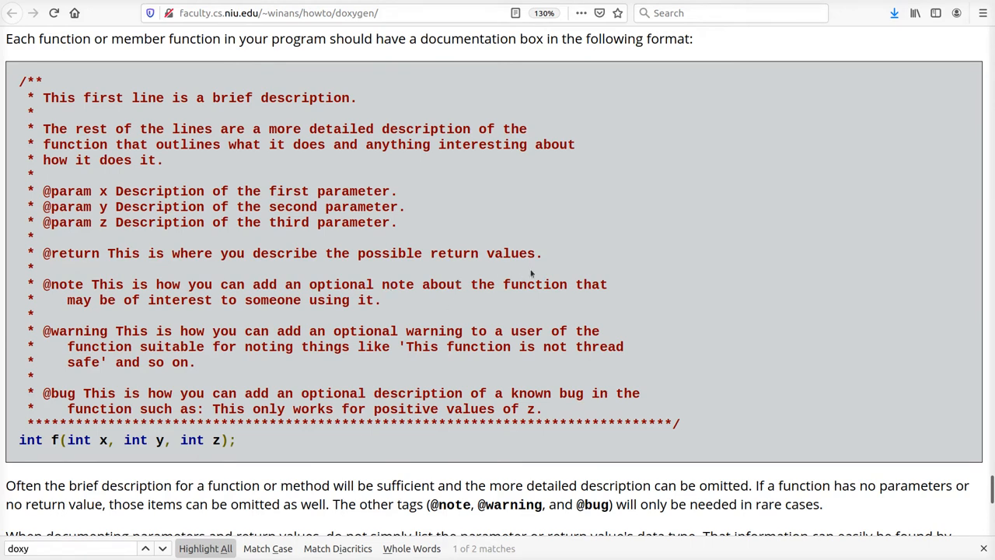
pyautogui.moveTo(611, 334)
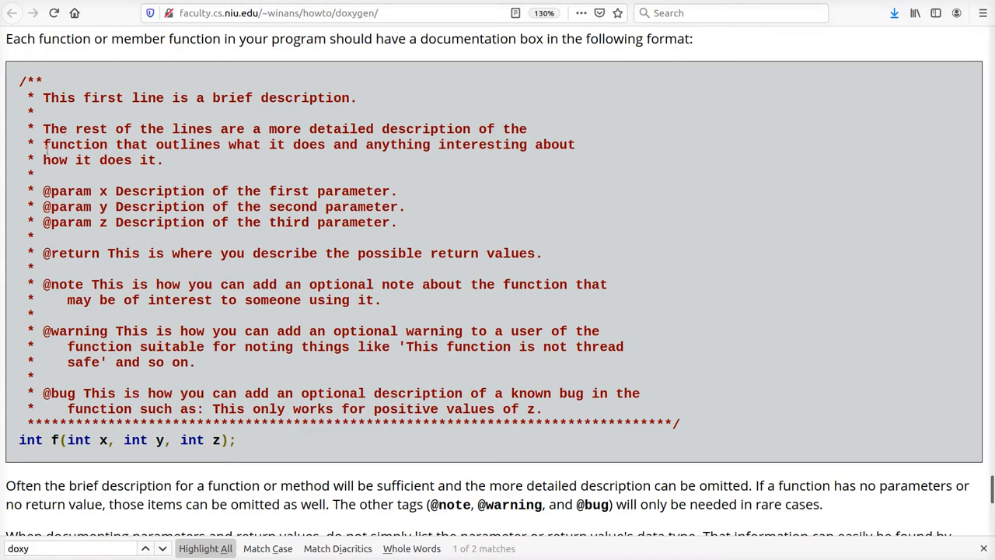
pyautogui.moveTo(616, 333)
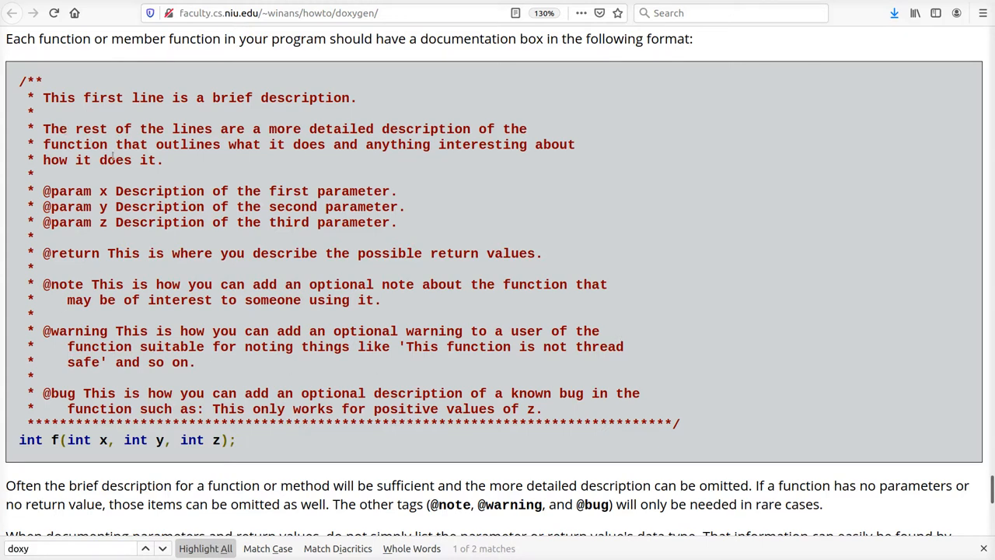
pyautogui.moveTo(345, 370)
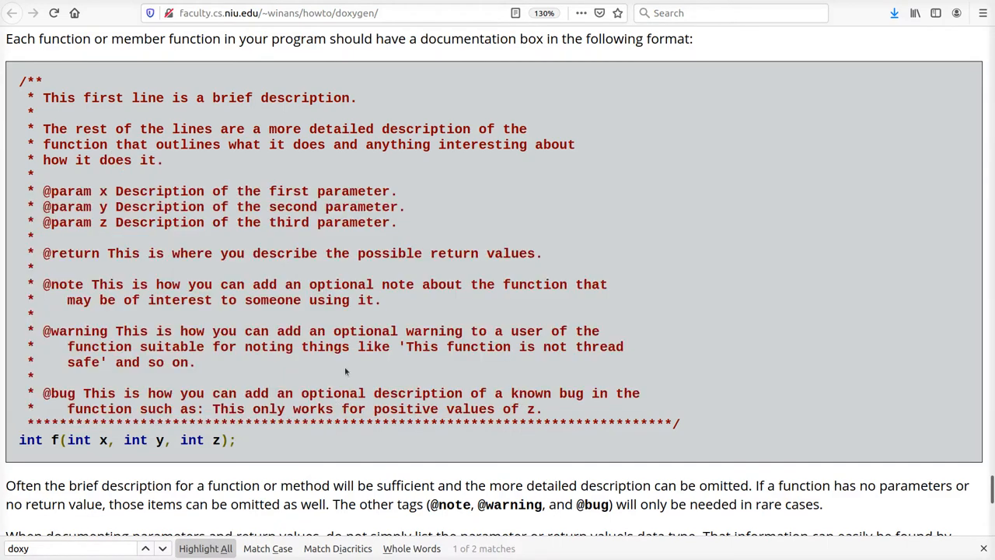
pyautogui.scroll(-3)
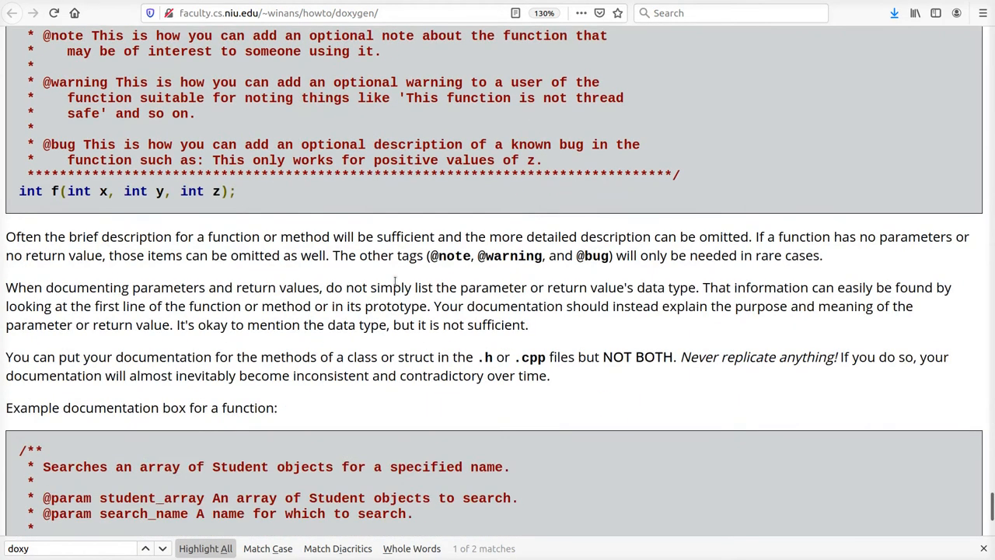
pyautogui.scroll(-3)
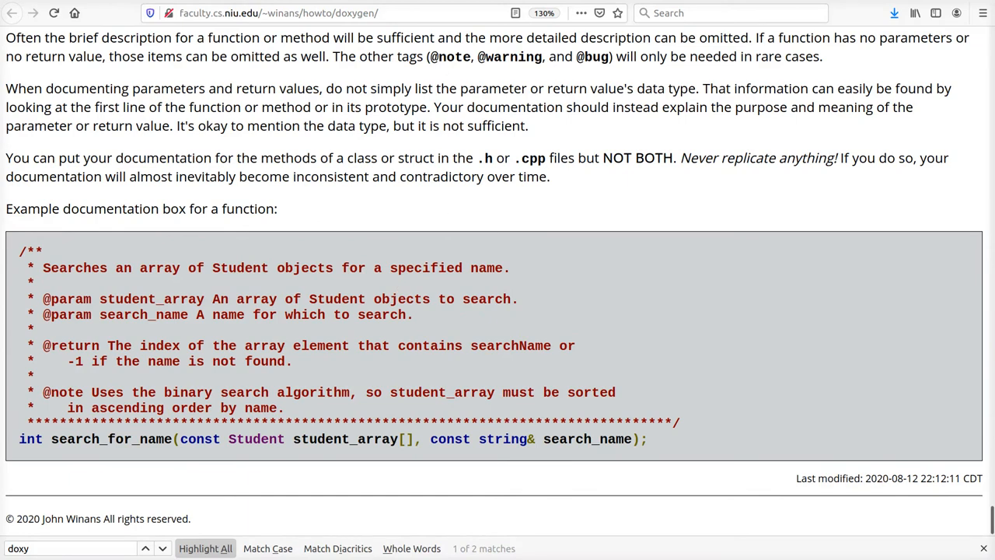
pyautogui.click(13, 13)
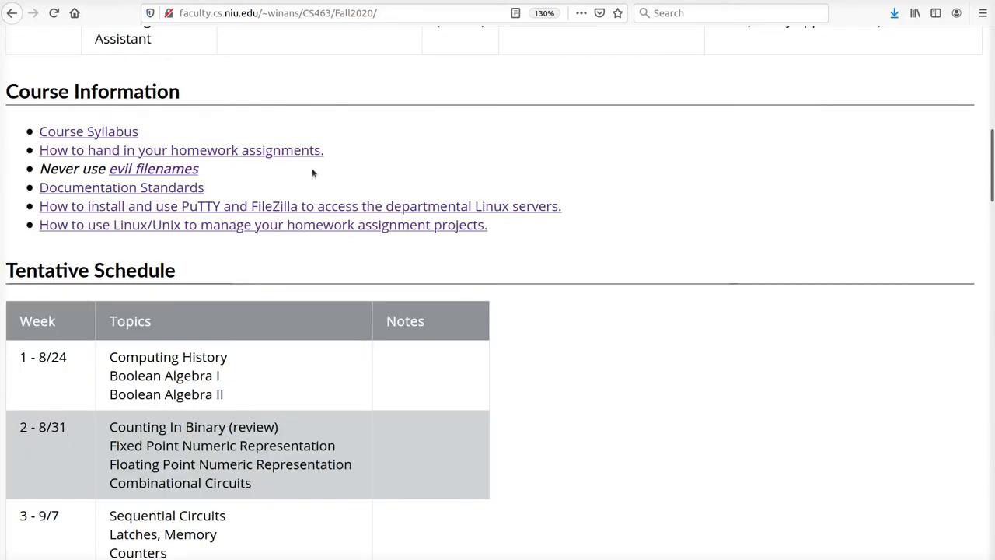
pyautogui.moveTo(323, 174)
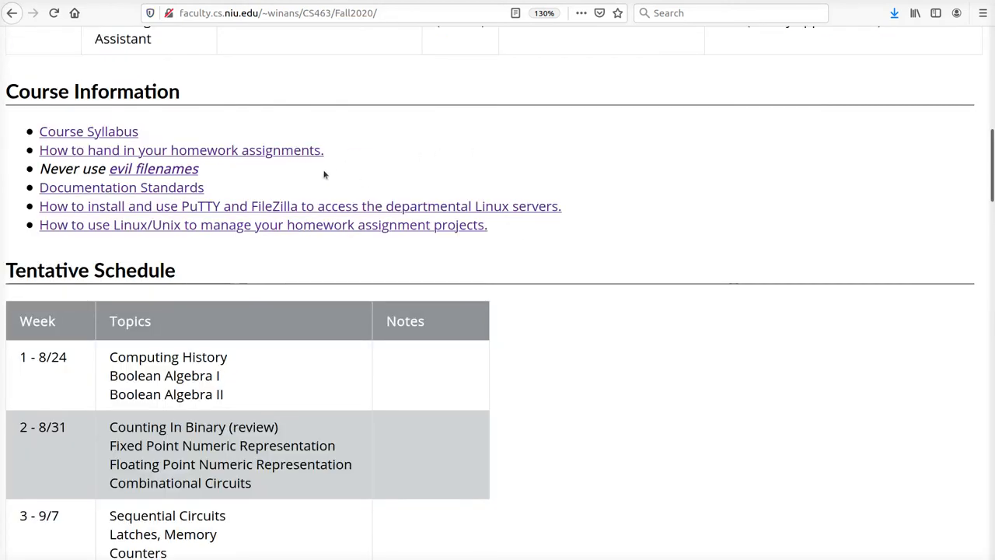
pyautogui.moveTo(568, 134)
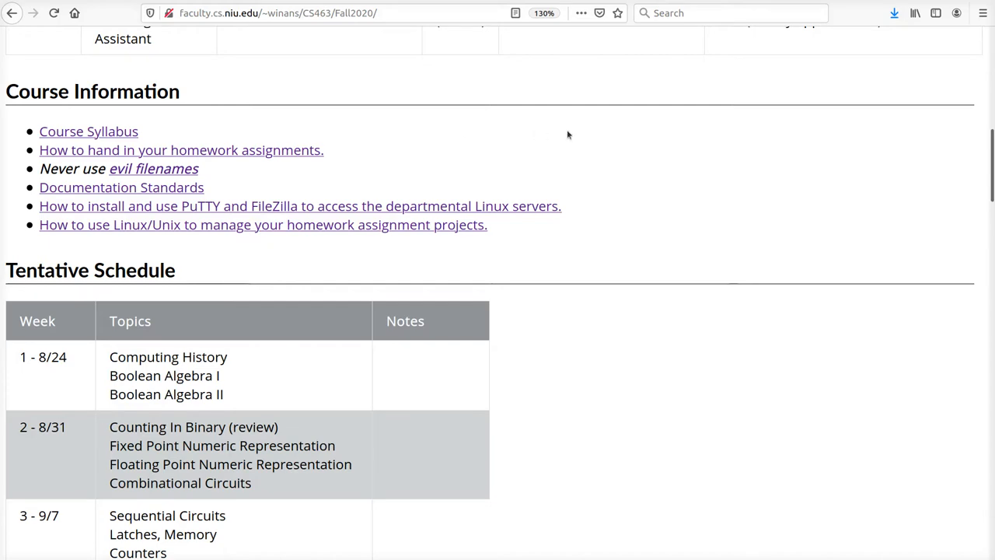
pyautogui.click(299, 205)
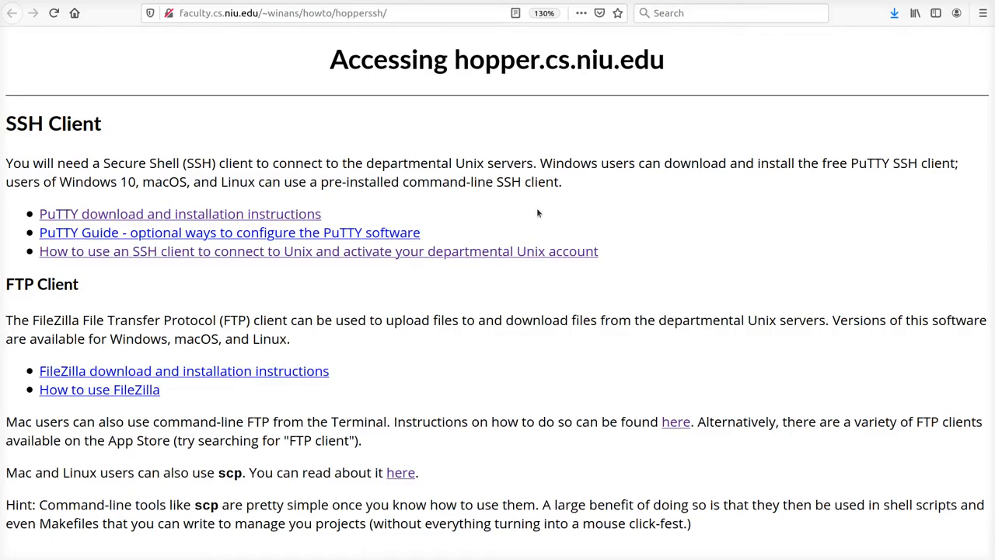
pyautogui.moveTo(216, 106)
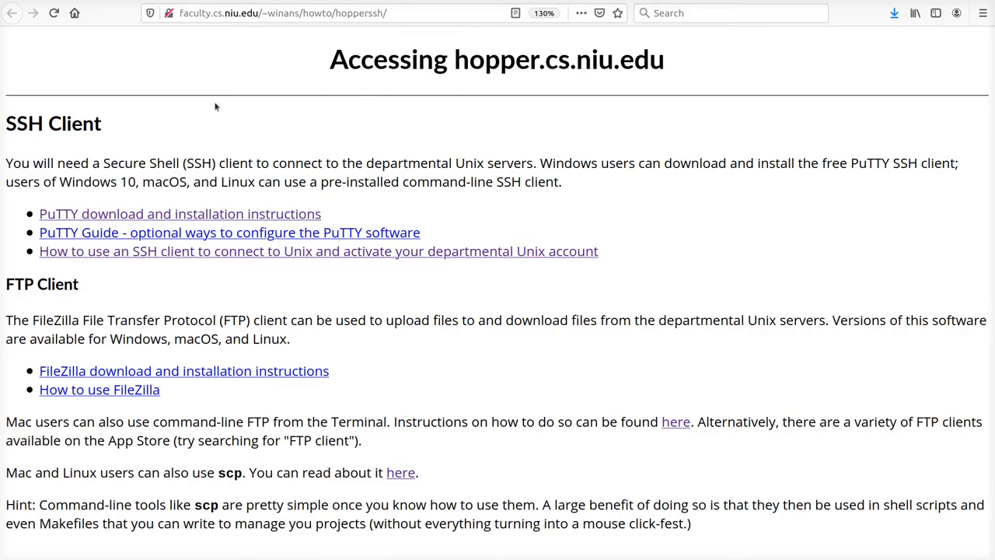
pyautogui.moveTo(421, 227)
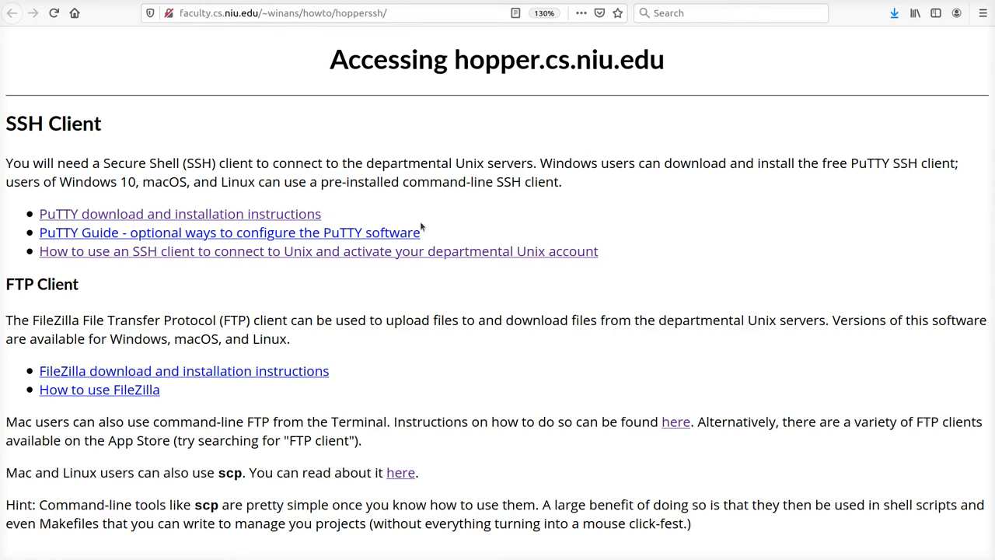
pyautogui.moveTo(684, 168)
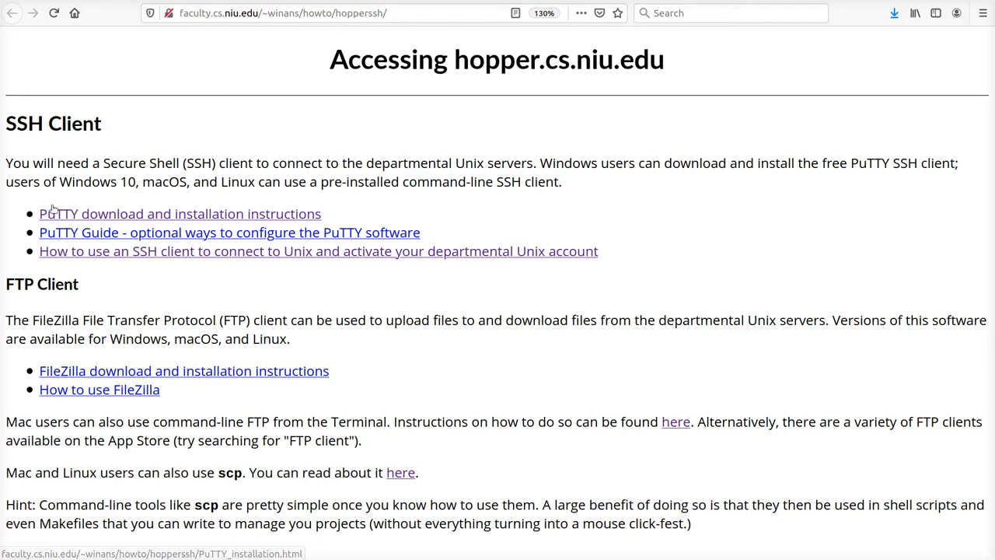
pyautogui.moveTo(382, 385)
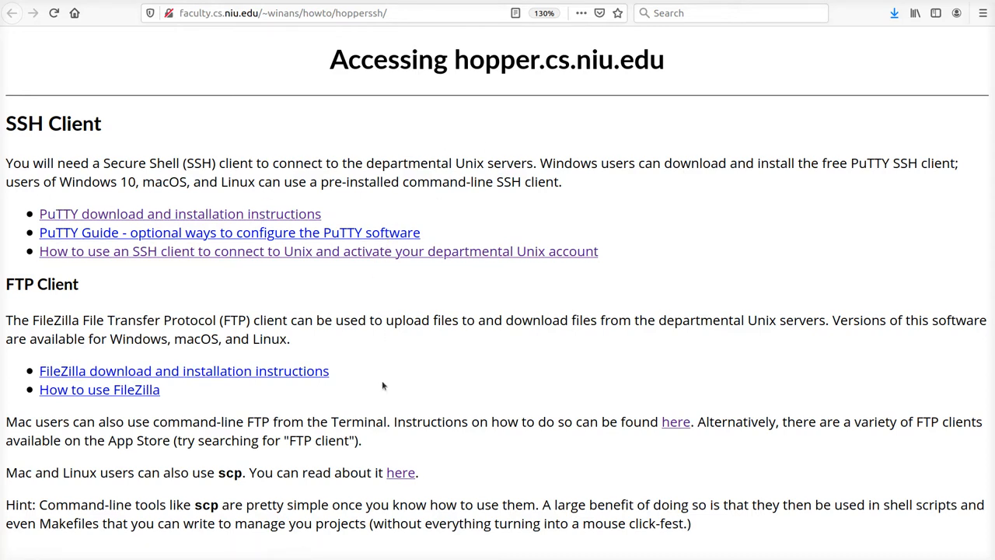
pyautogui.moveTo(508, 336)
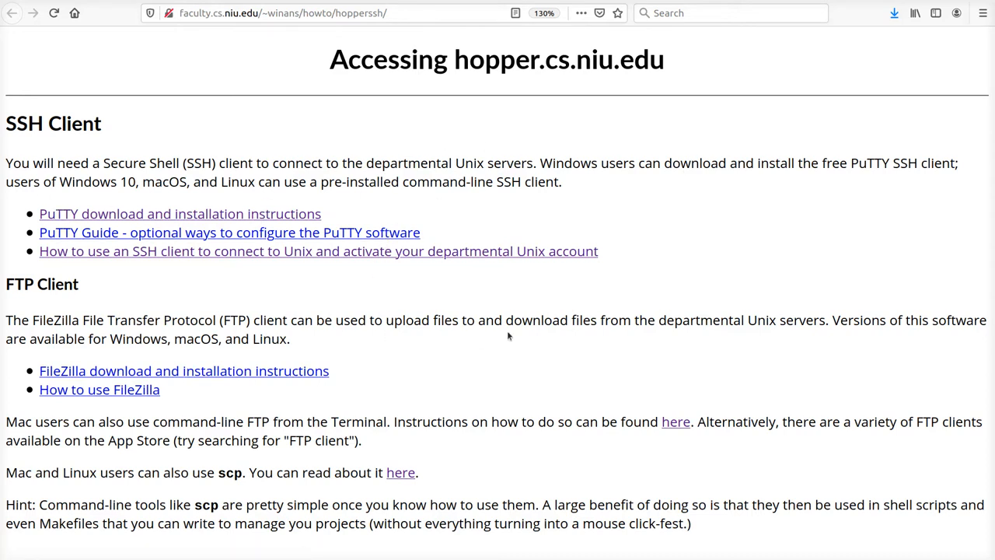
pyautogui.moveTo(66, 302)
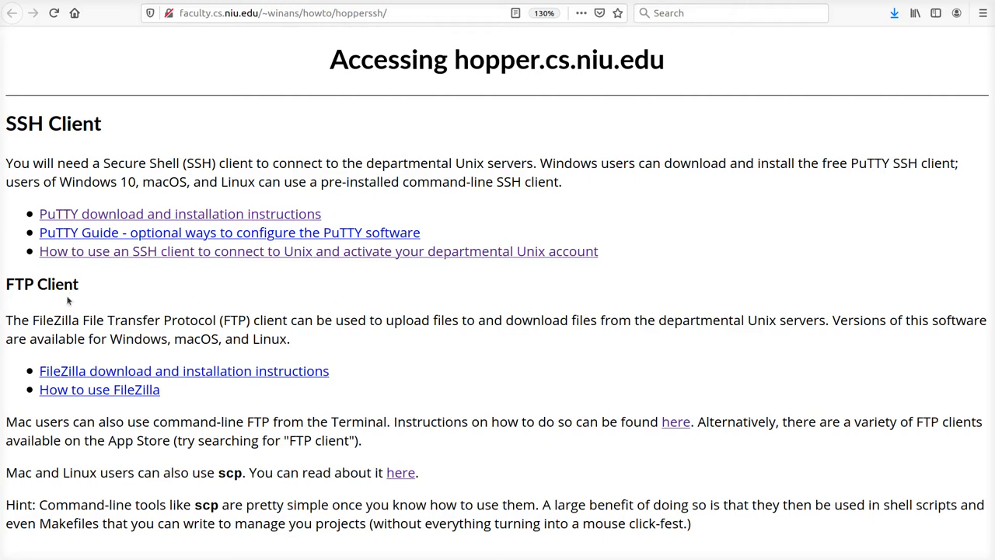
pyautogui.doubleClick(55, 320)
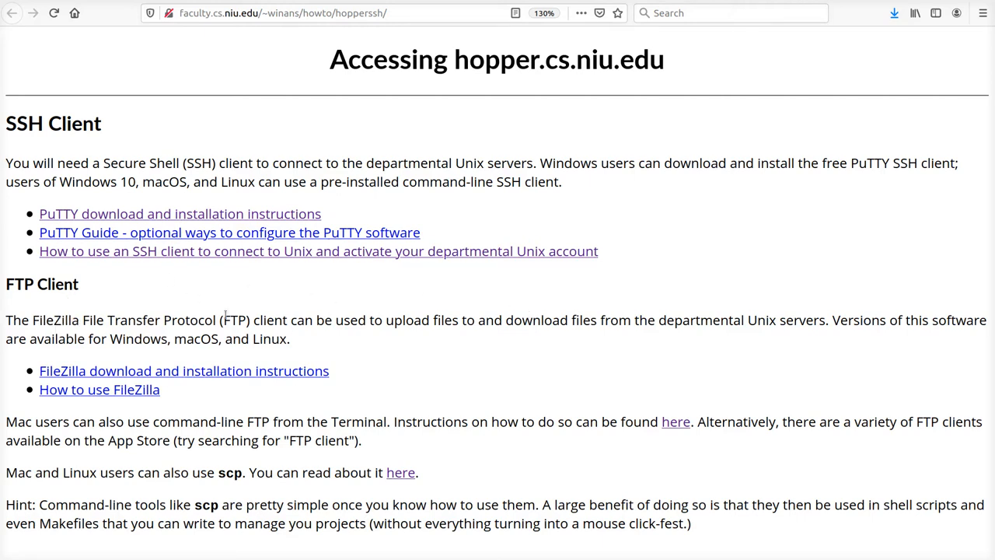
pyautogui.moveTo(532, 356)
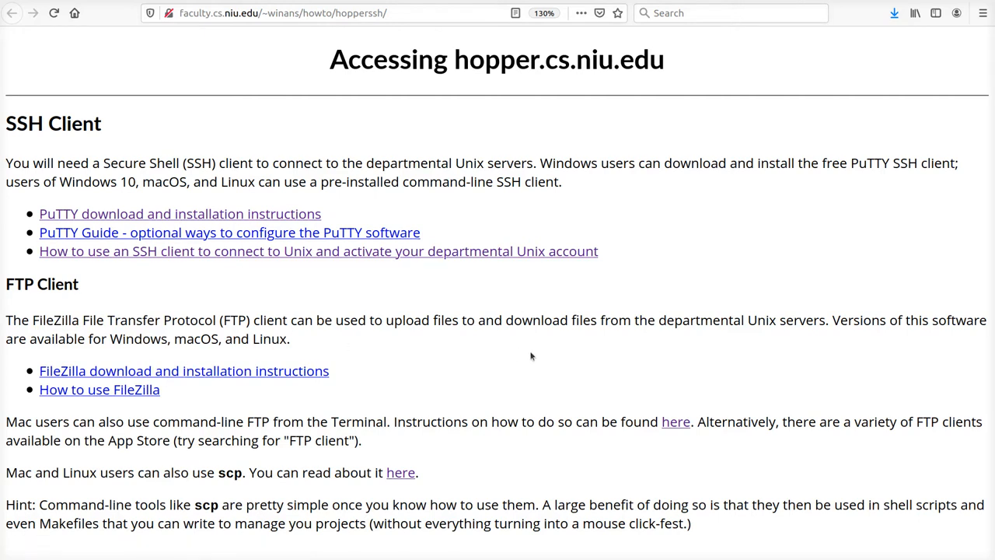
pyautogui.moveTo(599, 335)
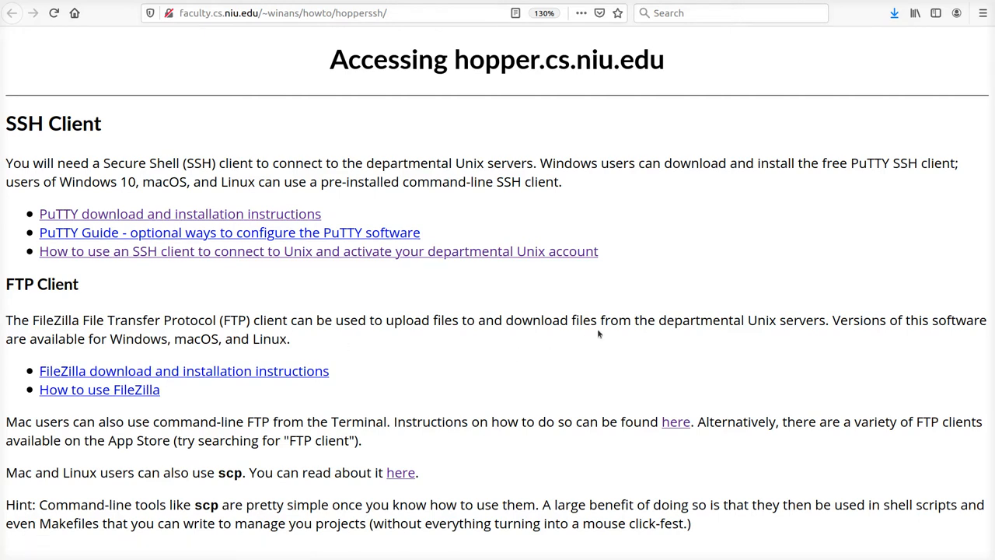
pyautogui.click(12, 12)
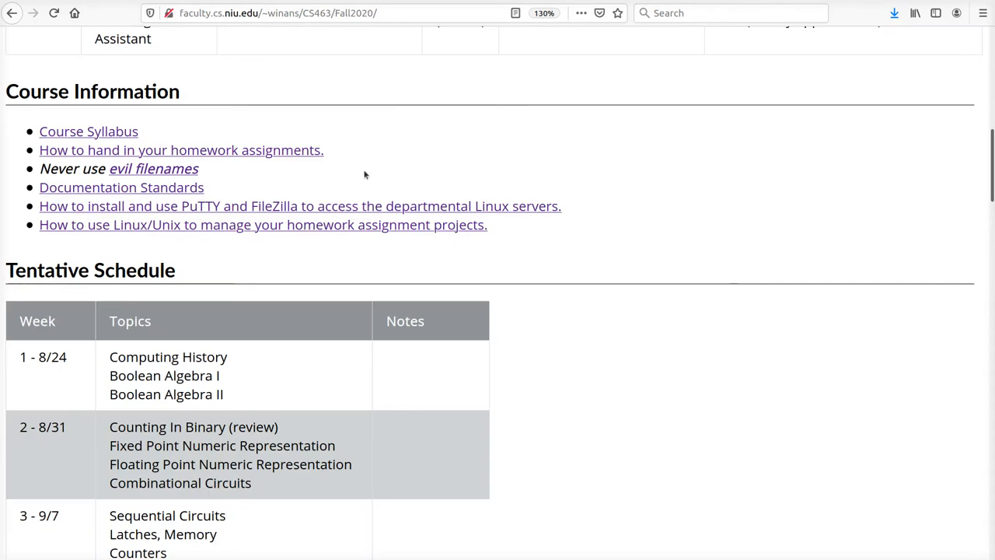
pyautogui.moveTo(414, 202)
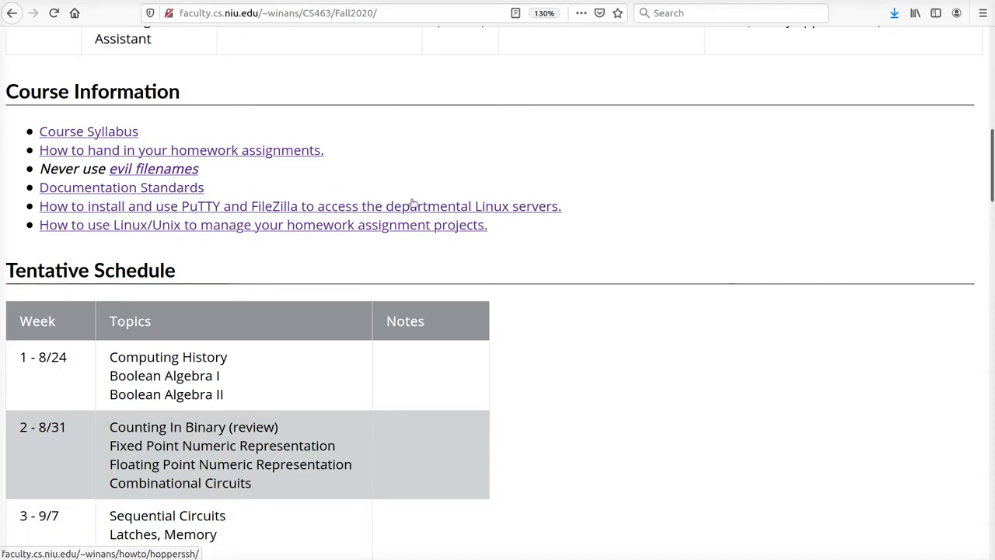
pyautogui.moveTo(286, 236)
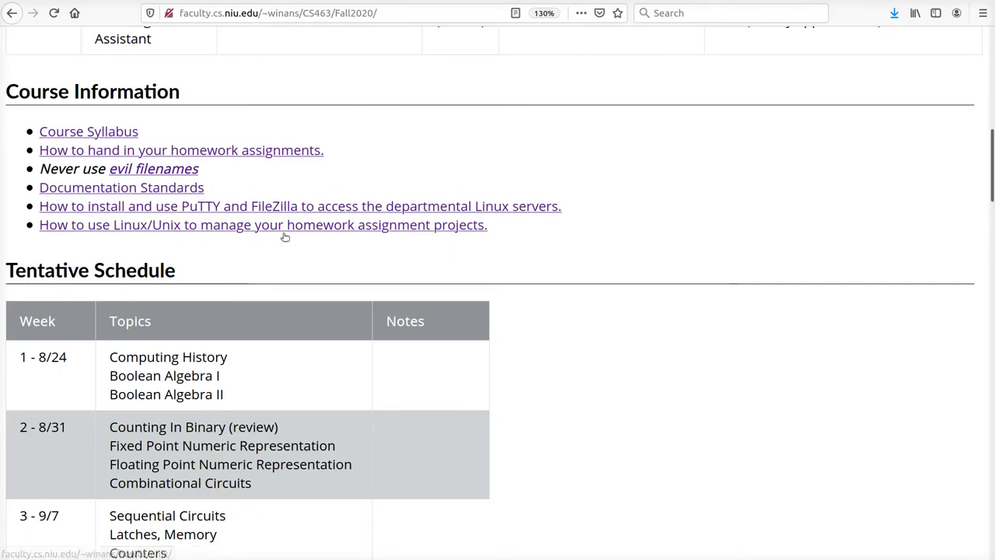
# - Browse the Unix guide's man and nano command pages, returning to its command index
pyautogui.click(262, 224)
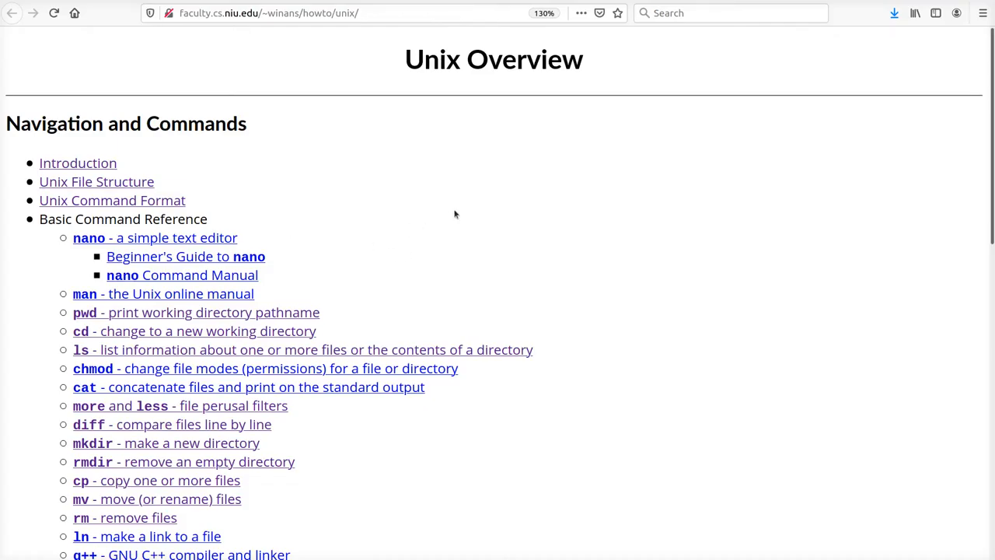
pyautogui.moveTo(575, 211)
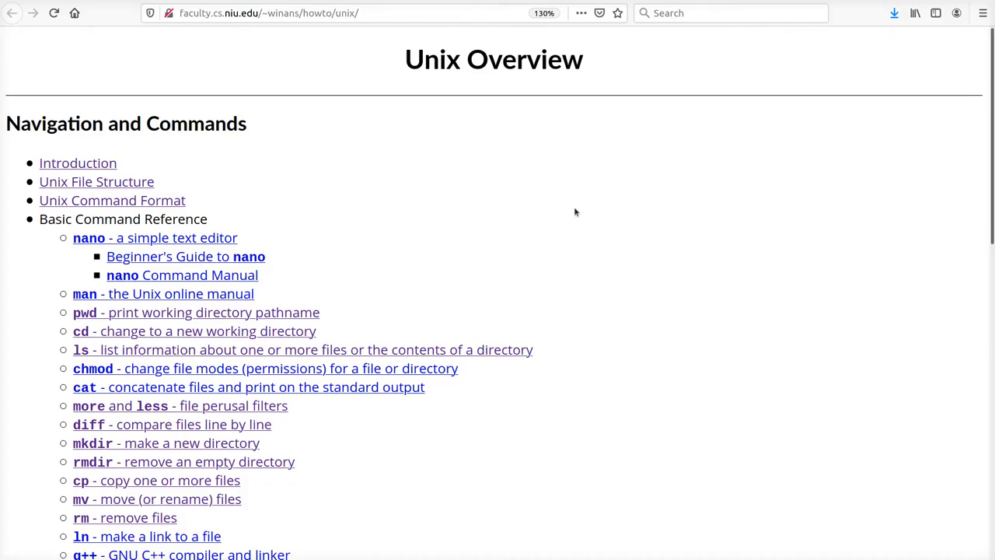
pyautogui.moveTo(511, 209)
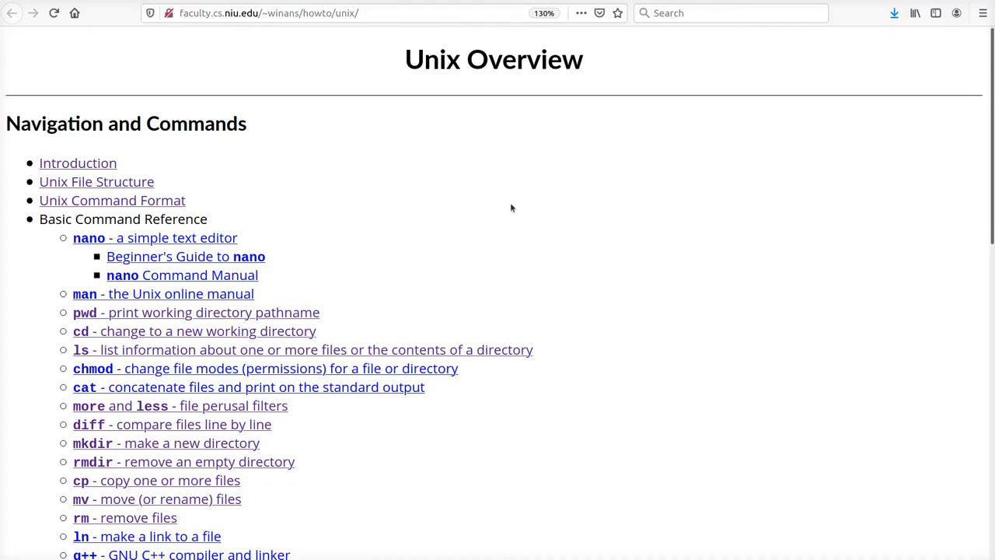
pyautogui.moveTo(368, 218)
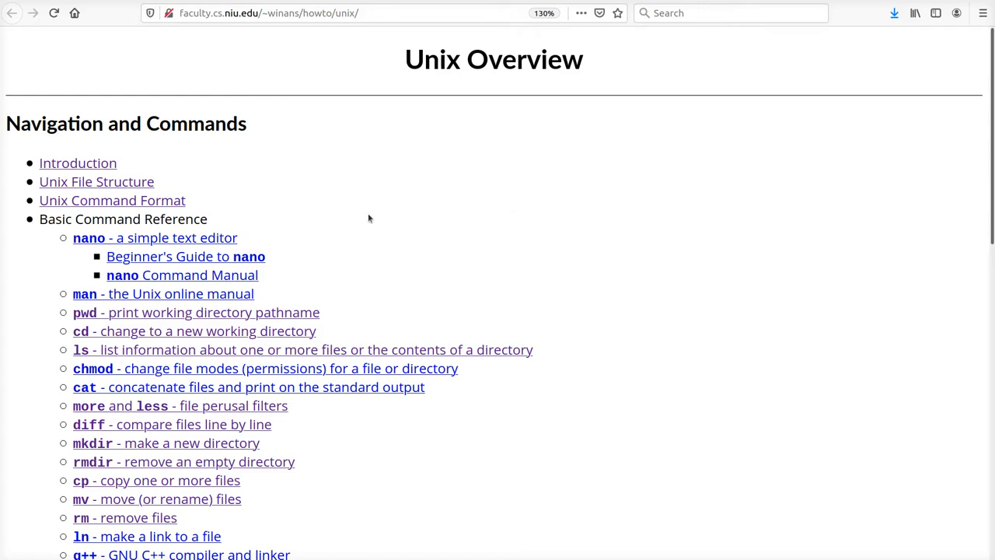
pyautogui.moveTo(373, 218)
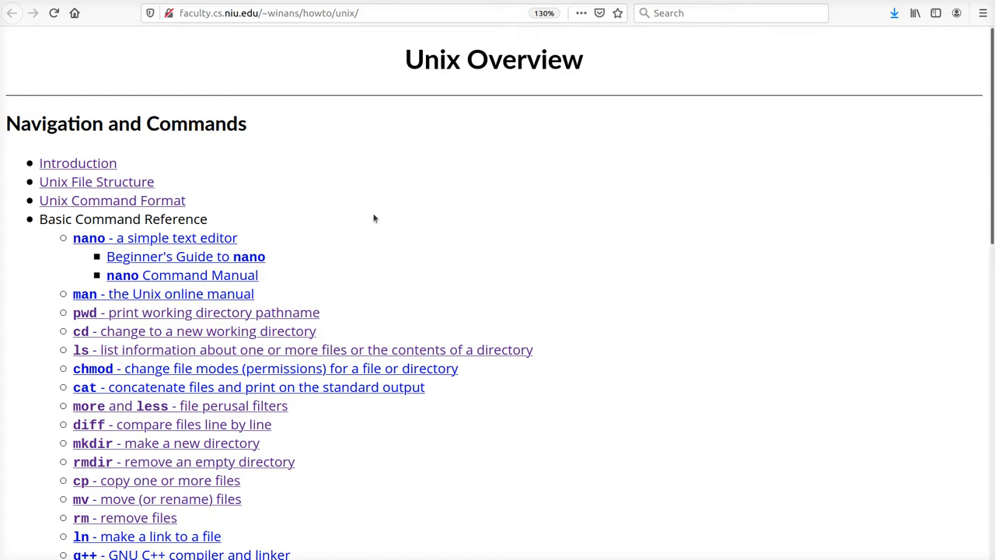
pyautogui.moveTo(658, 202)
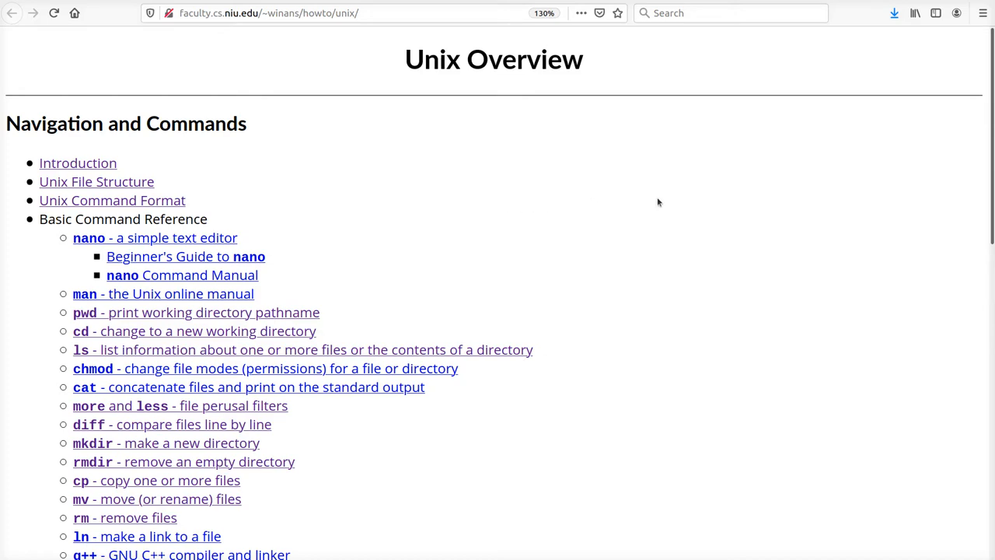
pyautogui.scroll(-3)
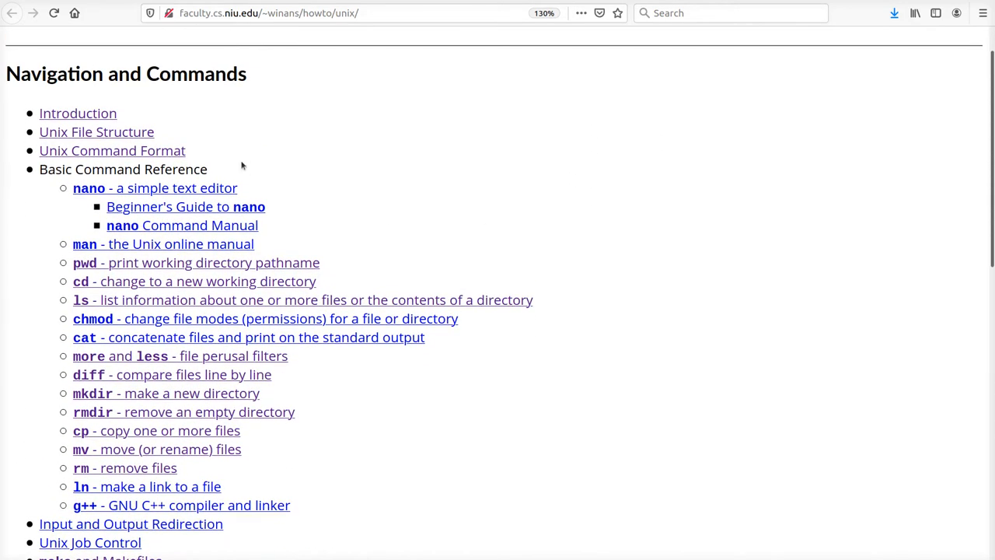
pyautogui.moveTo(513, 417)
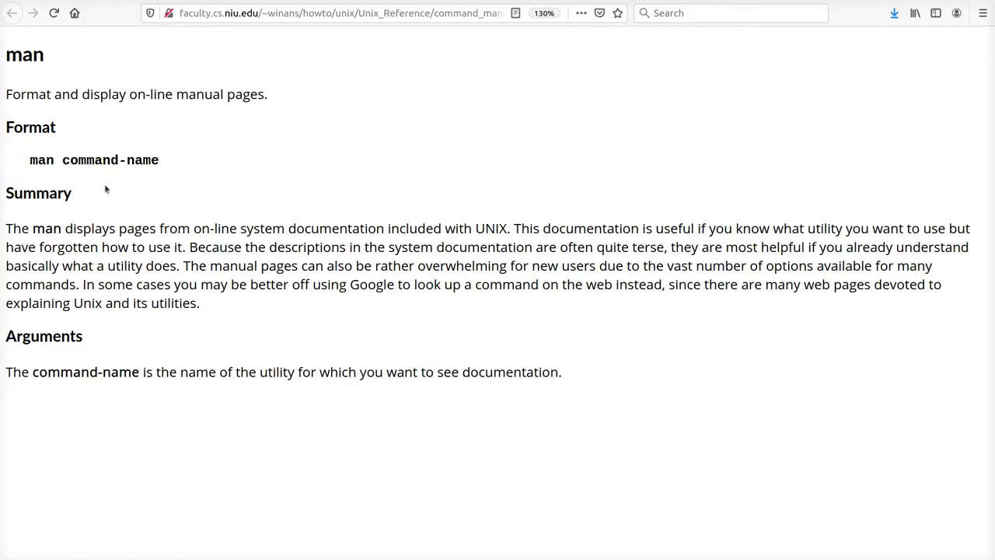
pyautogui.rightClick(384, 100)
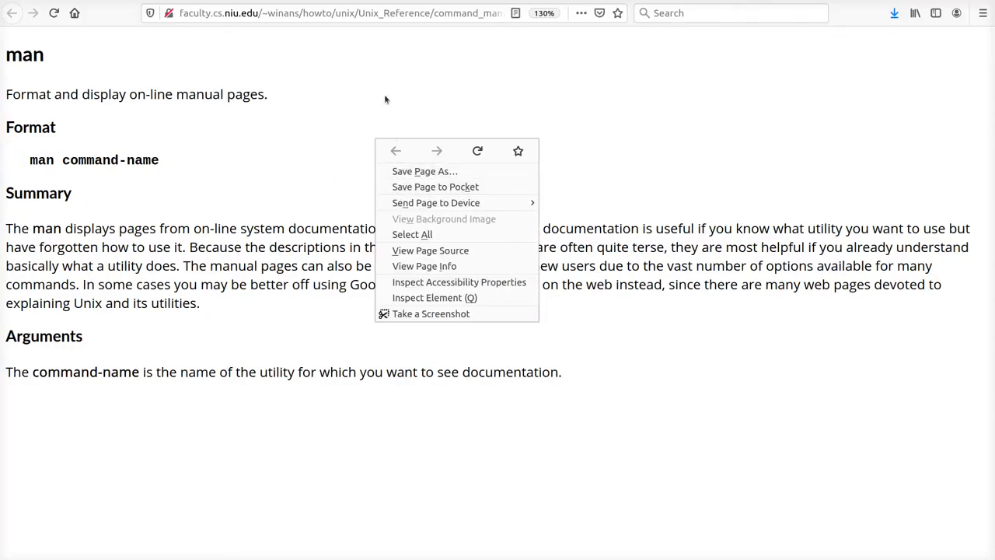
pyautogui.click(394, 150)
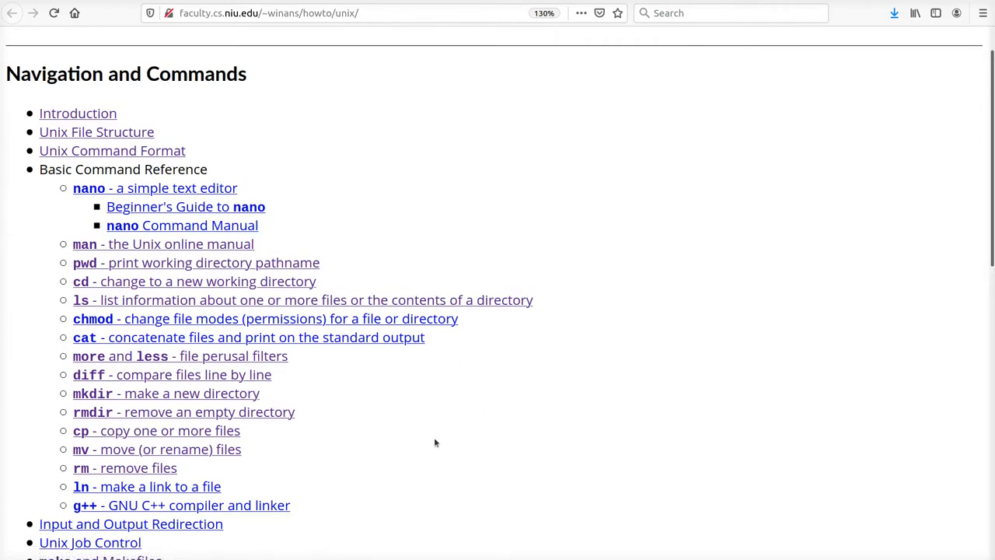
pyautogui.moveTo(187, 188)
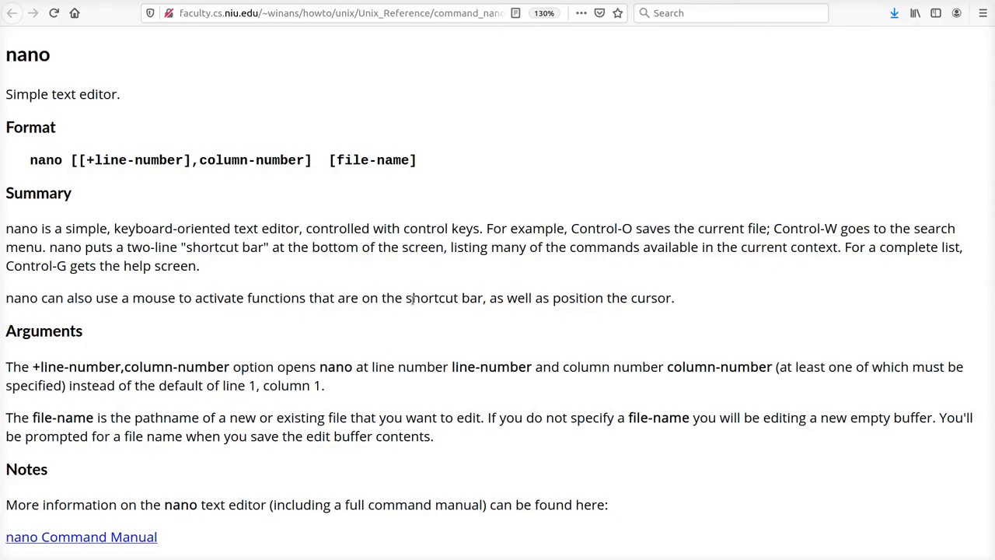
pyautogui.click(12, 13)
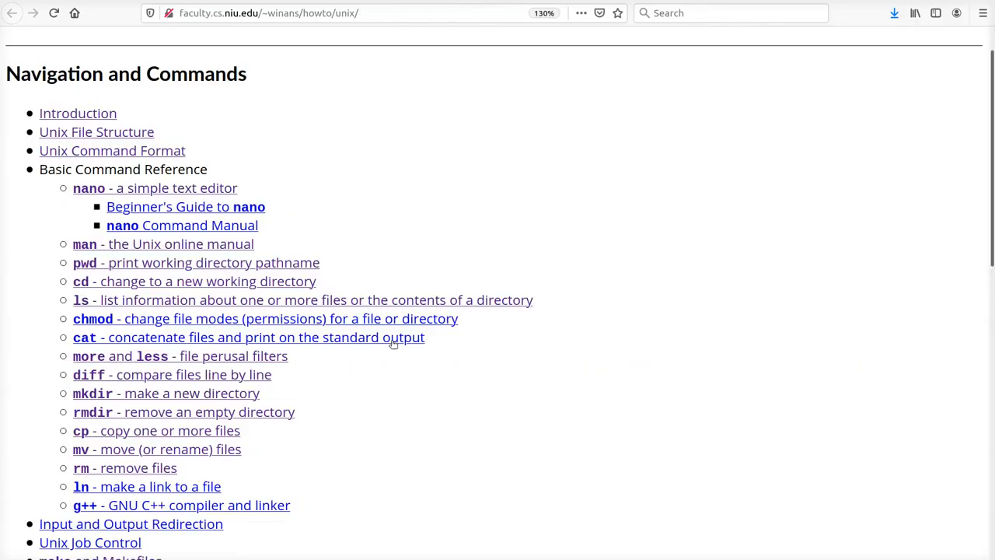
pyautogui.moveTo(372, 156)
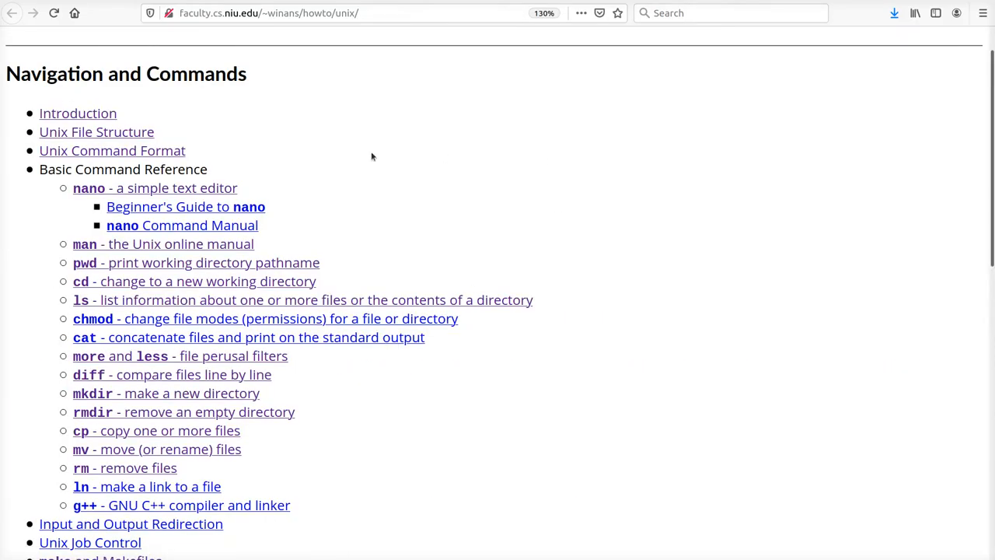
pyautogui.moveTo(653, 224)
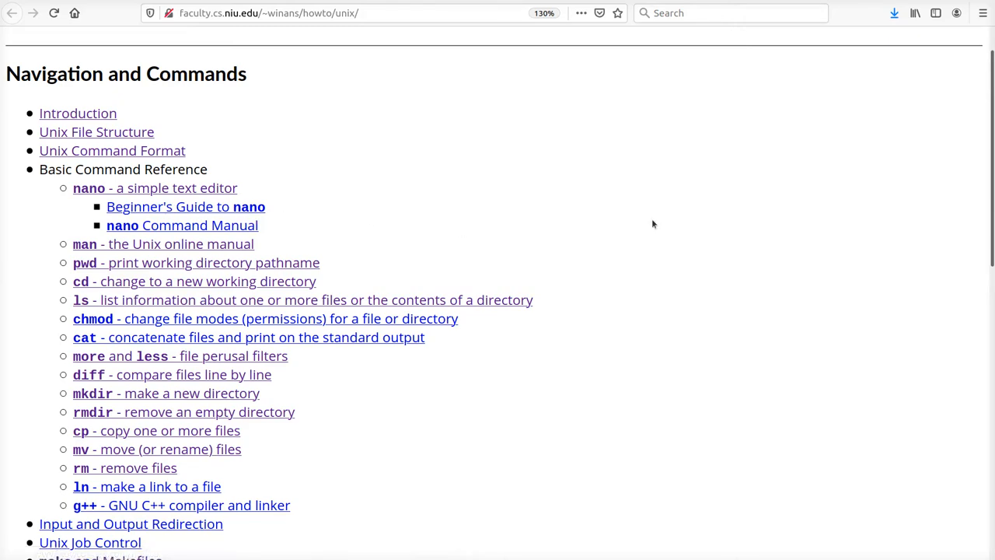
# - Bring the Unix Editors section with vi, vim and GNU Emacs resources into view
pyautogui.scroll(-3)
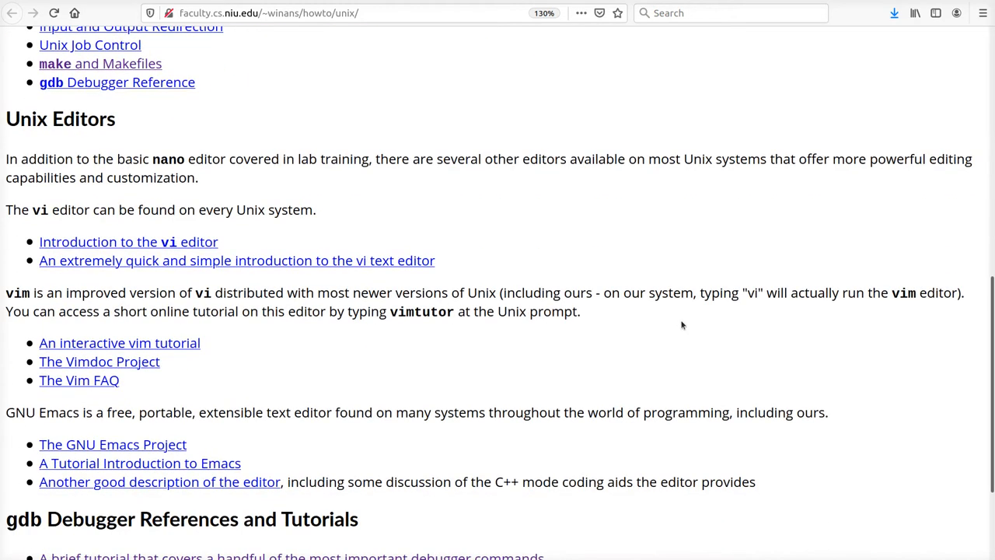
pyautogui.moveTo(395, 379)
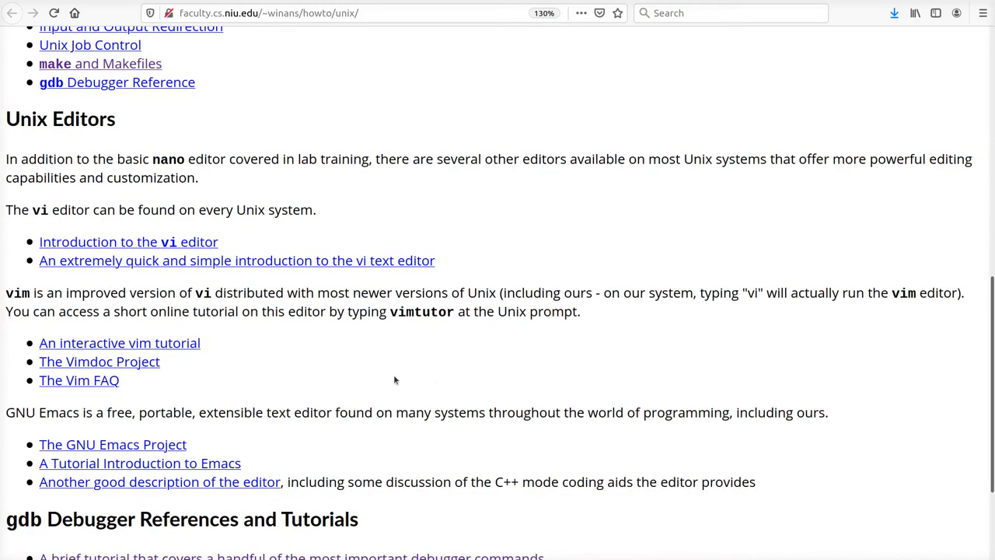
pyautogui.moveTo(494, 143)
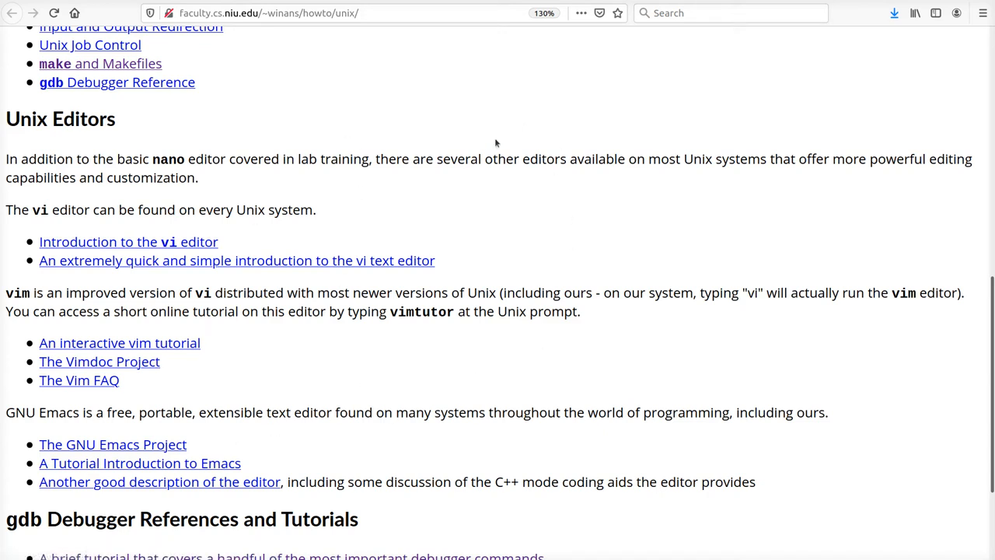
pyautogui.moveTo(621, 252)
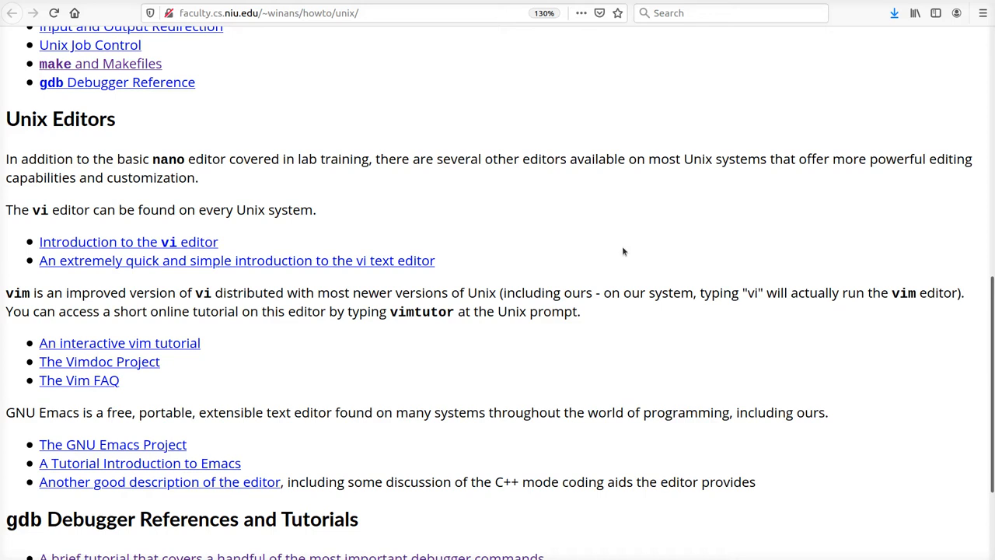
pyautogui.moveTo(227, 211)
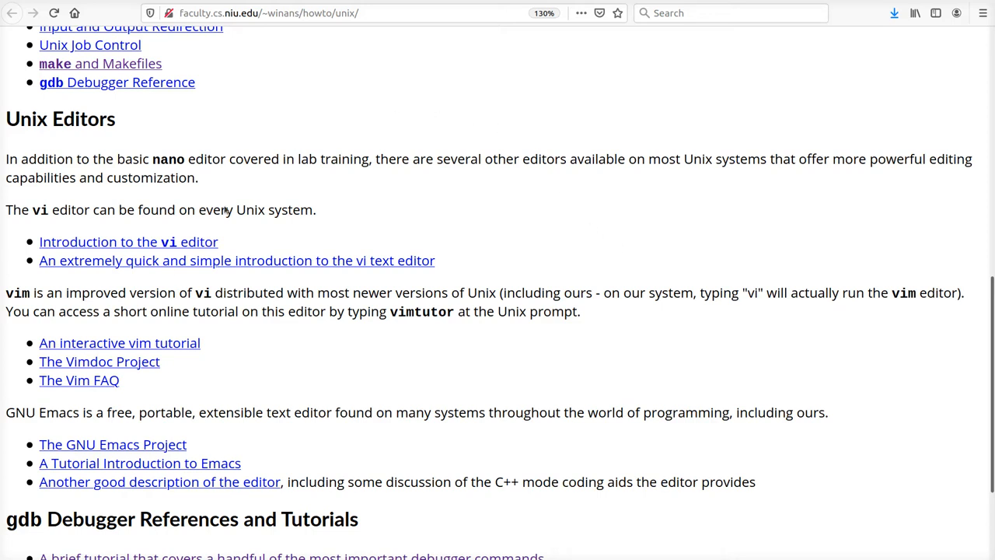
pyautogui.moveTo(423, 339)
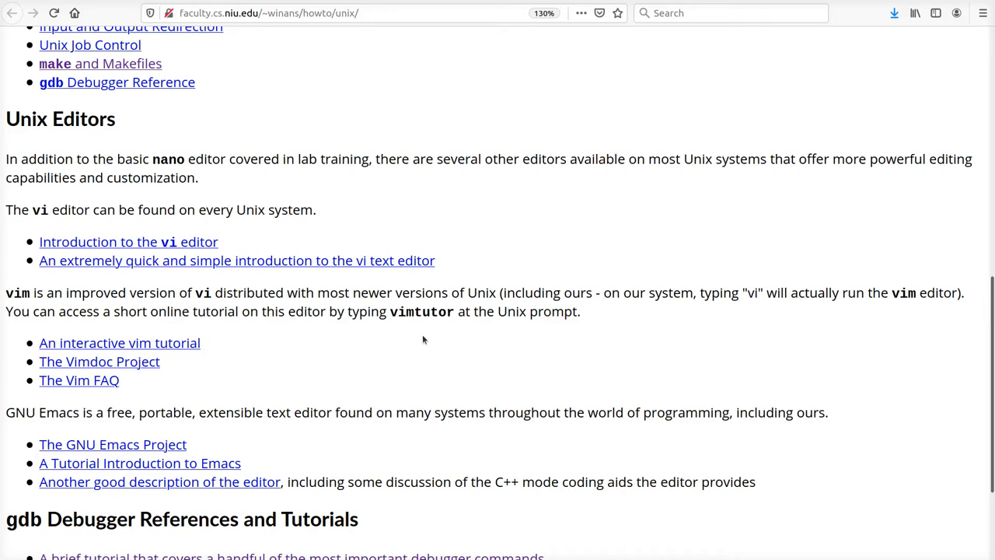
pyautogui.moveTo(630, 204)
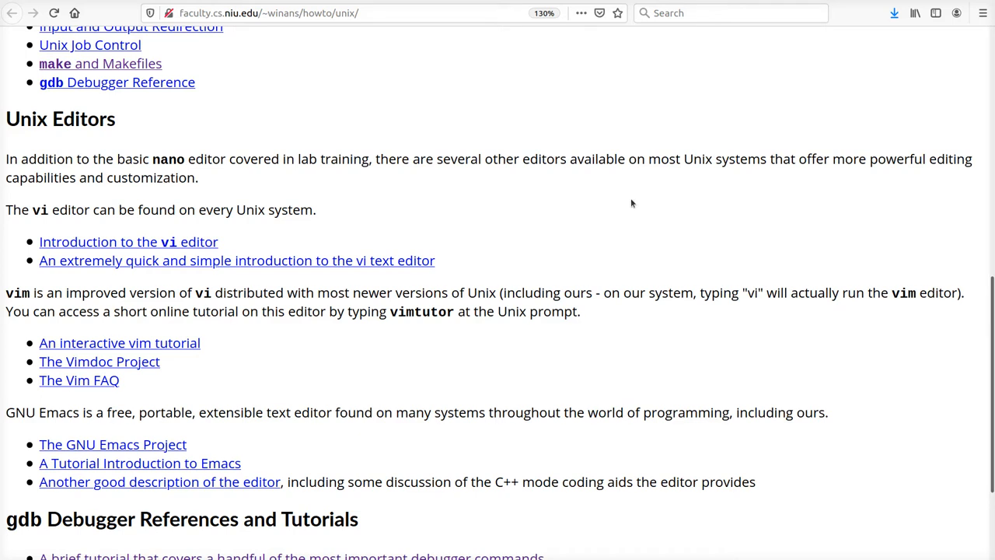
pyautogui.moveTo(565, 261)
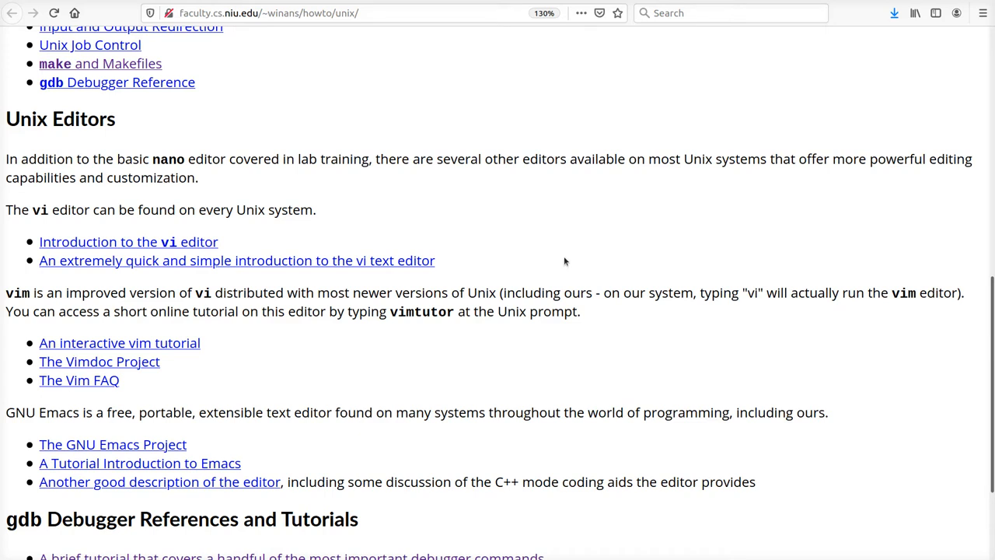
pyautogui.moveTo(525, 242)
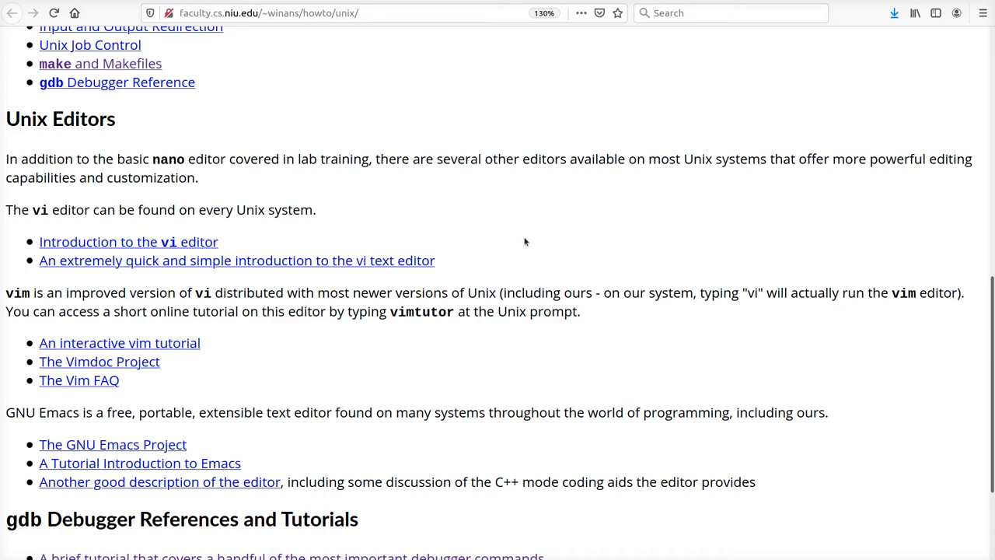
pyautogui.moveTo(537, 216)
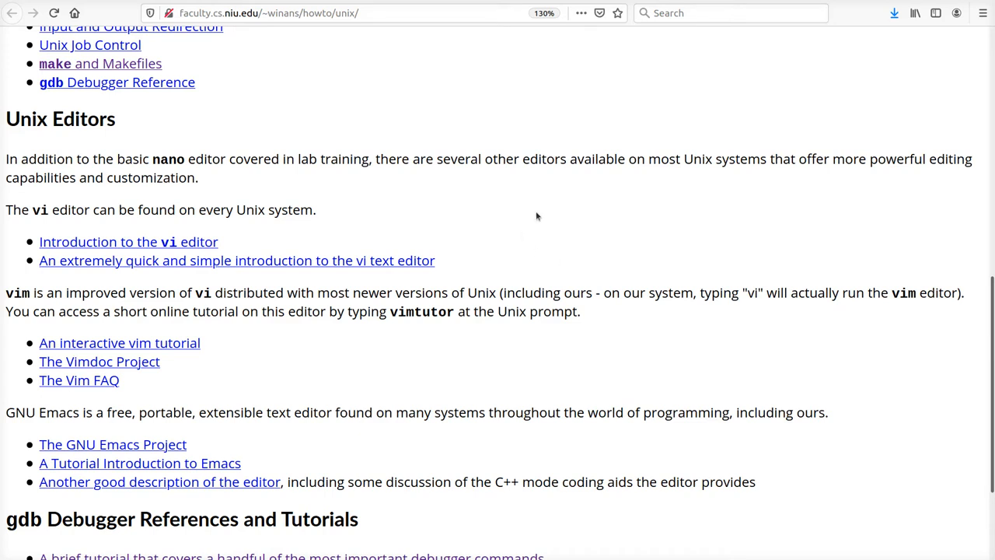
# - From the Course Information list, reopen the 'How to use Linux/Unix' guide at its gdb references
pyautogui.scroll(3)
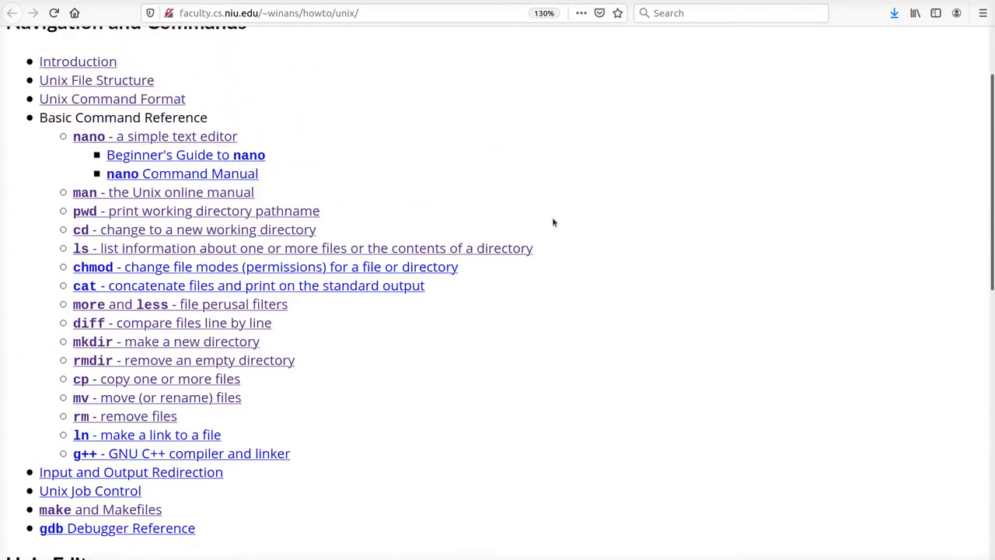
pyautogui.scroll(-3)
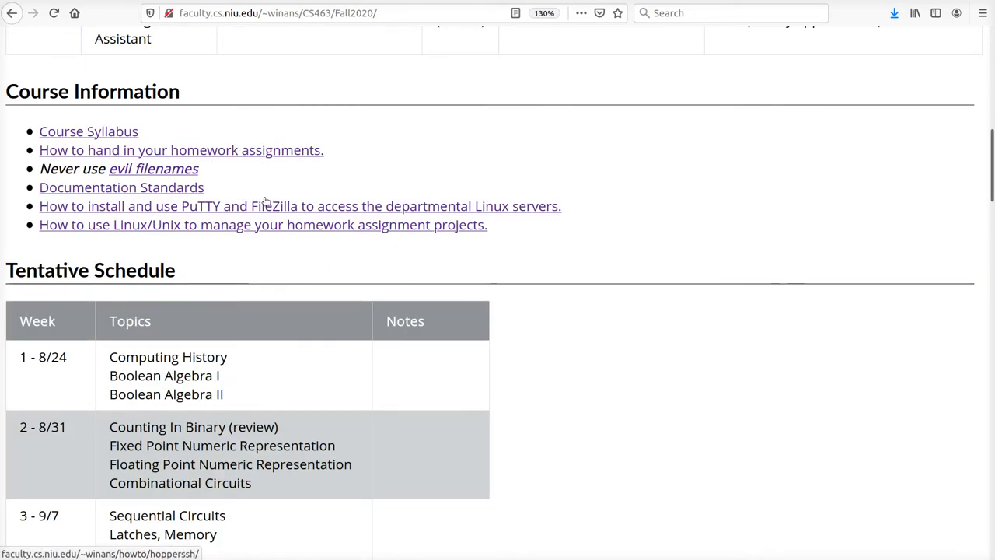
pyautogui.scroll(-3)
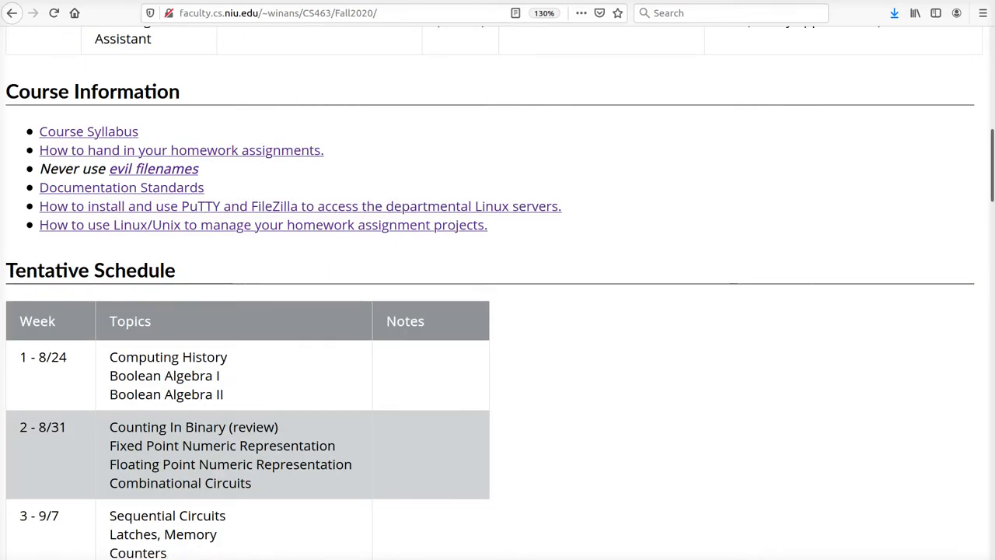
pyautogui.click(262, 224)
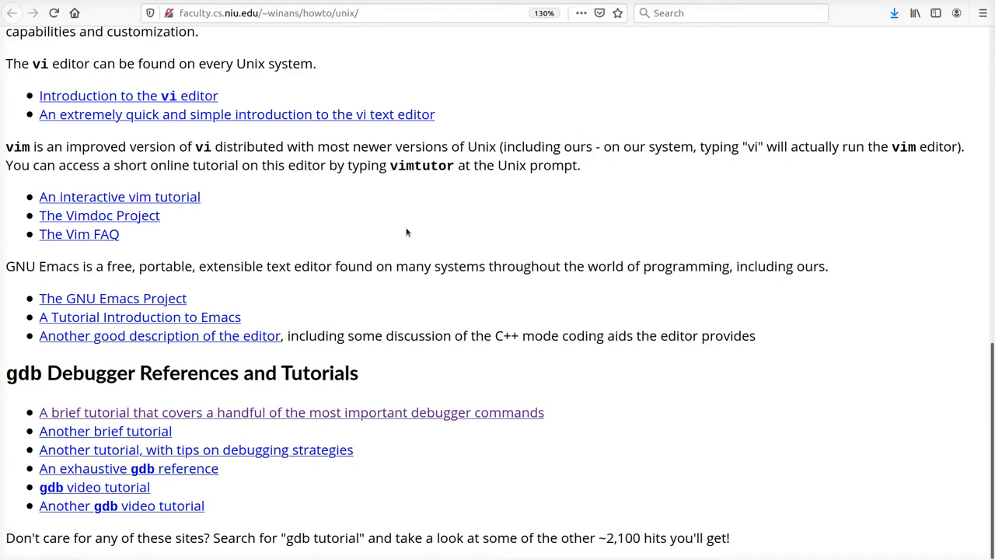
pyautogui.moveTo(80, 373)
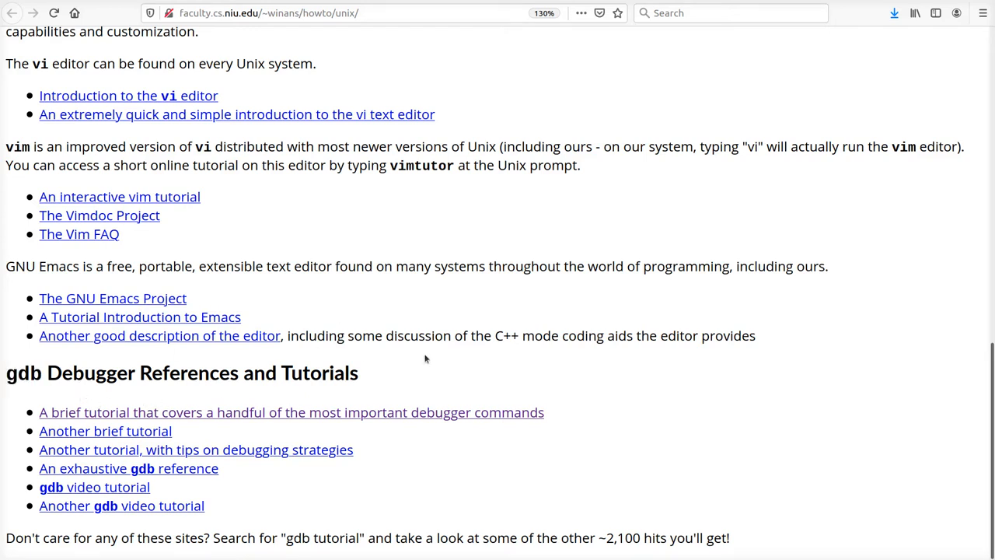
pyautogui.moveTo(507, 530)
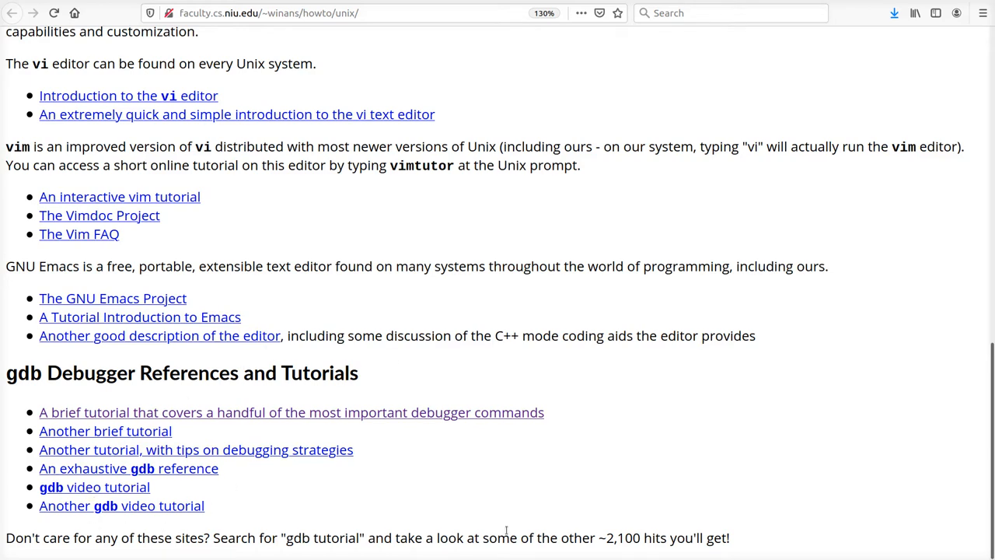
# - Go back to the CSCI 463 course page showing its Course Information links
pyautogui.click(13, 12)
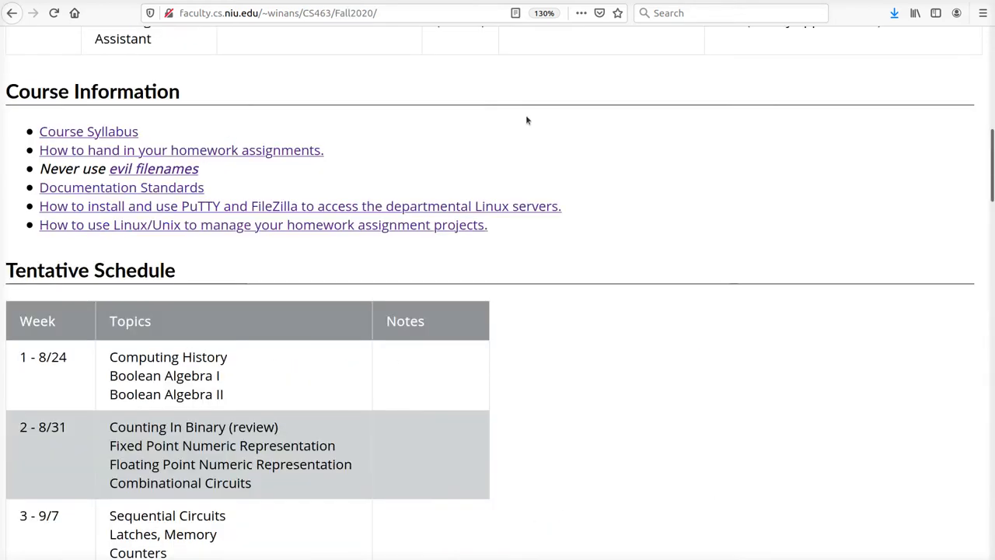
pyautogui.moveTo(357, 168)
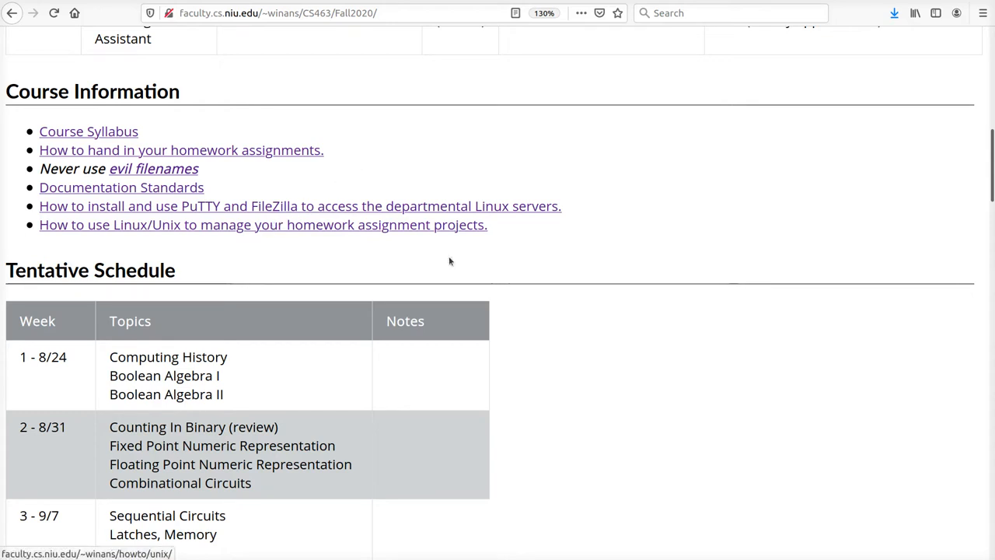
pyautogui.moveTo(278, 205)
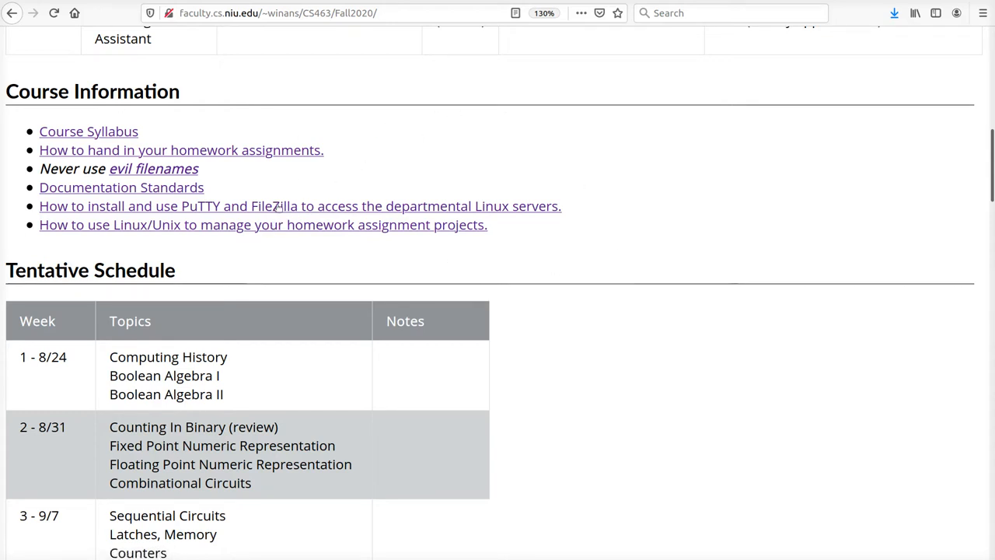
pyautogui.moveTo(647, 139)
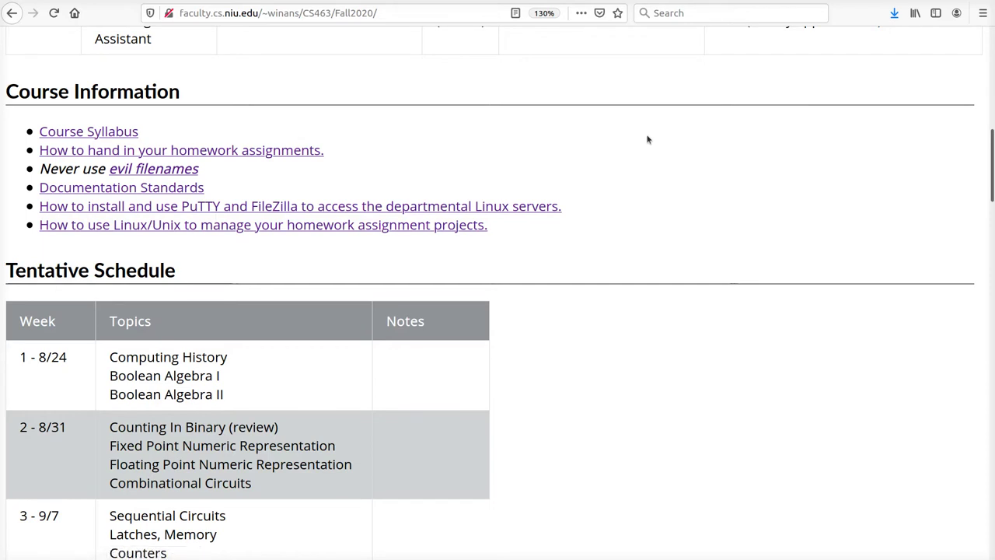
pyautogui.moveTo(677, 127)
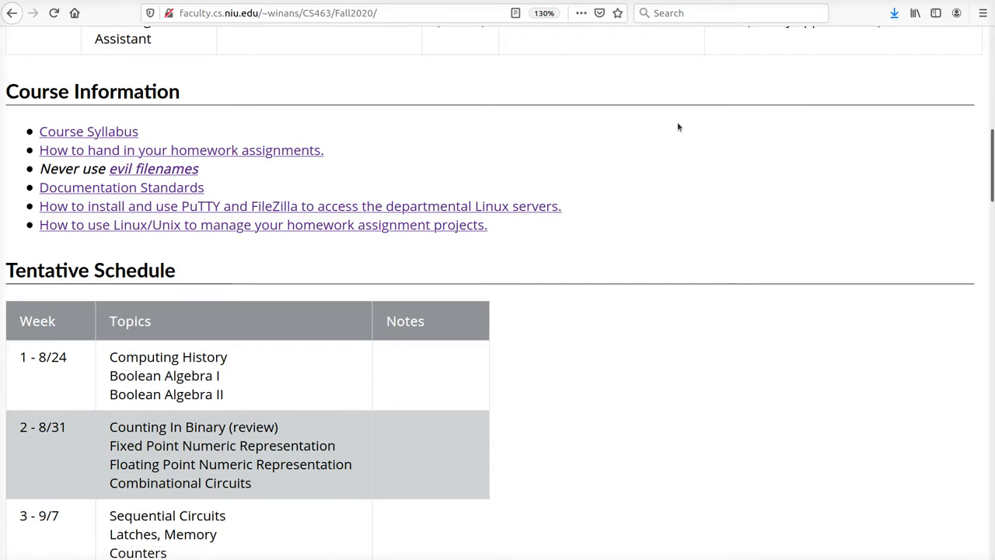
pyautogui.moveTo(662, 179)
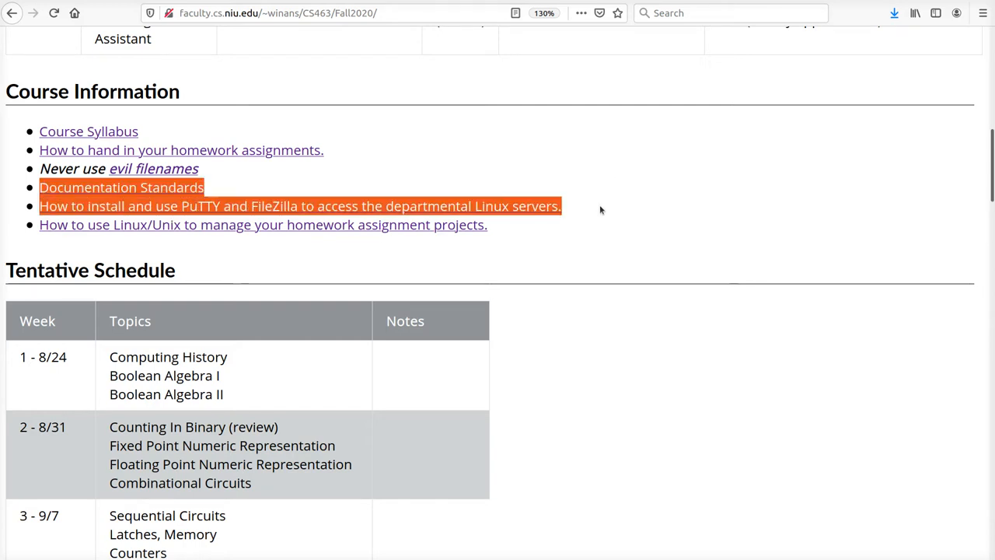
pyautogui.moveTo(361, 205)
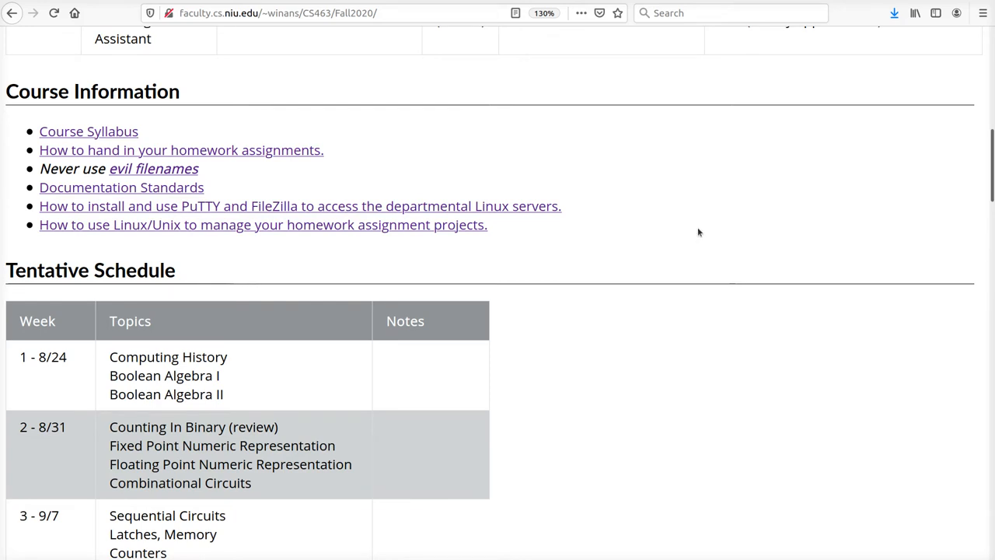
pyautogui.moveTo(692, 230)
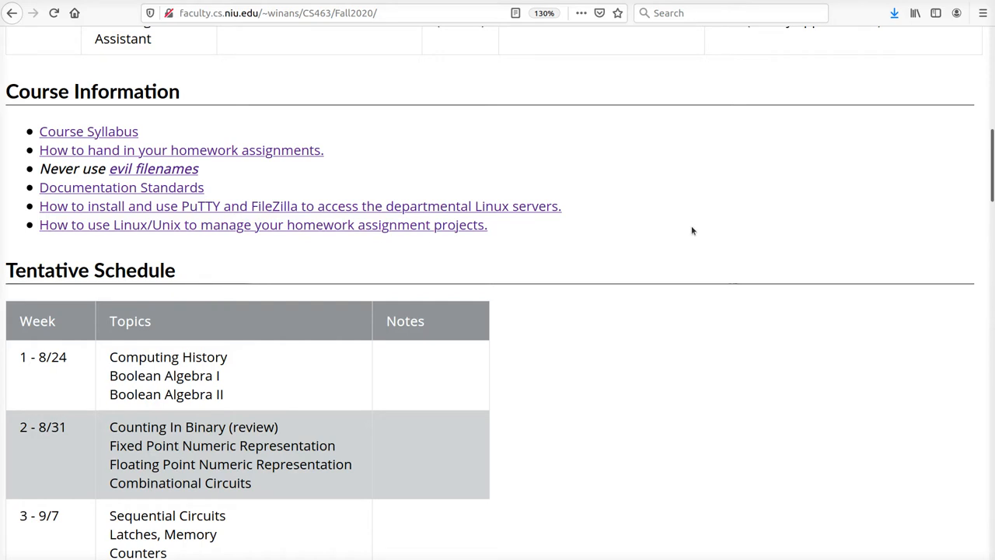
pyautogui.moveTo(670, 224)
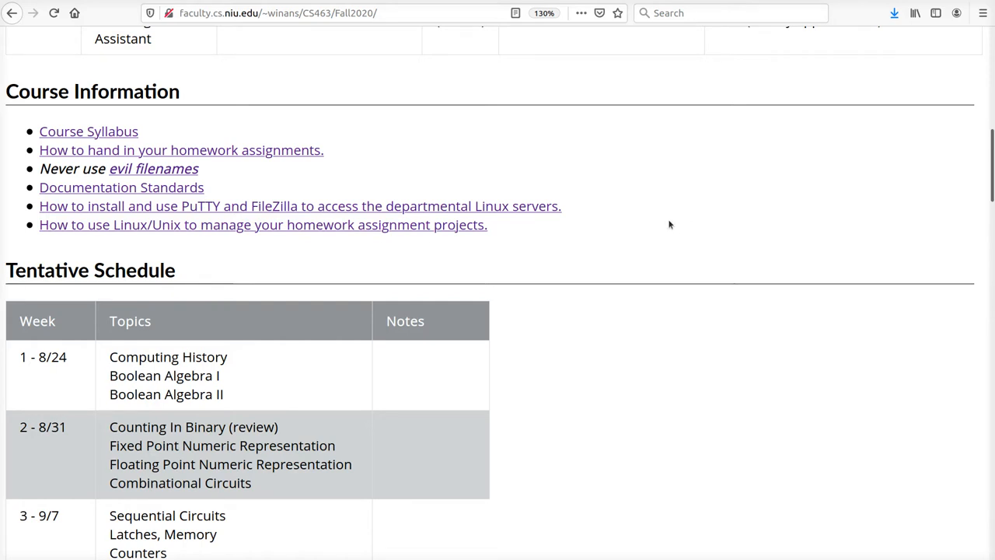
pyautogui.moveTo(301, 217)
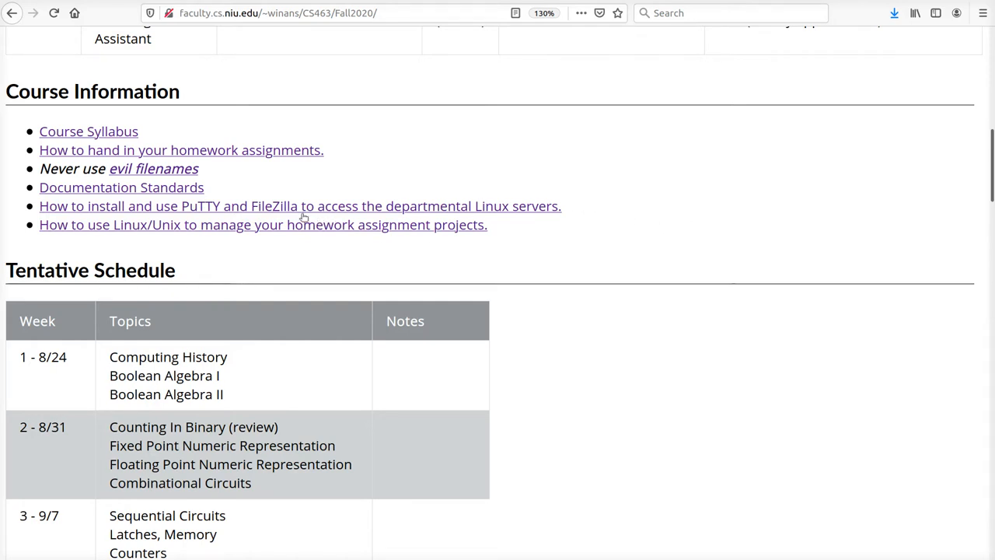
pyautogui.moveTo(709, 209)
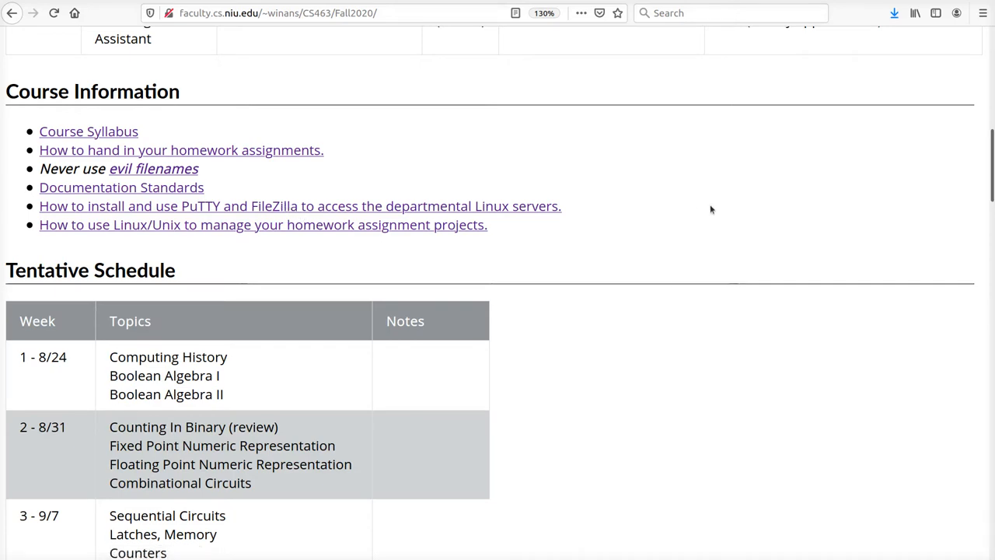
# - Review the Tentative Schedule down to finals week and back to the midterm rows
pyautogui.scroll(-3)
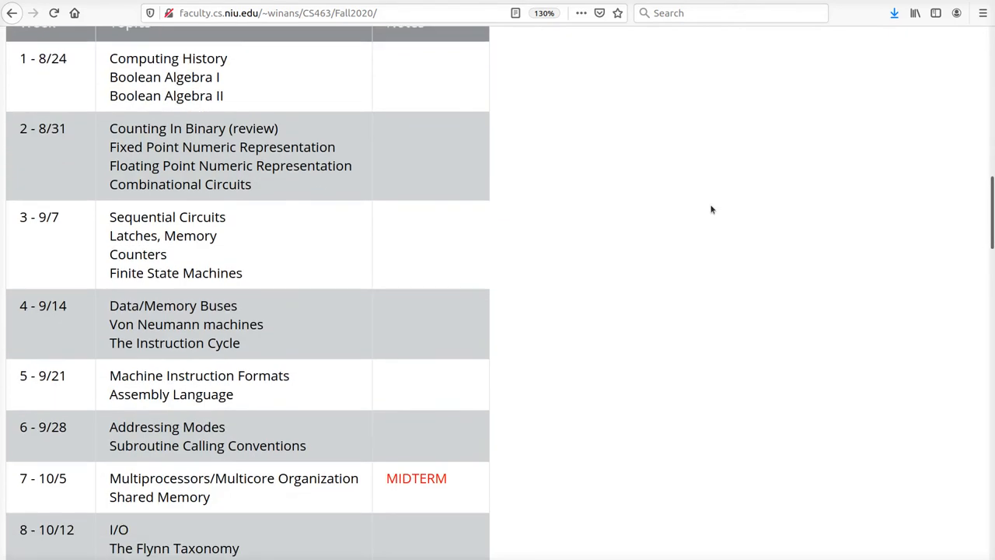
pyautogui.scroll(3)
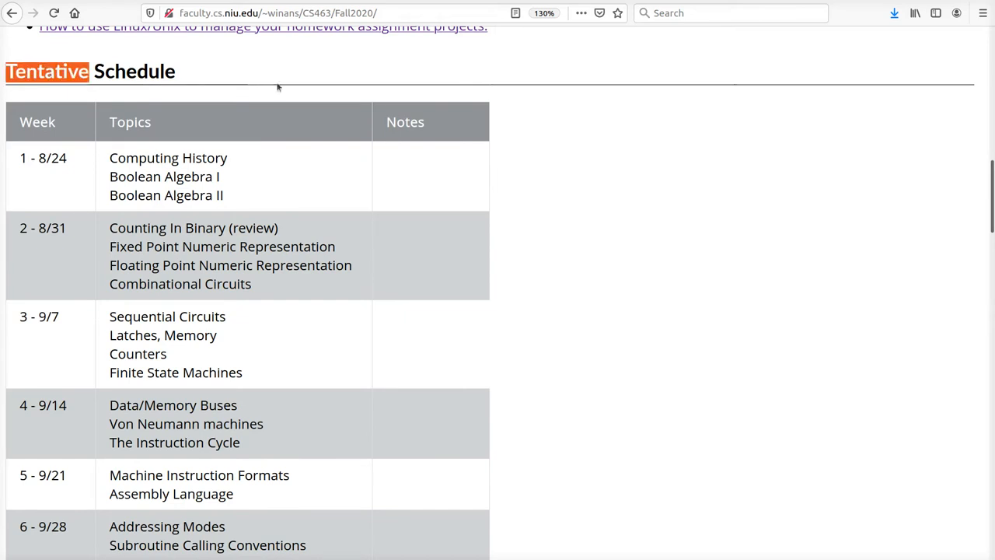
pyautogui.moveTo(289, 452)
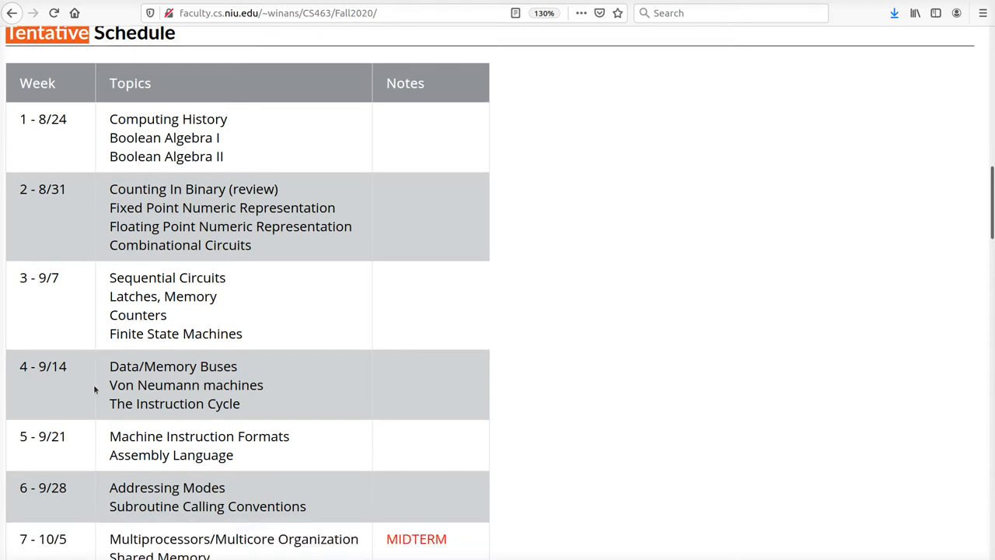
pyautogui.scroll(-3)
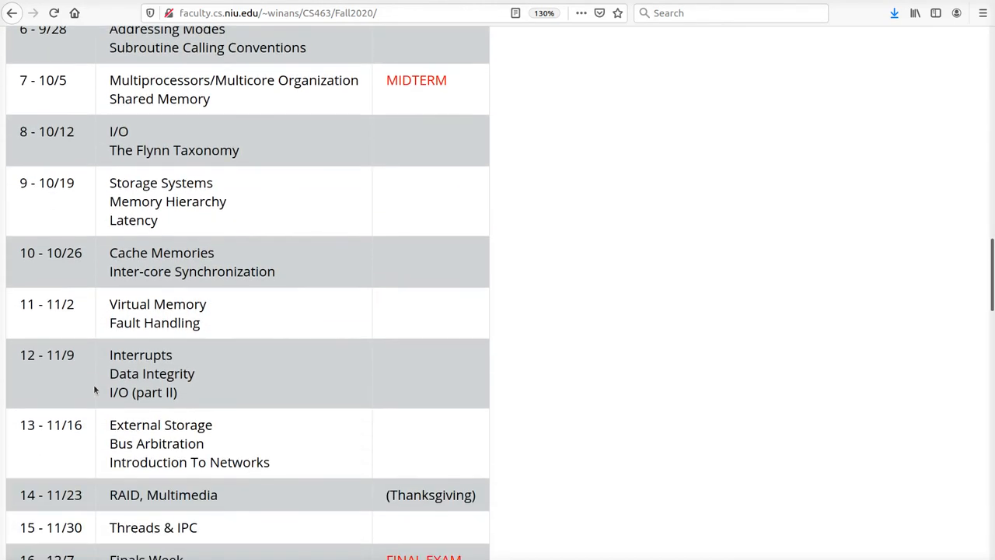
pyautogui.scroll(-3)
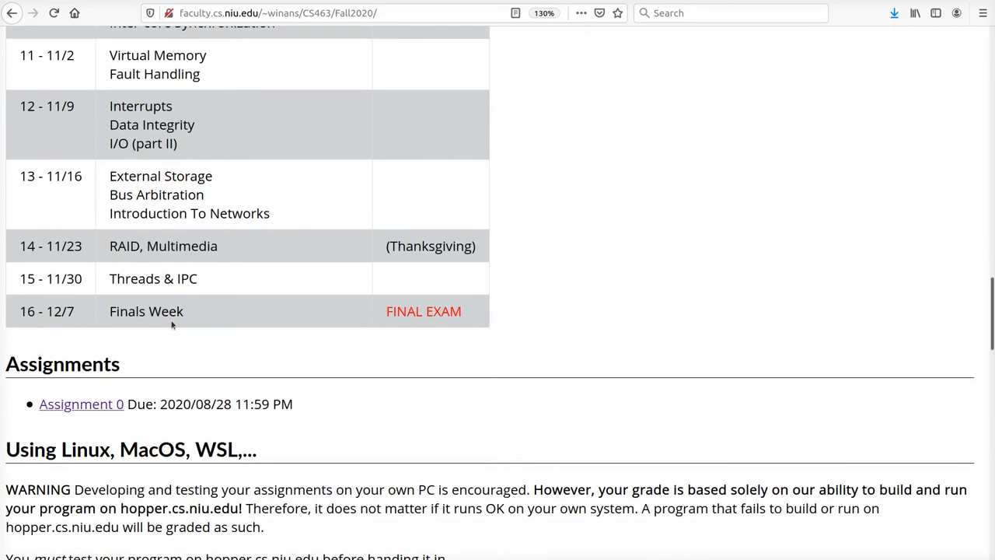
pyautogui.moveTo(504, 290)
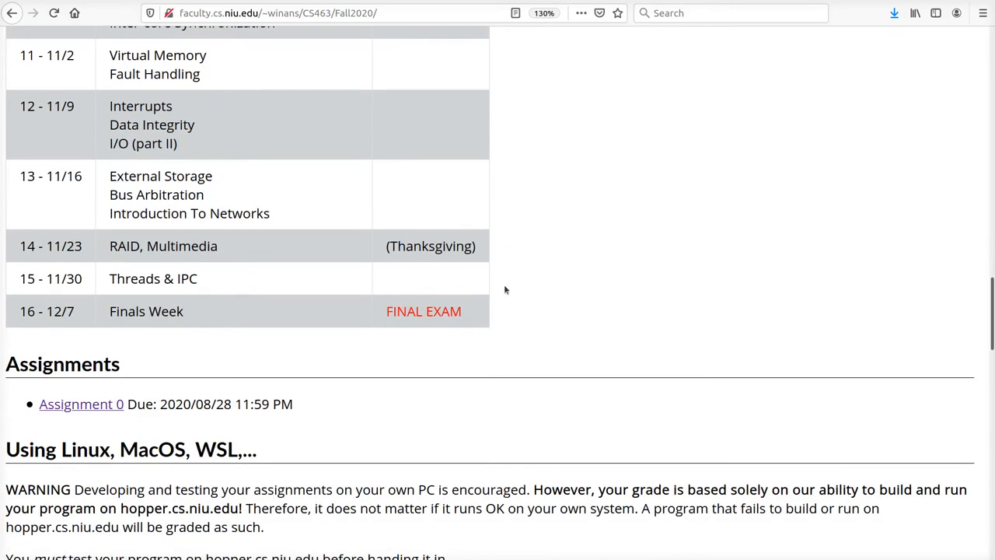
pyautogui.moveTo(520, 292)
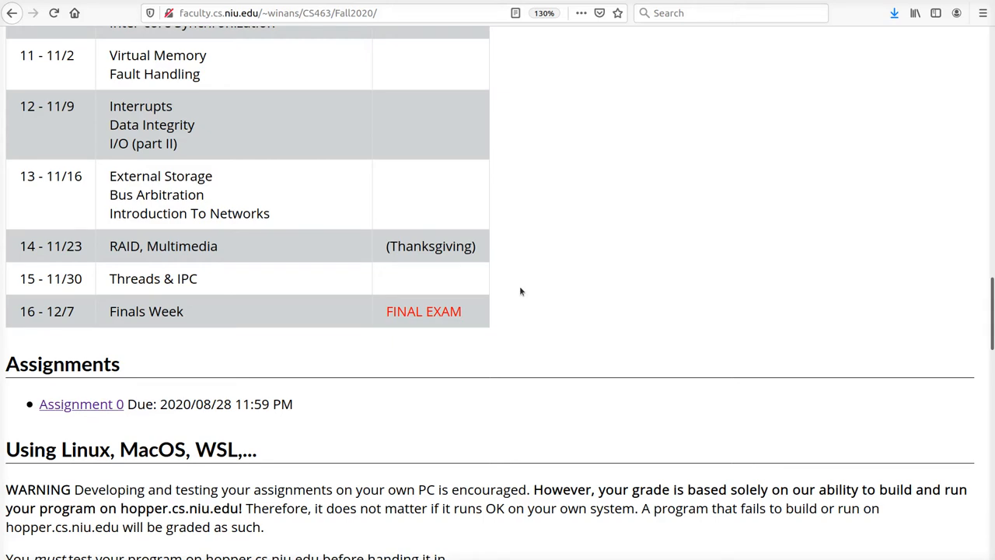
pyautogui.scroll(3)
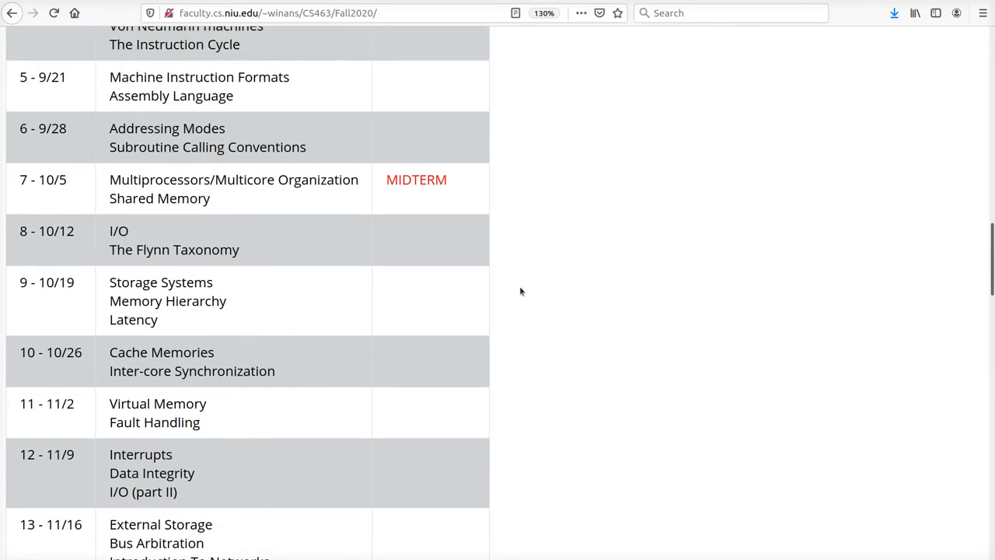
pyautogui.scroll(-3)
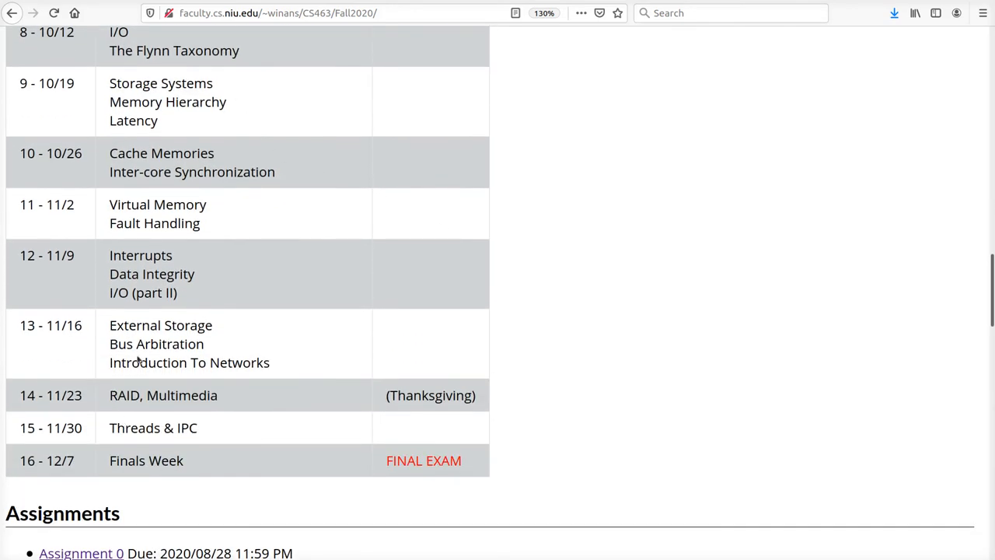
pyautogui.moveTo(171, 401)
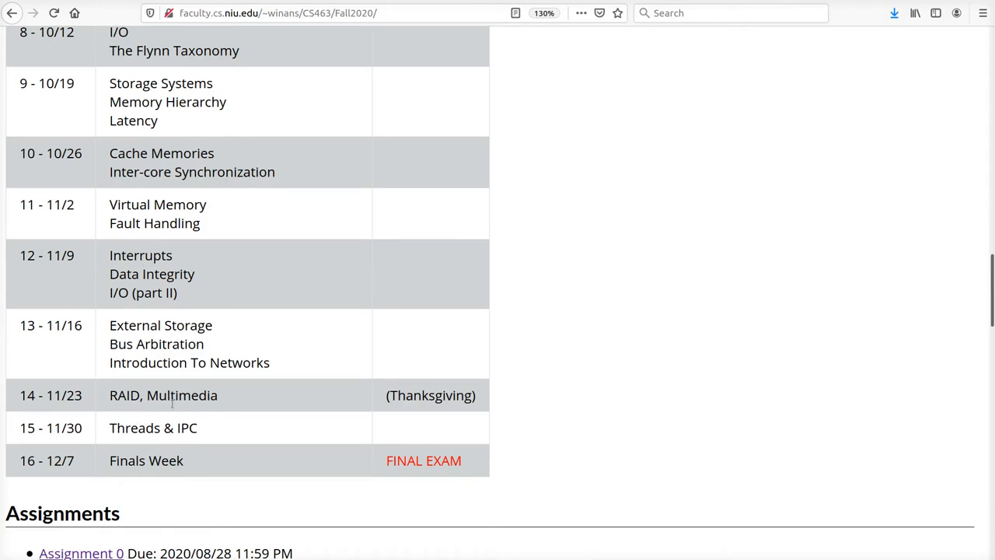
pyautogui.scroll(3)
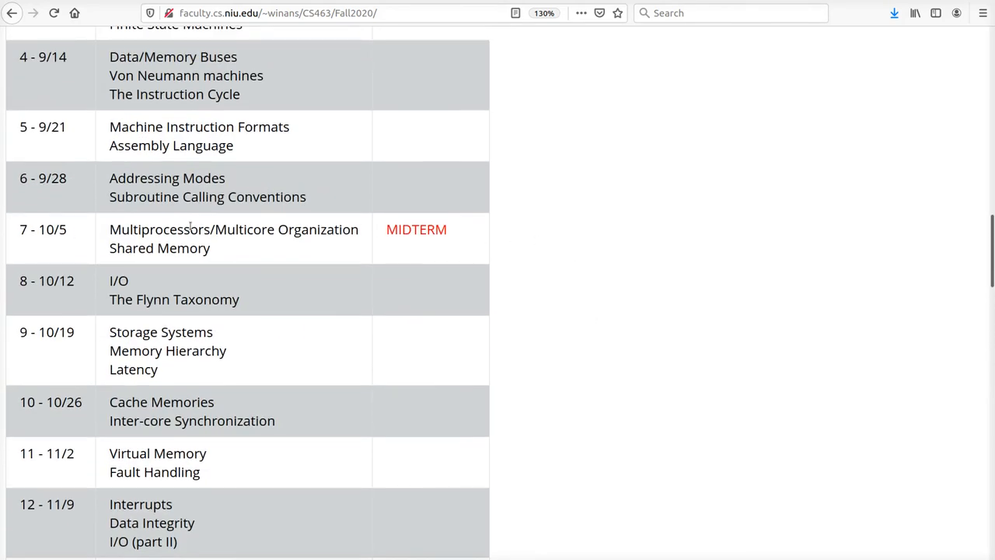
# - Scroll past the schedule to the Assignments entry and the hopper.cs.niu.edu build warning
pyautogui.scroll(-3)
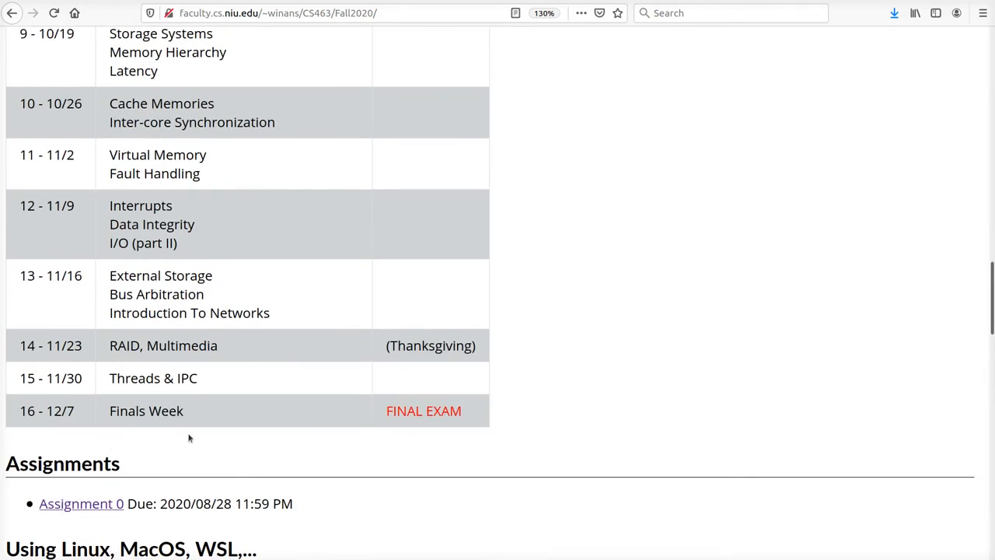
pyautogui.scroll(-3)
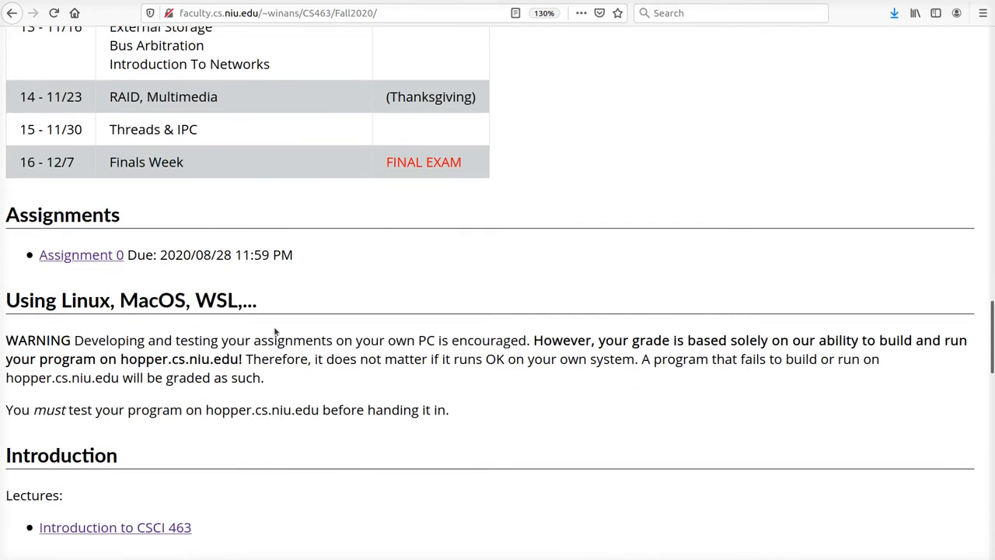
pyautogui.scroll(-3)
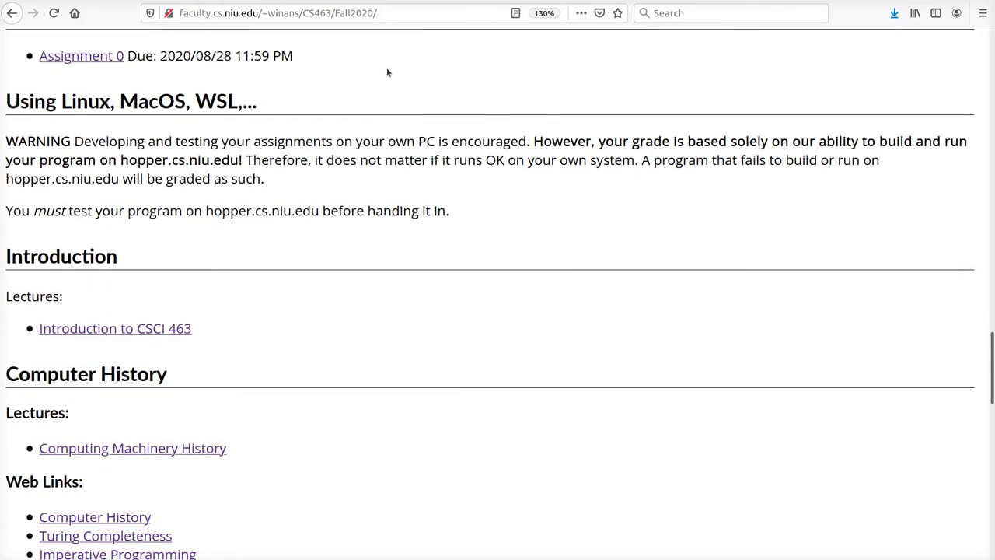
pyautogui.scroll(3)
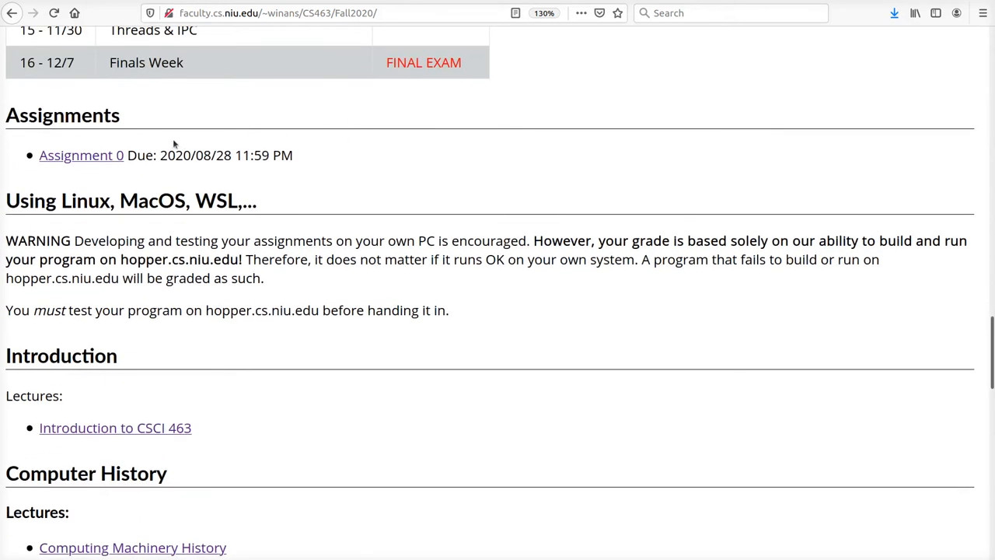
pyautogui.moveTo(90, 171)
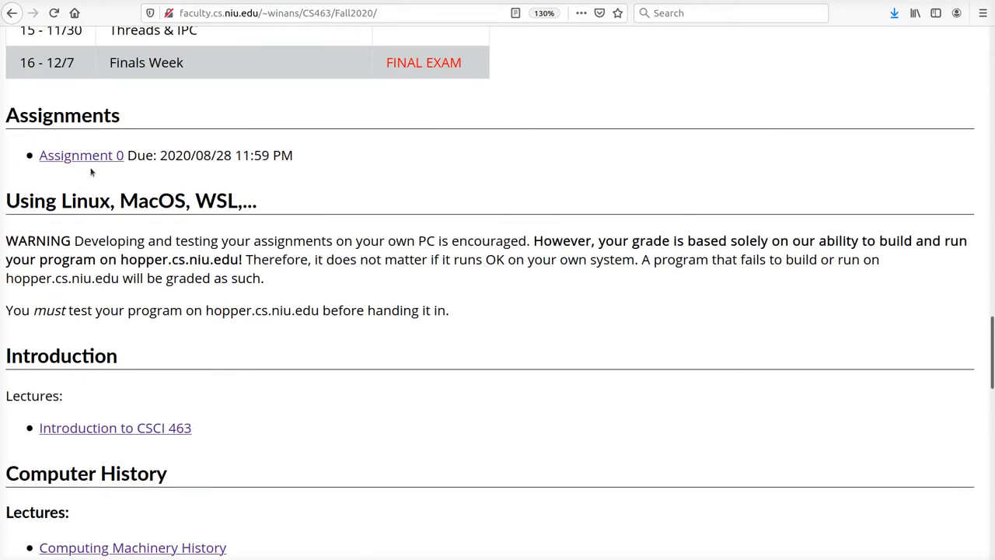
pyautogui.moveTo(107, 181)
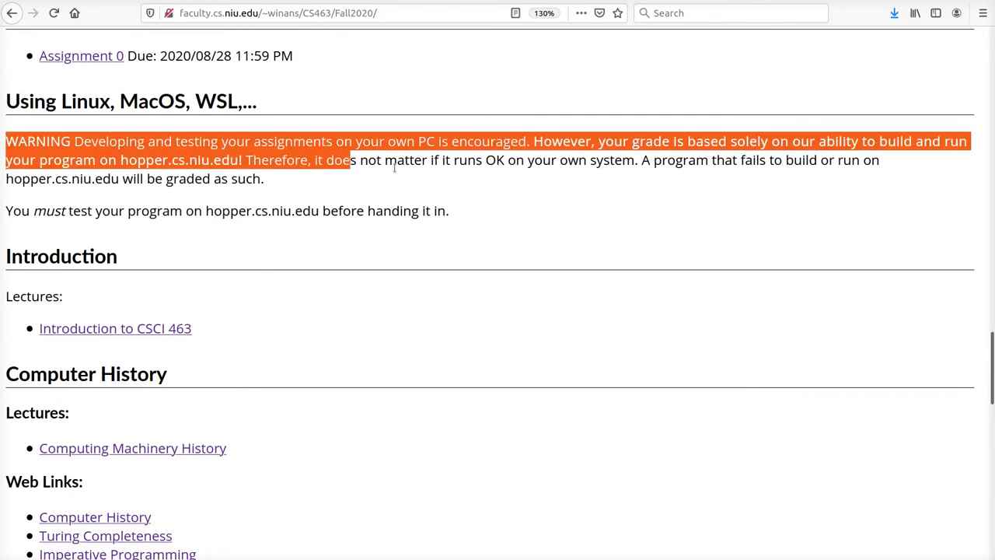
pyautogui.click(488, 217)
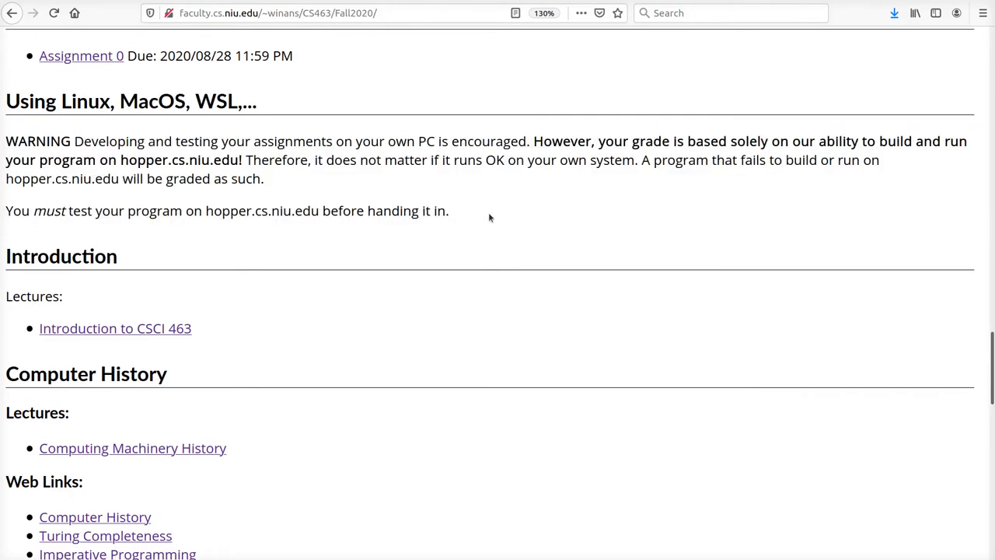
pyautogui.moveTo(278, 202)
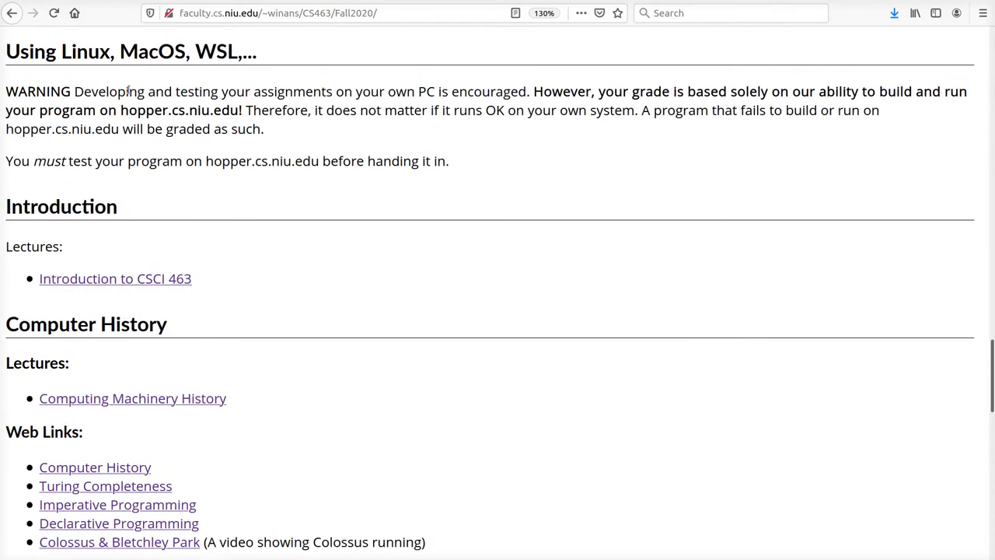
pyautogui.doubleClick(179, 108)
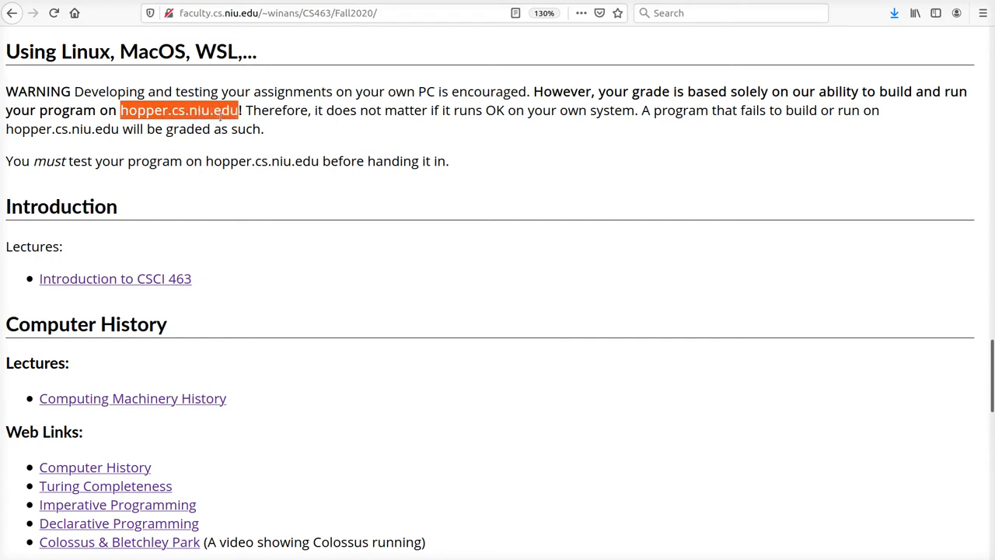
pyautogui.moveTo(311, 137)
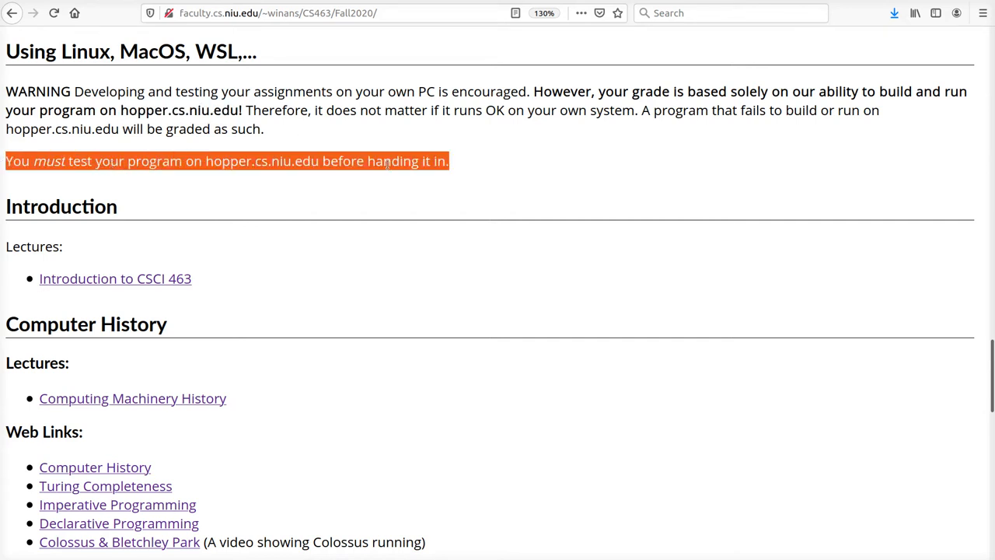
pyautogui.click(476, 183)
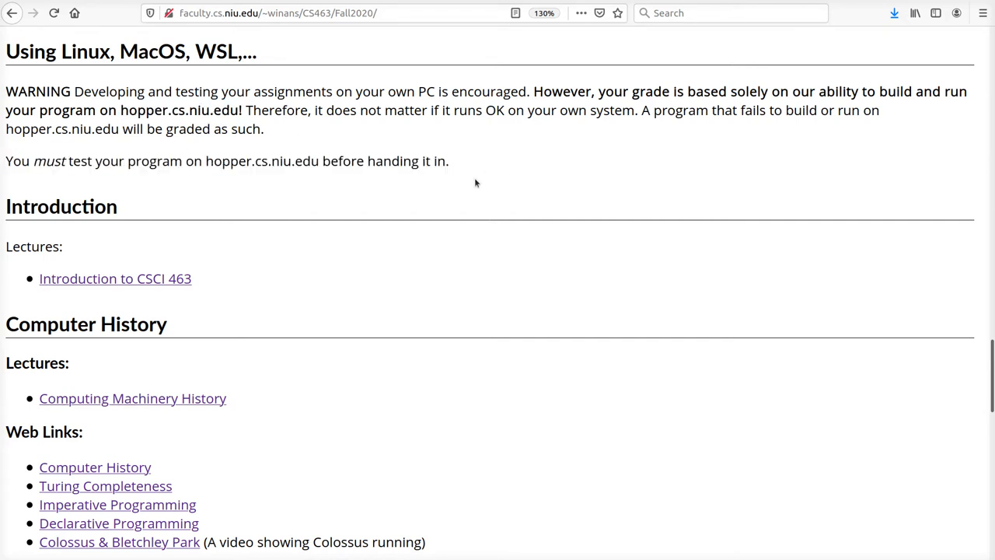
pyautogui.scroll(-3)
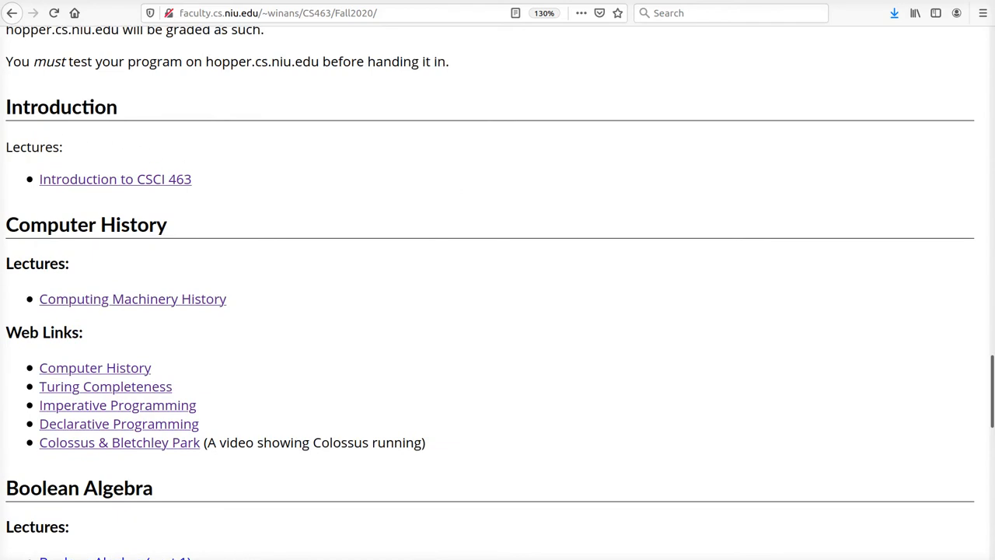
pyautogui.moveTo(96, 100)
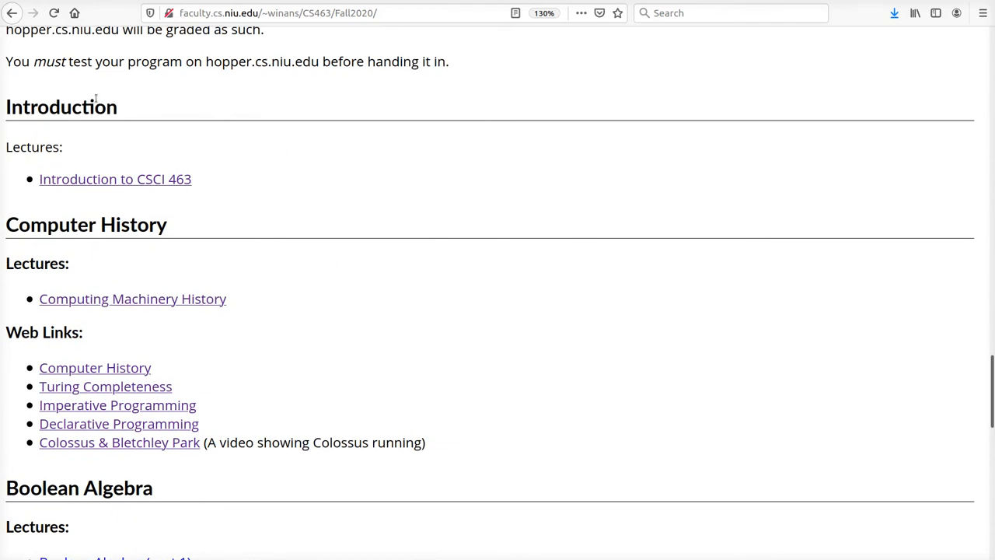
pyautogui.moveTo(317, 152)
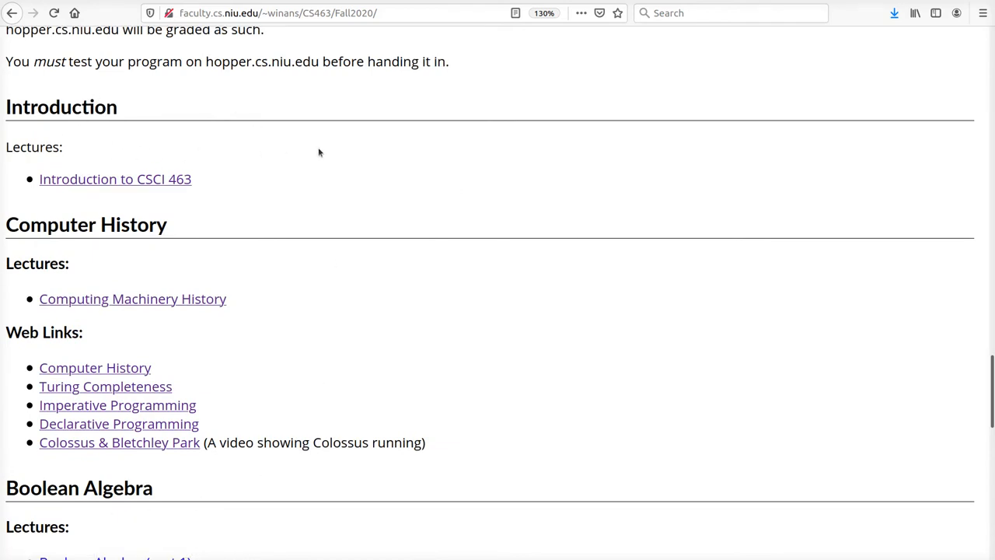
pyautogui.moveTo(205, 186)
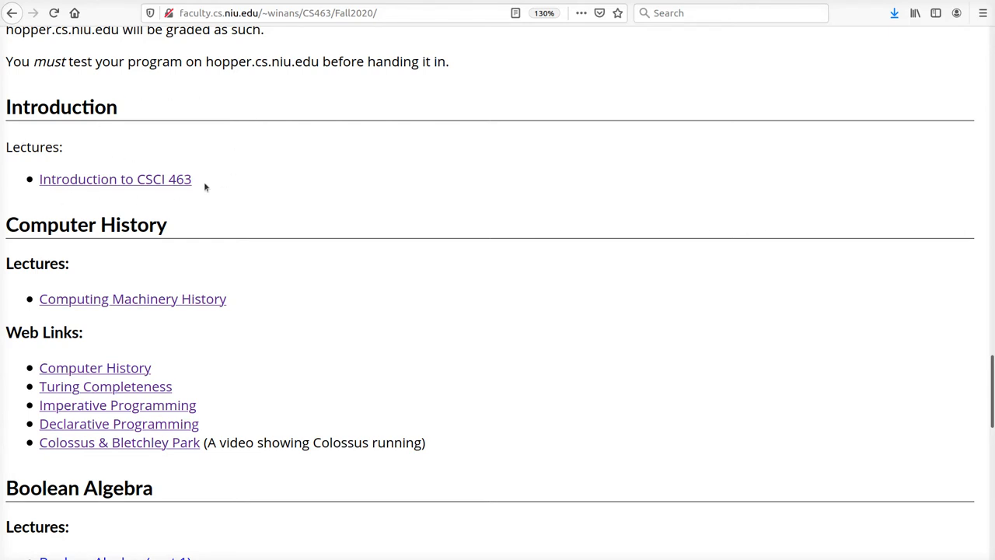
pyautogui.scroll(-3)
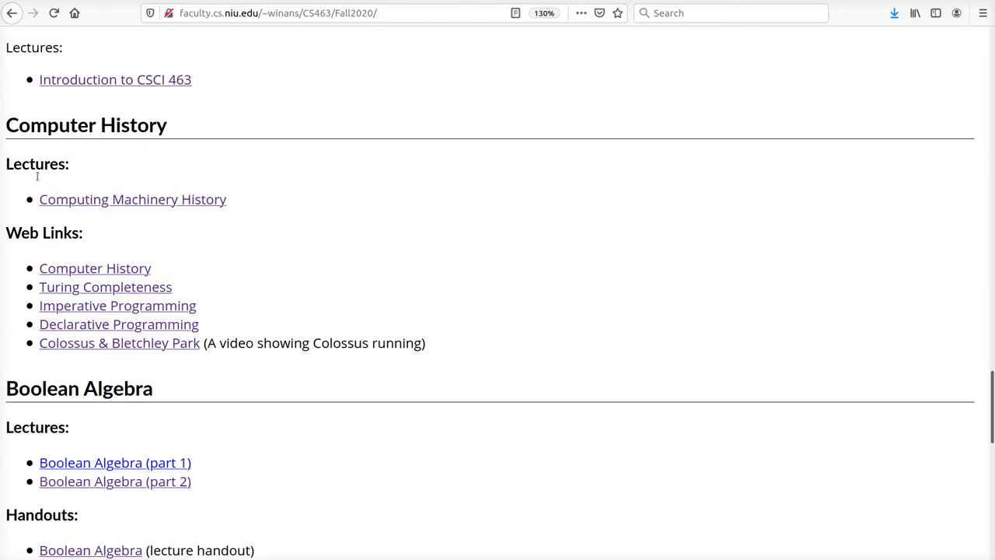
pyautogui.moveTo(210, 199)
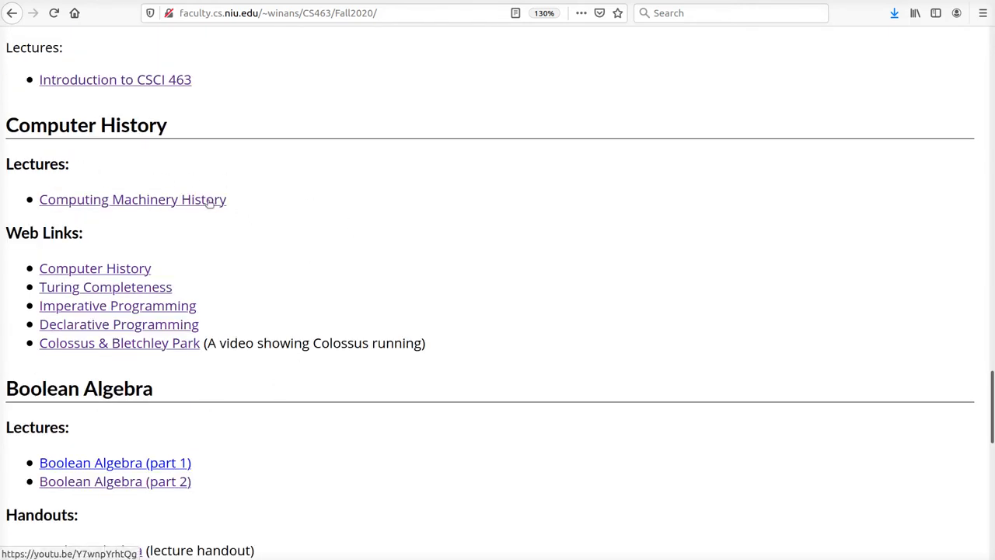
pyautogui.moveTo(118, 343)
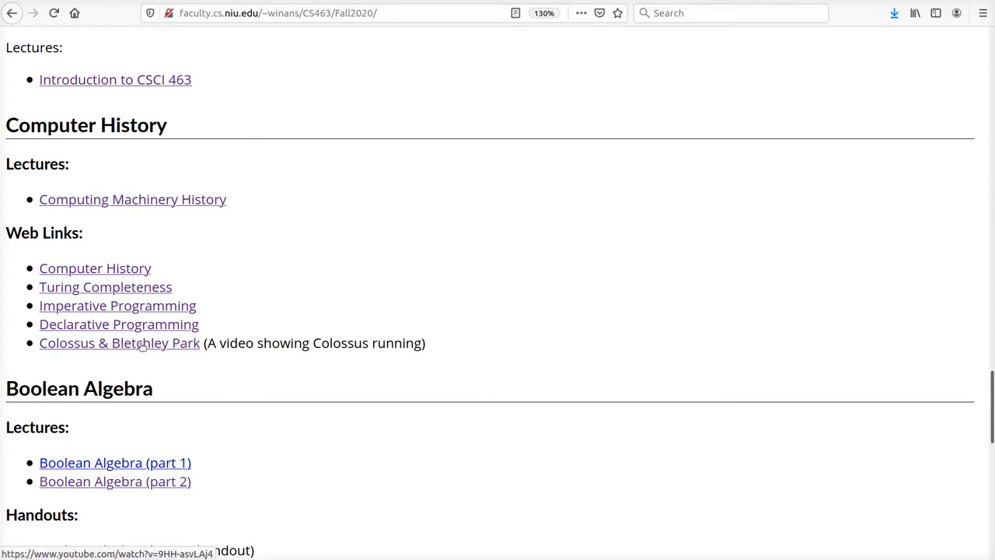
pyautogui.moveTo(131, 252)
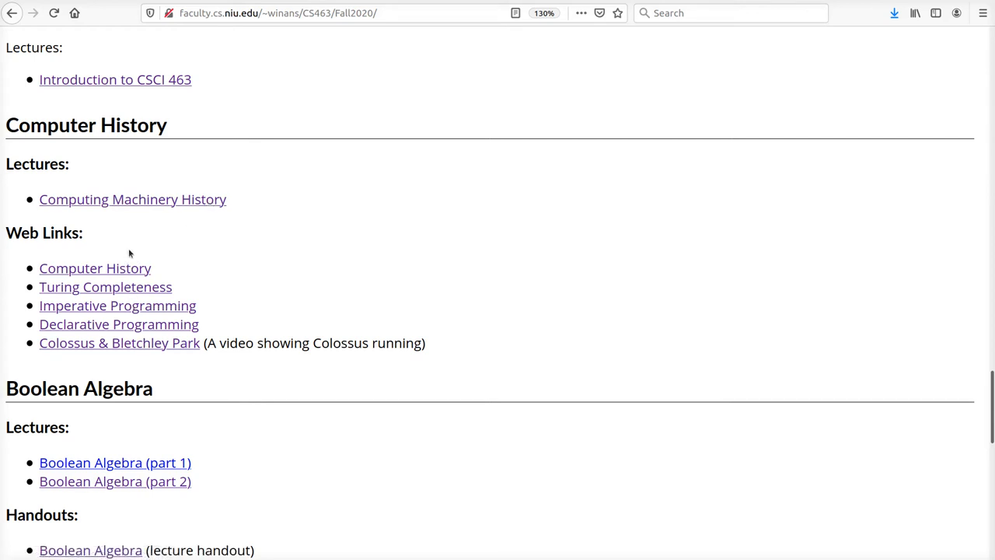
pyautogui.moveTo(243, 267)
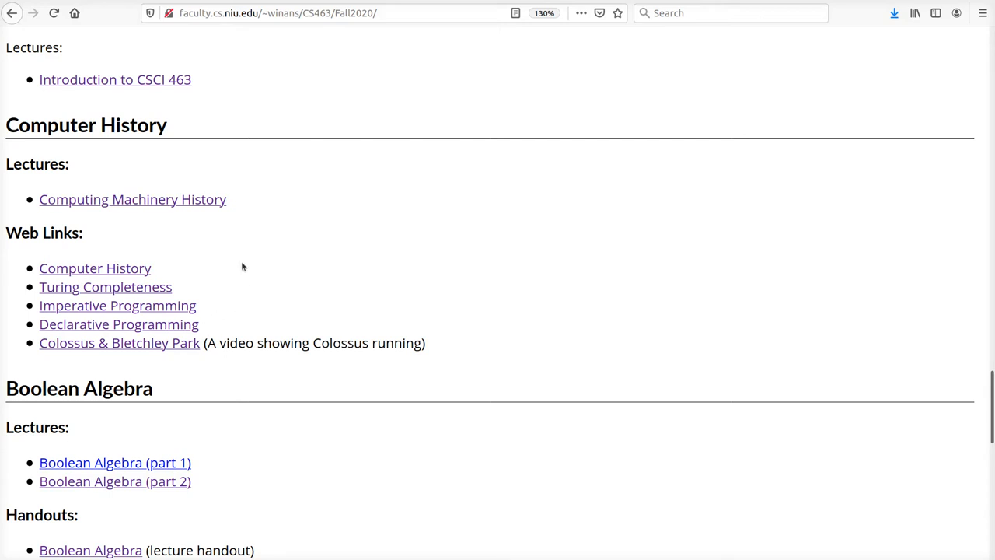
pyautogui.moveTo(236, 258)
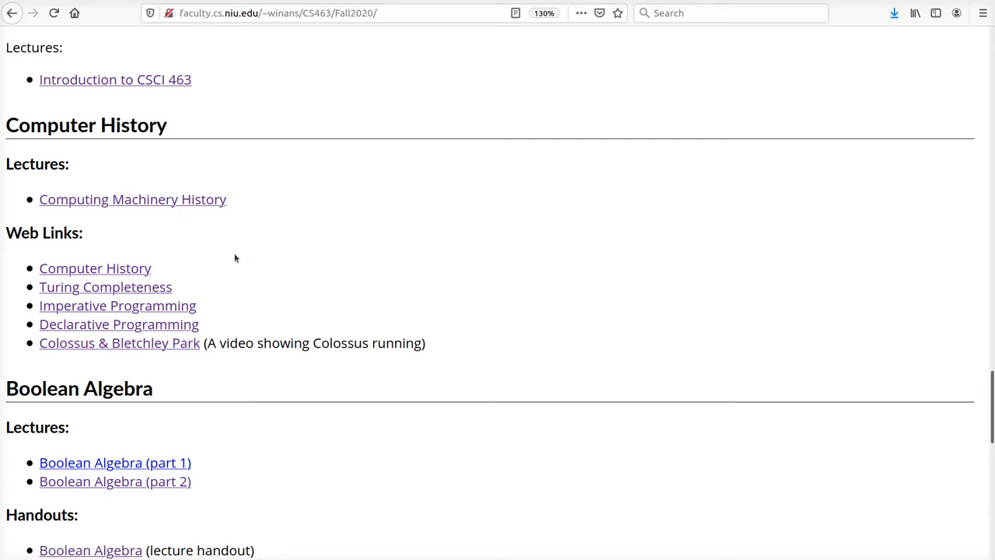
pyautogui.moveTo(202, 251)
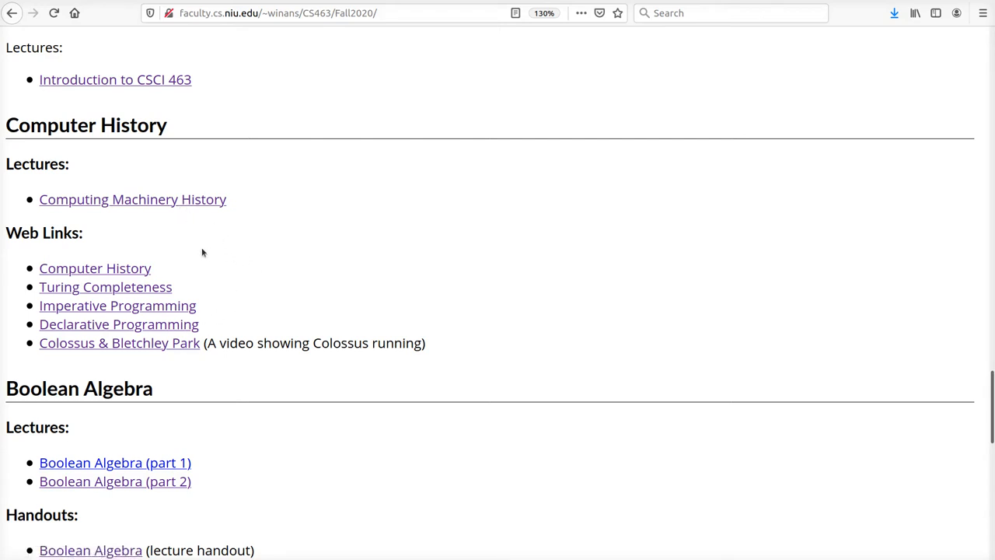
pyautogui.moveTo(196, 249)
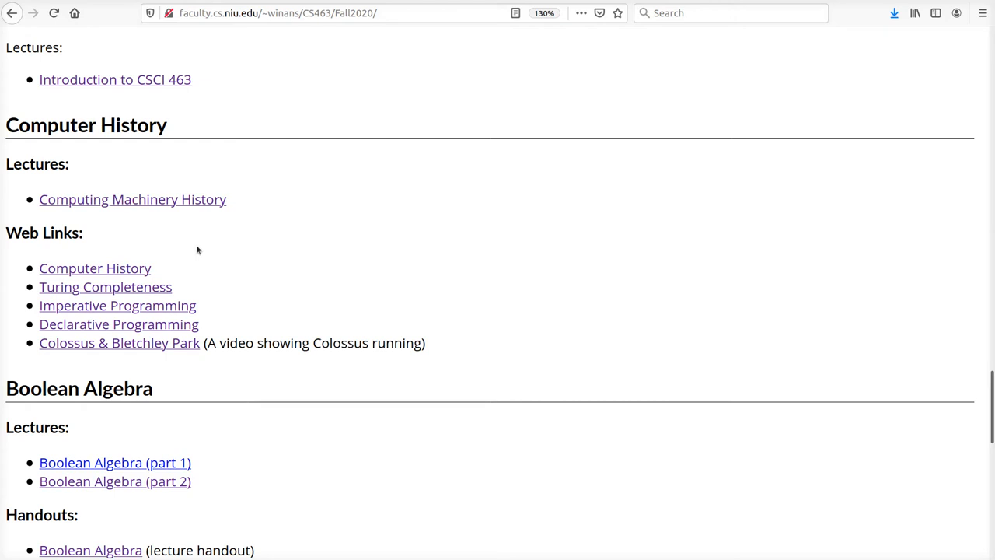
pyautogui.moveTo(12, 317)
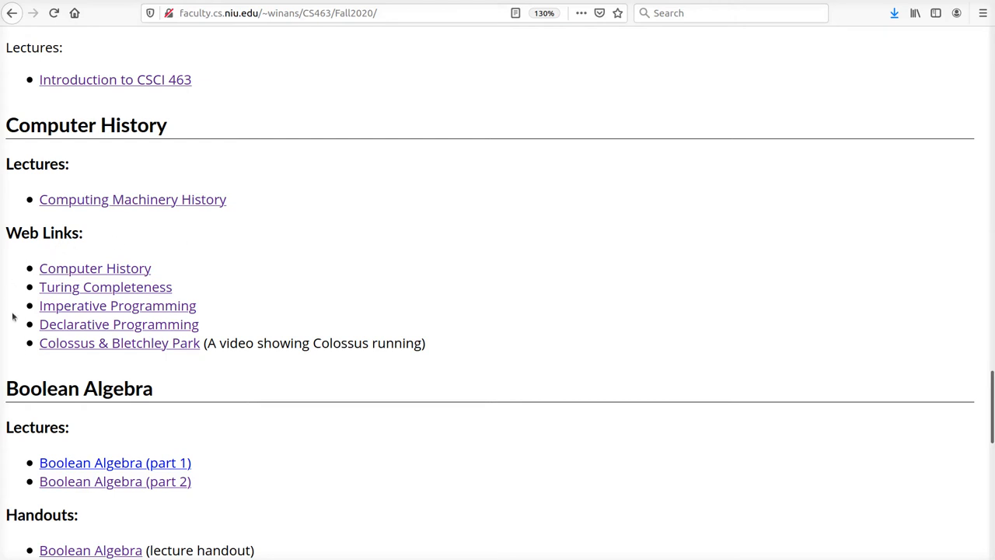
pyautogui.moveTo(289, 312)
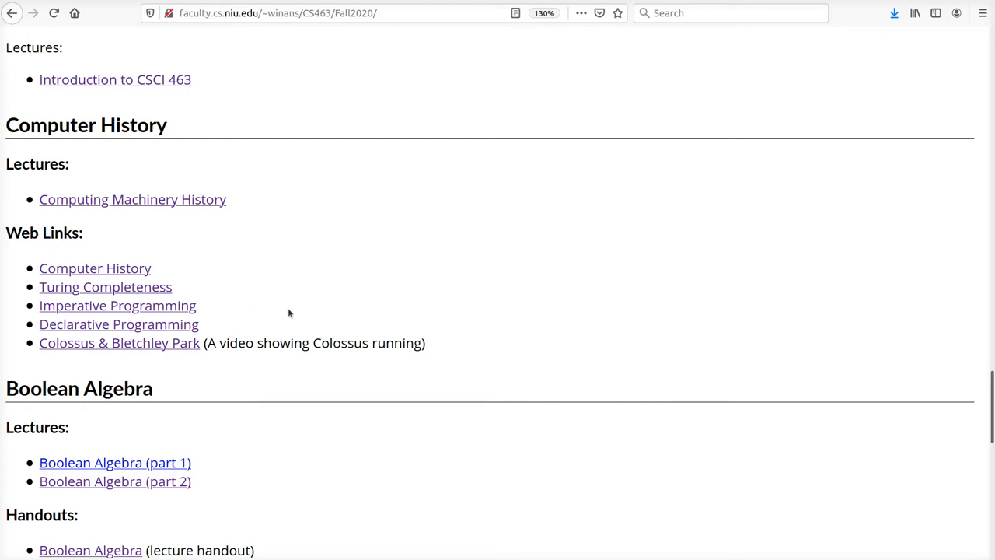
pyautogui.moveTo(196, 205)
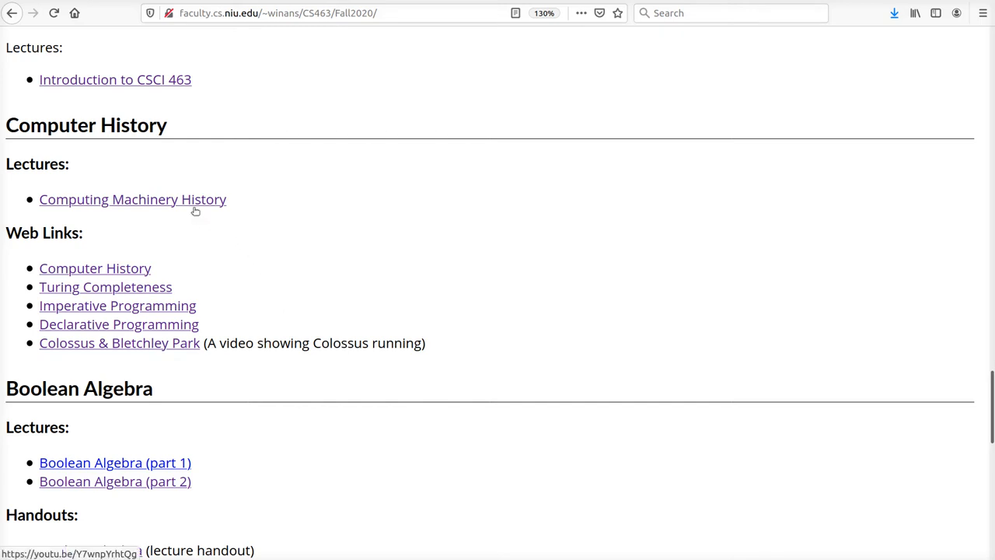
# - Scroll to the Boolean Algebra section and clear the highlight on its handout entry
pyautogui.scroll(-3)
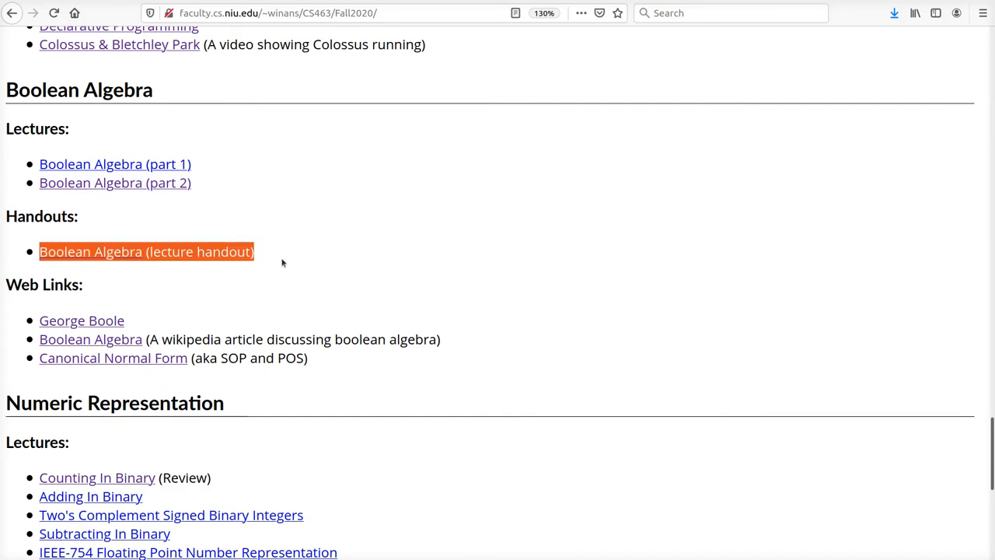
pyautogui.click(295, 261)
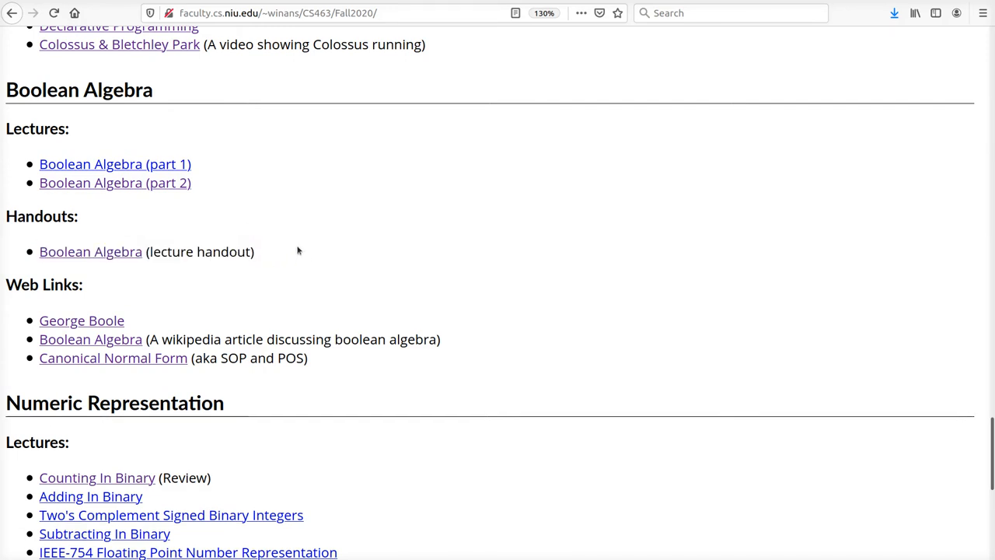
pyautogui.moveTo(160, 302)
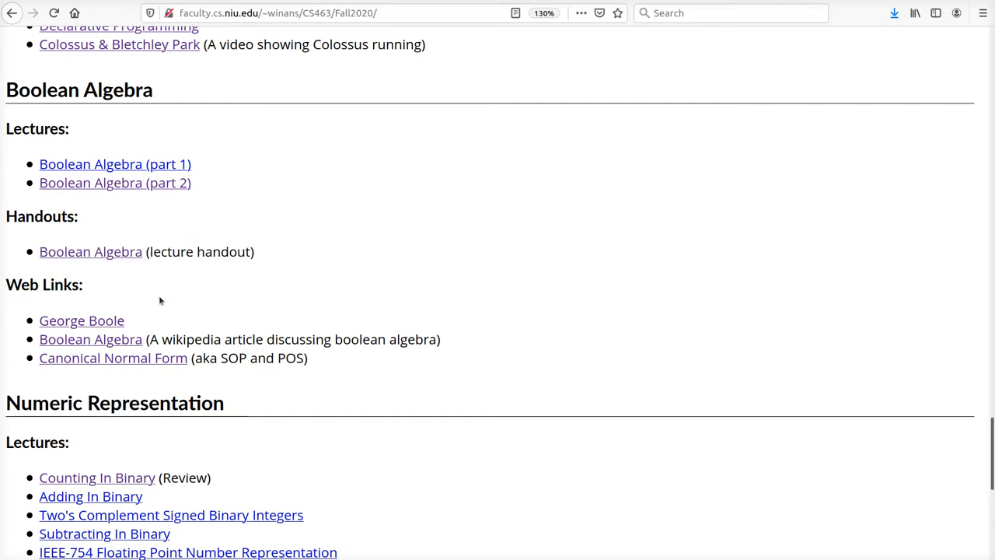
pyautogui.doubleClick(60, 285)
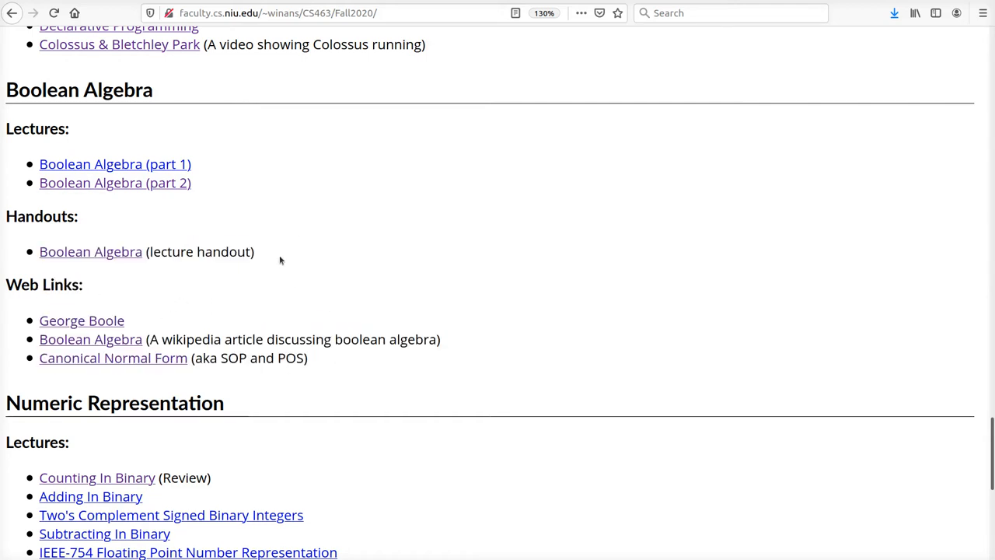
pyautogui.moveTo(267, 213)
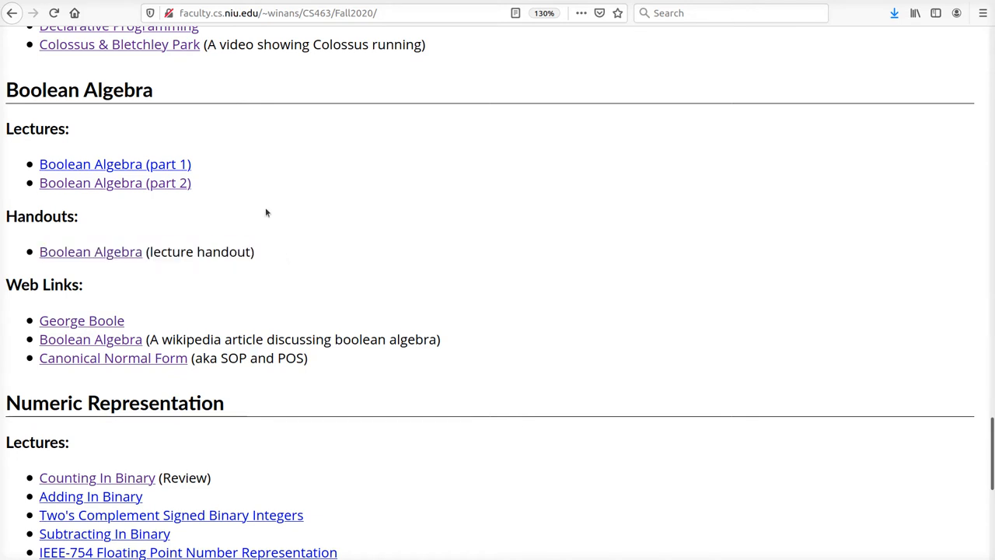
pyautogui.moveTo(147, 166)
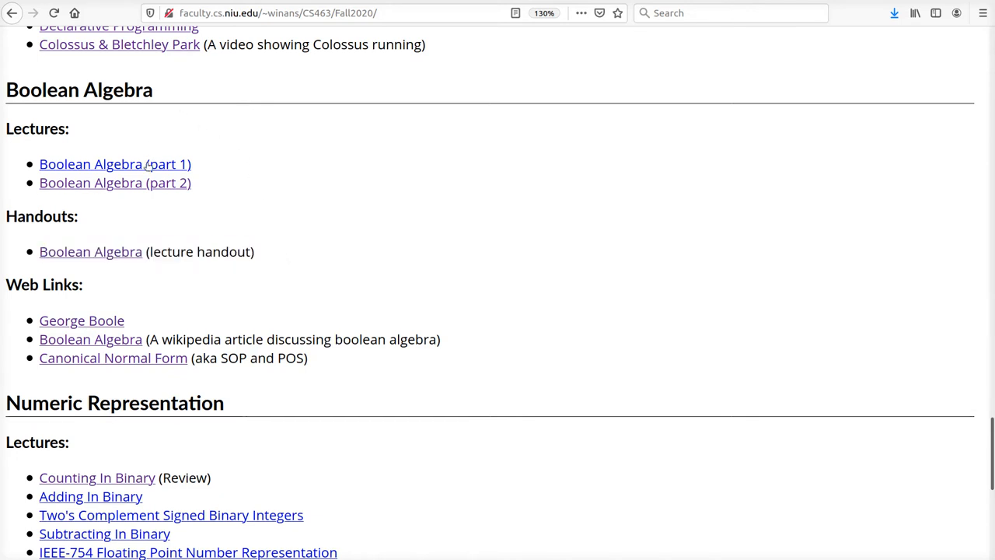
pyautogui.moveTo(460, 212)
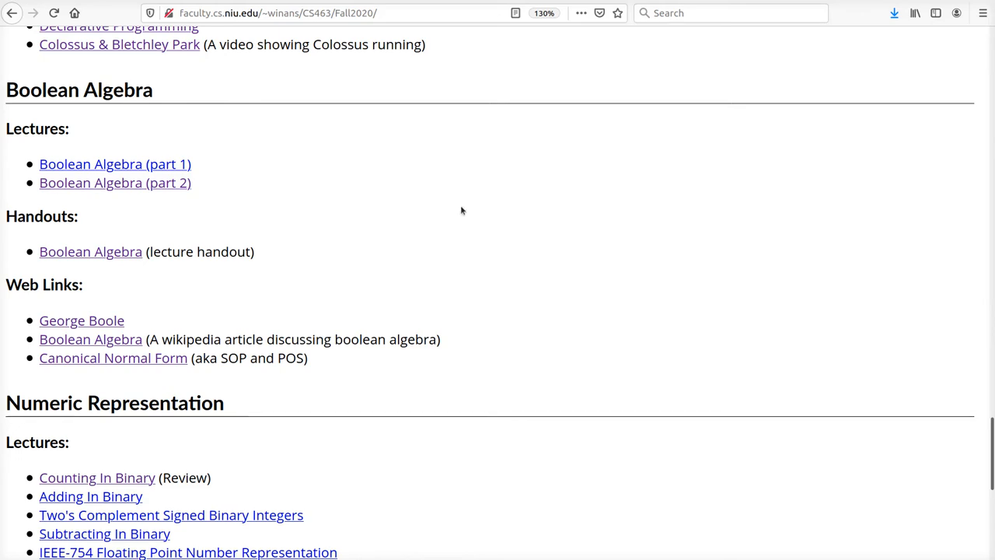
# - Scroll to the Numeric Representation section with its RVALP handout and IEEE-754 links
pyautogui.scroll(-3)
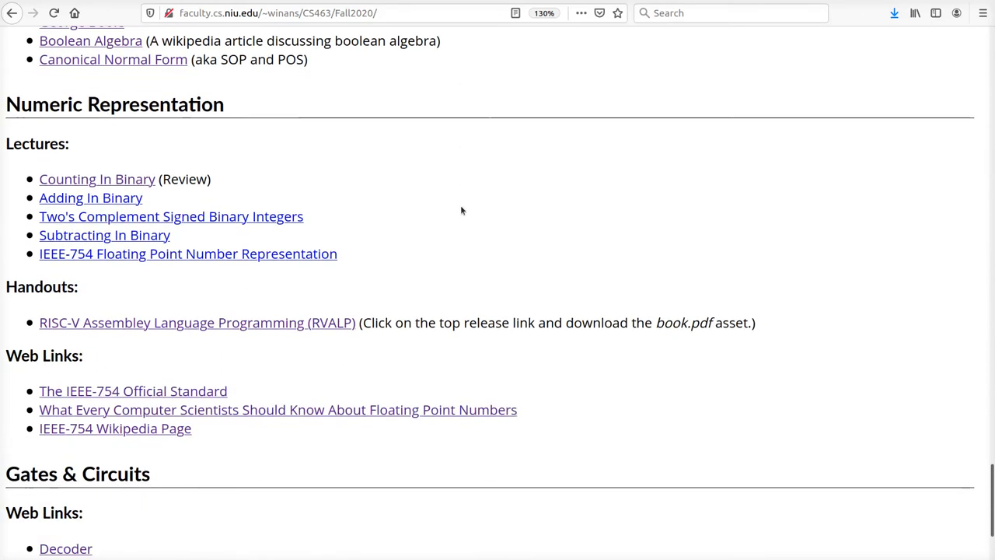
pyautogui.scroll(-3)
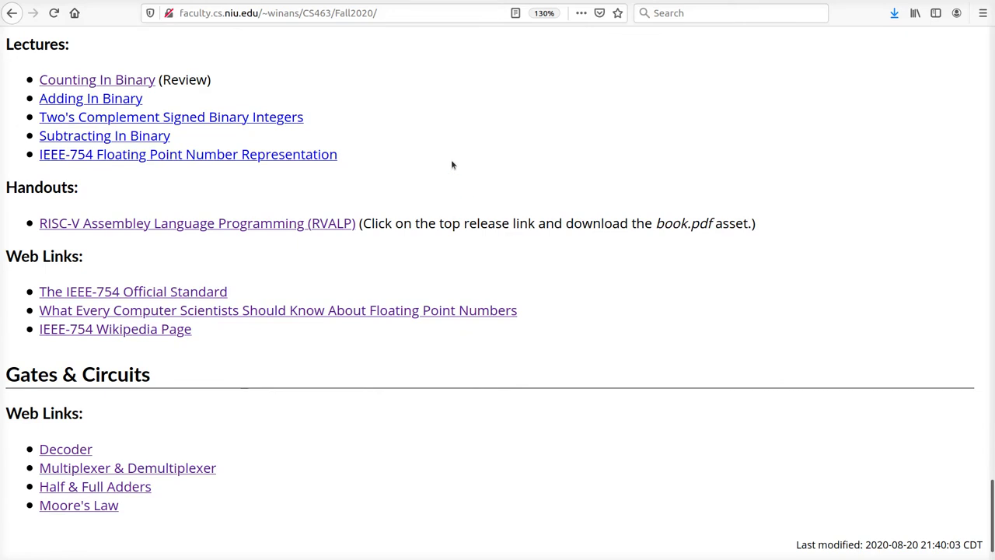
pyautogui.scroll(3)
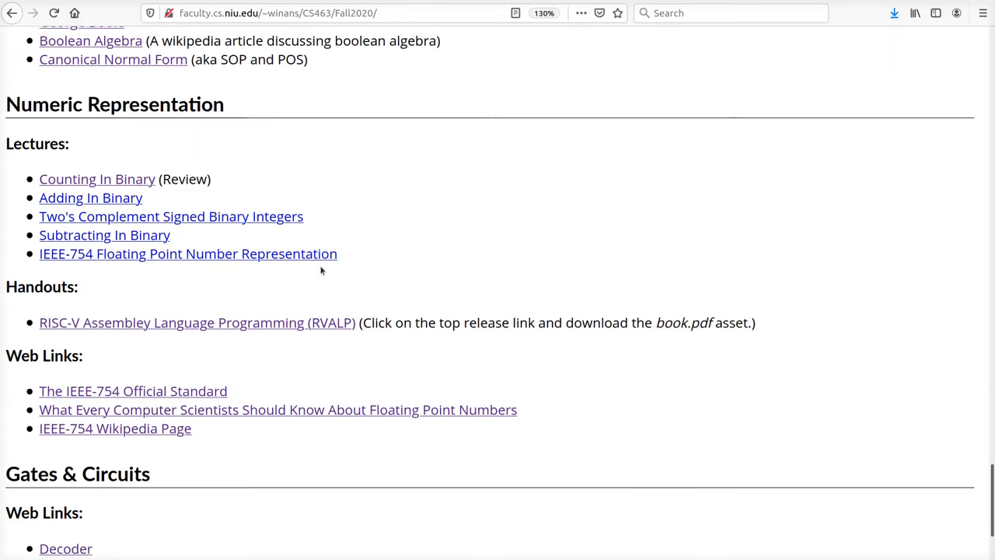
pyautogui.moveTo(282, 310)
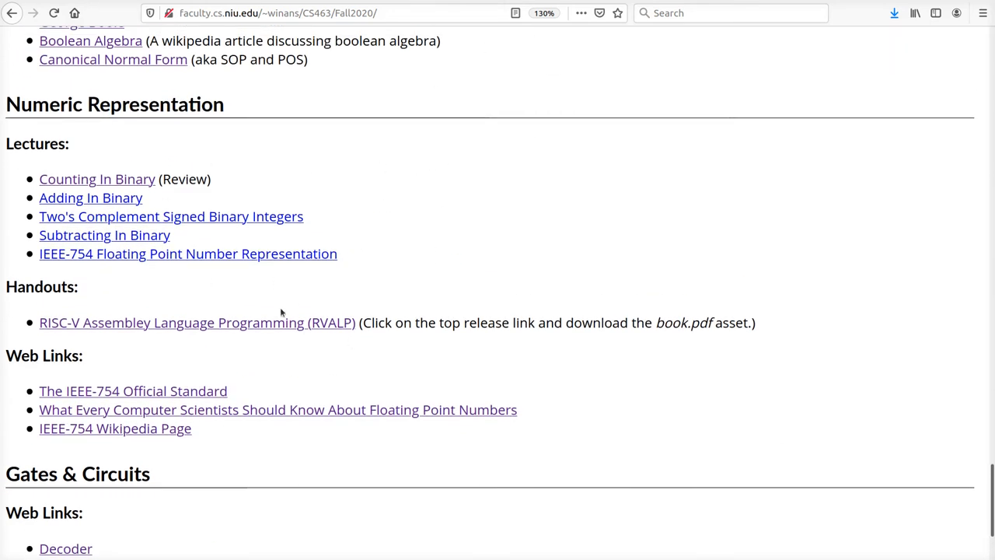
pyautogui.moveTo(255, 327)
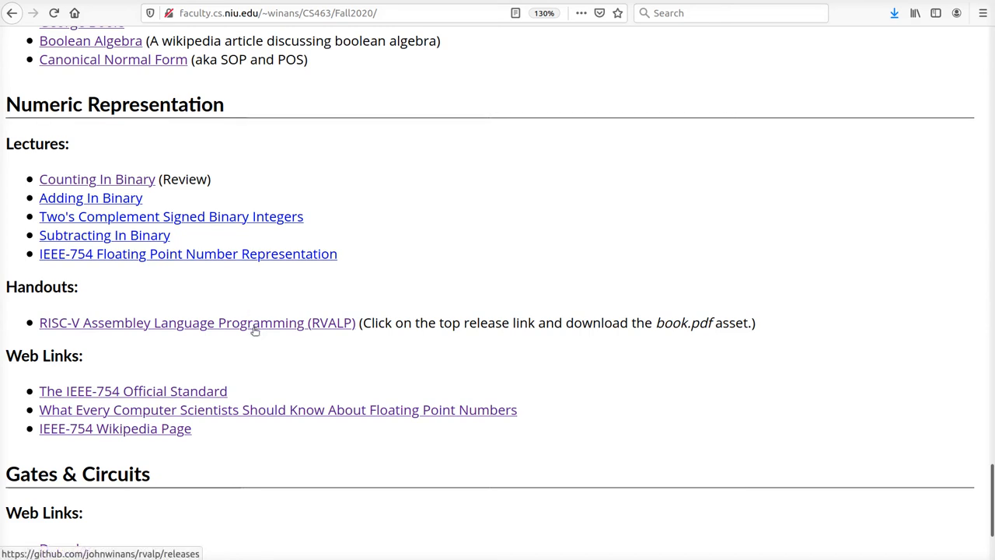
pyautogui.moveTo(345, 333)
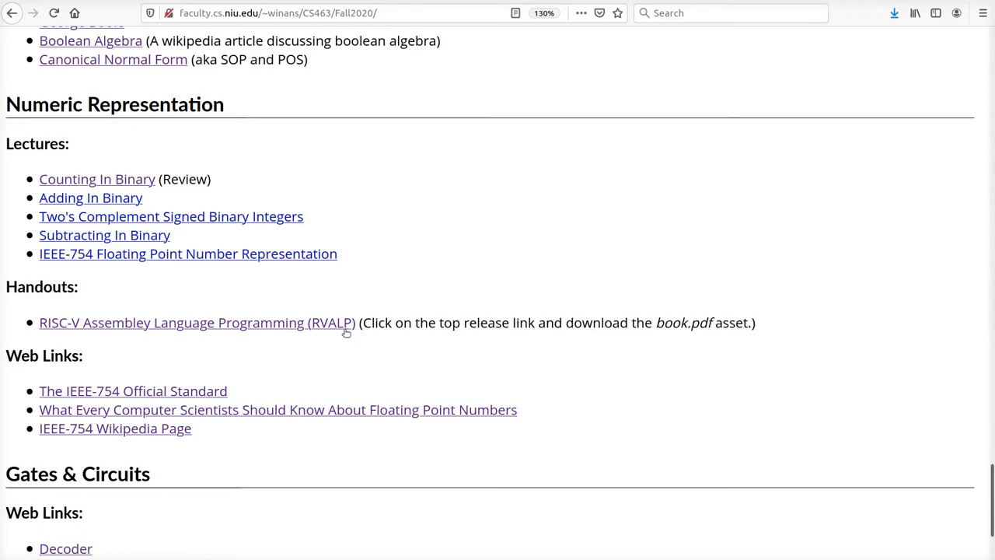
# - On GitHub's rvalp releases page, expand the v0.7 Assets and start downloading book.pdf
pyautogui.click(196, 322)
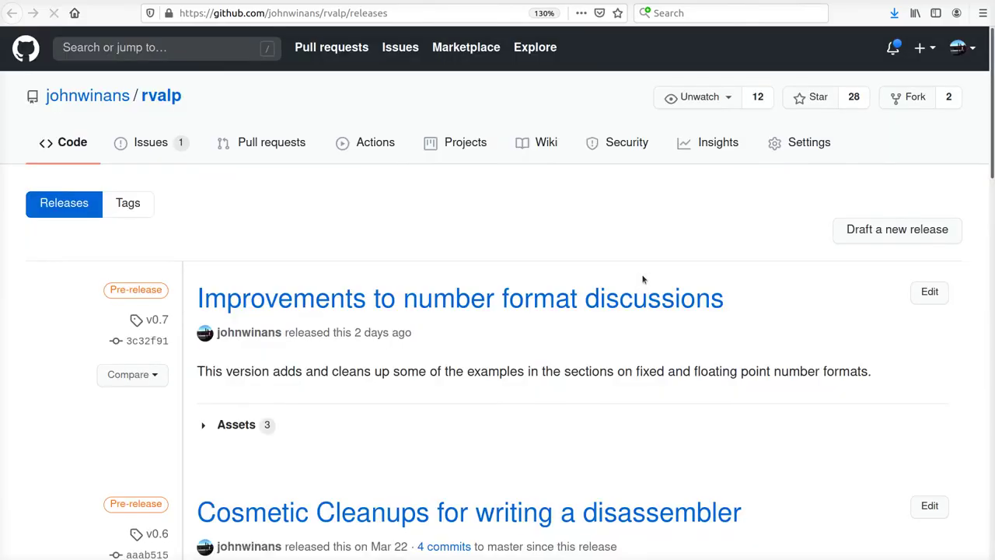
pyautogui.moveTo(608, 180)
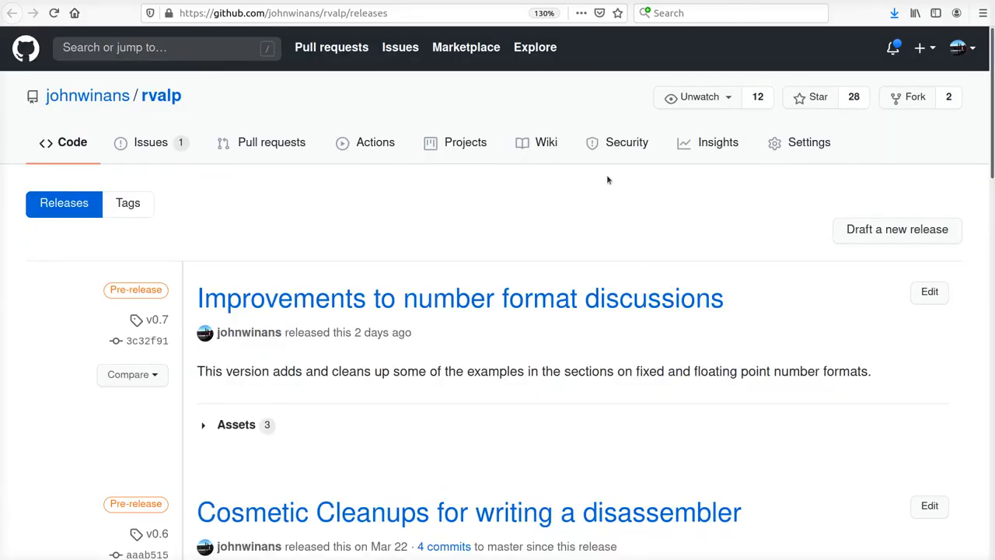
pyautogui.moveTo(674, 346)
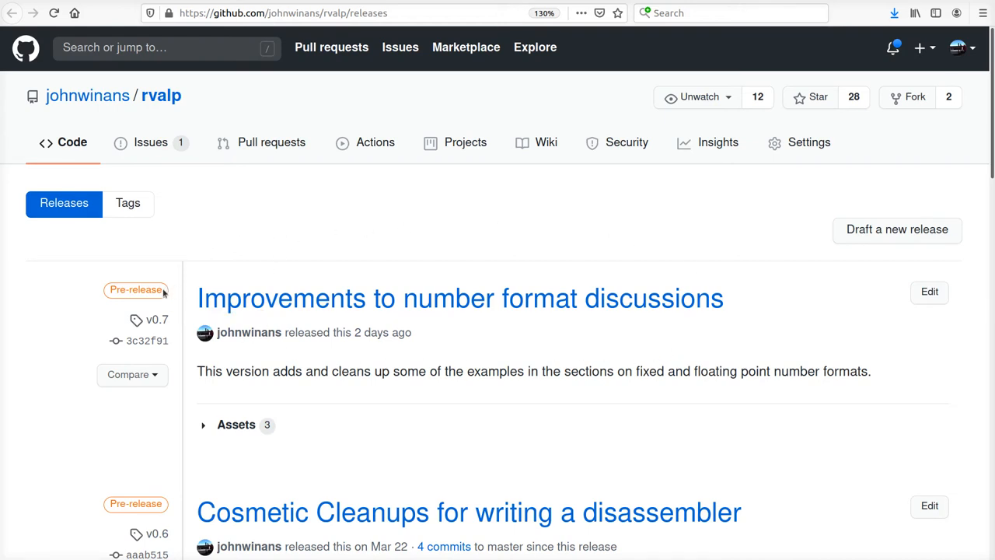
pyautogui.moveTo(186, 81)
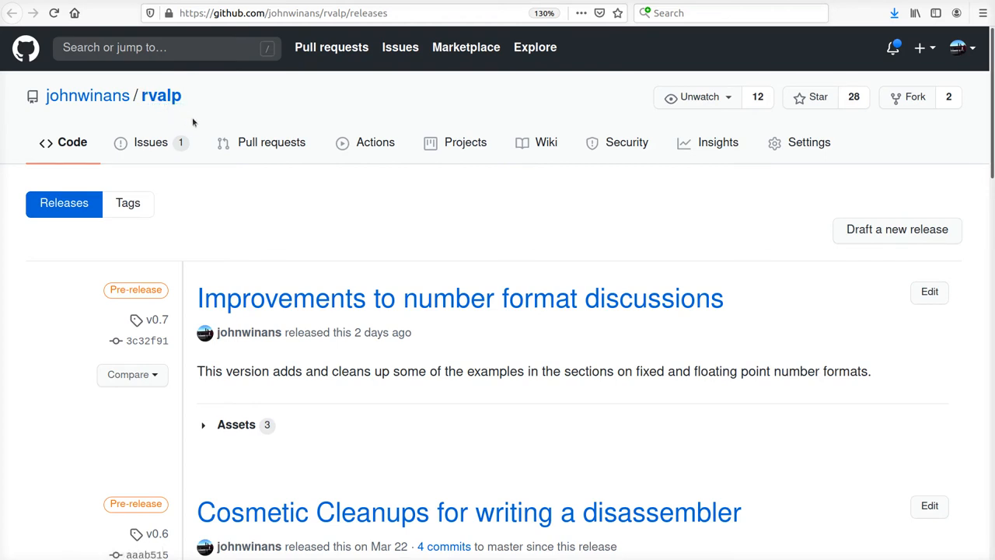
pyautogui.moveTo(161, 109)
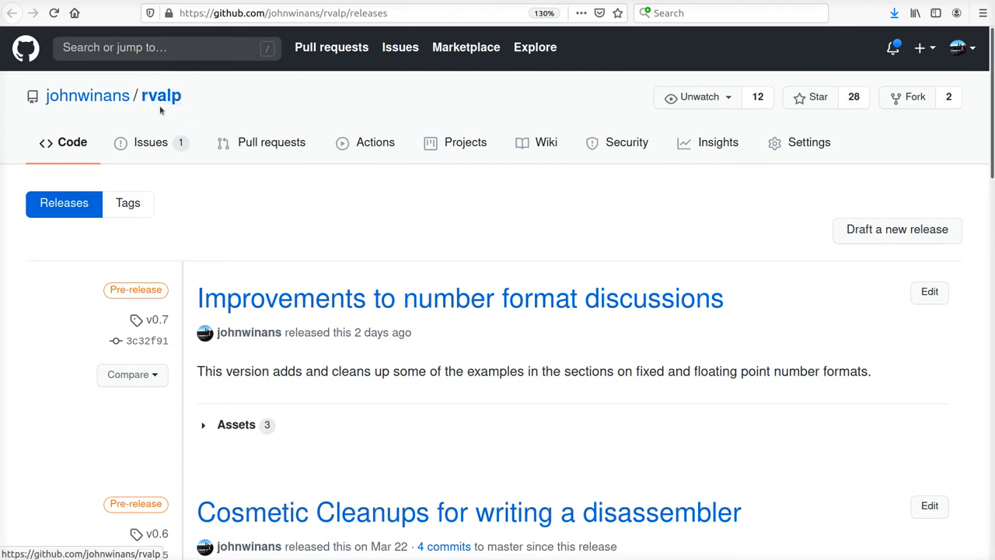
pyautogui.moveTo(373, 298)
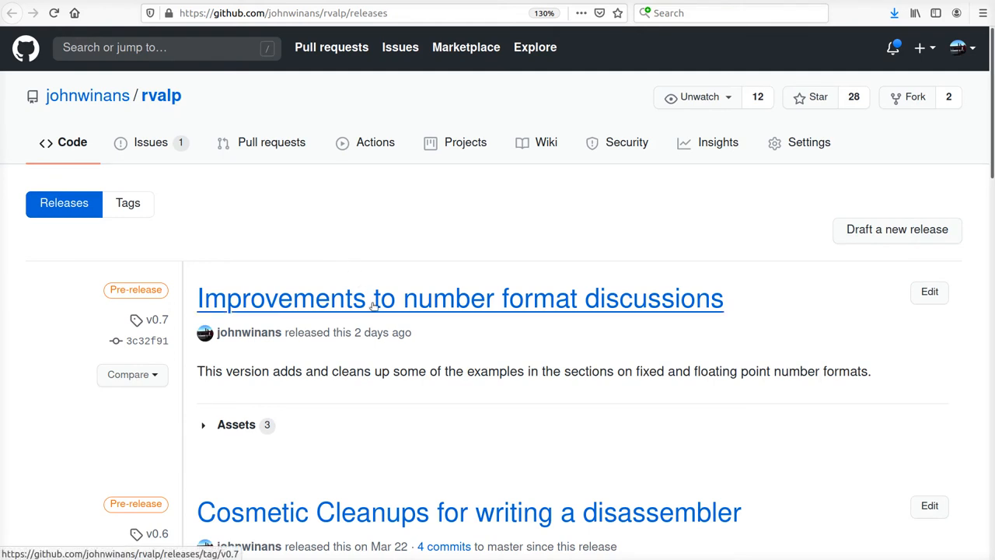
pyautogui.moveTo(373, 334)
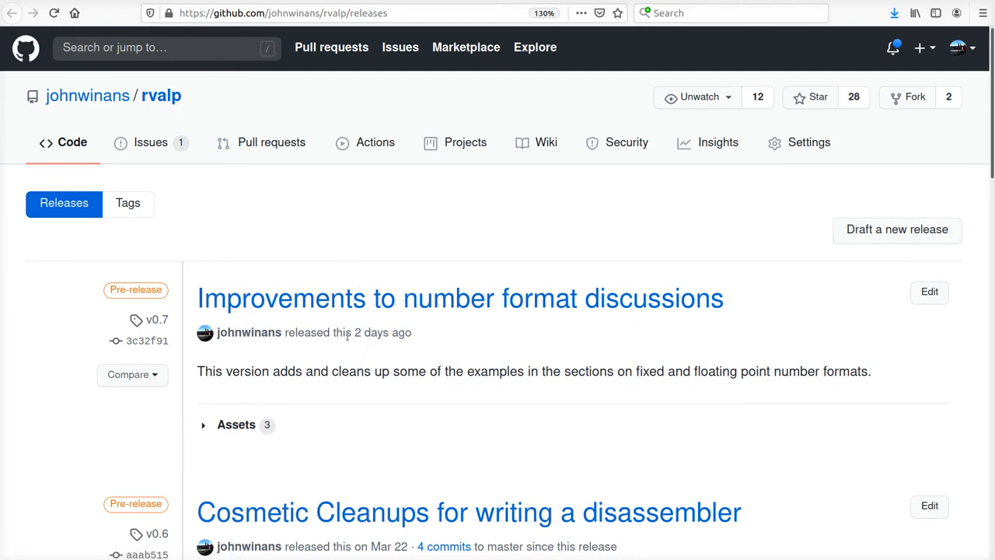
pyautogui.moveTo(392, 348)
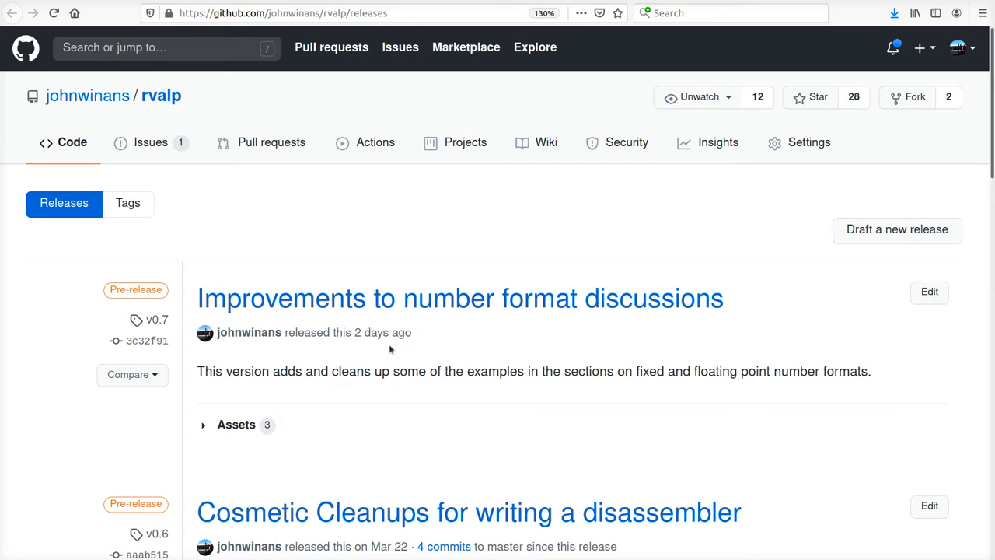
pyautogui.scroll(-3)
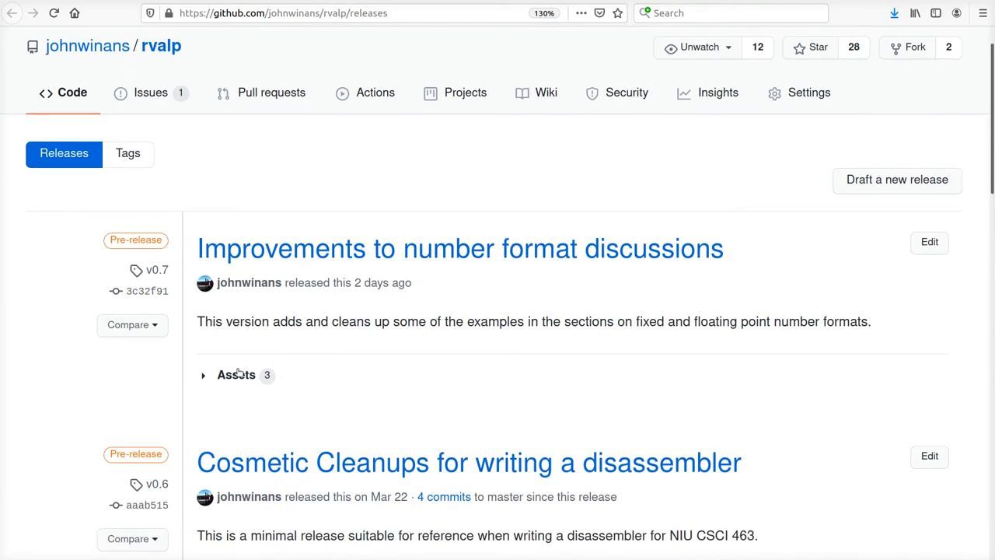
pyautogui.click(204, 374)
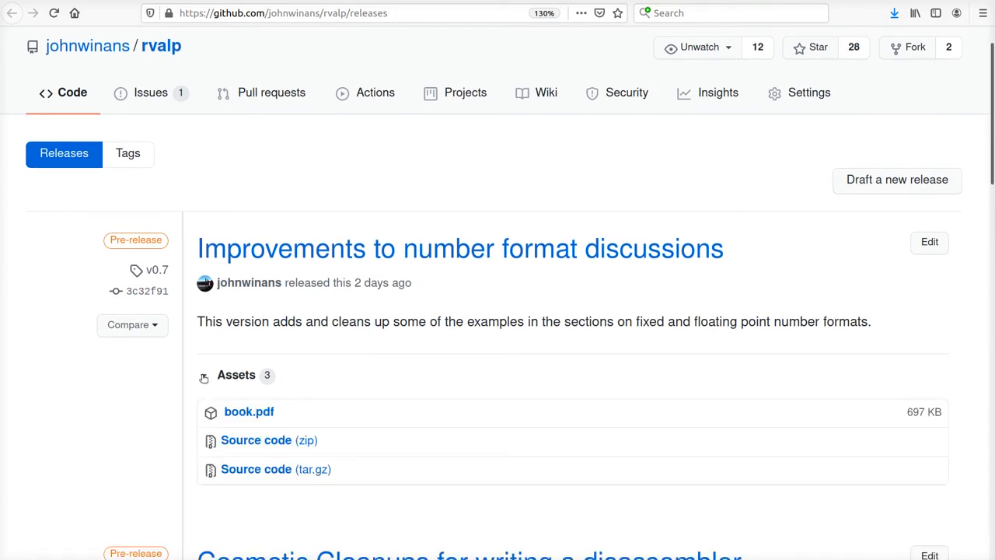
pyautogui.scroll(-3)
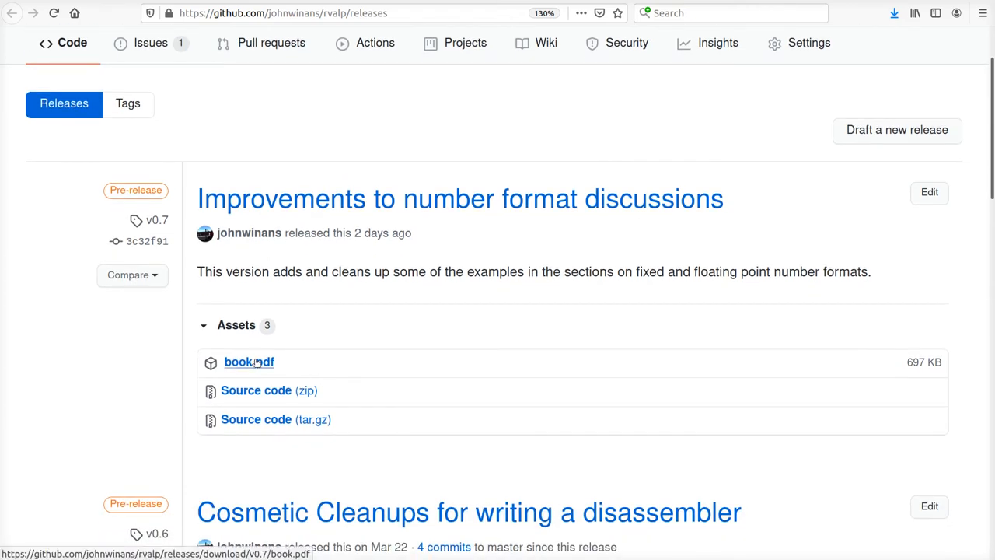
pyautogui.click(249, 361)
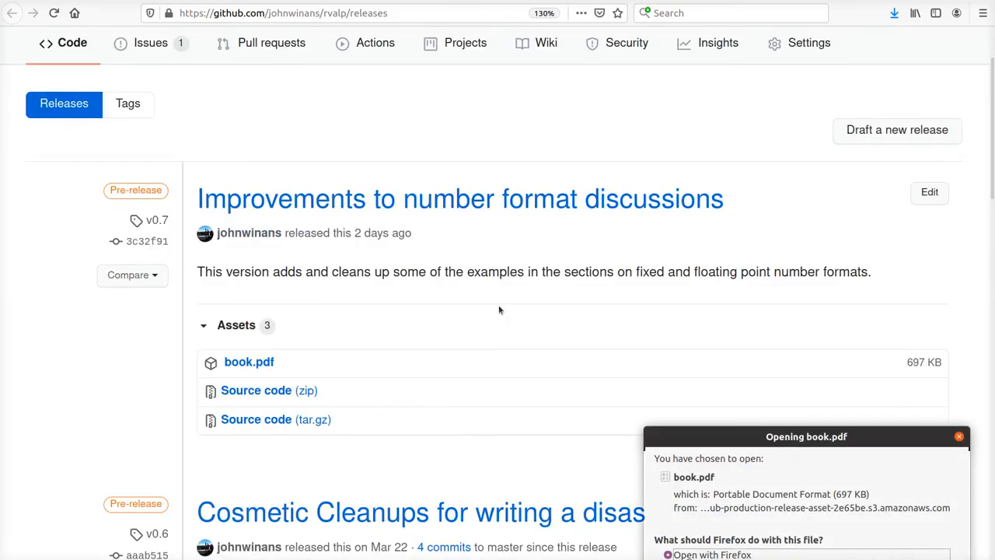
pyautogui.moveTo(746, 534)
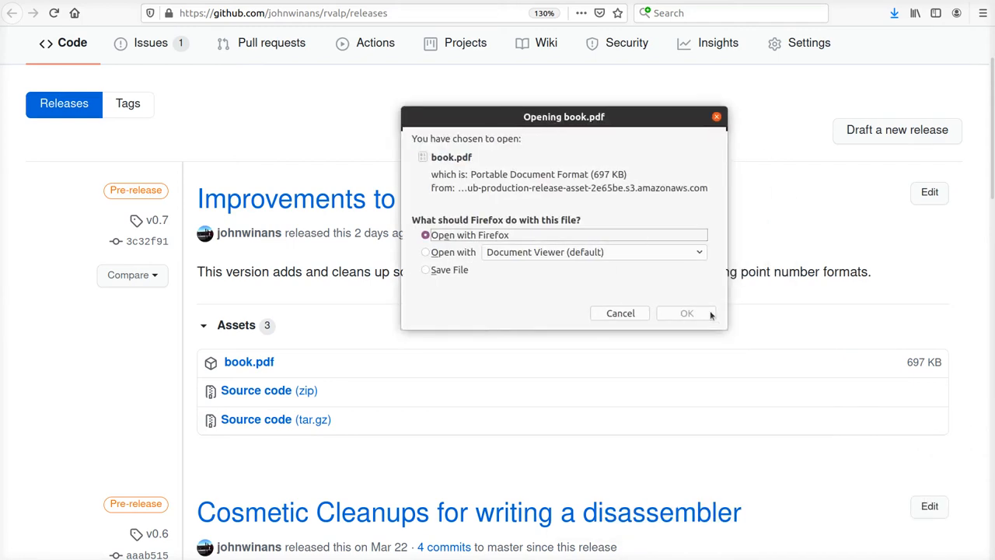
# - Open book.pdf in Firefox and jump to the RV32I Reference Card on page 82
pyautogui.click(687, 312)
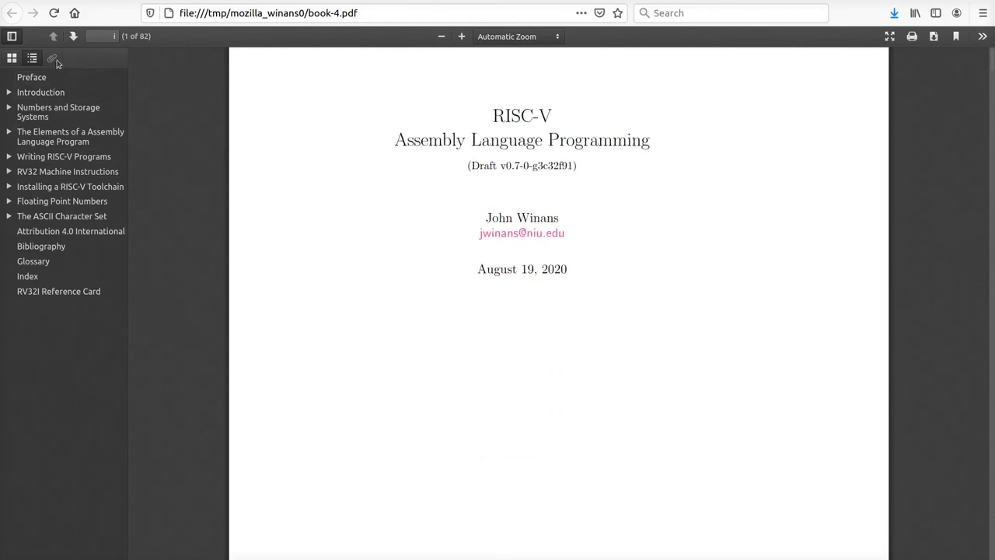
pyautogui.click(461, 37)
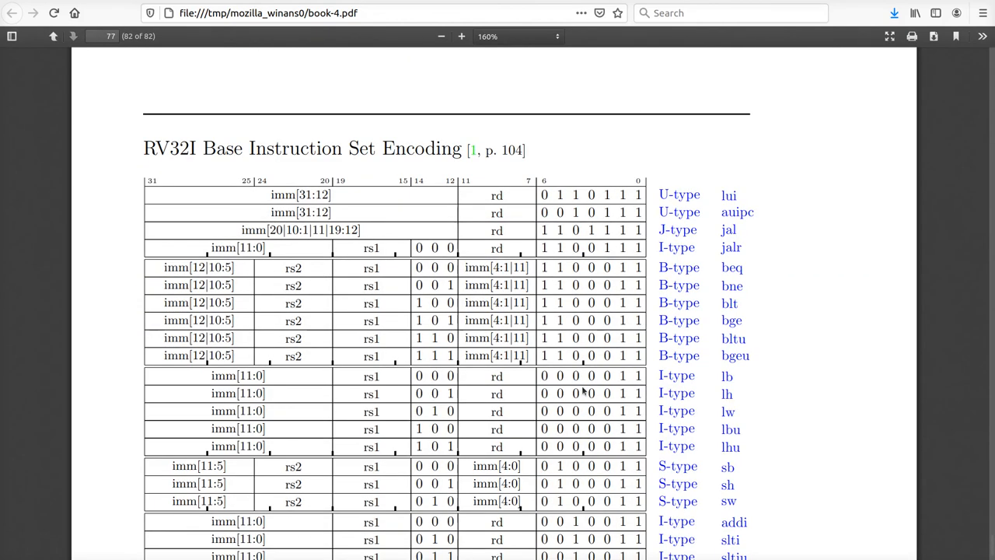
# - Return to the course website and scroll up to the Contact Information and Office Hours table
pyautogui.click(13, 12)
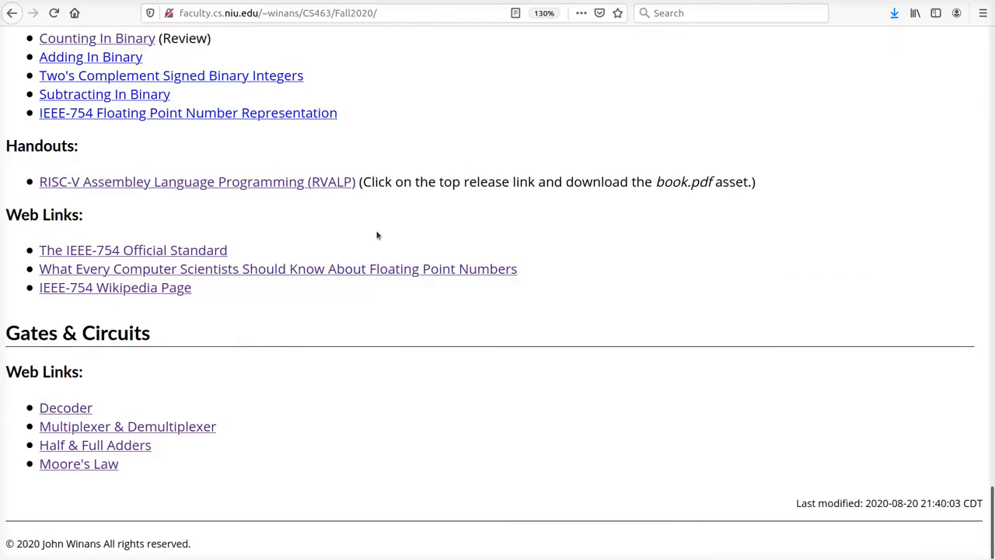
pyautogui.scroll(3)
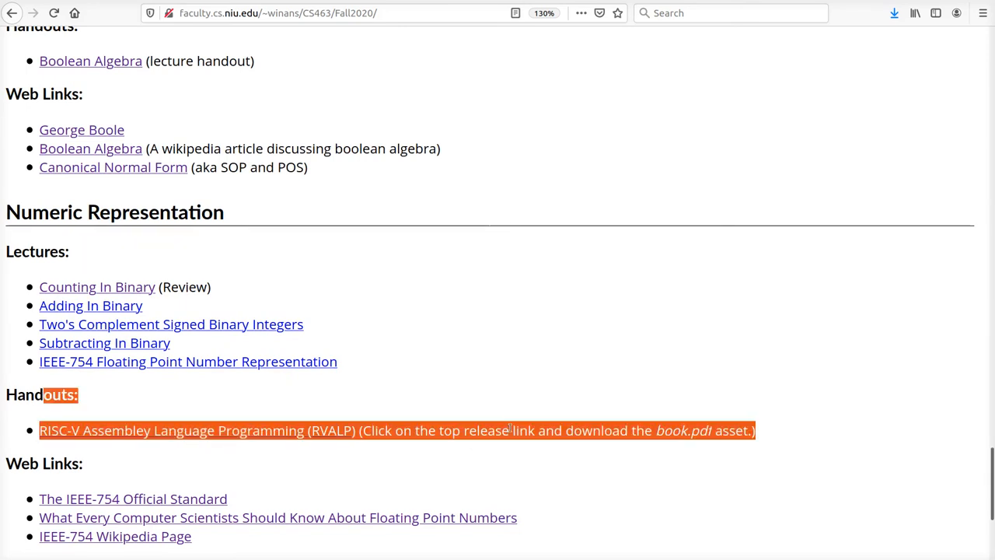
pyautogui.scroll(-3)
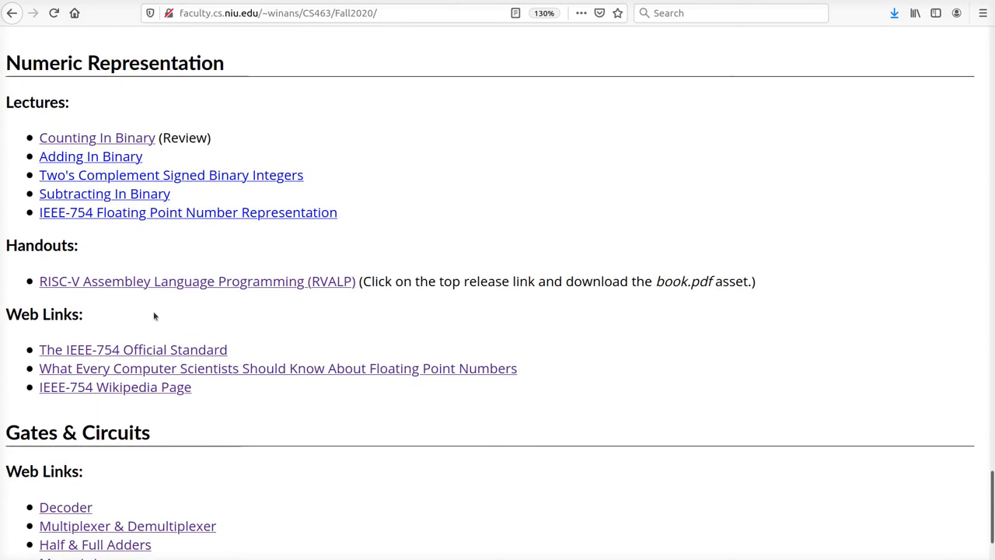
pyautogui.moveTo(401, 432)
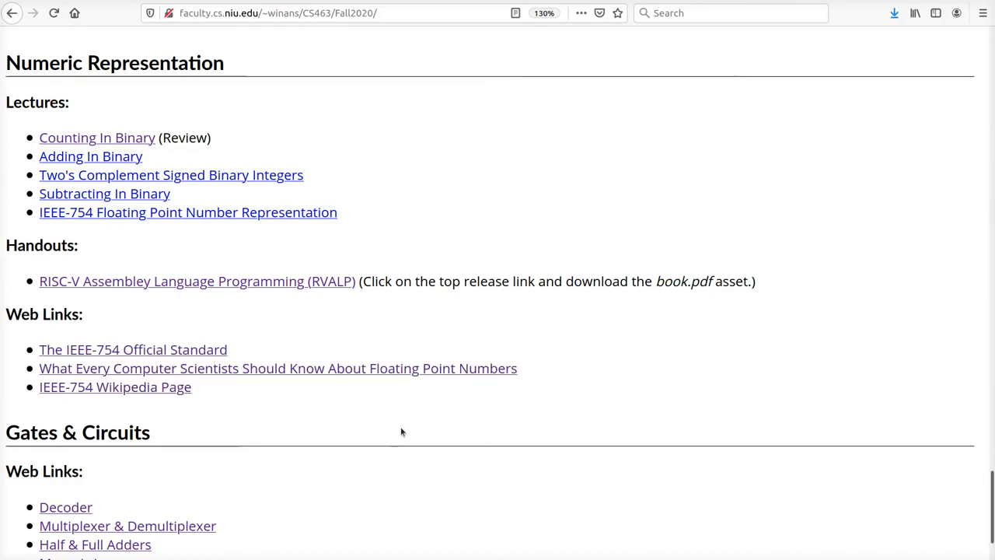
pyautogui.scroll(3)
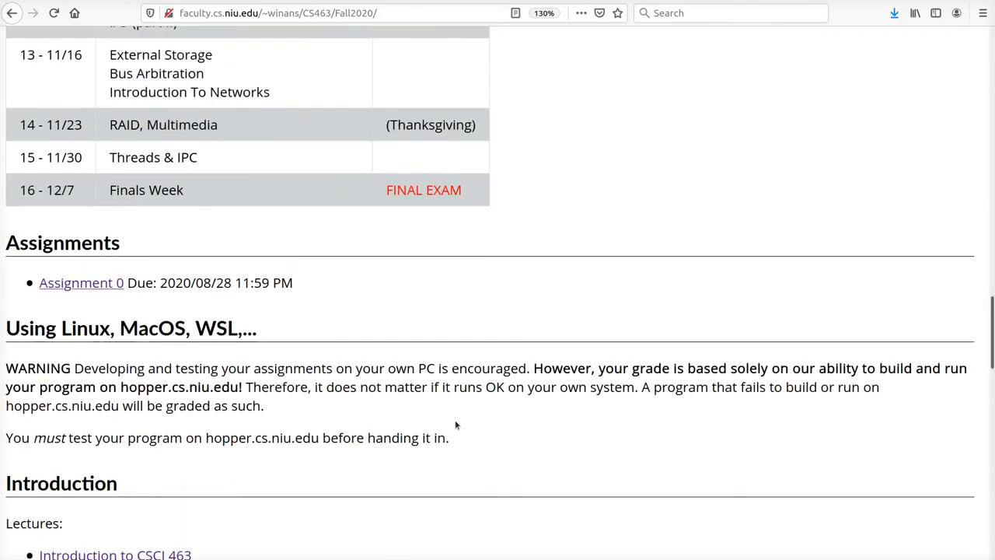
pyautogui.scroll(3)
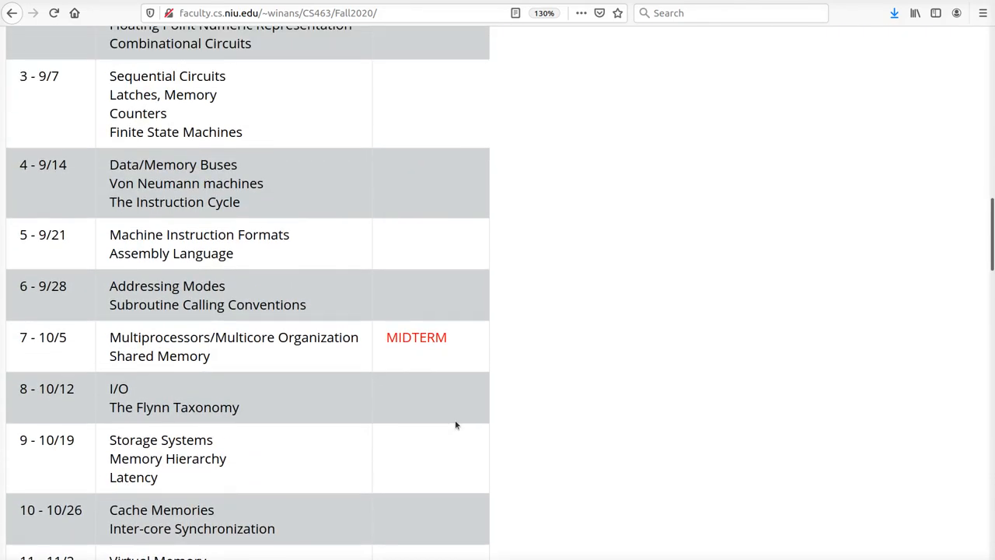
pyautogui.scroll(3)
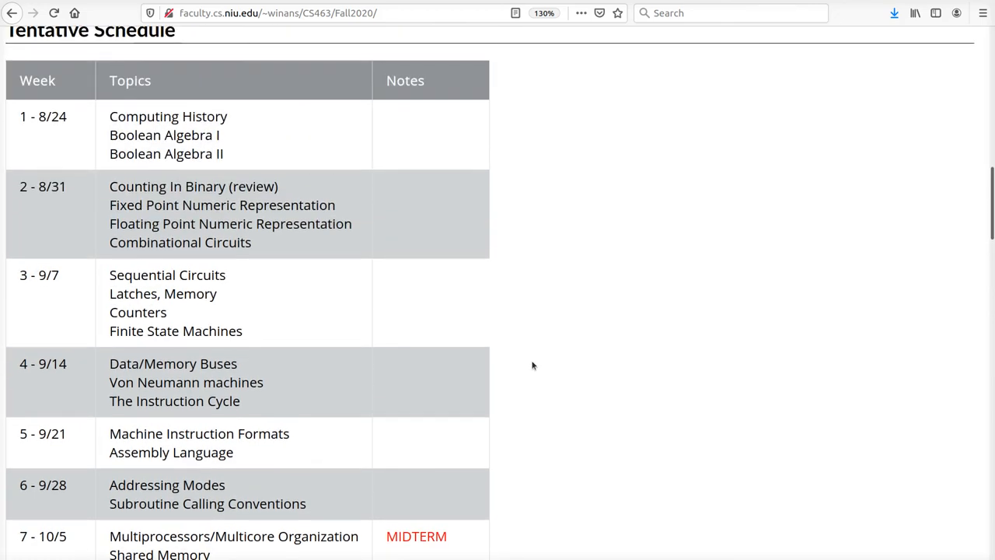
pyautogui.scroll(3)
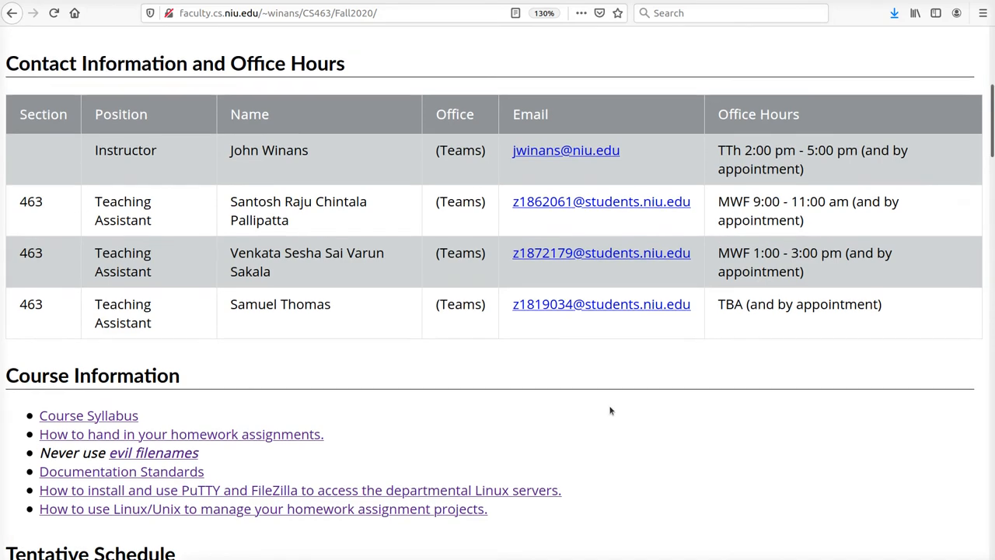
pyautogui.scroll(3)
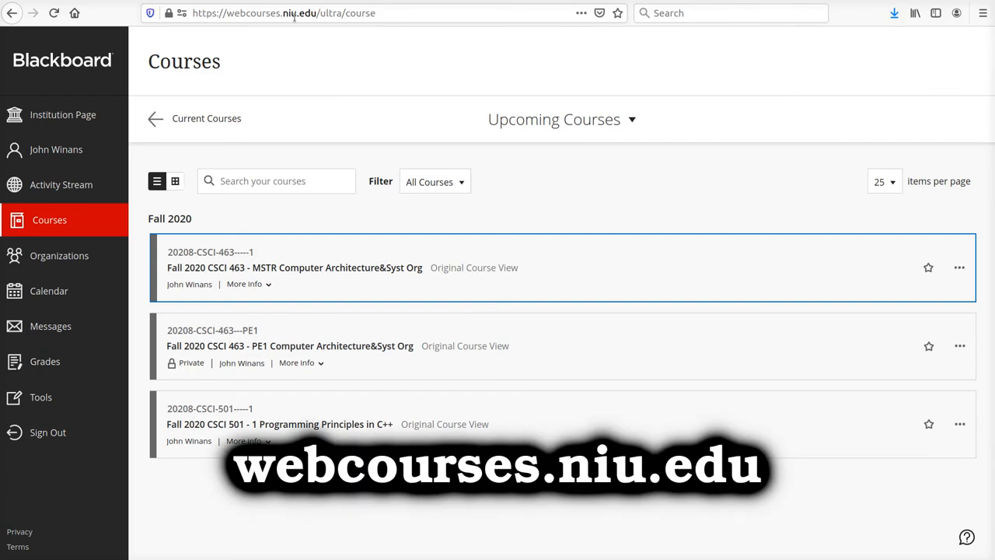
# - Switch to webcourses.niu.edu Blackboard showing the Fall 2020 course list
pyautogui.click(270, 12)
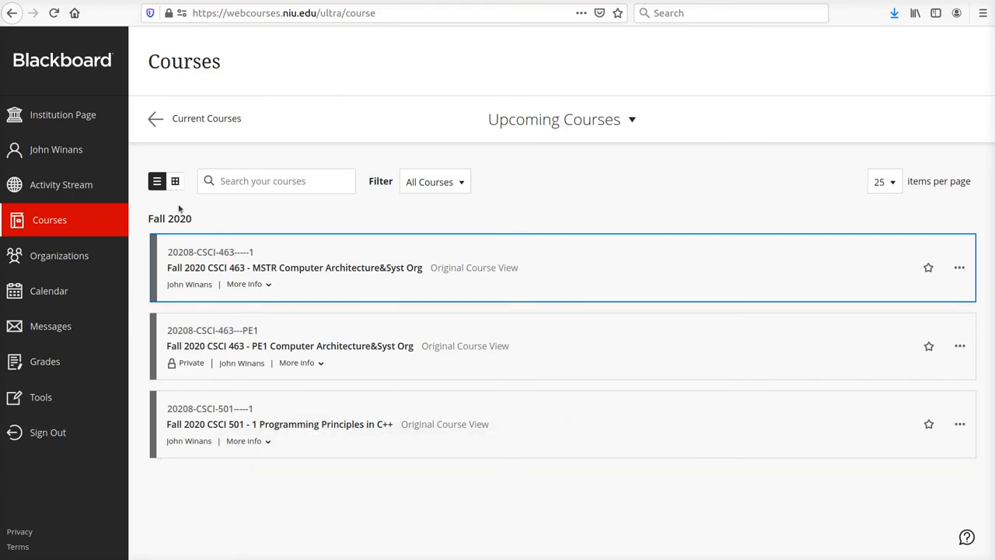
pyautogui.moveTo(294, 267)
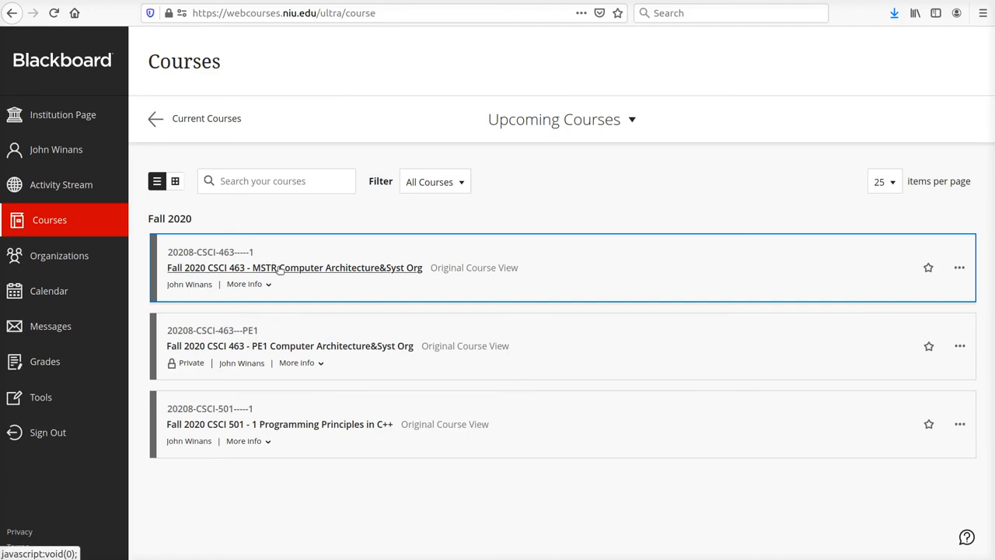
# - Enter the Fall 2020 CSCI 463 MSTR course and look over its Home Page modules
pyautogui.click(293, 267)
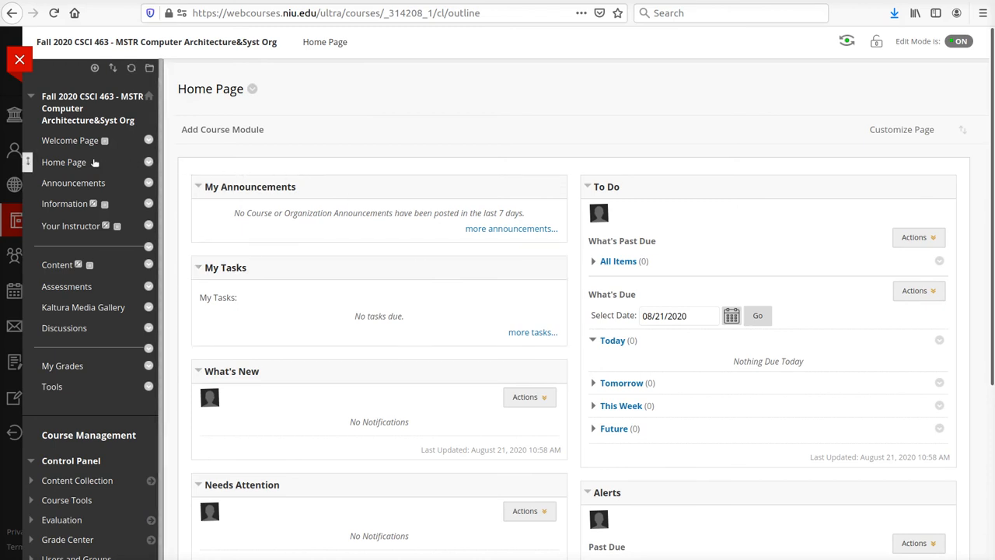
pyautogui.moveTo(241, 227)
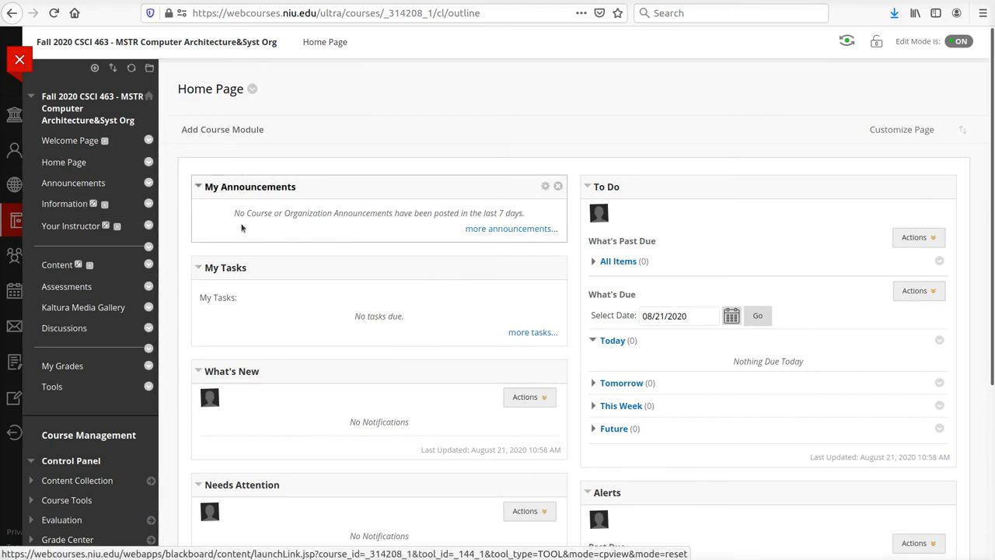
pyautogui.moveTo(65, 286)
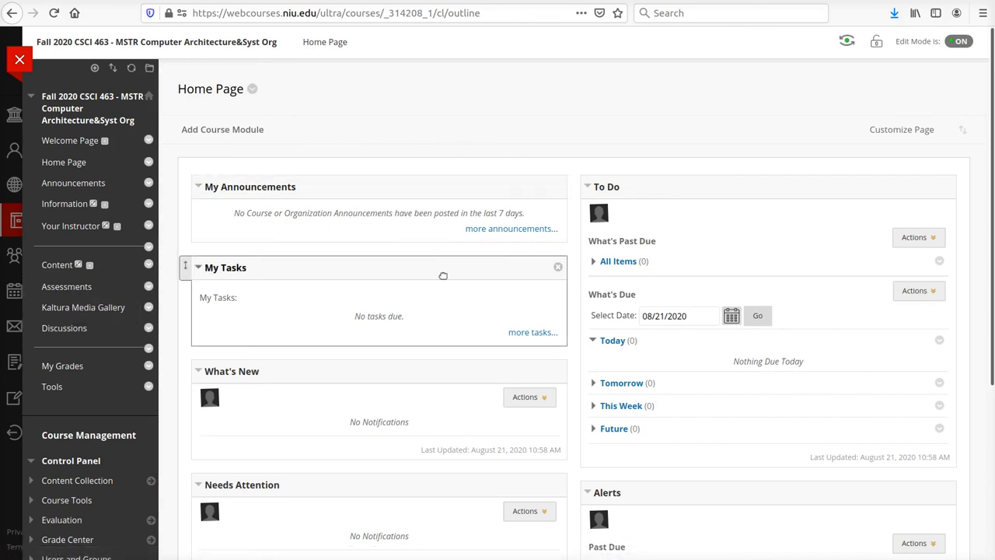
pyautogui.moveTo(457, 408)
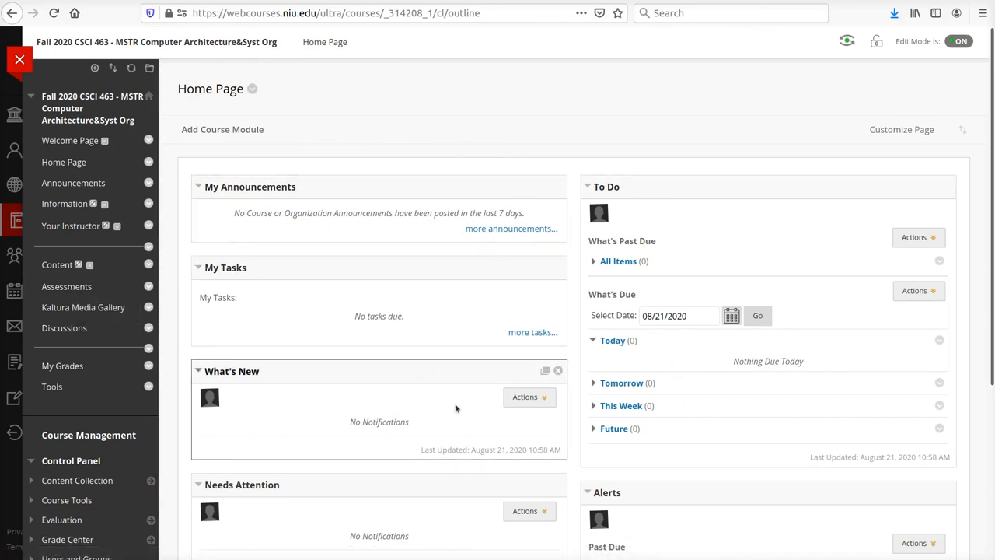
pyautogui.scroll(-3)
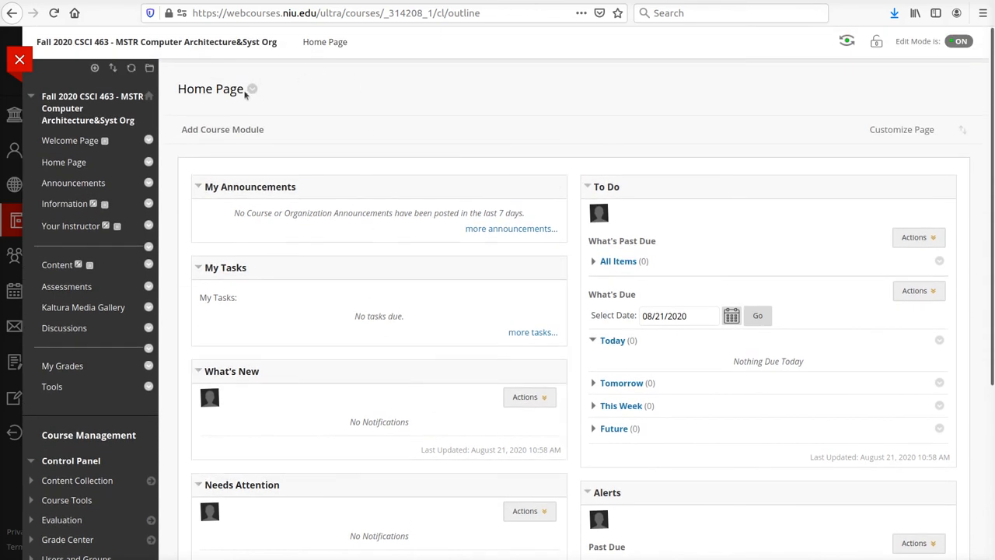
pyautogui.moveTo(73, 181)
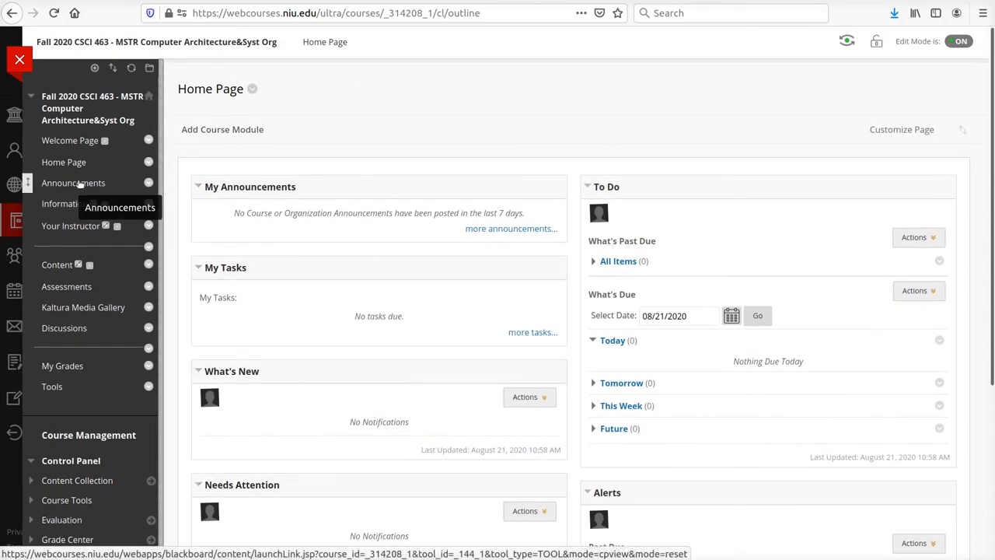
# - View the course Announcements page, which reports no announcements found
pyautogui.click(73, 182)
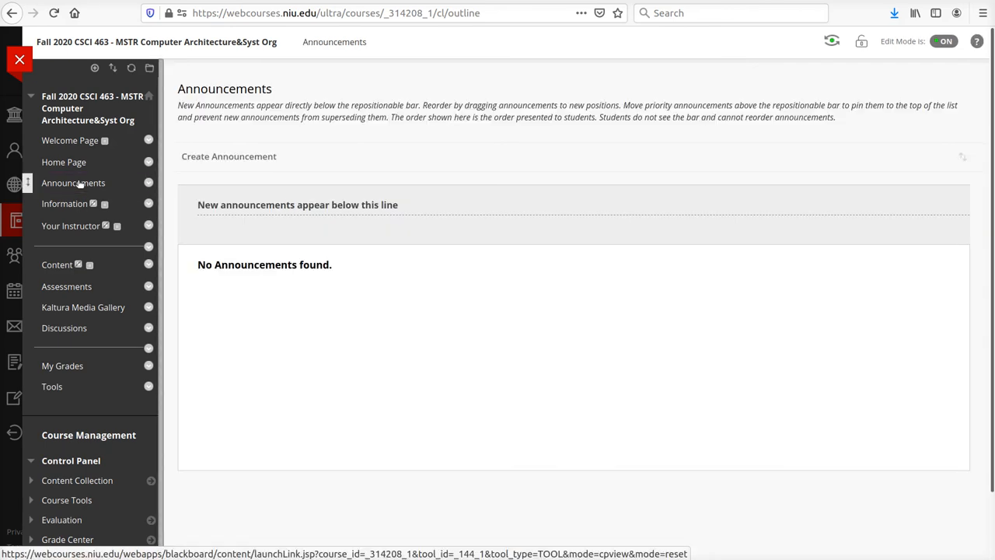
pyautogui.moveTo(412, 364)
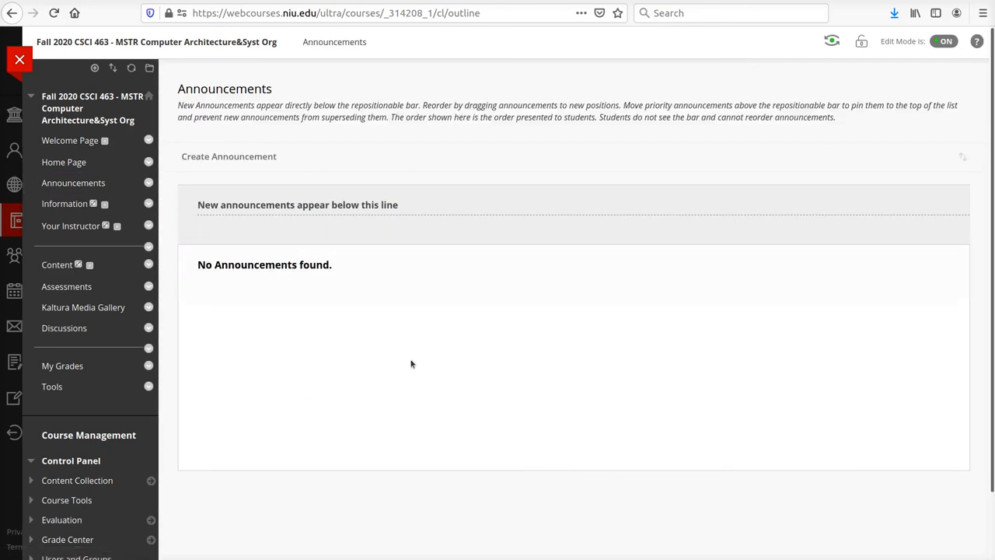
pyautogui.moveTo(490, 384)
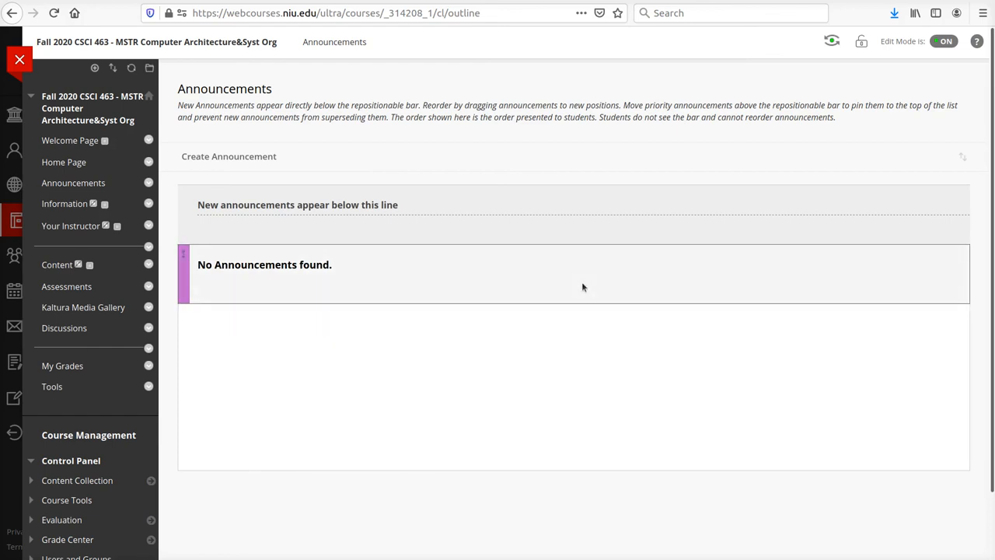
pyautogui.moveTo(544, 164)
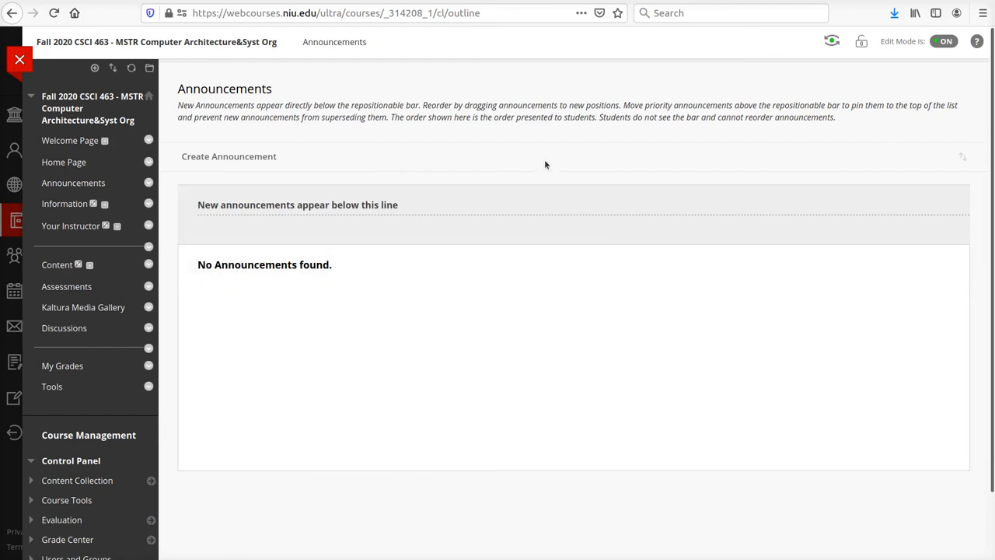
pyautogui.moveTo(457, 146)
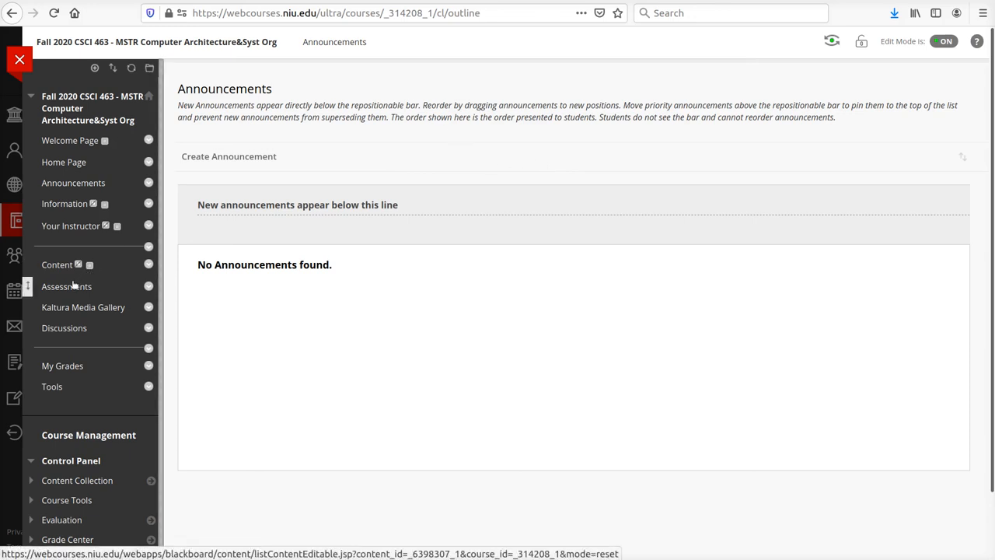
# - View the course Assessments page listing the Quizzes and Exams folders
pyautogui.click(65, 286)
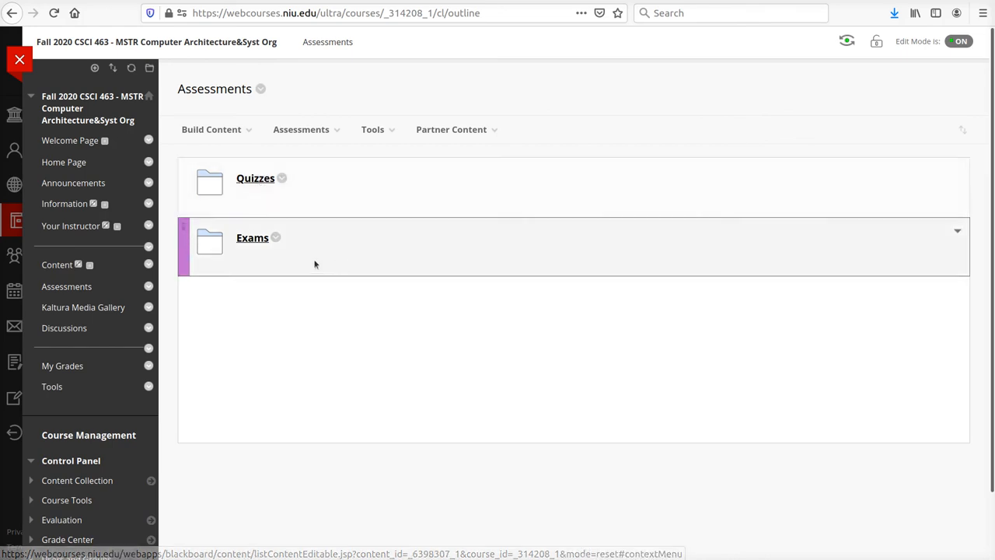
pyautogui.moveTo(427, 317)
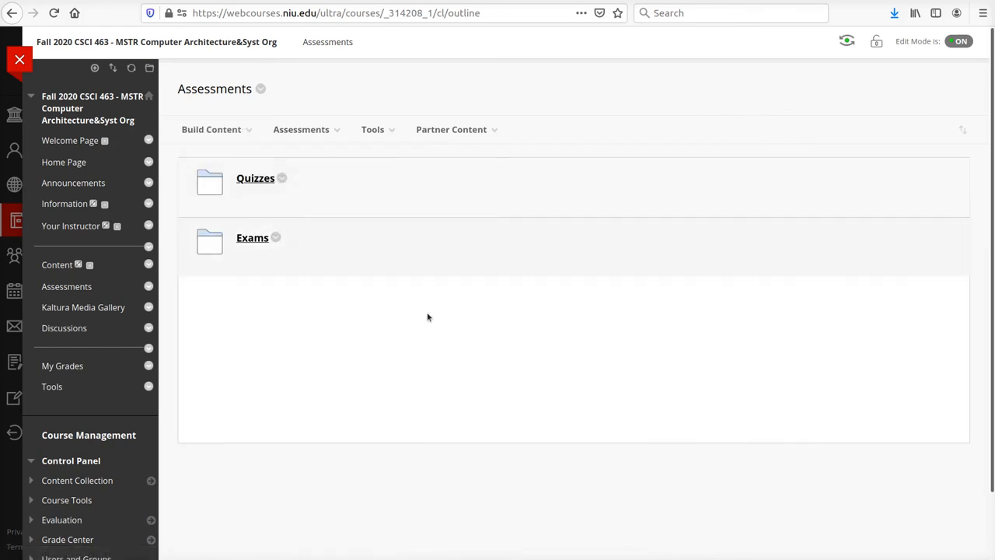
pyautogui.moveTo(326, 330)
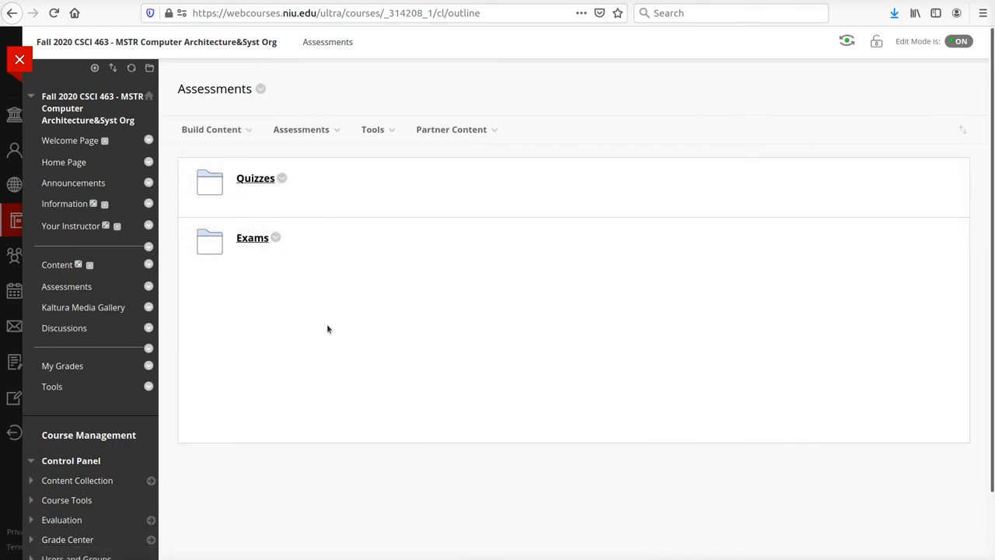
pyautogui.moveTo(494, 345)
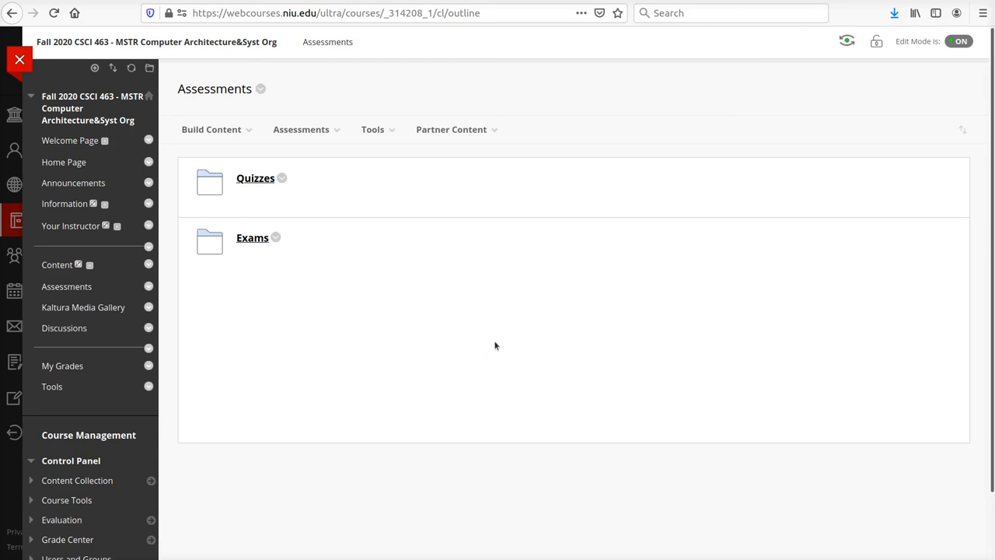
pyautogui.moveTo(499, 338)
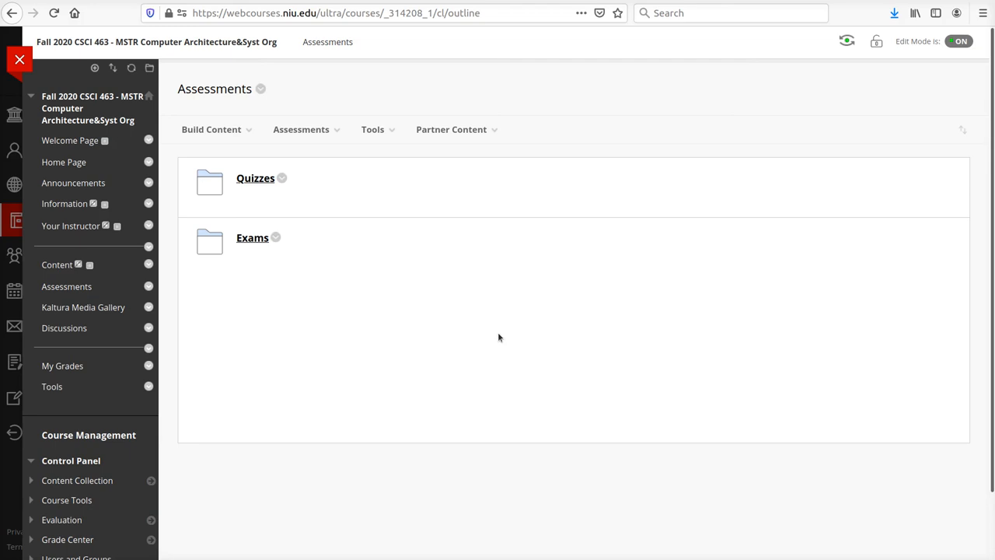
pyautogui.moveTo(308, 358)
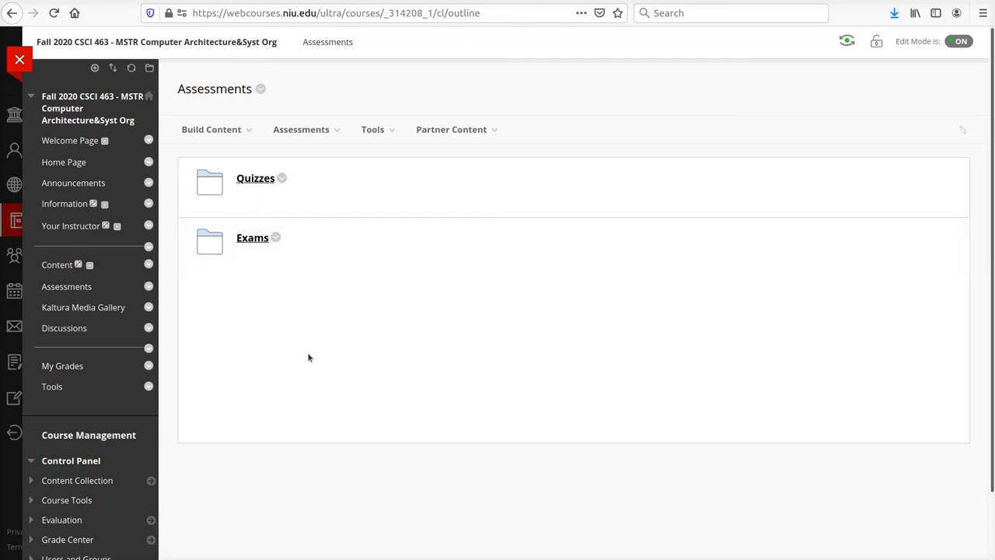